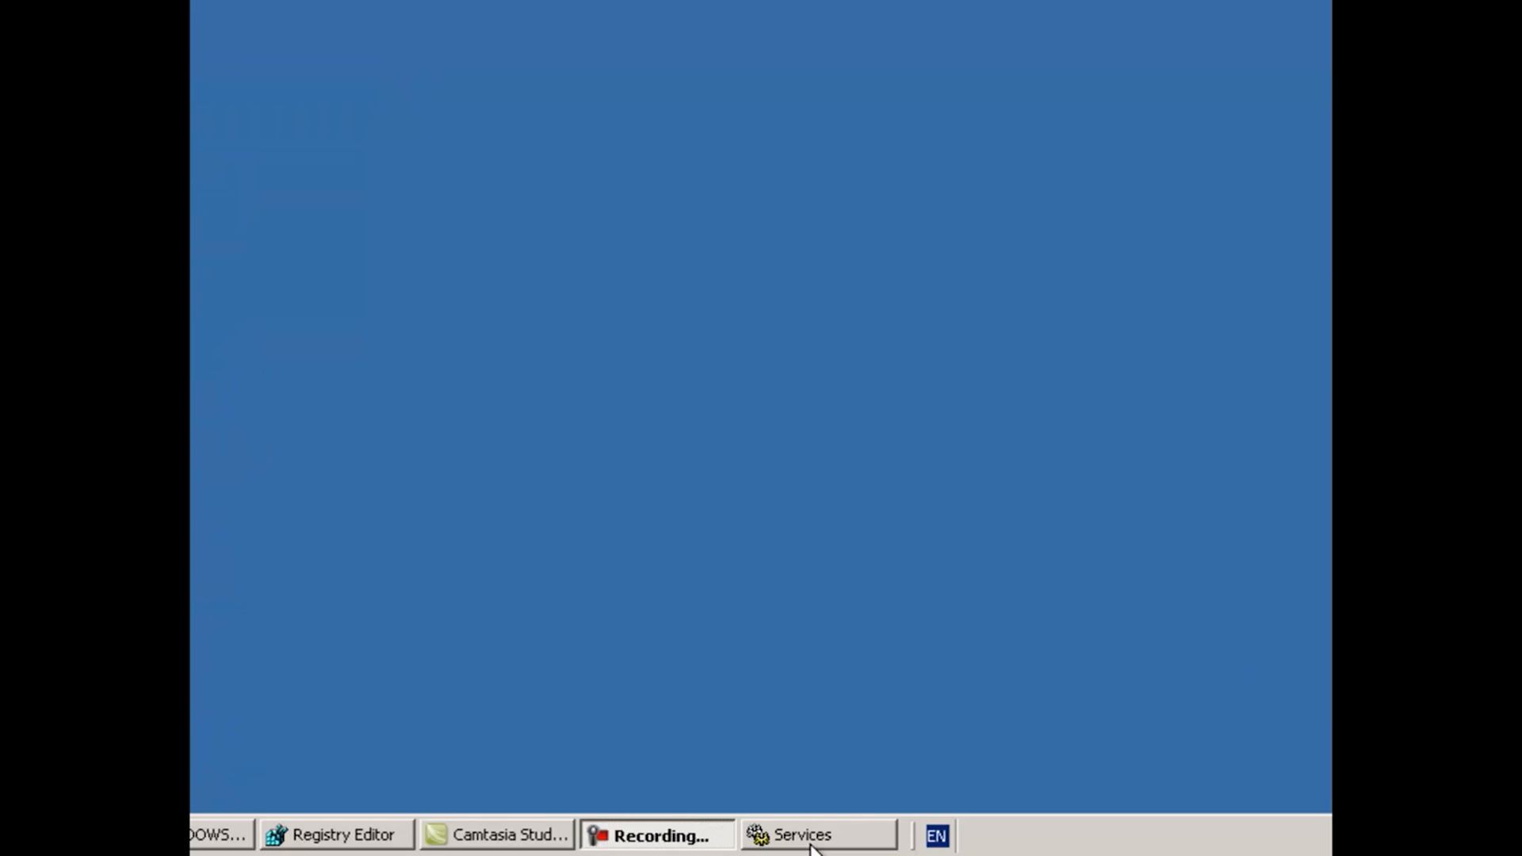
Step: Restore the Services window and check the Sentinel Local License Manager row shows Started, Automatic
click(818, 836)
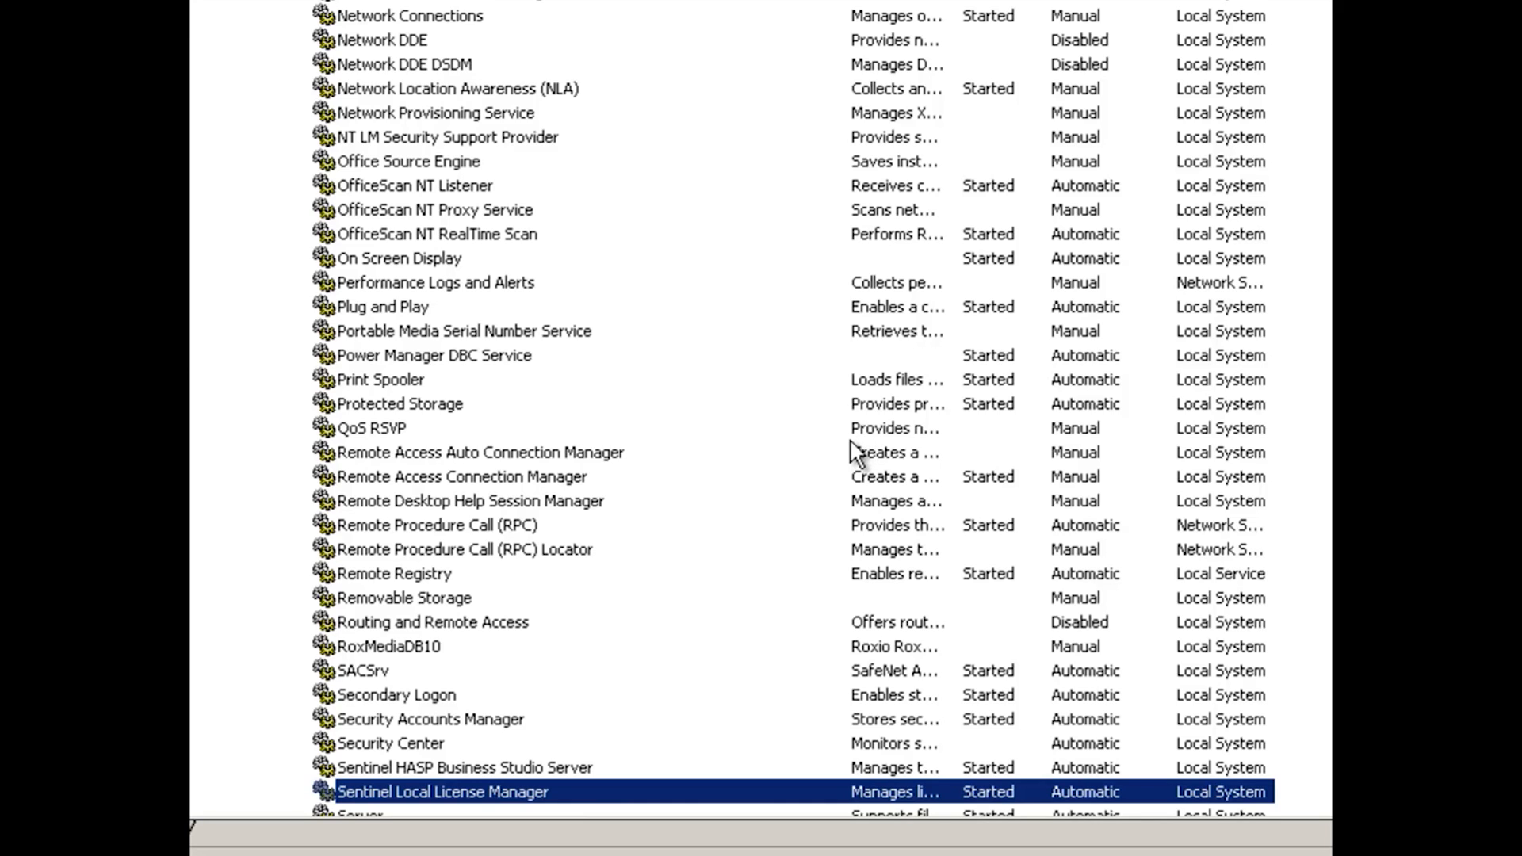
mouse_move(607, 116)
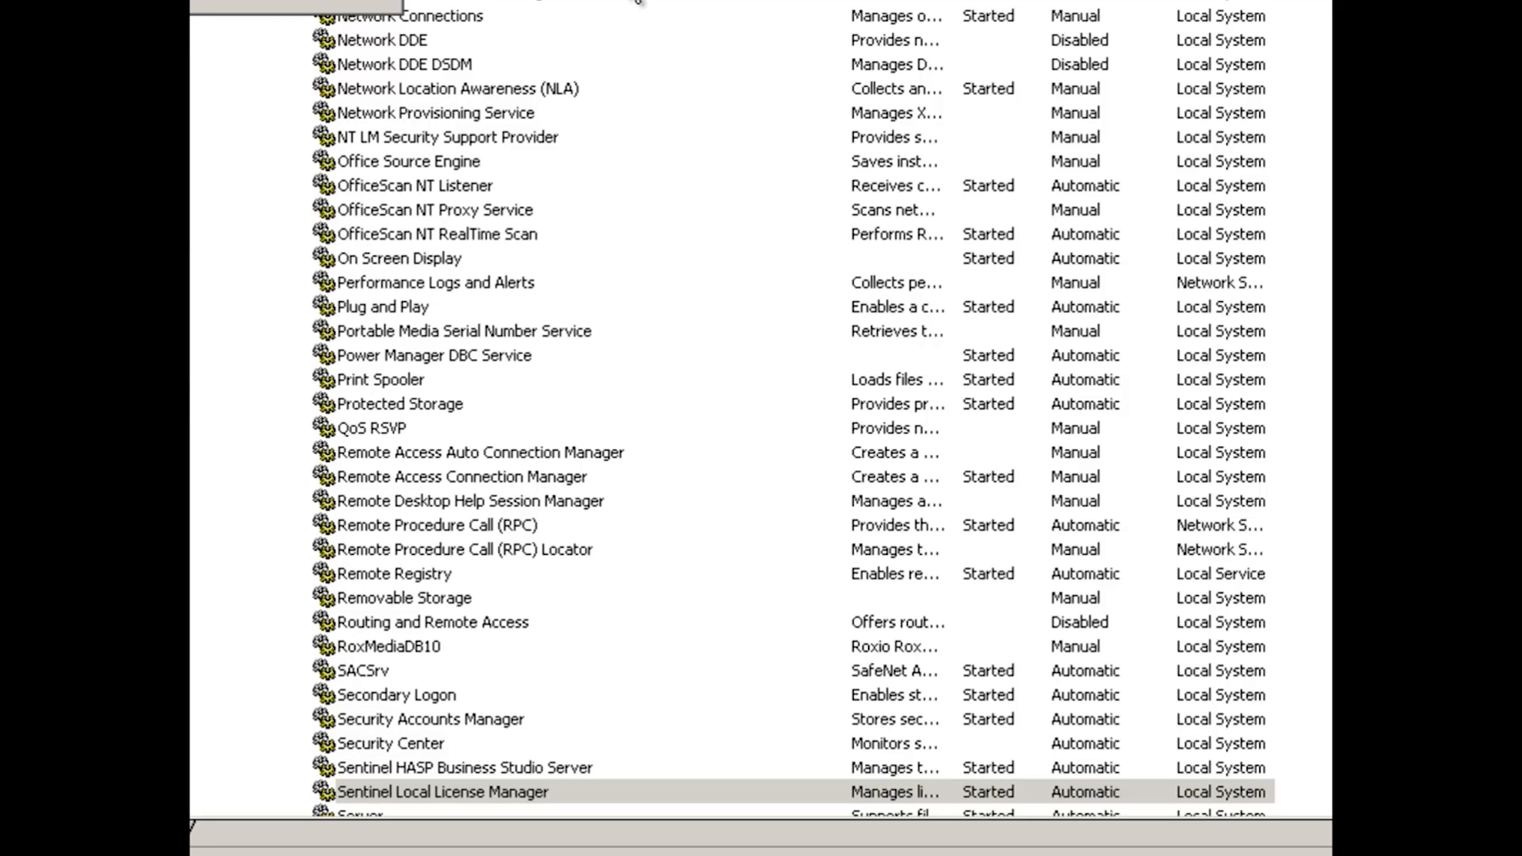
click(443, 791)
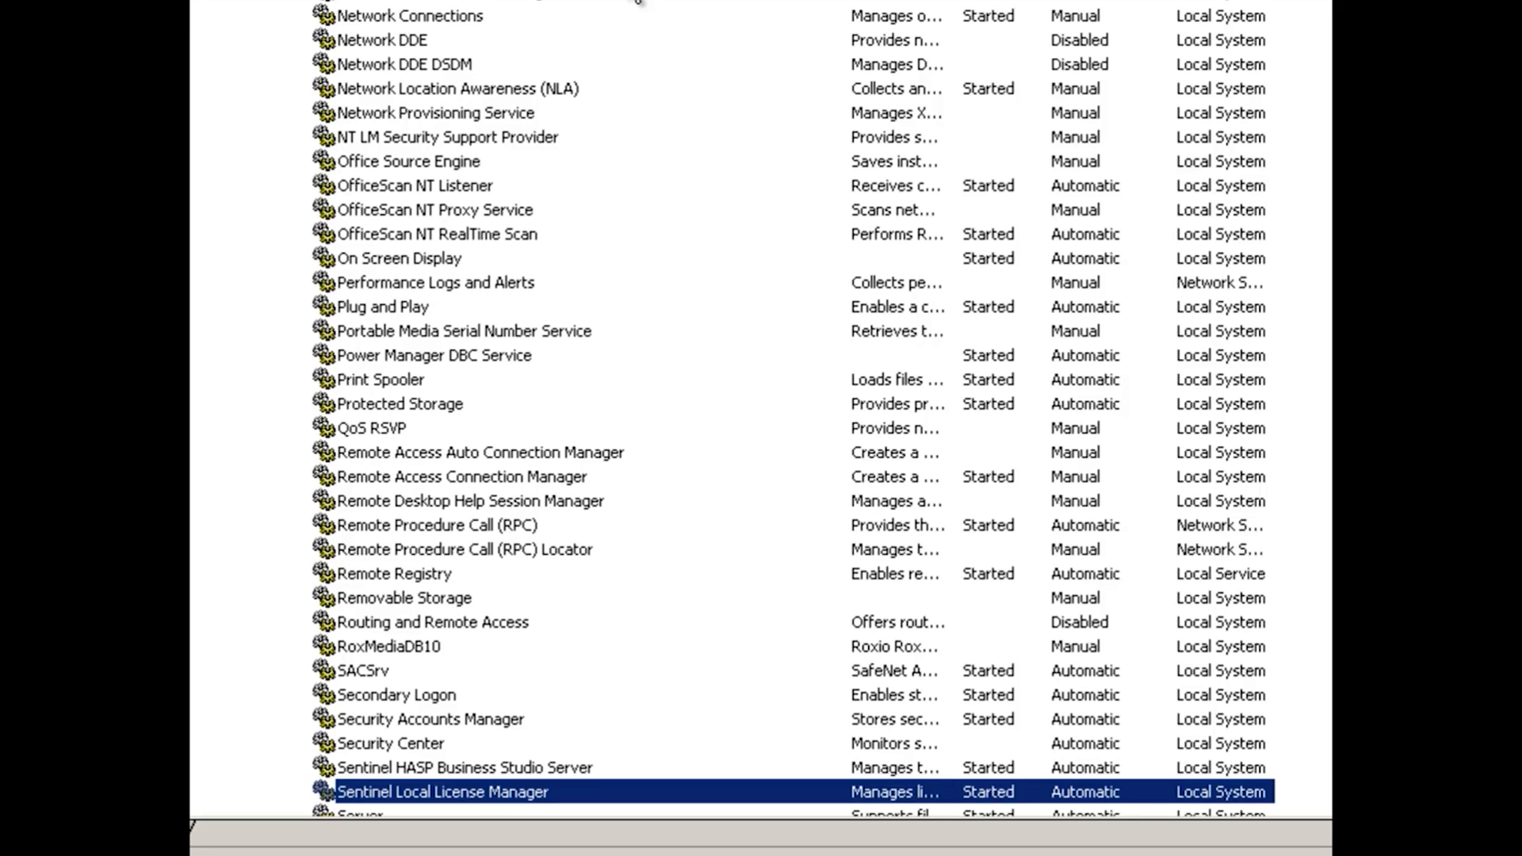
mouse_move(631, 10)
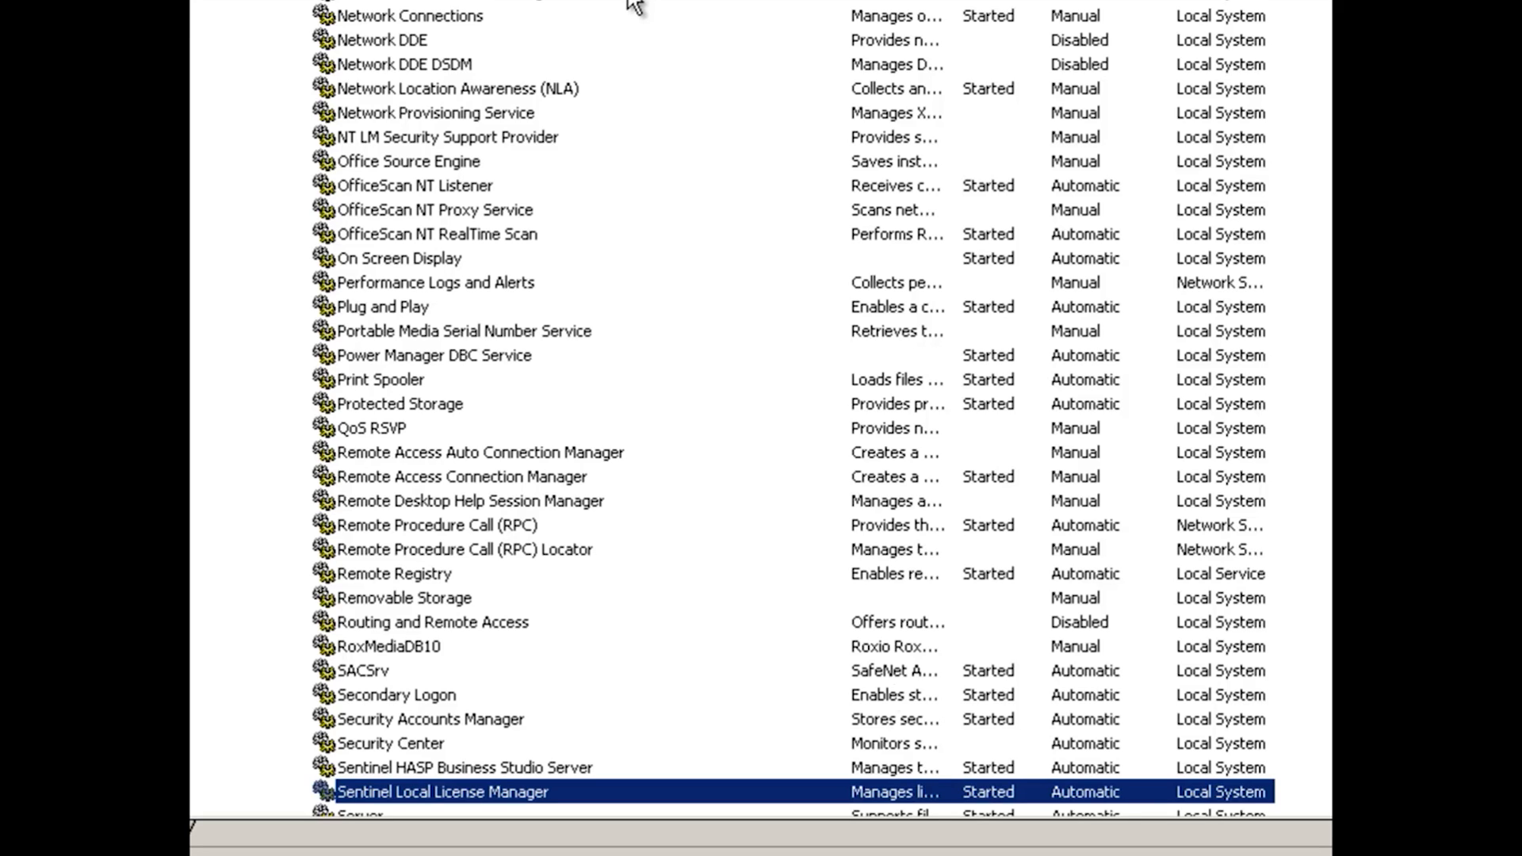
mouse_move(978, 823)
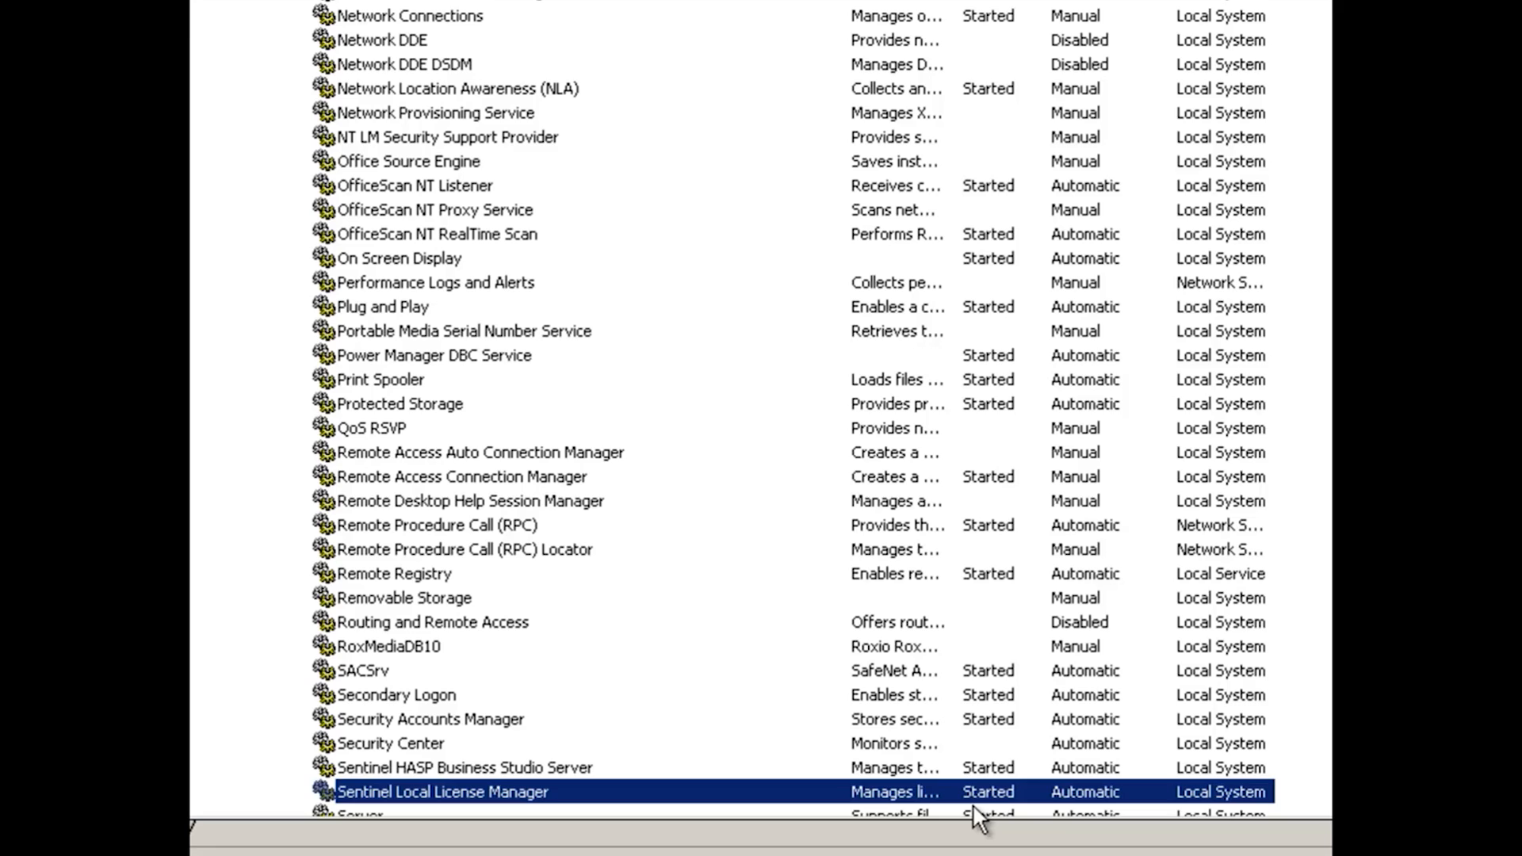
mouse_move(1024, 677)
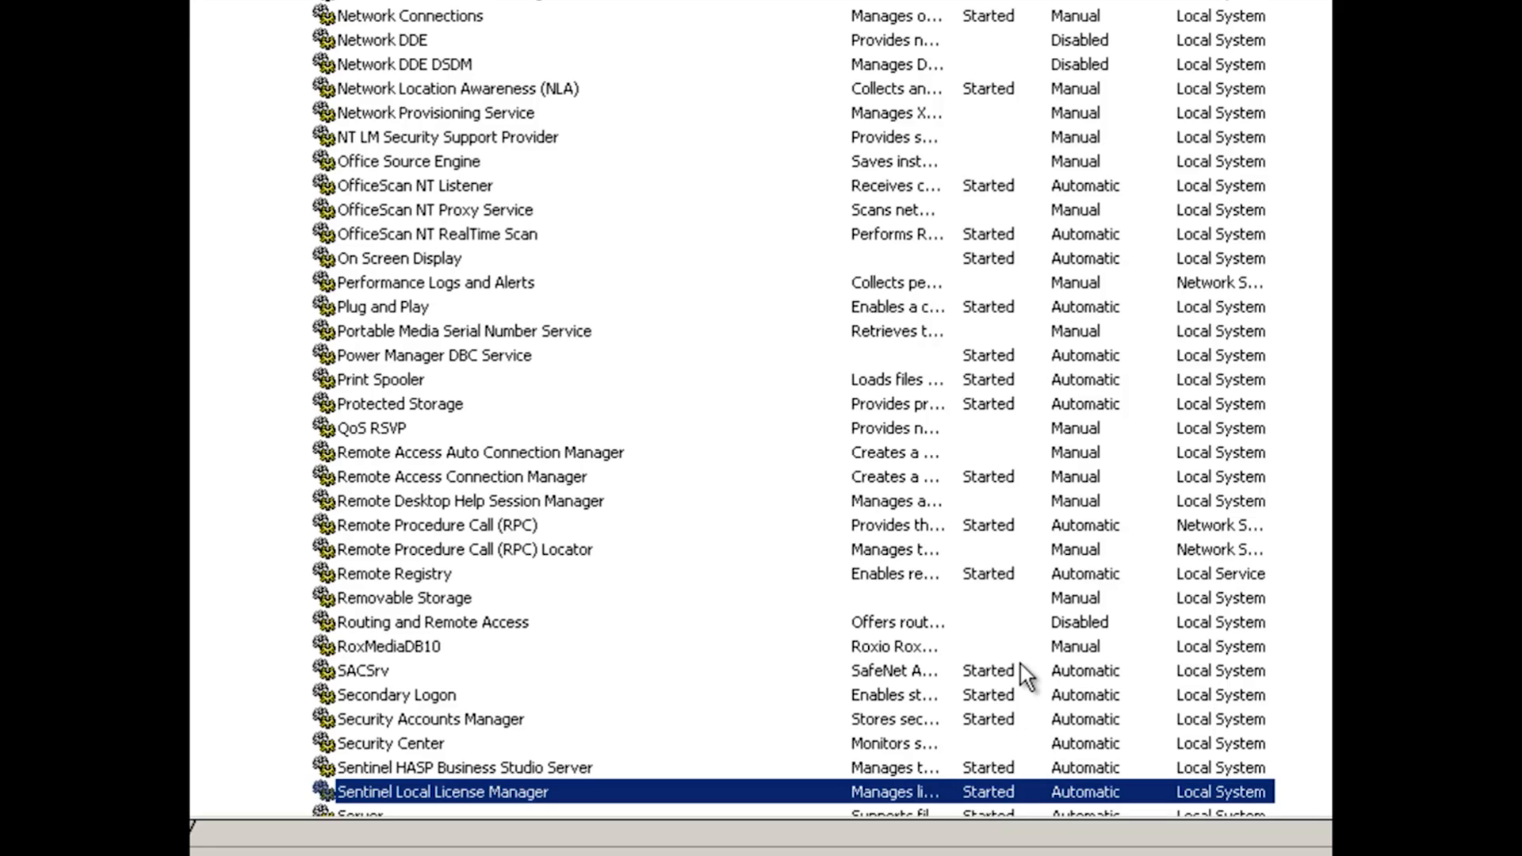
mouse_move(1024, 626)
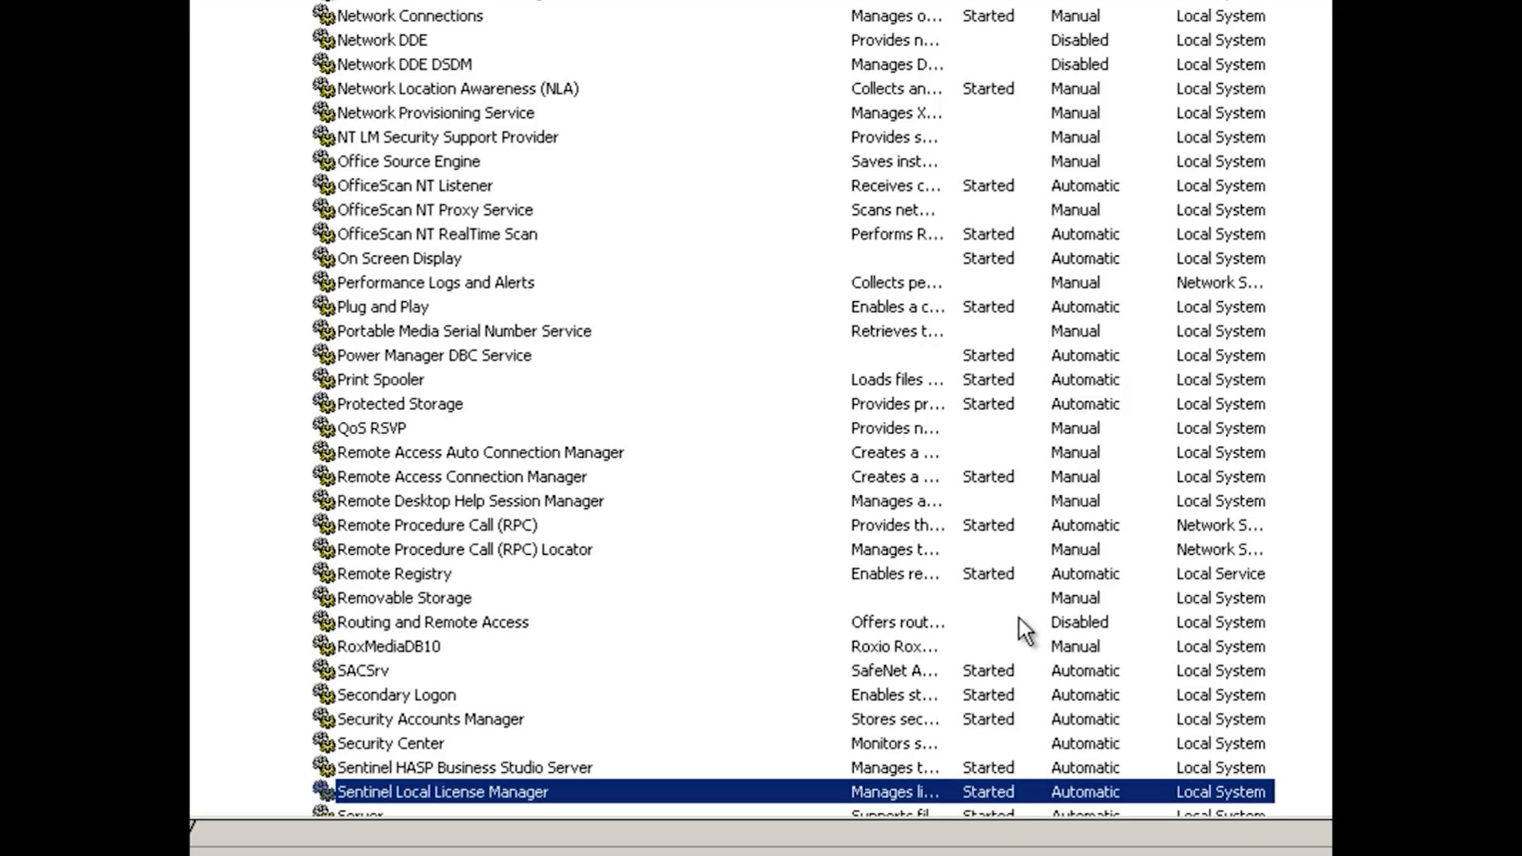
mouse_move(1009, 561)
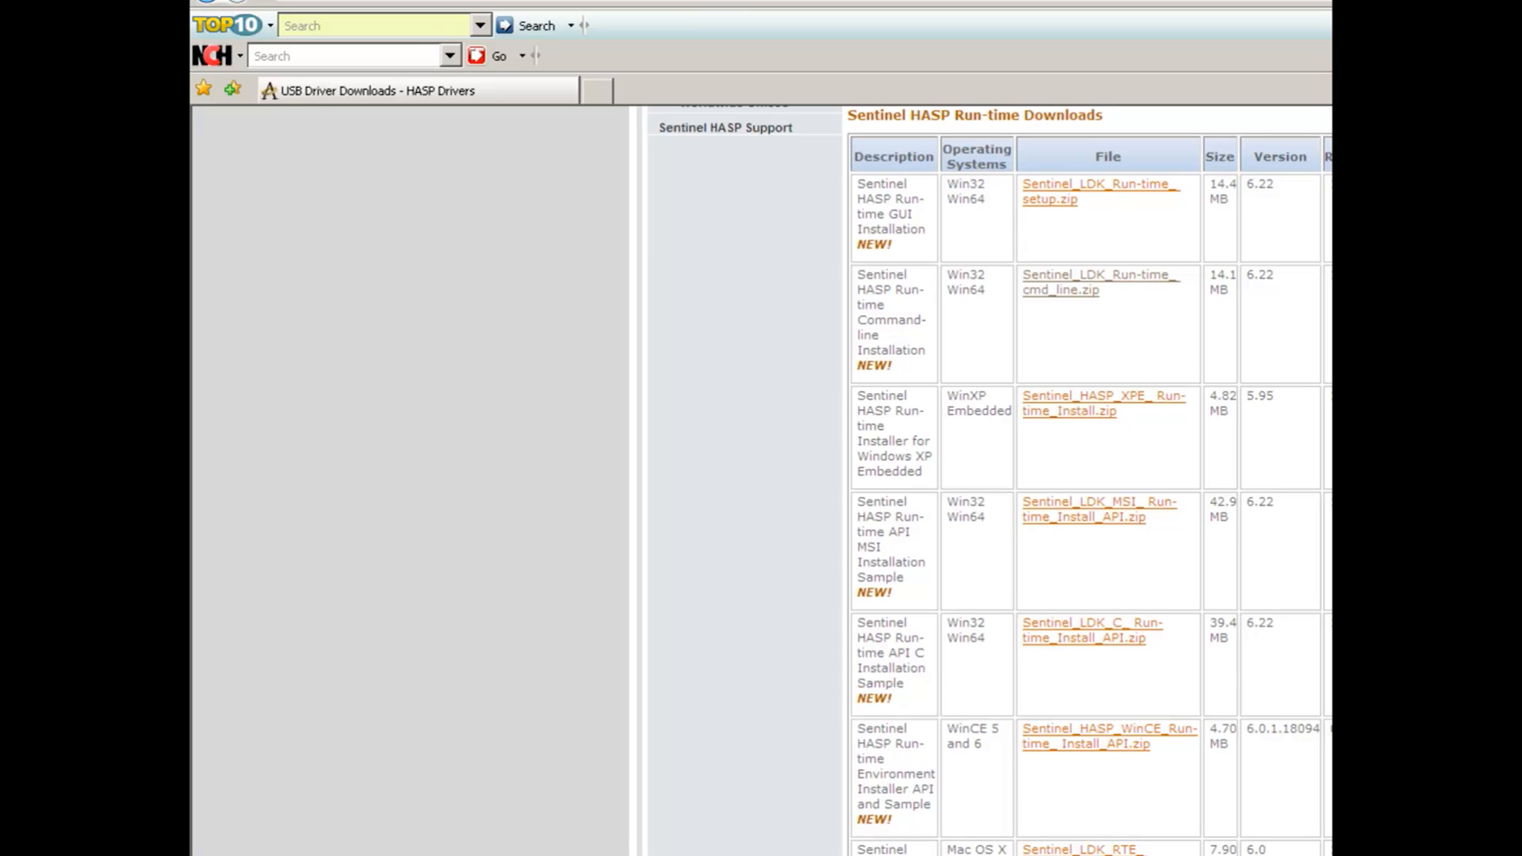
mouse_move(717, 21)
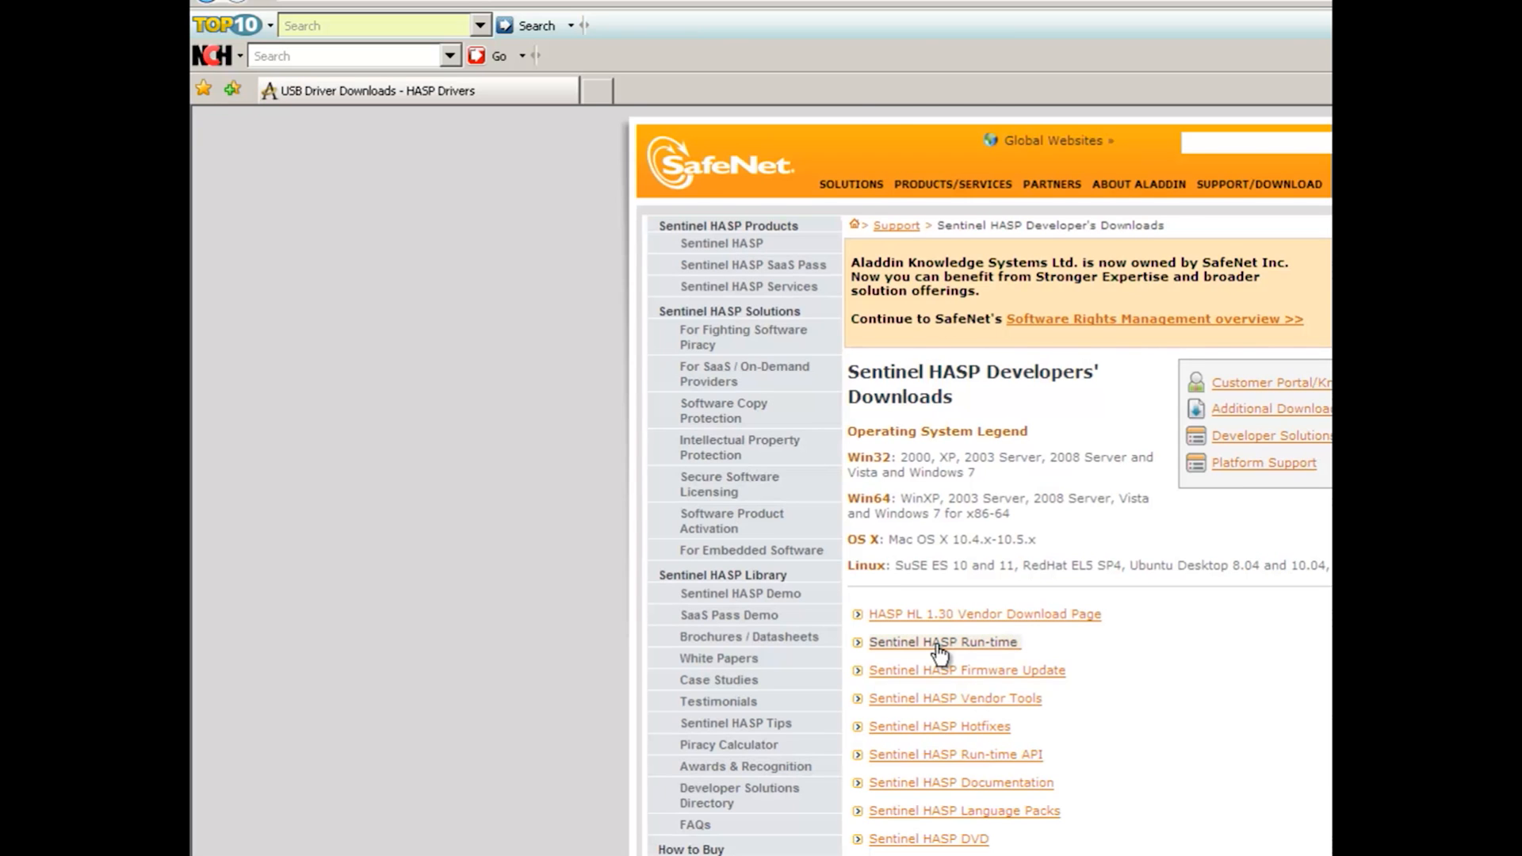
Step: Go to the Sentinel HASP Run-time downloads listing Sentinel_LDK_Run-time_cmd_line.zip
click(941, 642)
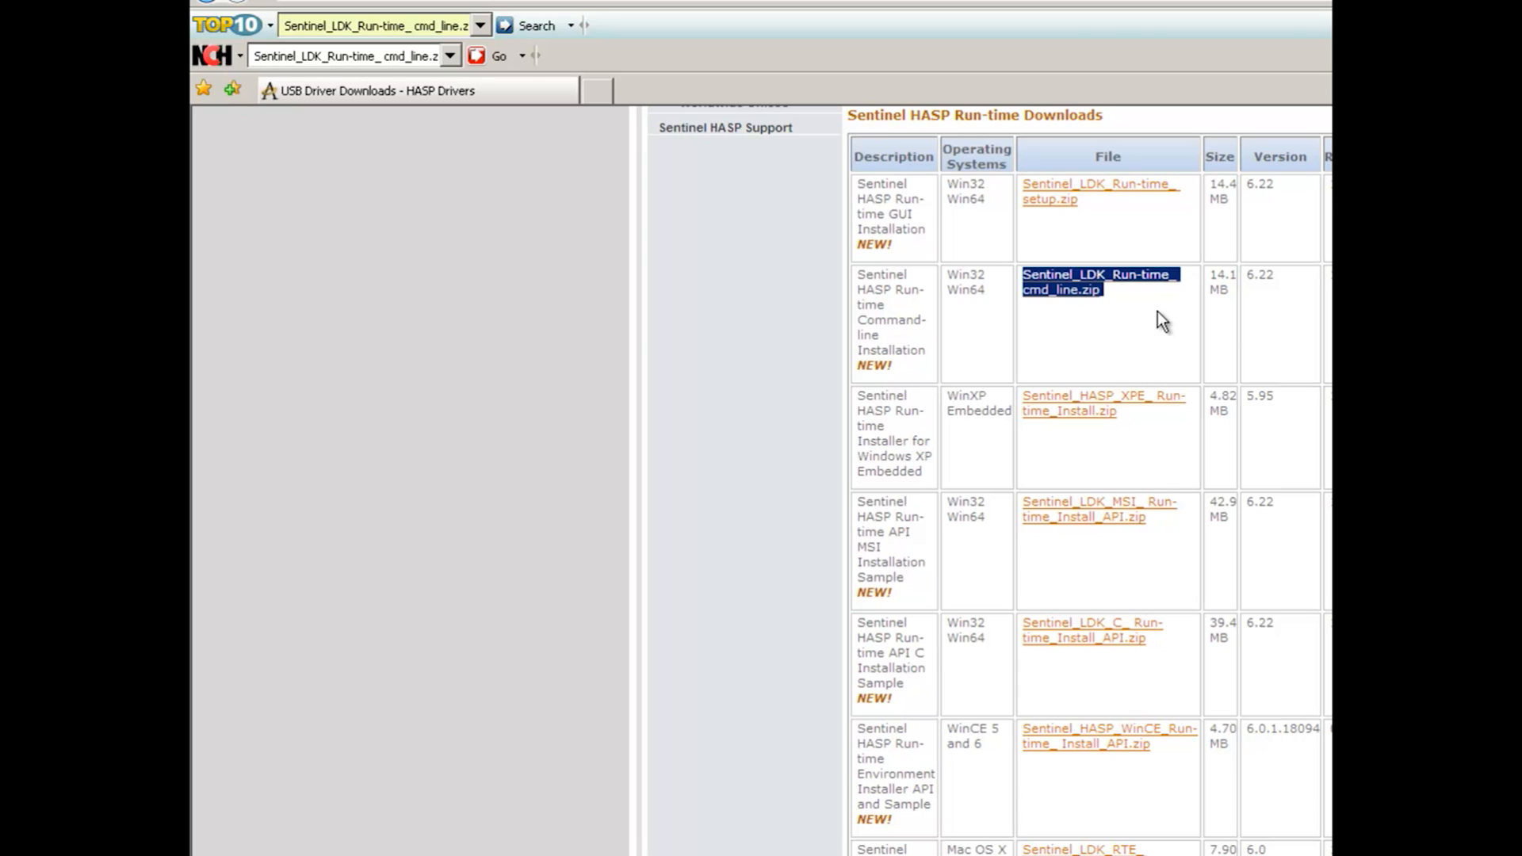
mouse_move(1245, 315)
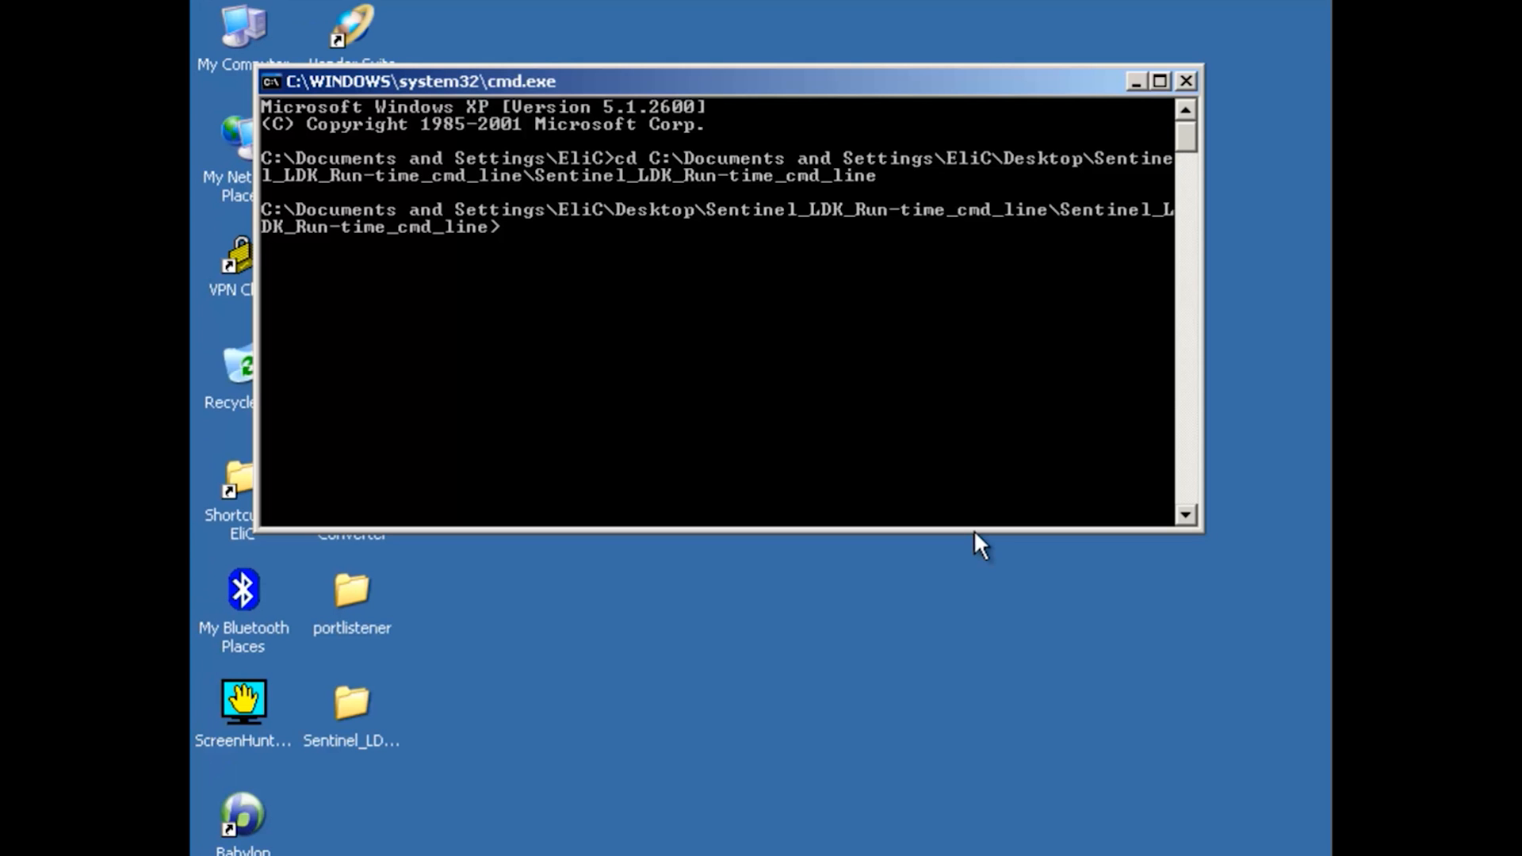
mouse_move(967, 449)
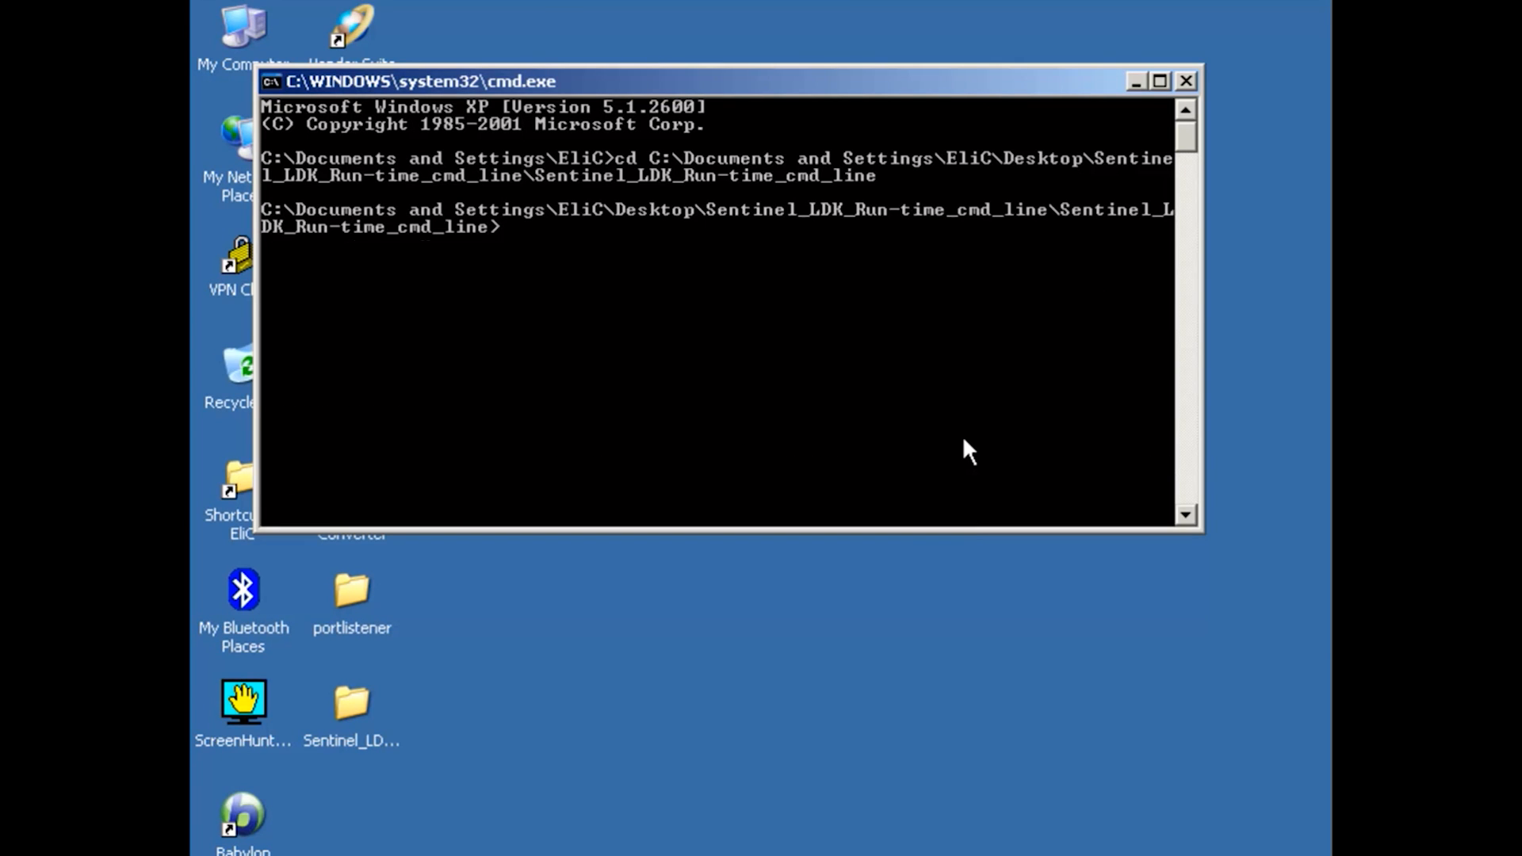
Step: List the Sentinel_LDK_Run-time_cmd_line folder contents with dir, showing haspdinst.exe and readme.html
text(dir)
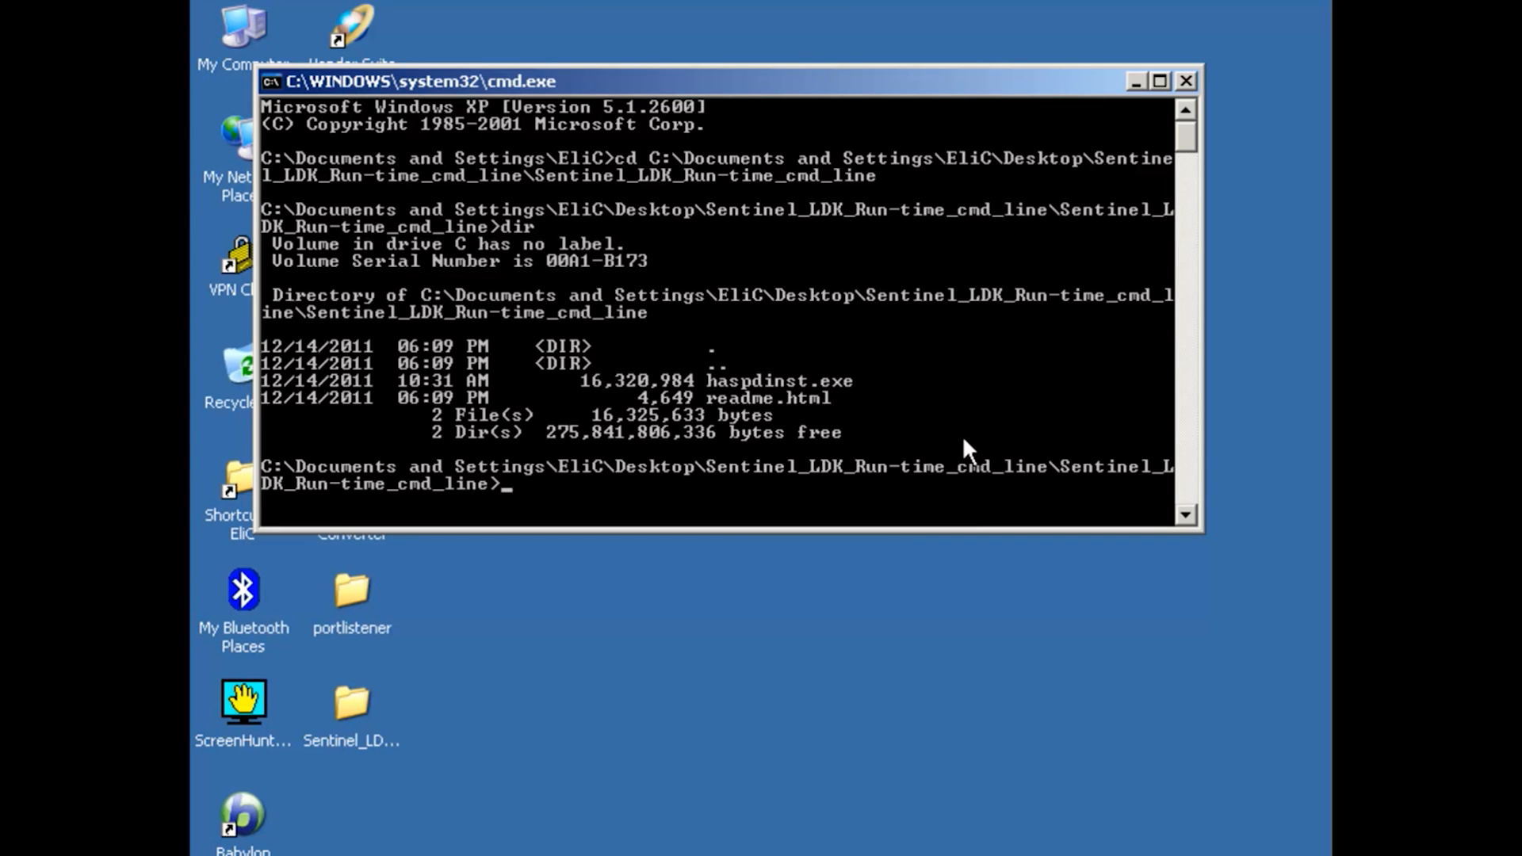
mouse_move(845, 393)
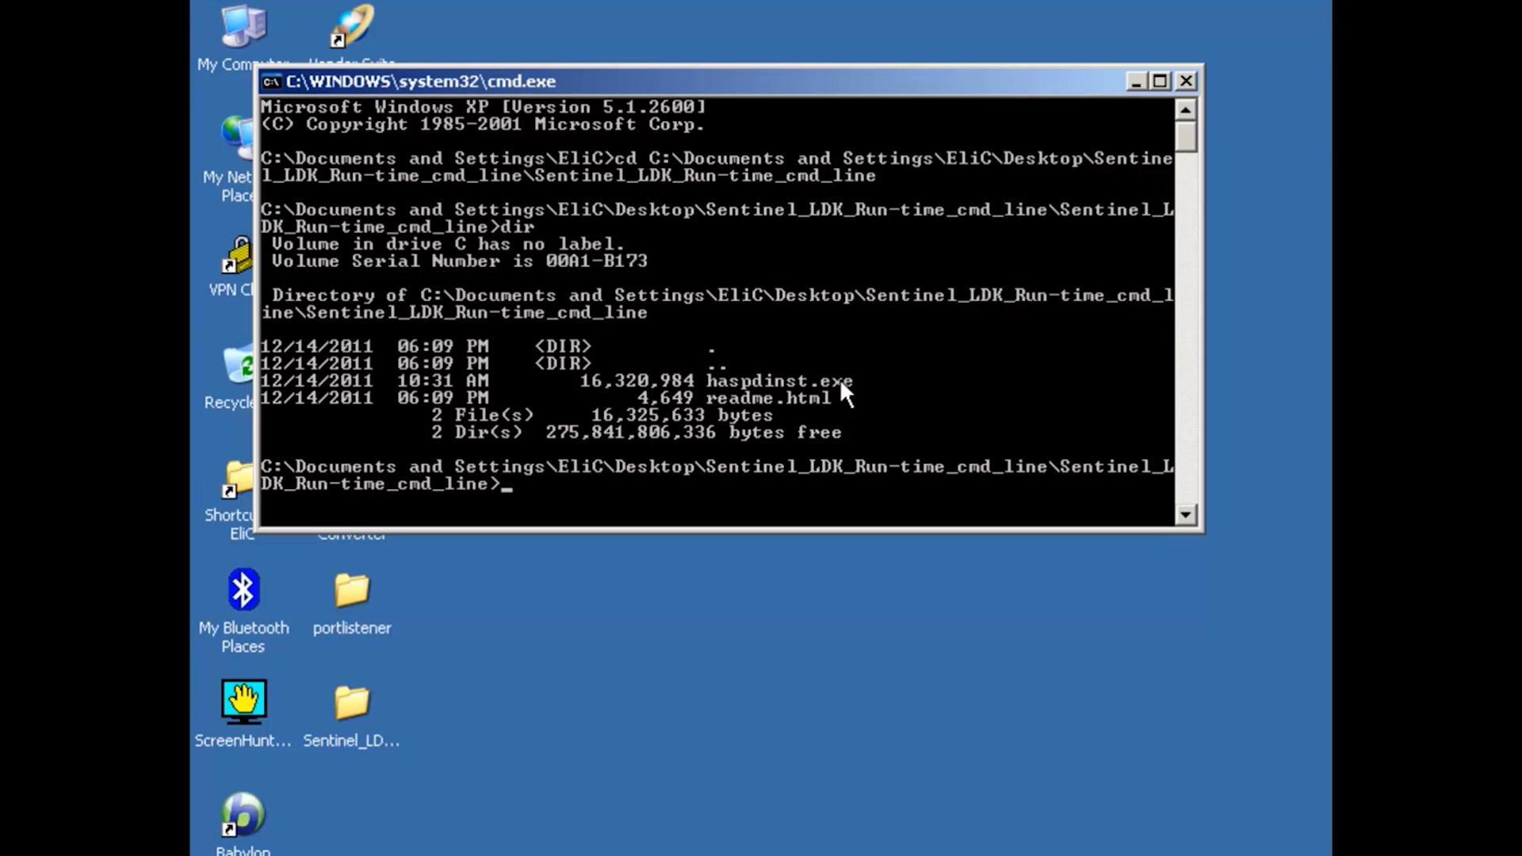
mouse_move(853, 393)
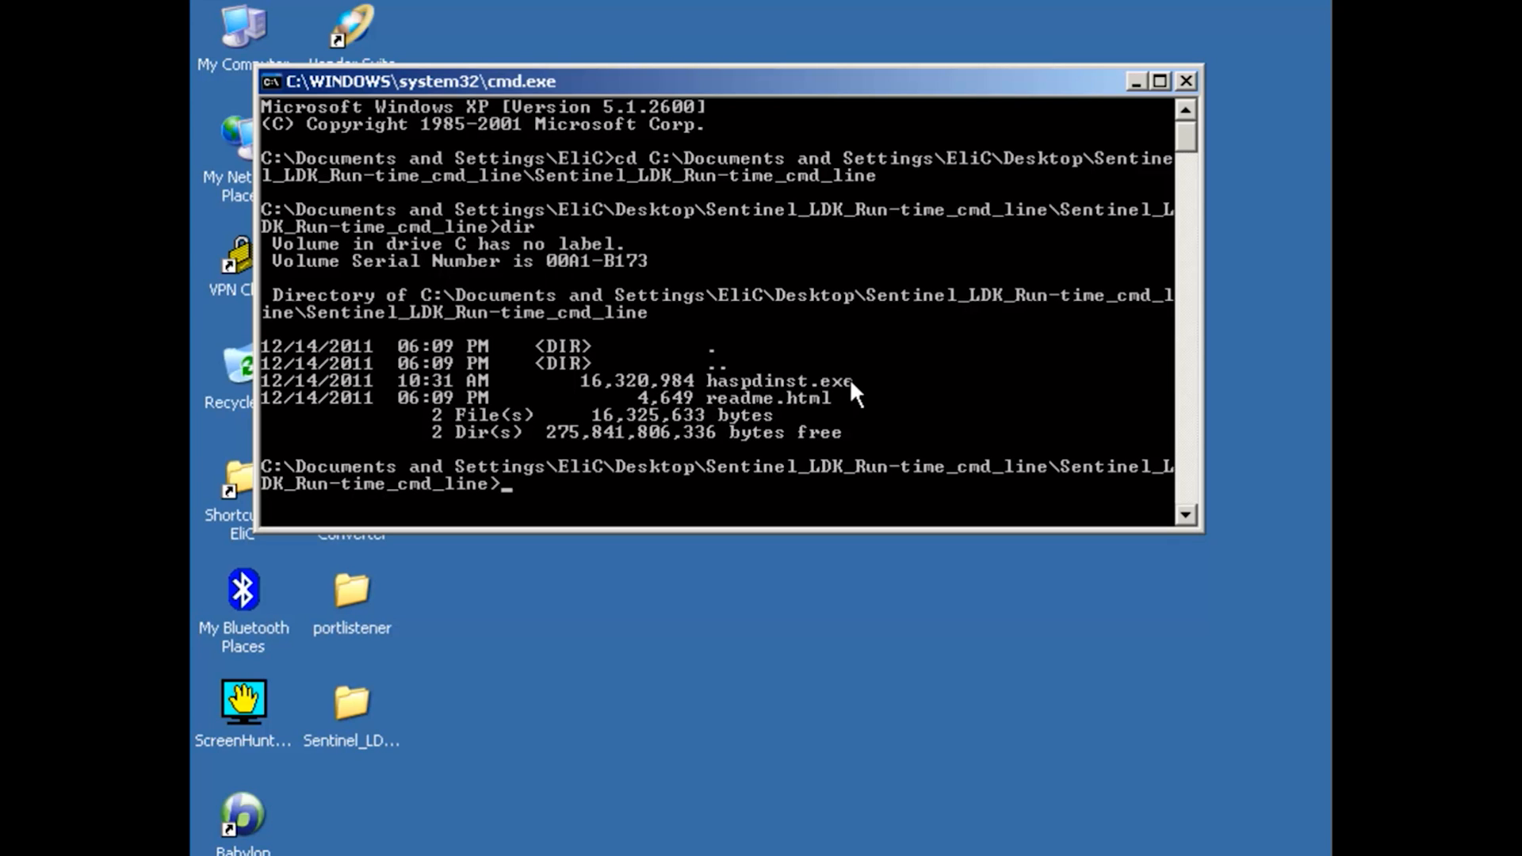
mouse_move(767, 393)
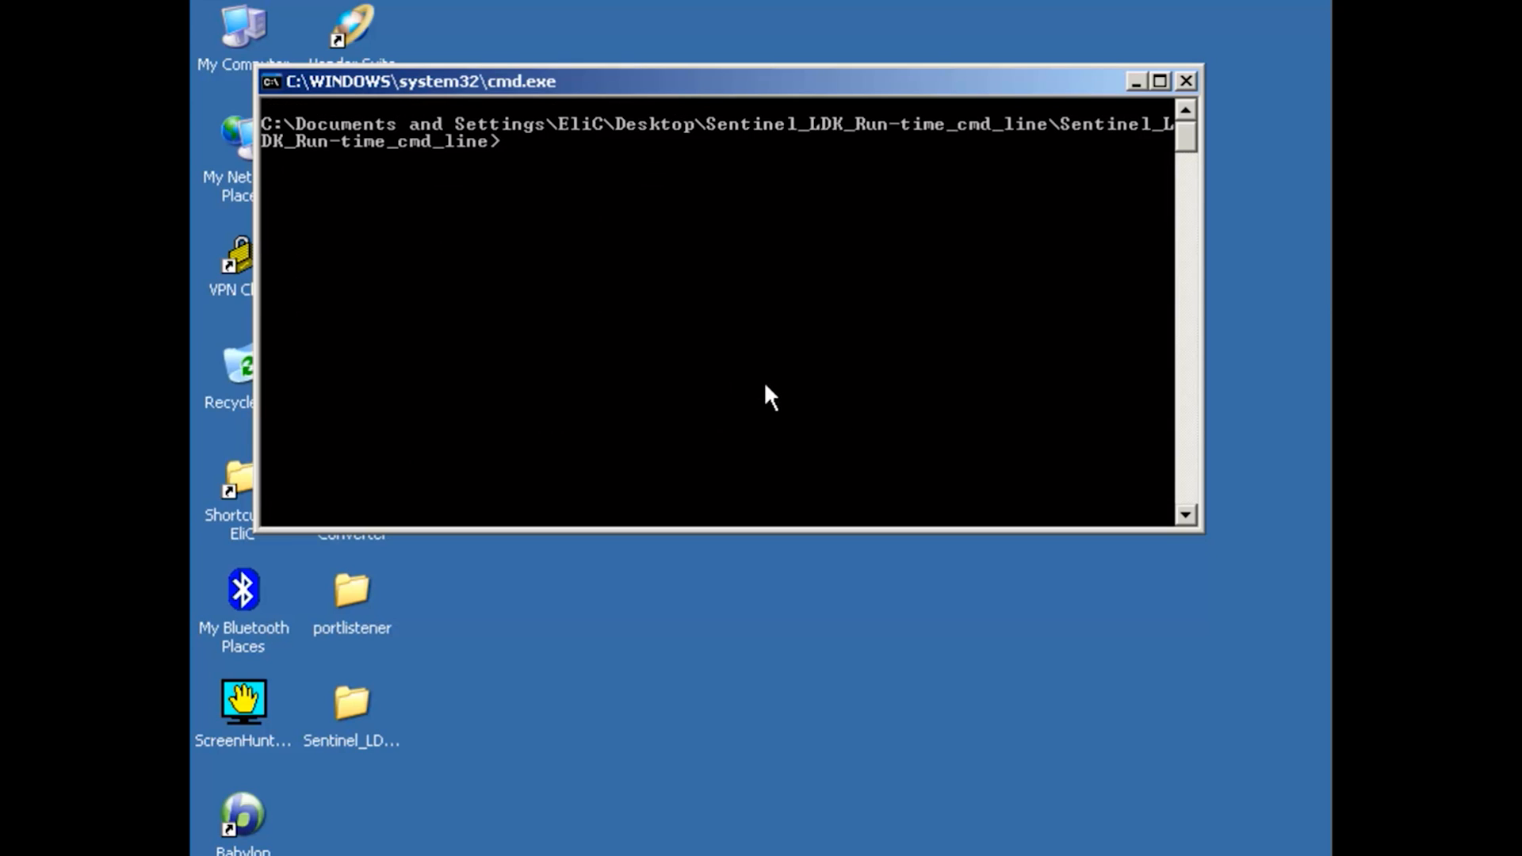
Step: Run haspdinst -purge to remove the existing Sentinel runtime
text(haspdinst)
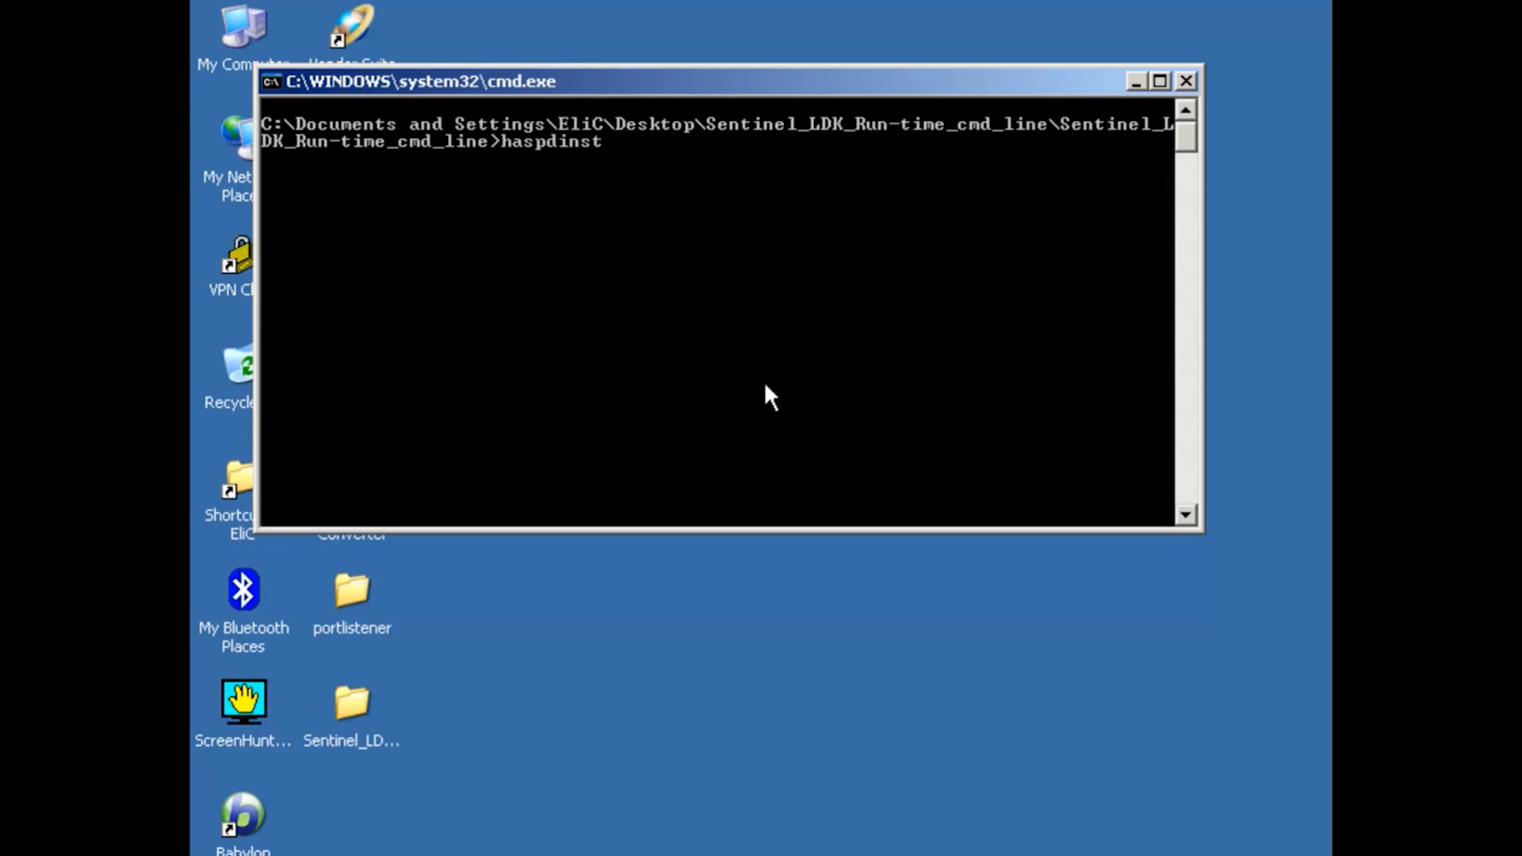
text(-purg)
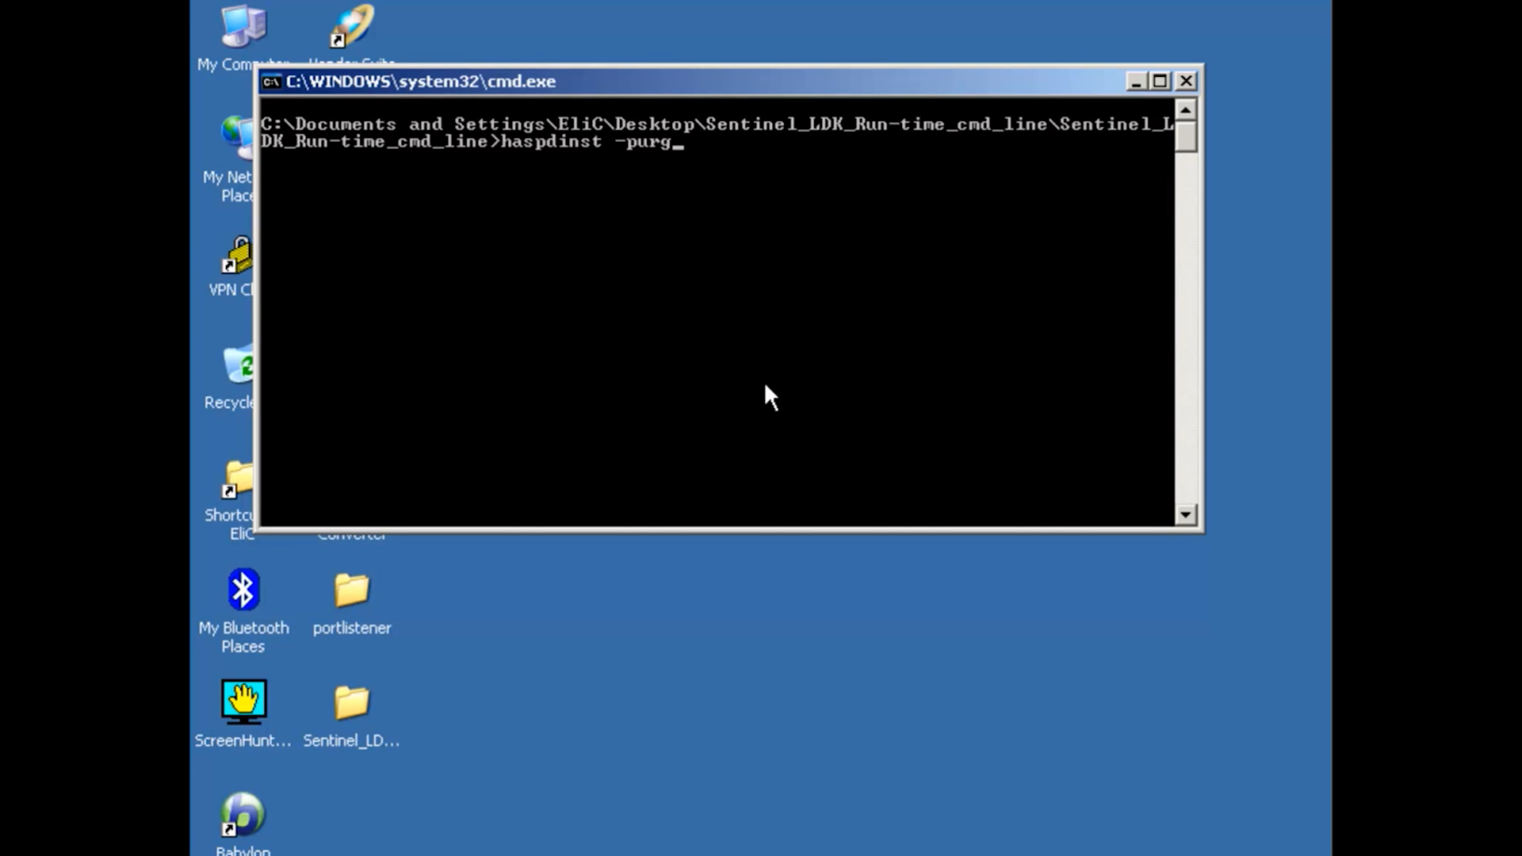
text(e)
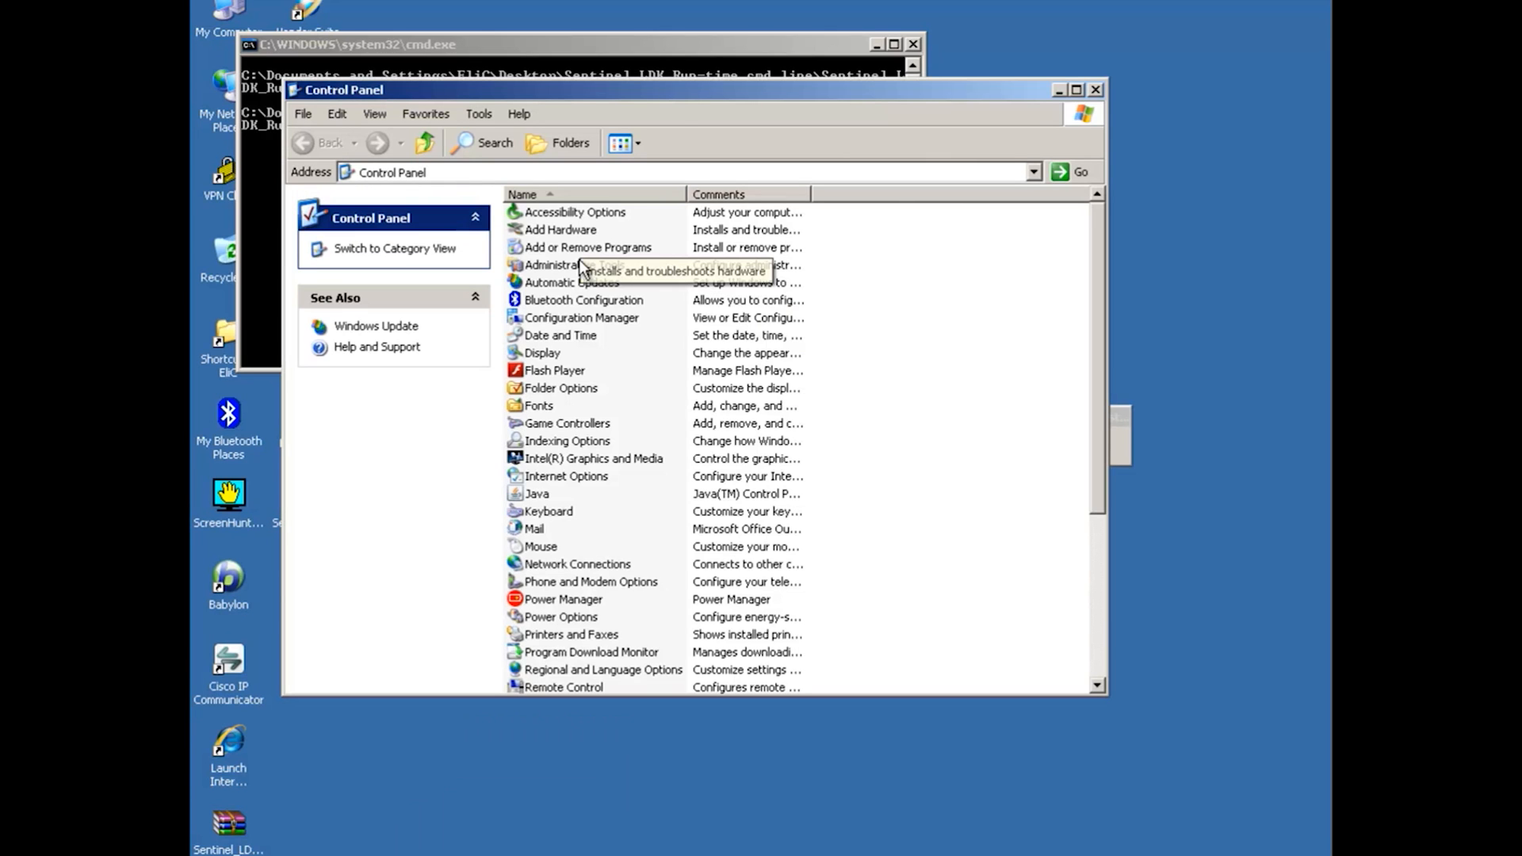
Step: Acknowledge the purge success message and scroll the installed programs from SQL Server down to Visual C++
double_click(586, 247)
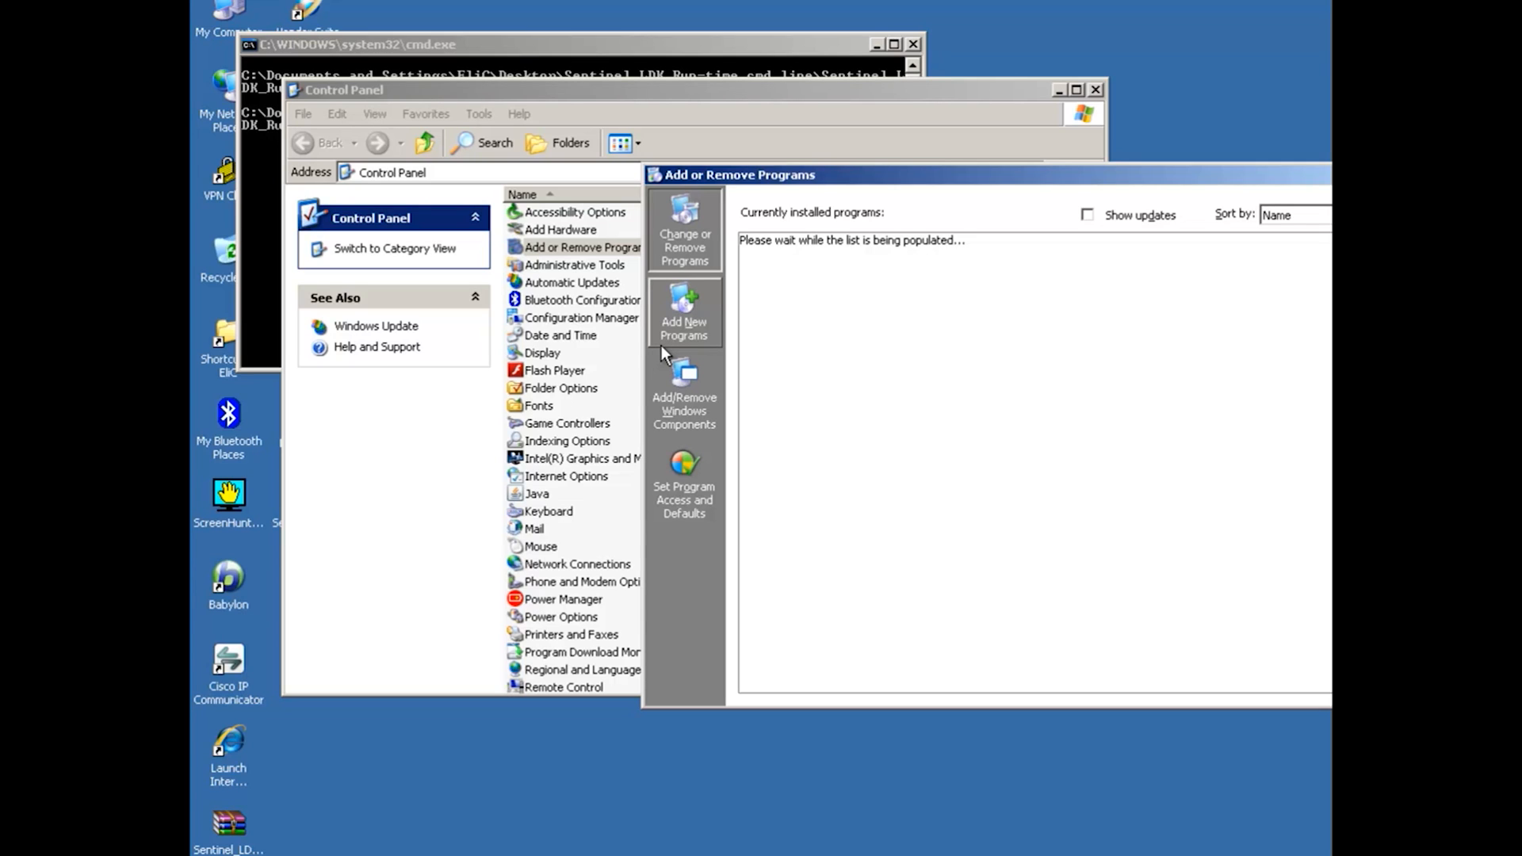
mouse_move(832, 360)
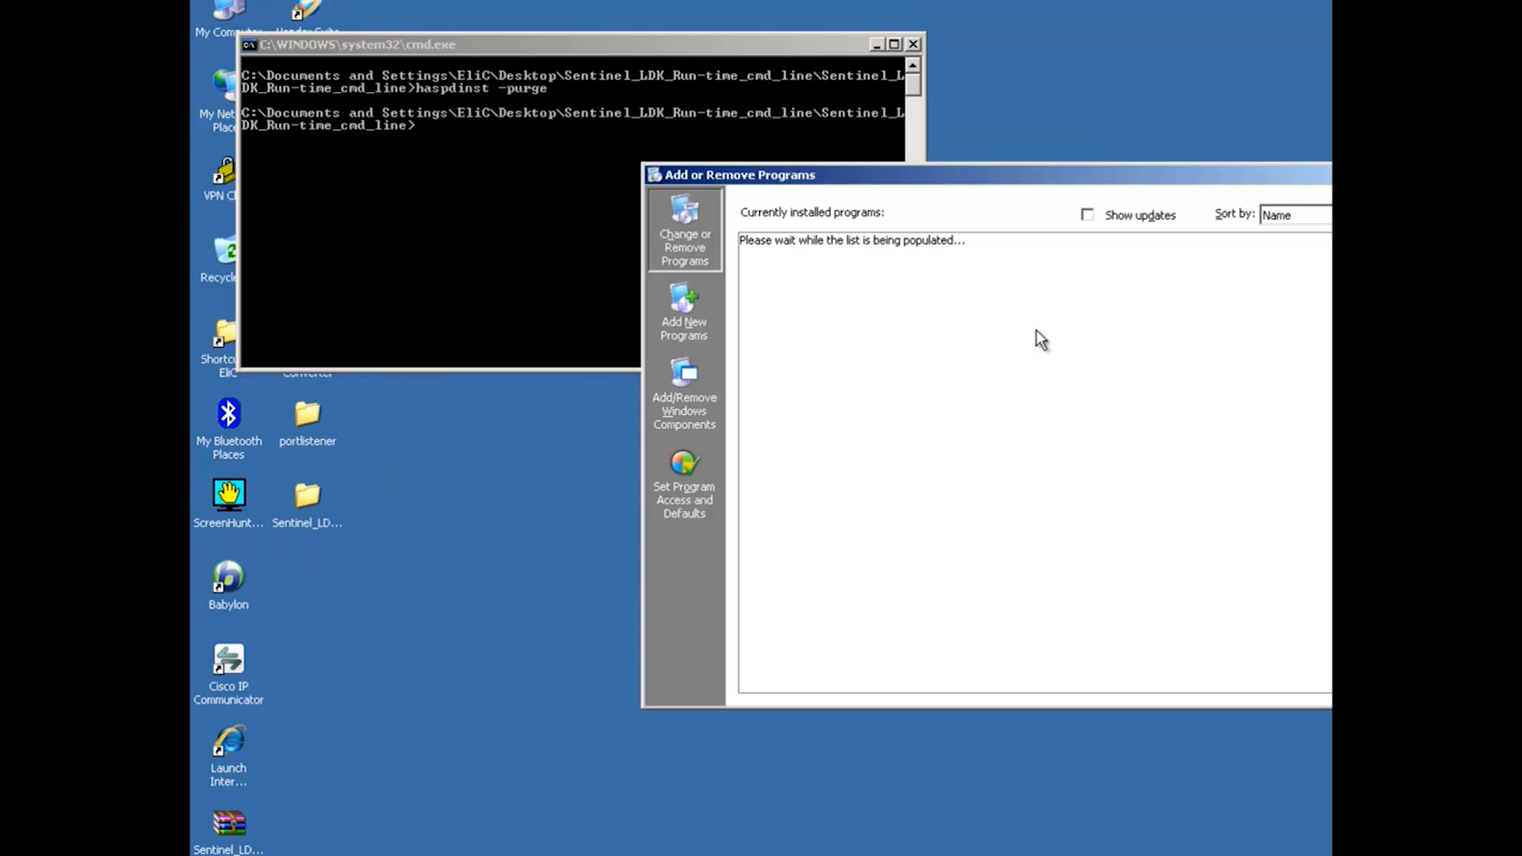
mouse_move(1212, 324)
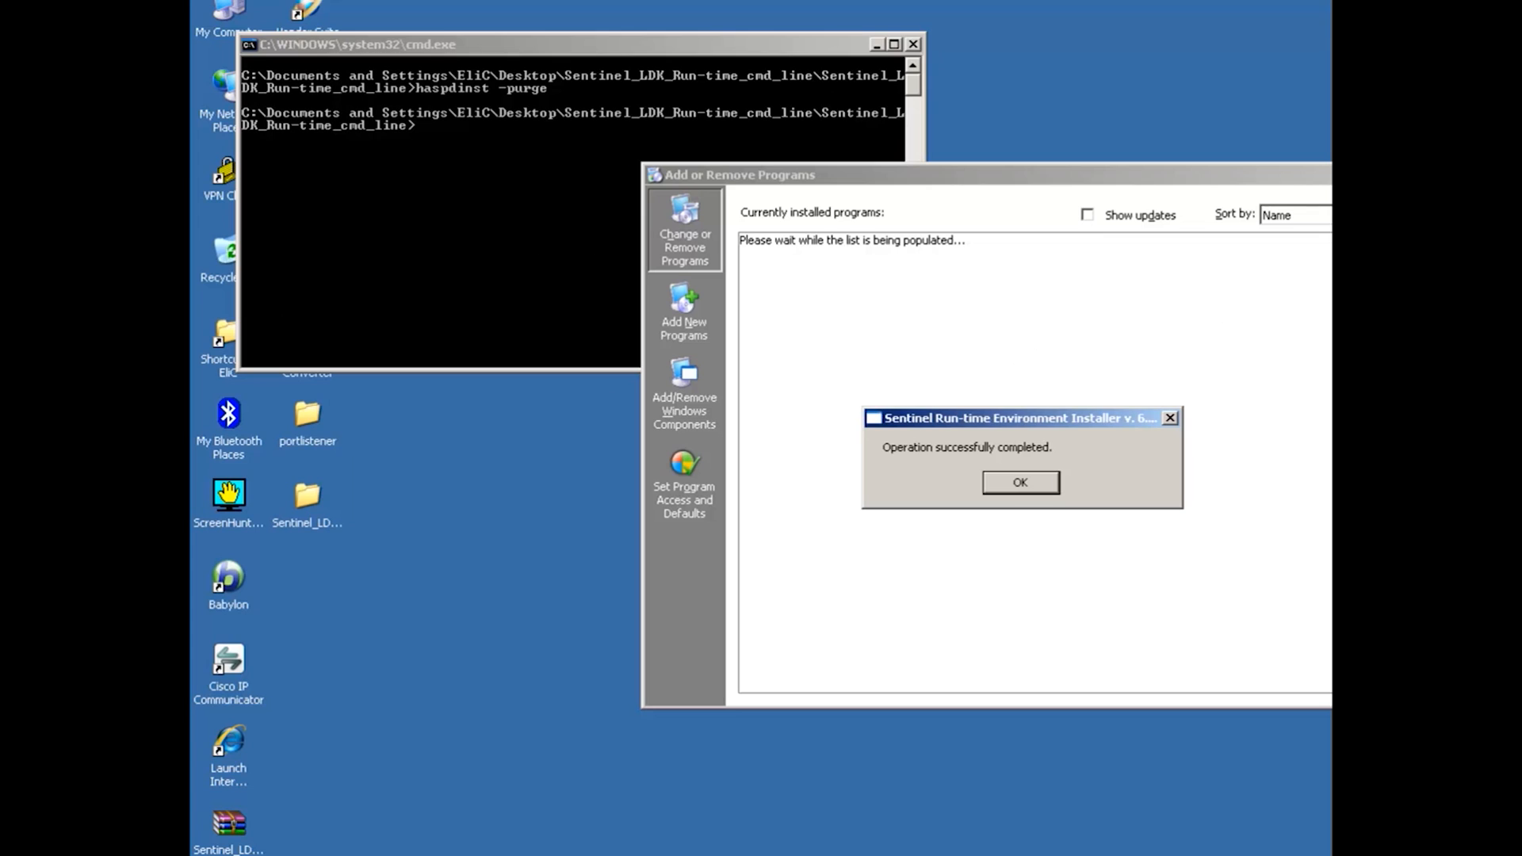
mouse_move(1018, 457)
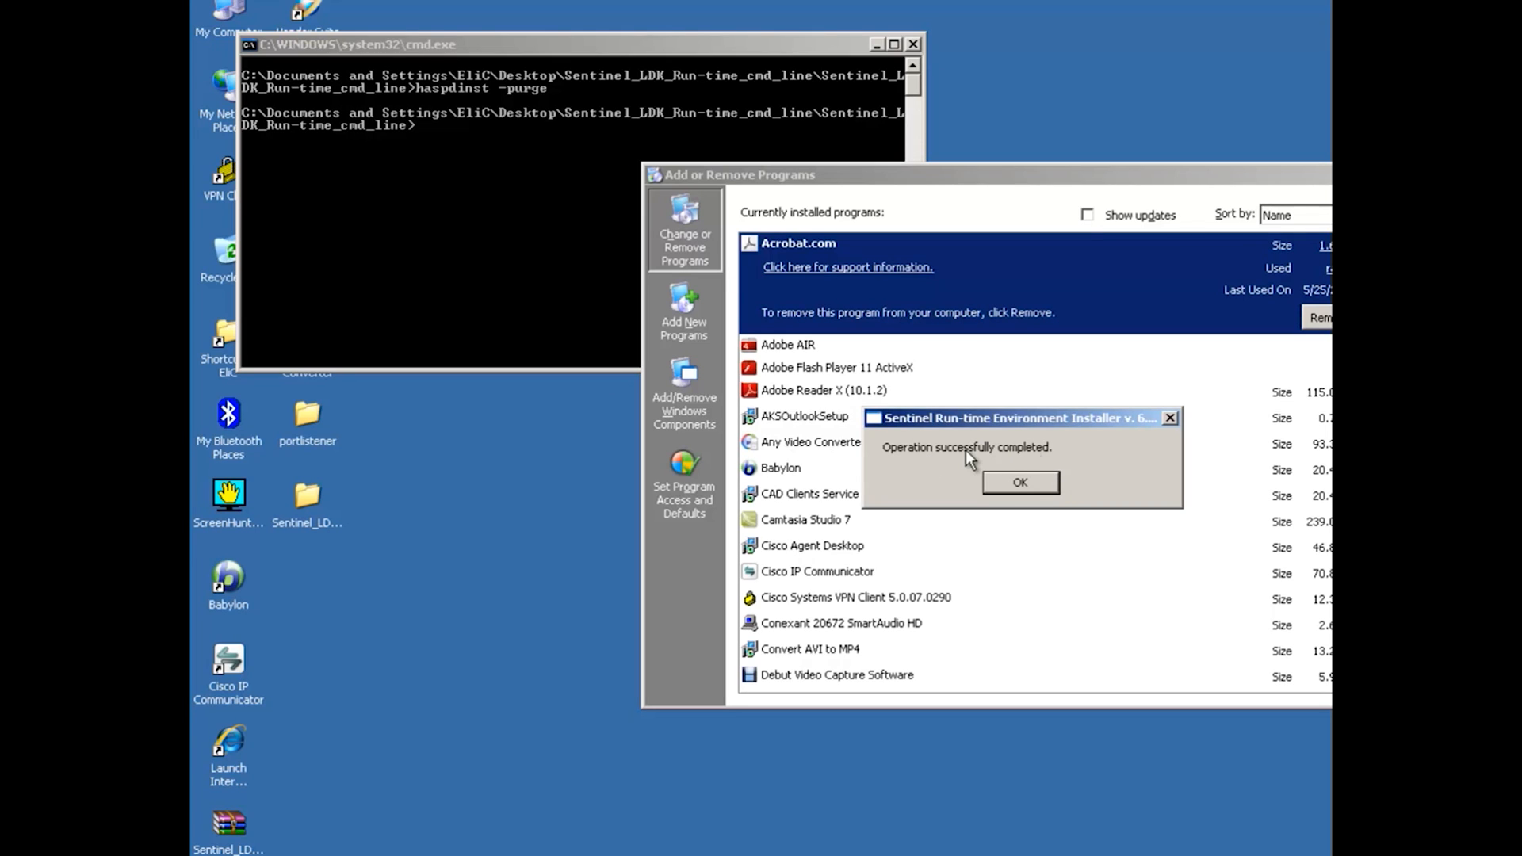
mouse_move(1035, 460)
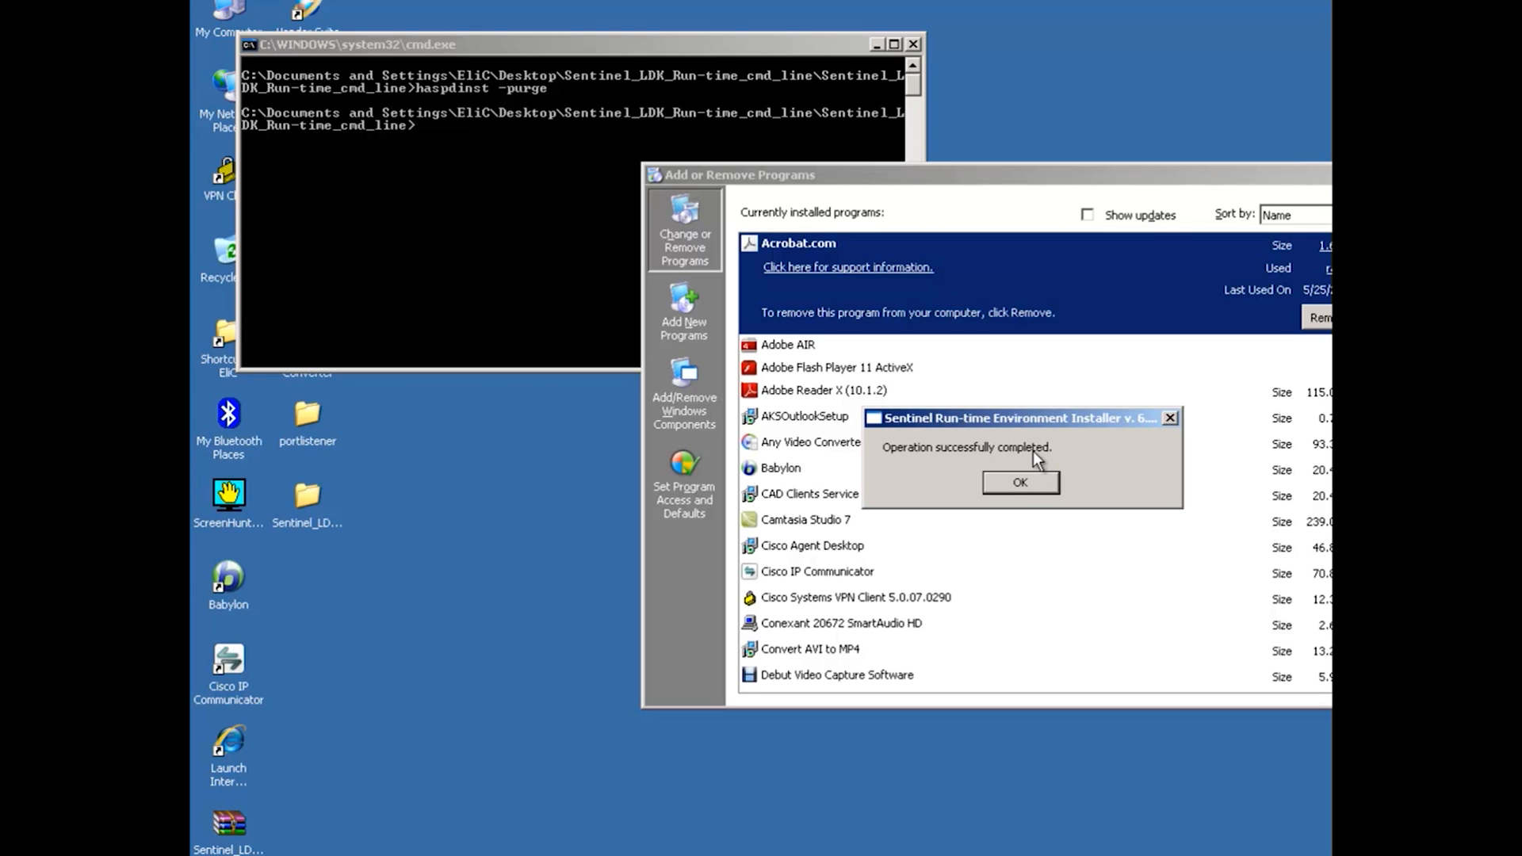
click(1018, 482)
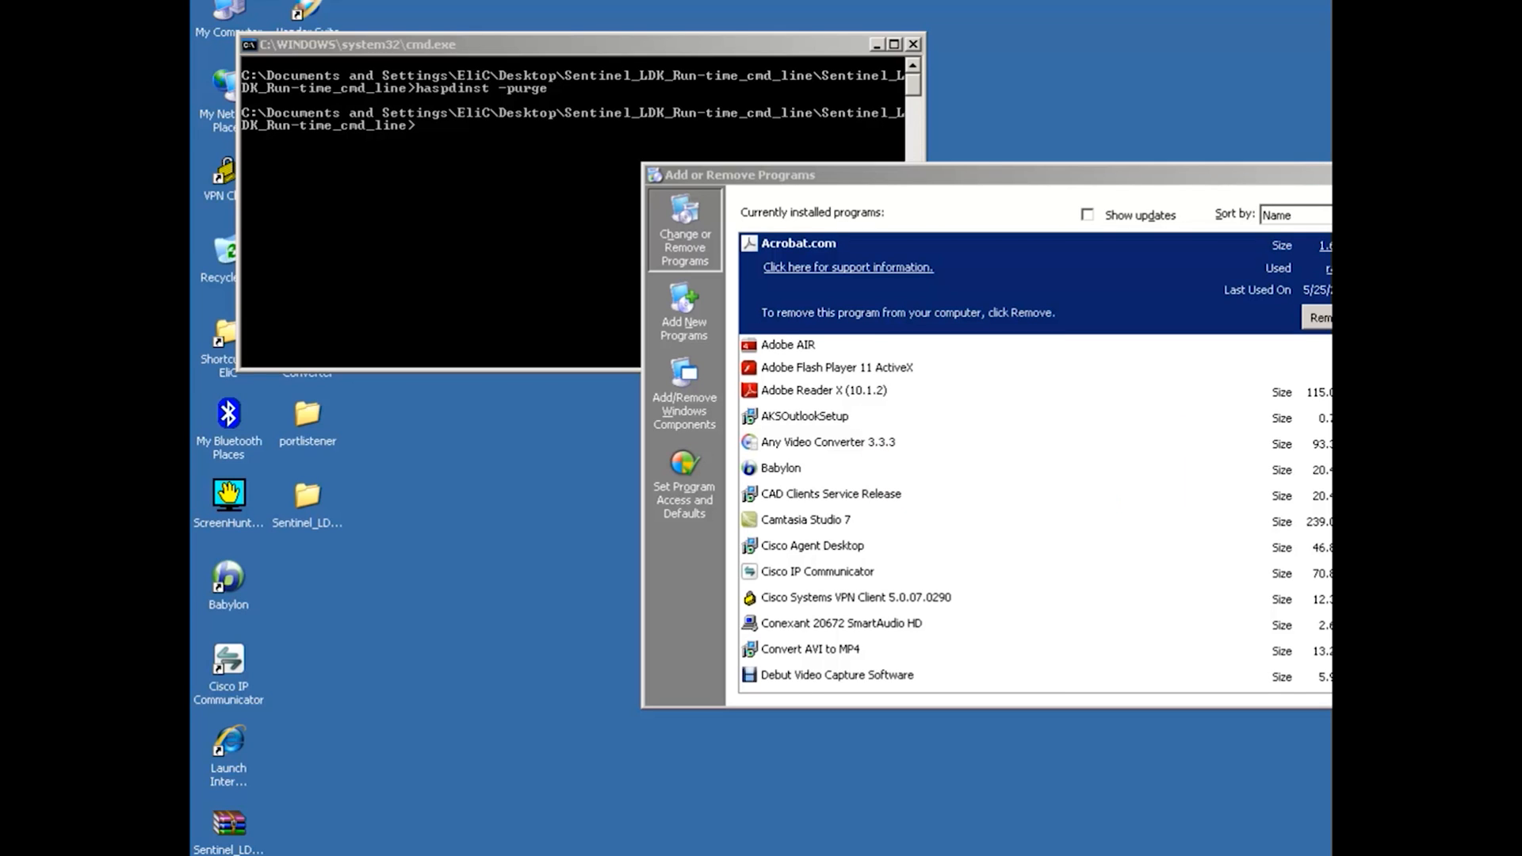
scroll(down, 3)
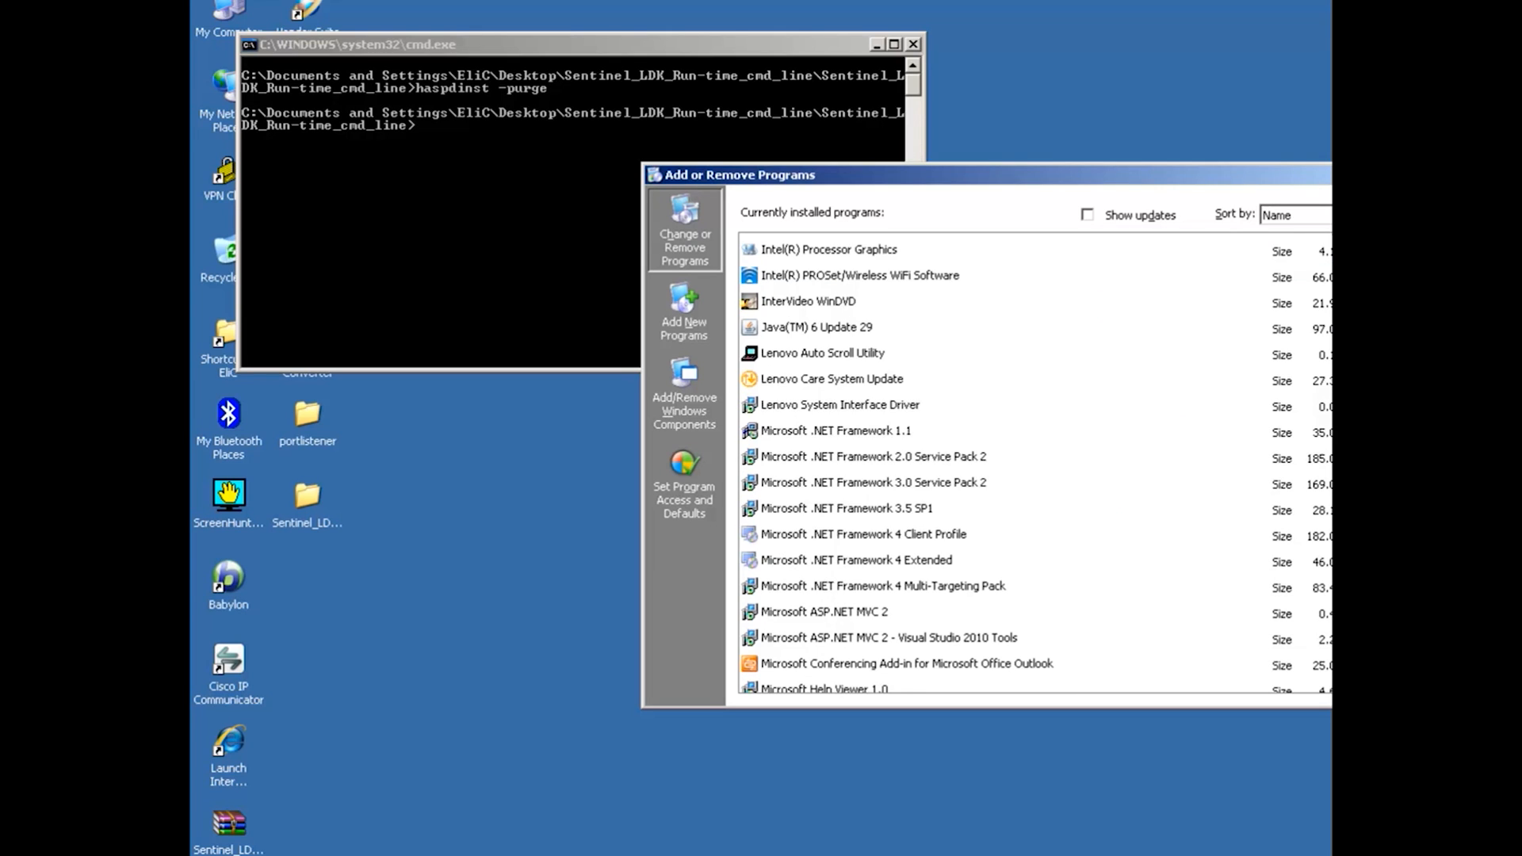
scroll(down, 3)
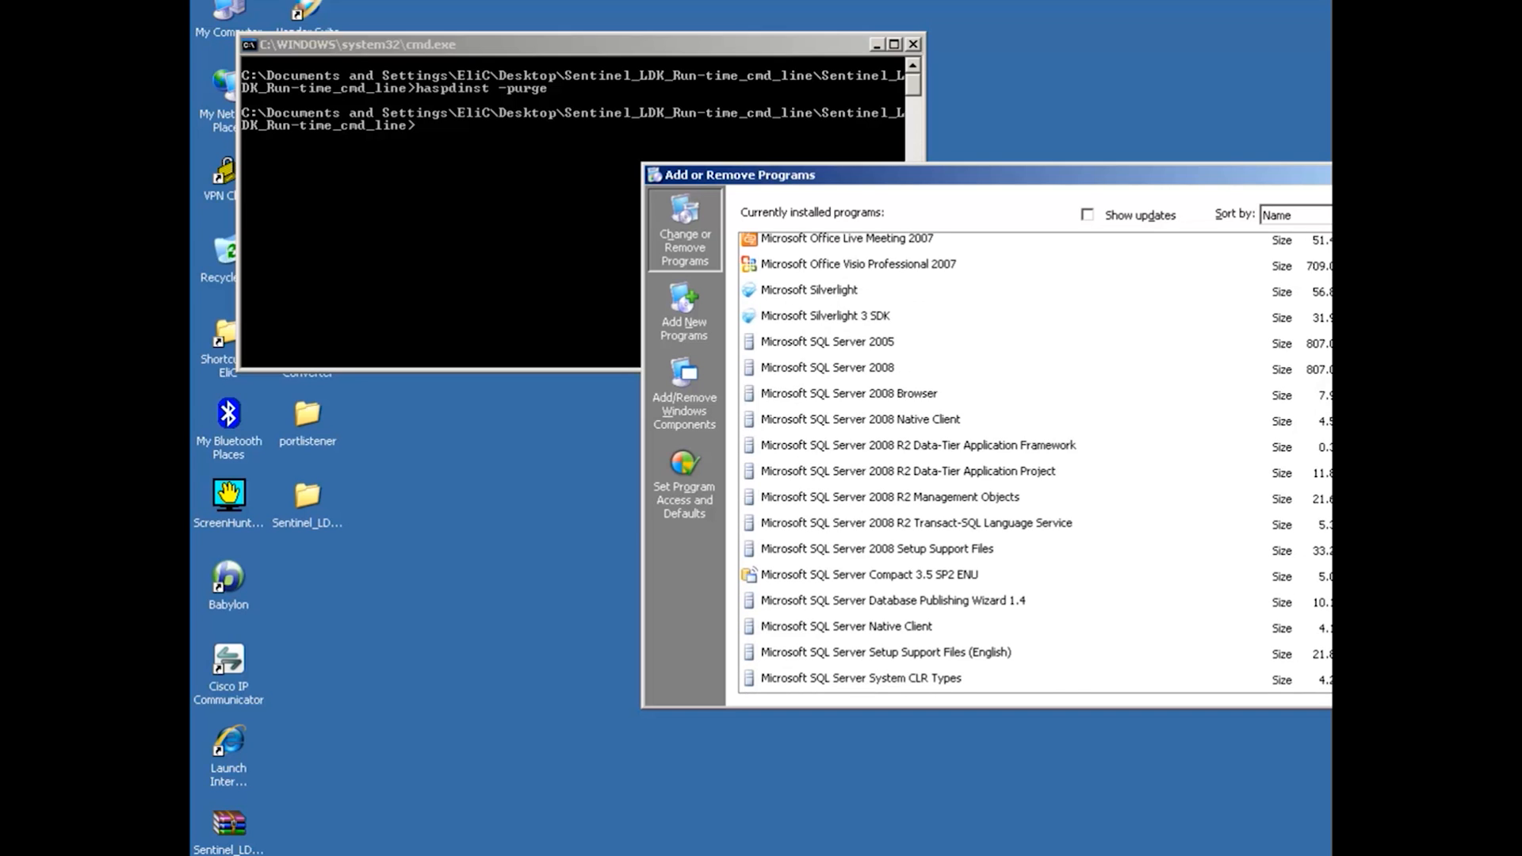
scroll(down, 3)
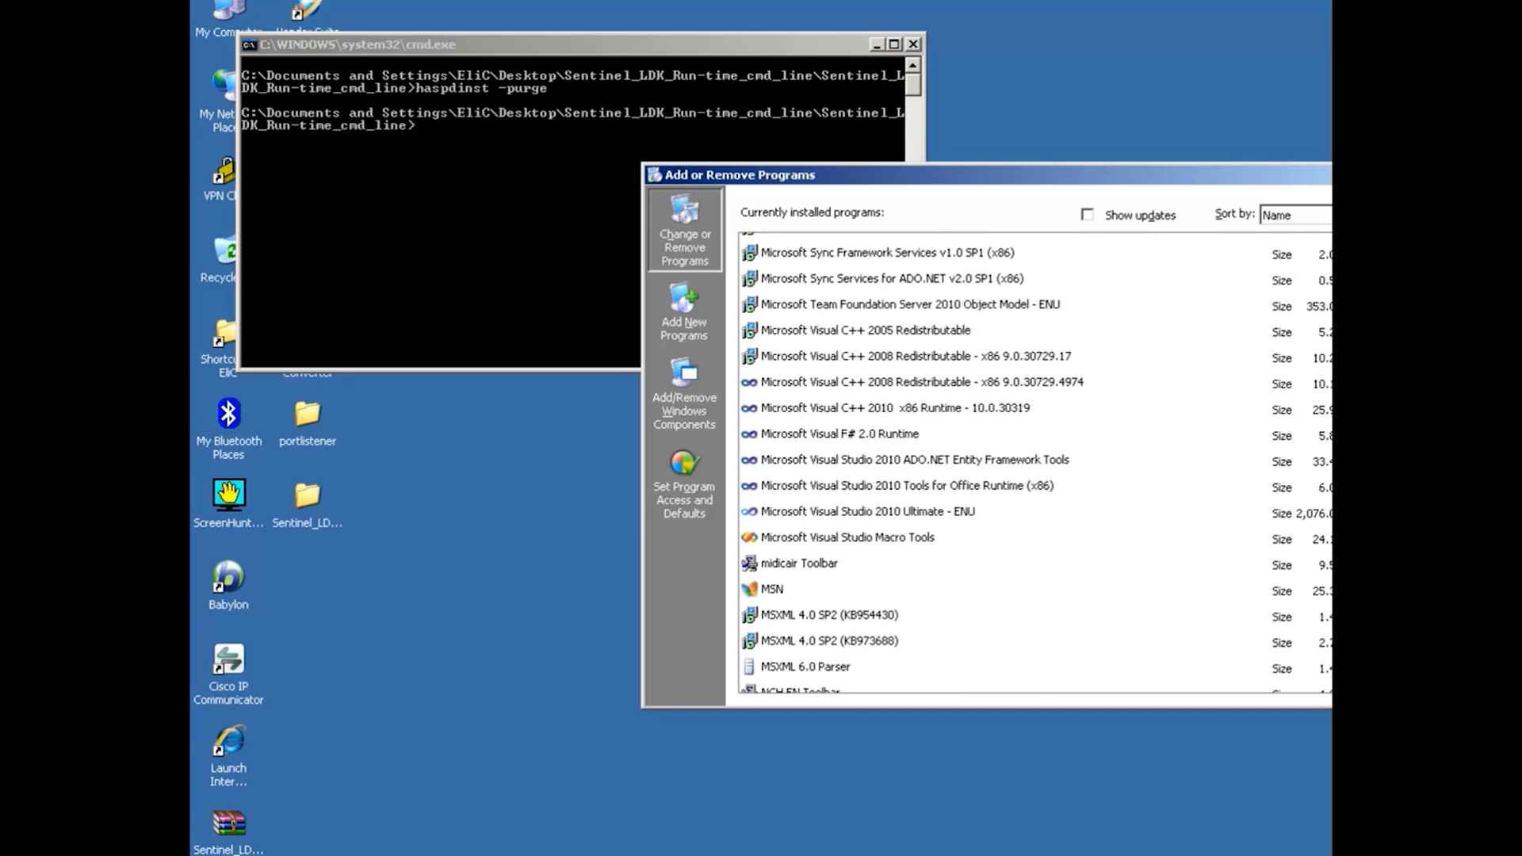
scroll(down, 3)
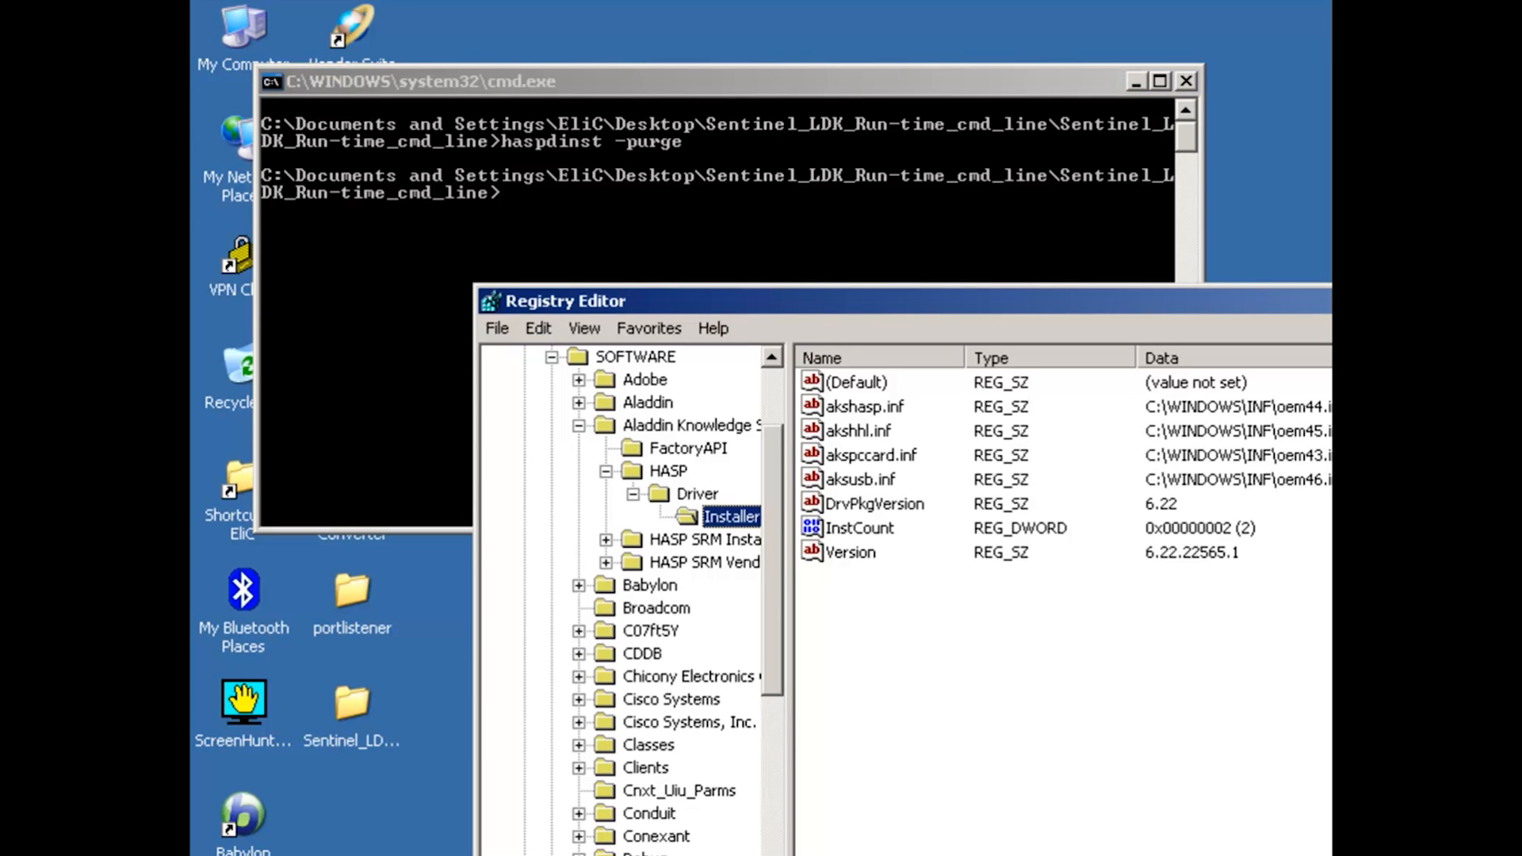
mouse_move(662, 504)
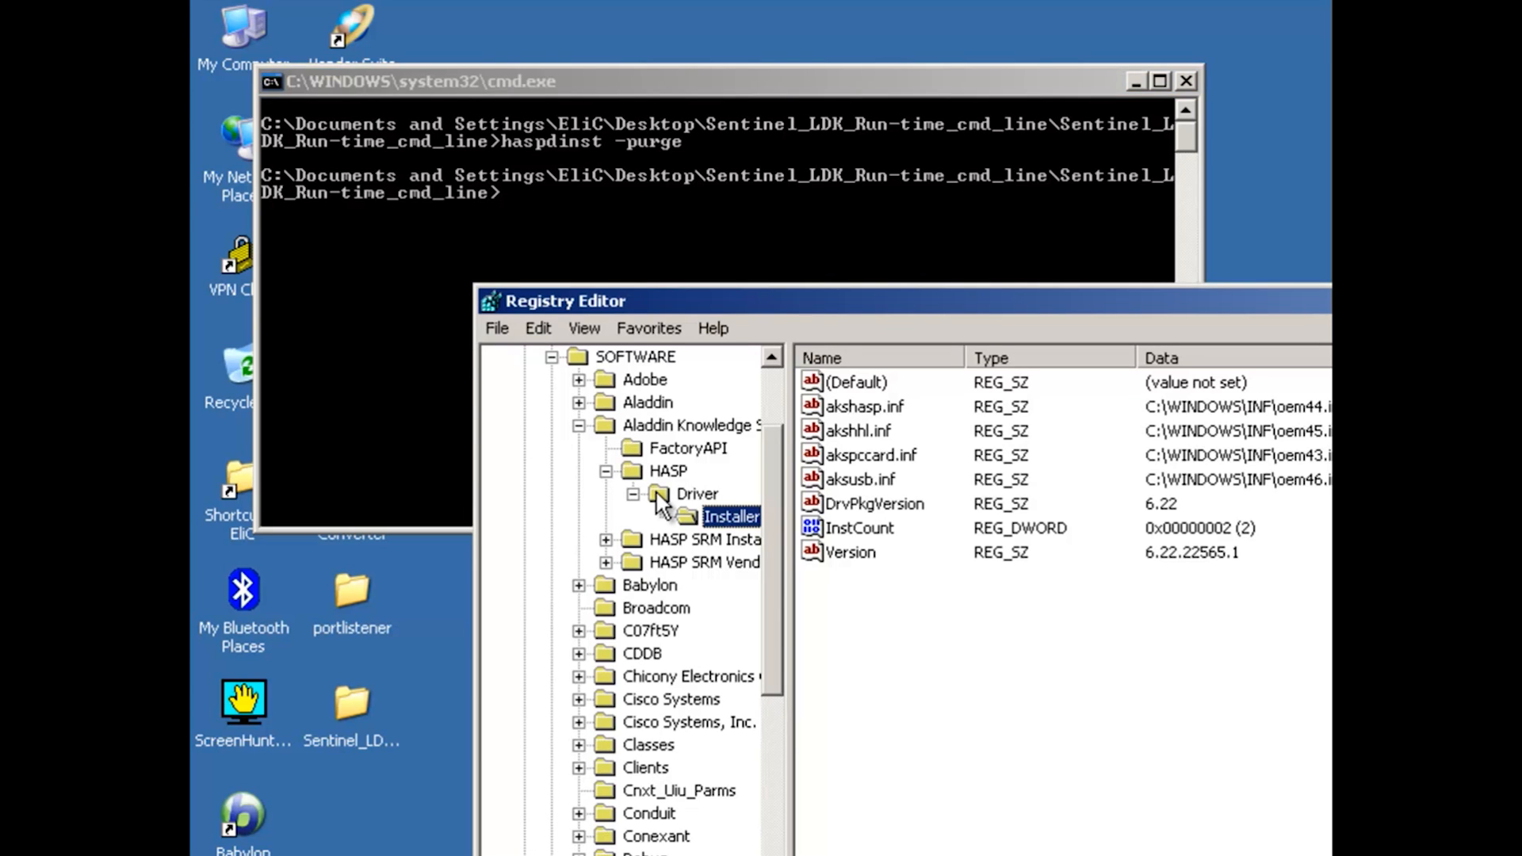
Step: Try the HASP Driver registry key, dismiss its open error, review HASP SRM Install, then return to Services
click(691, 425)
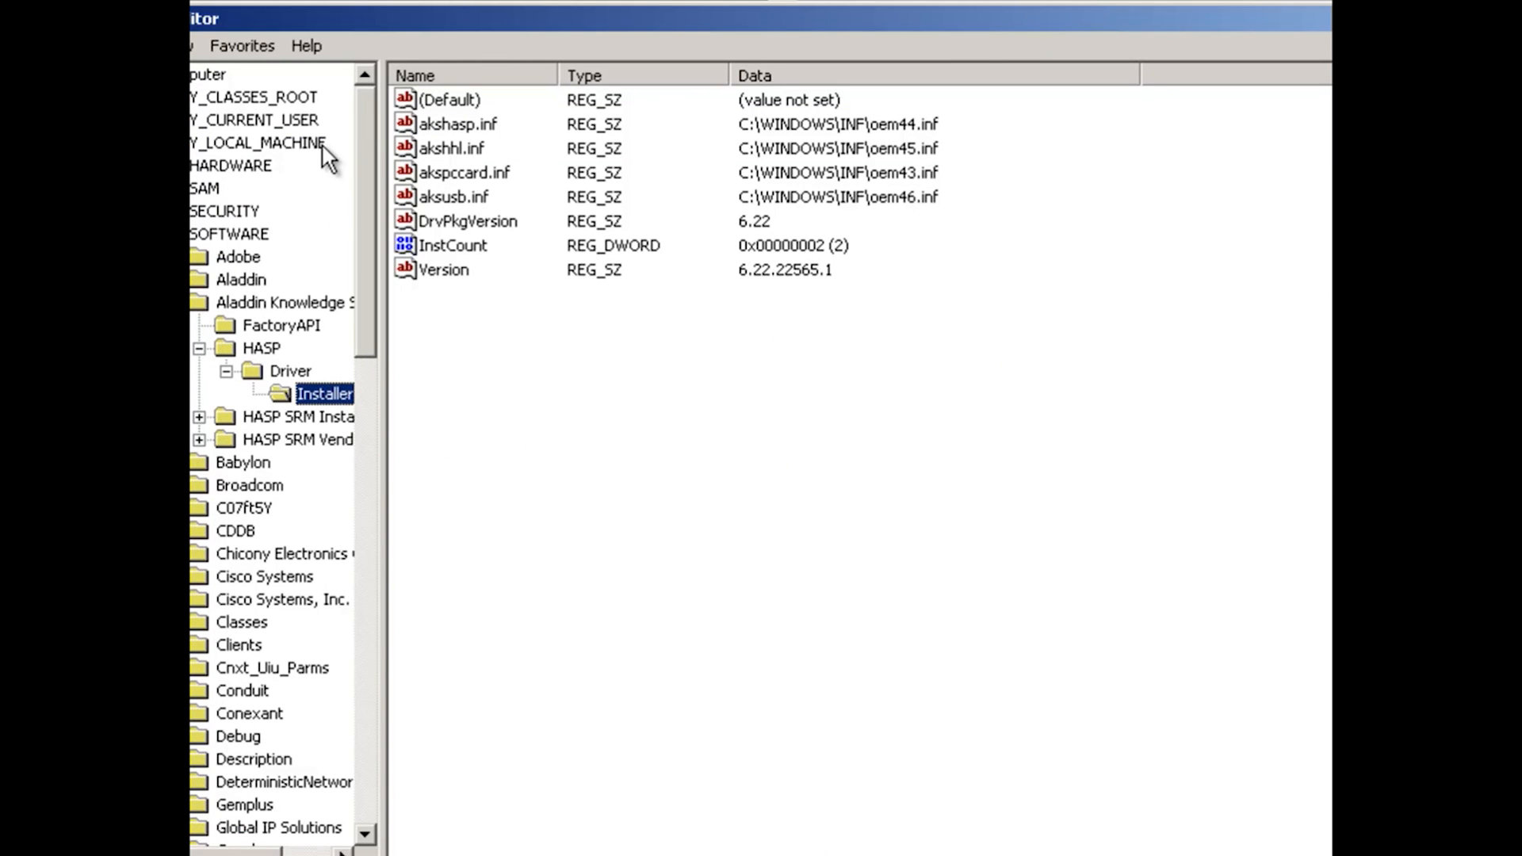
mouse_move(297, 239)
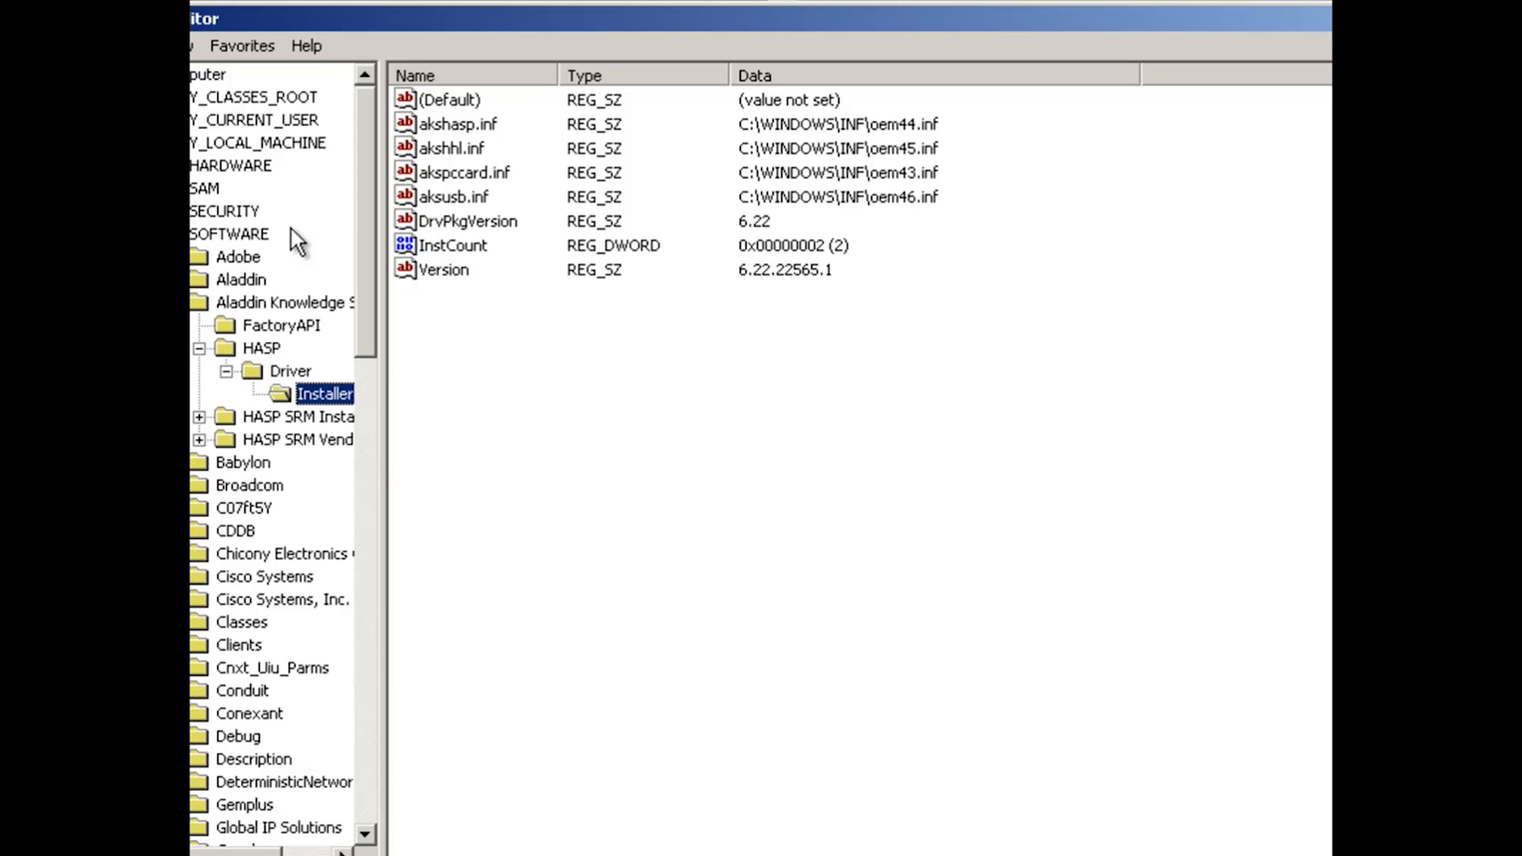
mouse_move(287, 311)
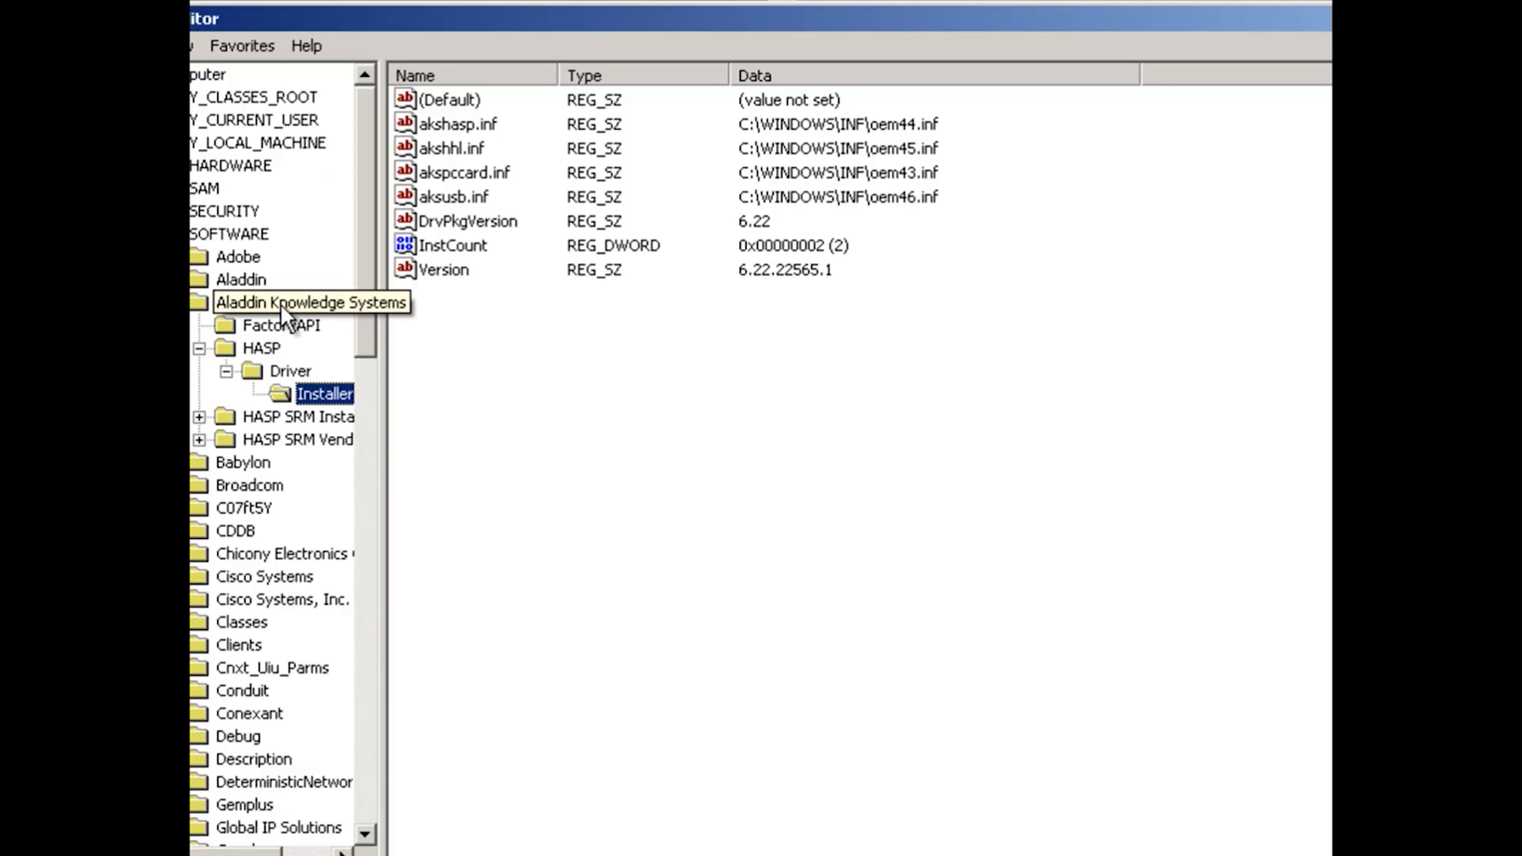
mouse_move(271, 360)
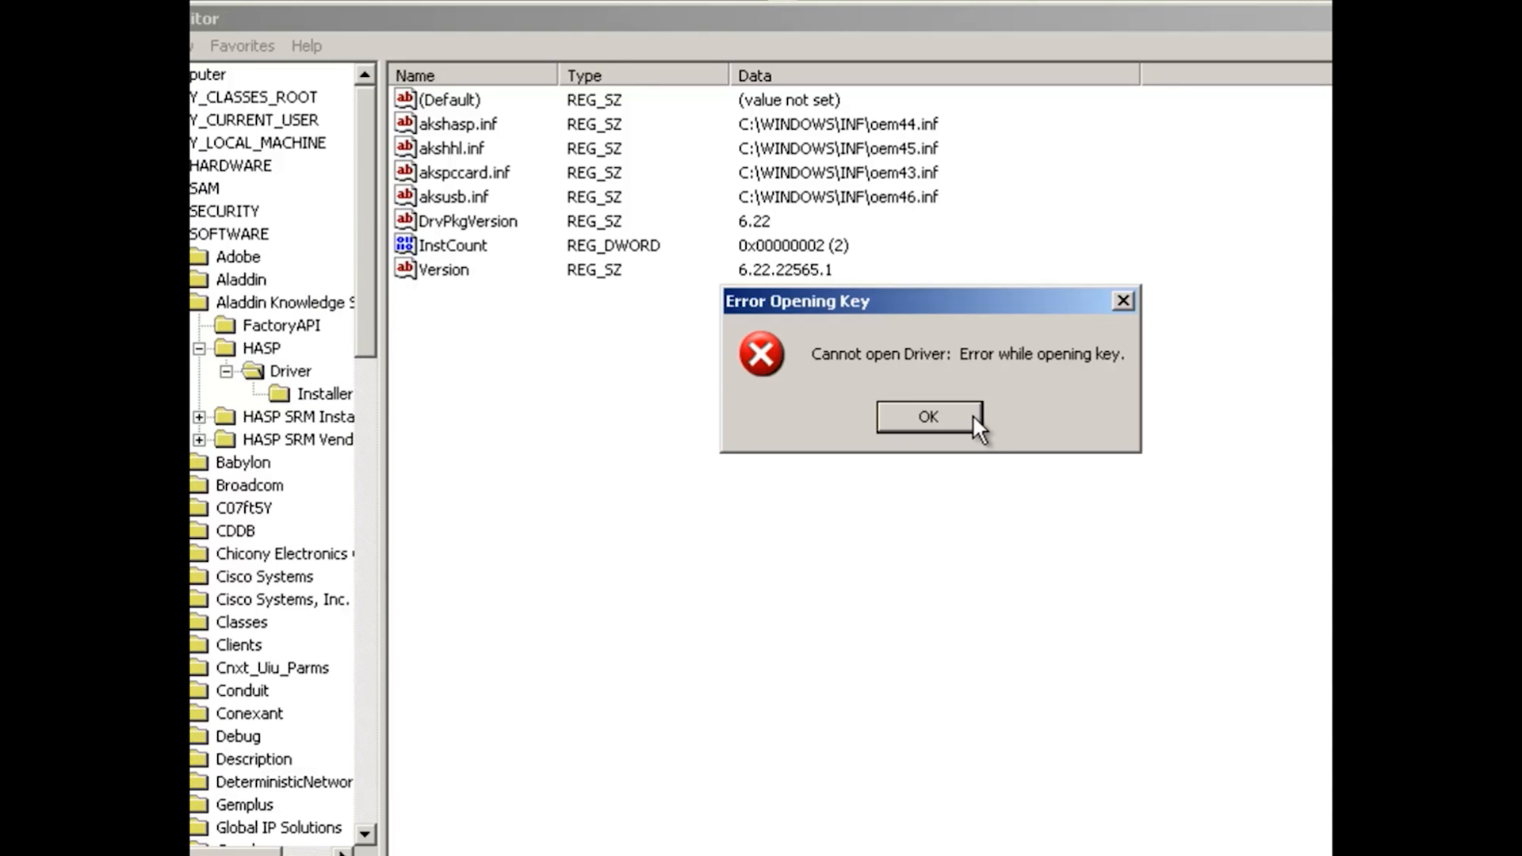
click(924, 417)
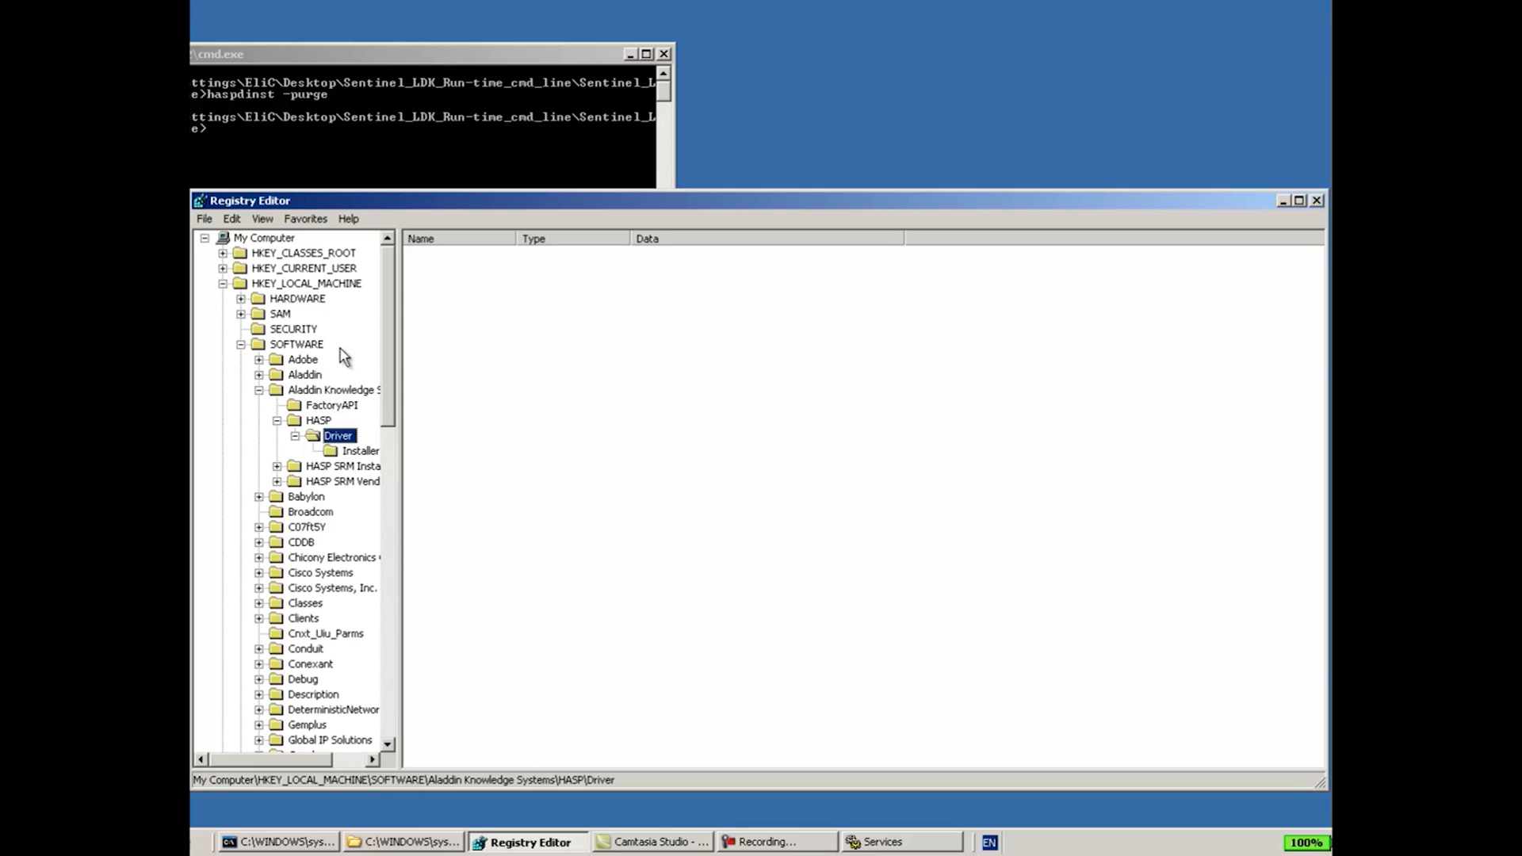
mouse_move(331, 207)
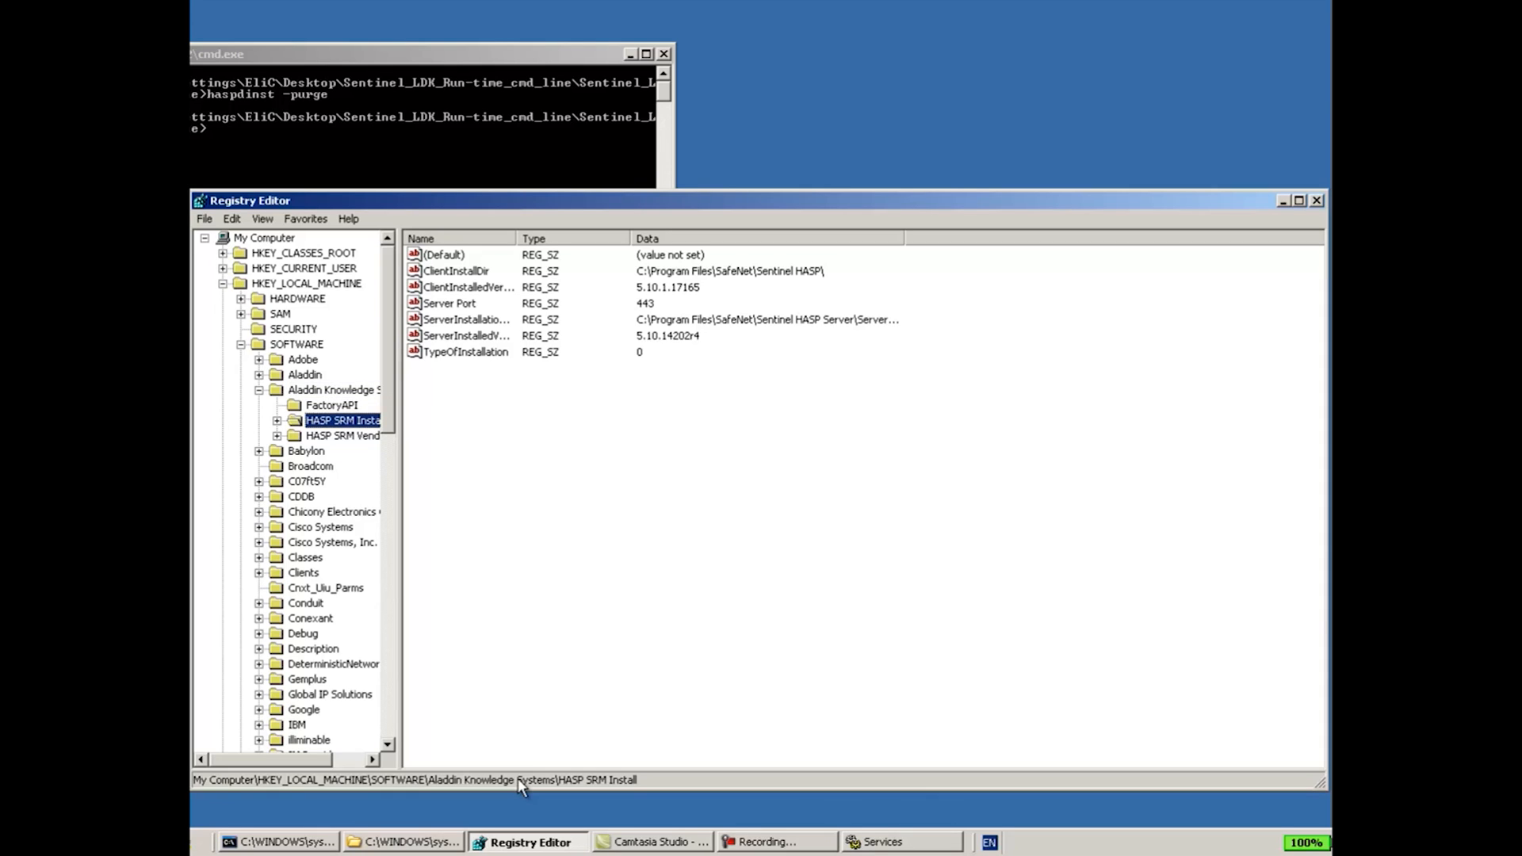
click(883, 841)
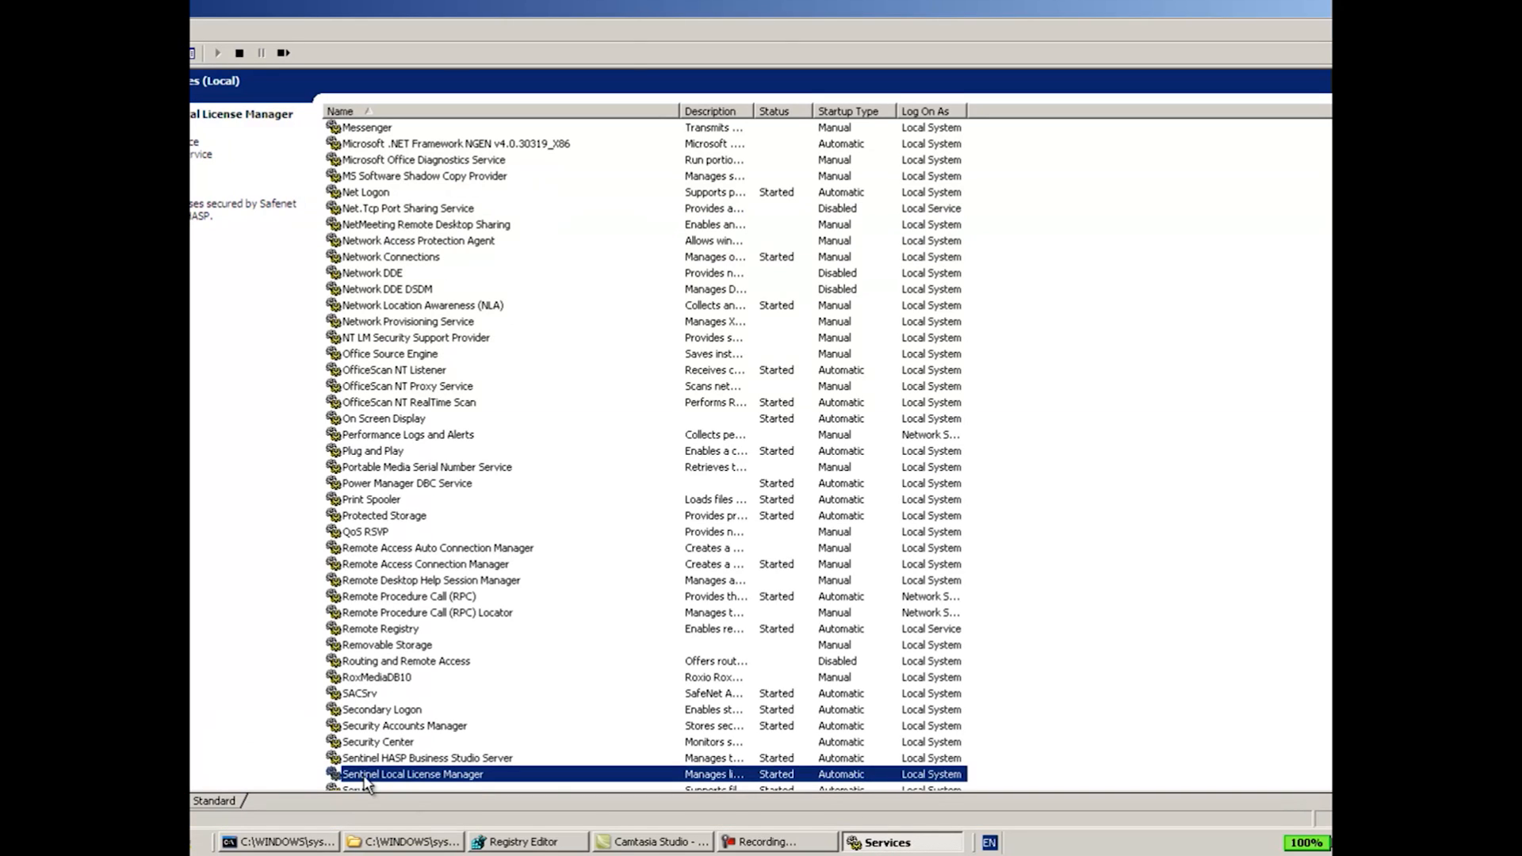
mouse_move(416, 781)
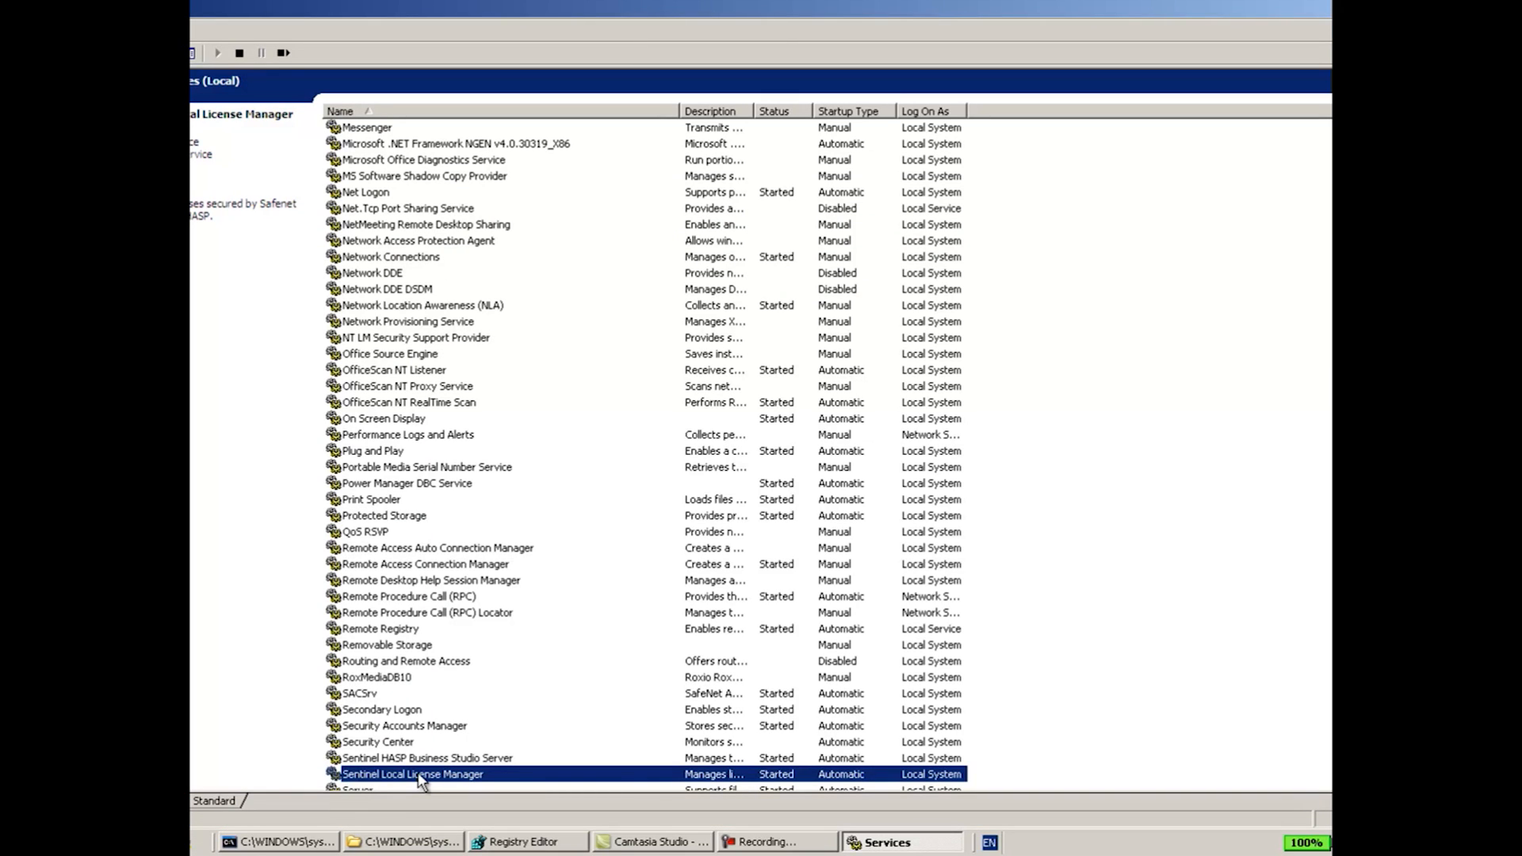
mouse_move(606, 698)
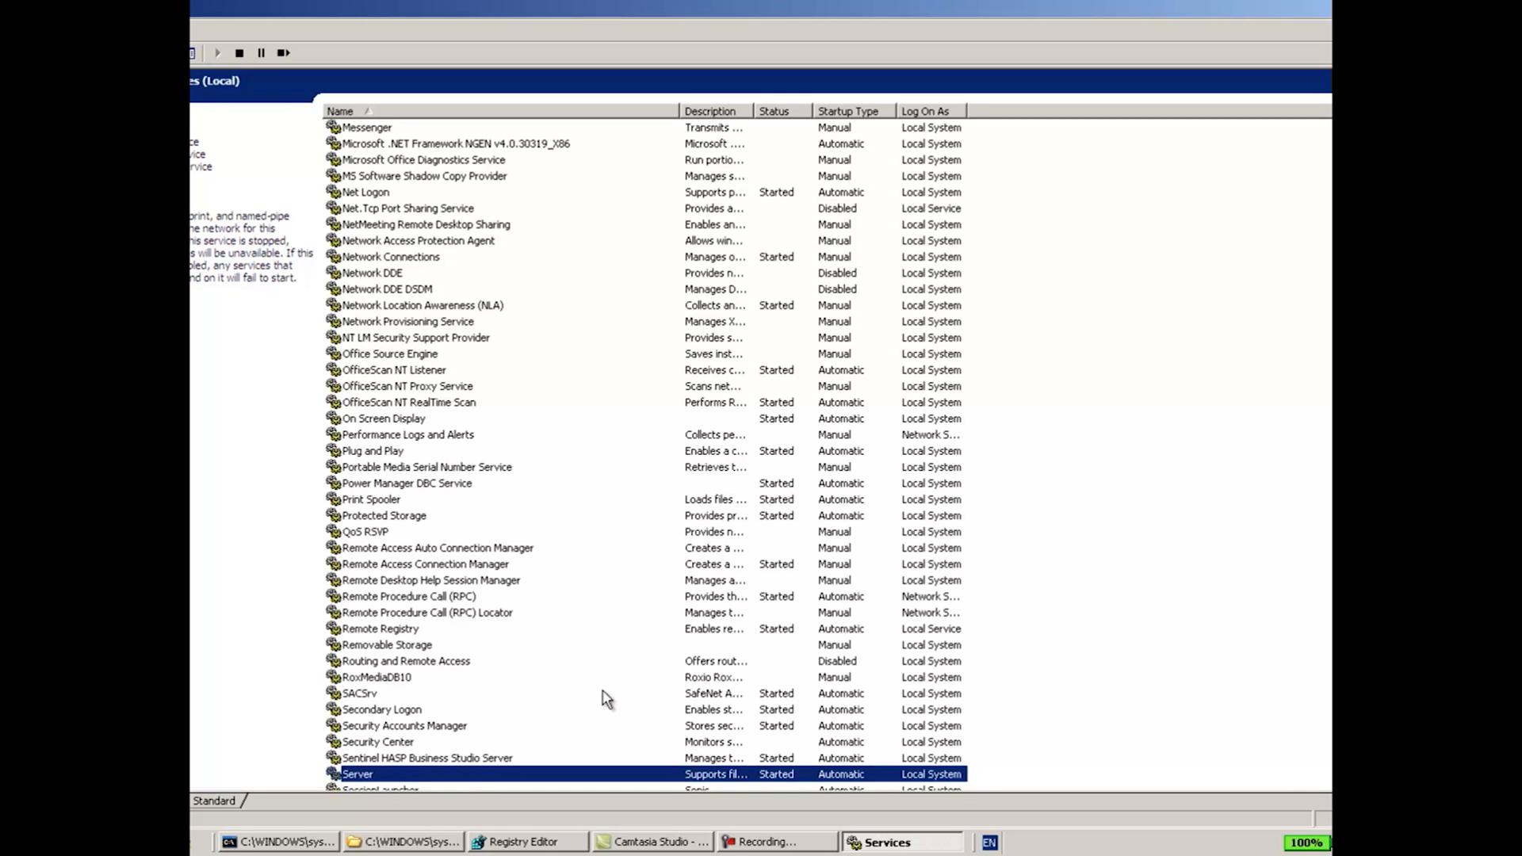
scroll(down, 3)
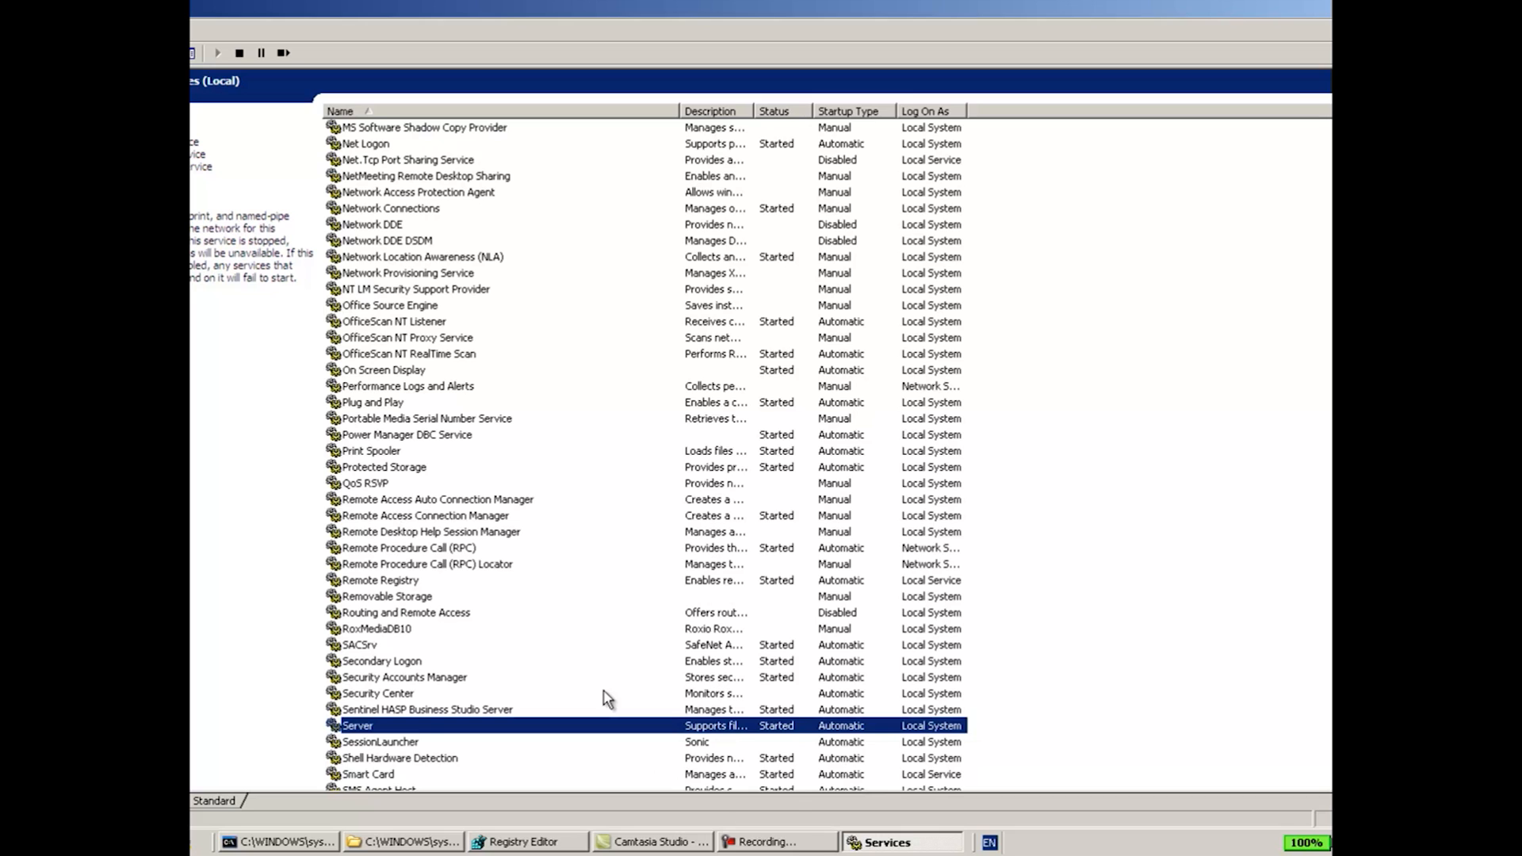
mouse_move(425, 732)
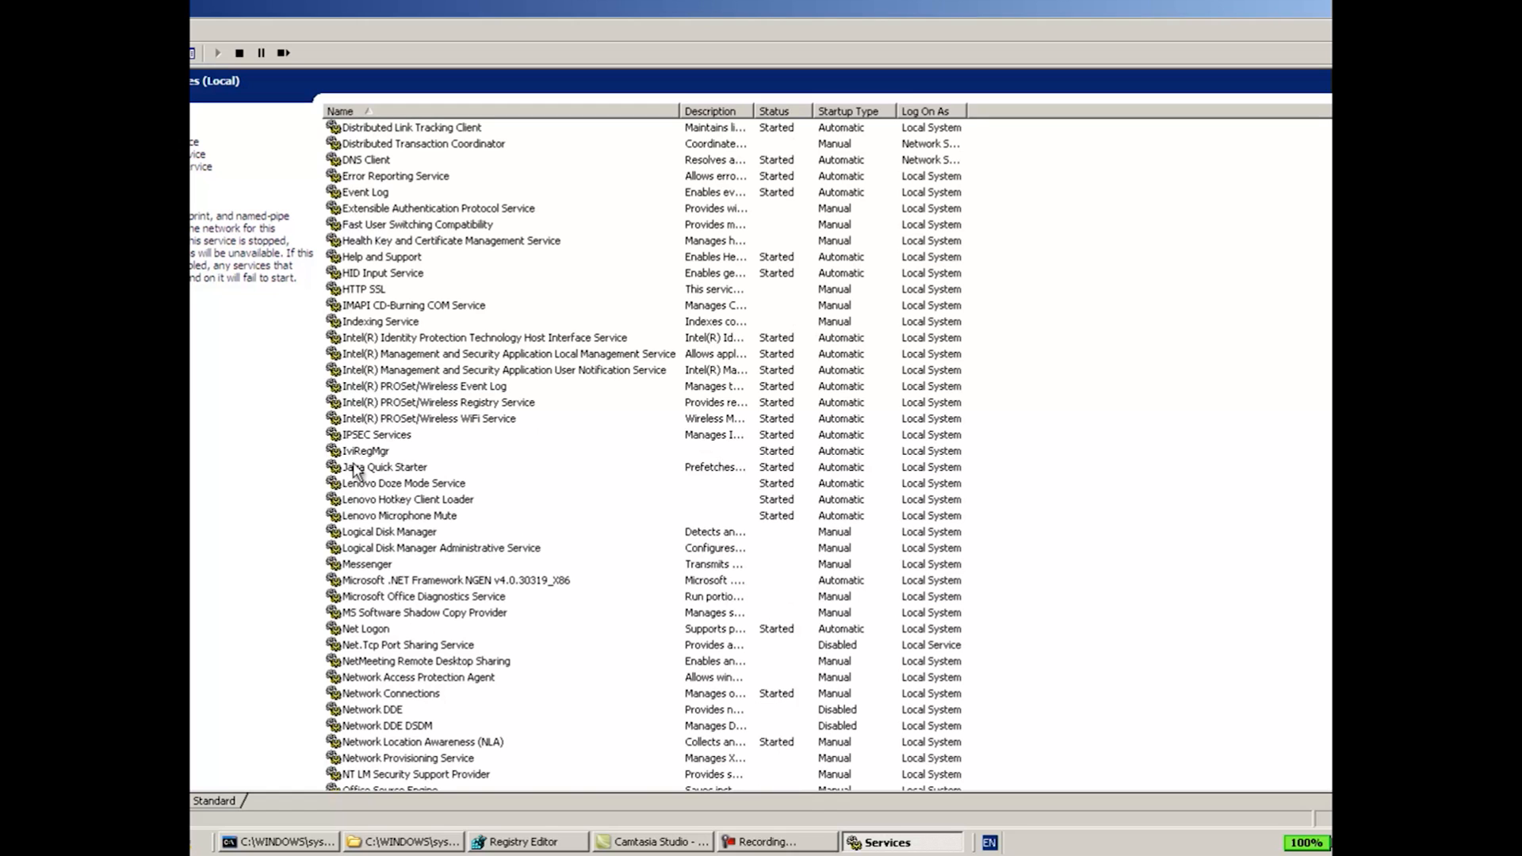
mouse_move(330, 377)
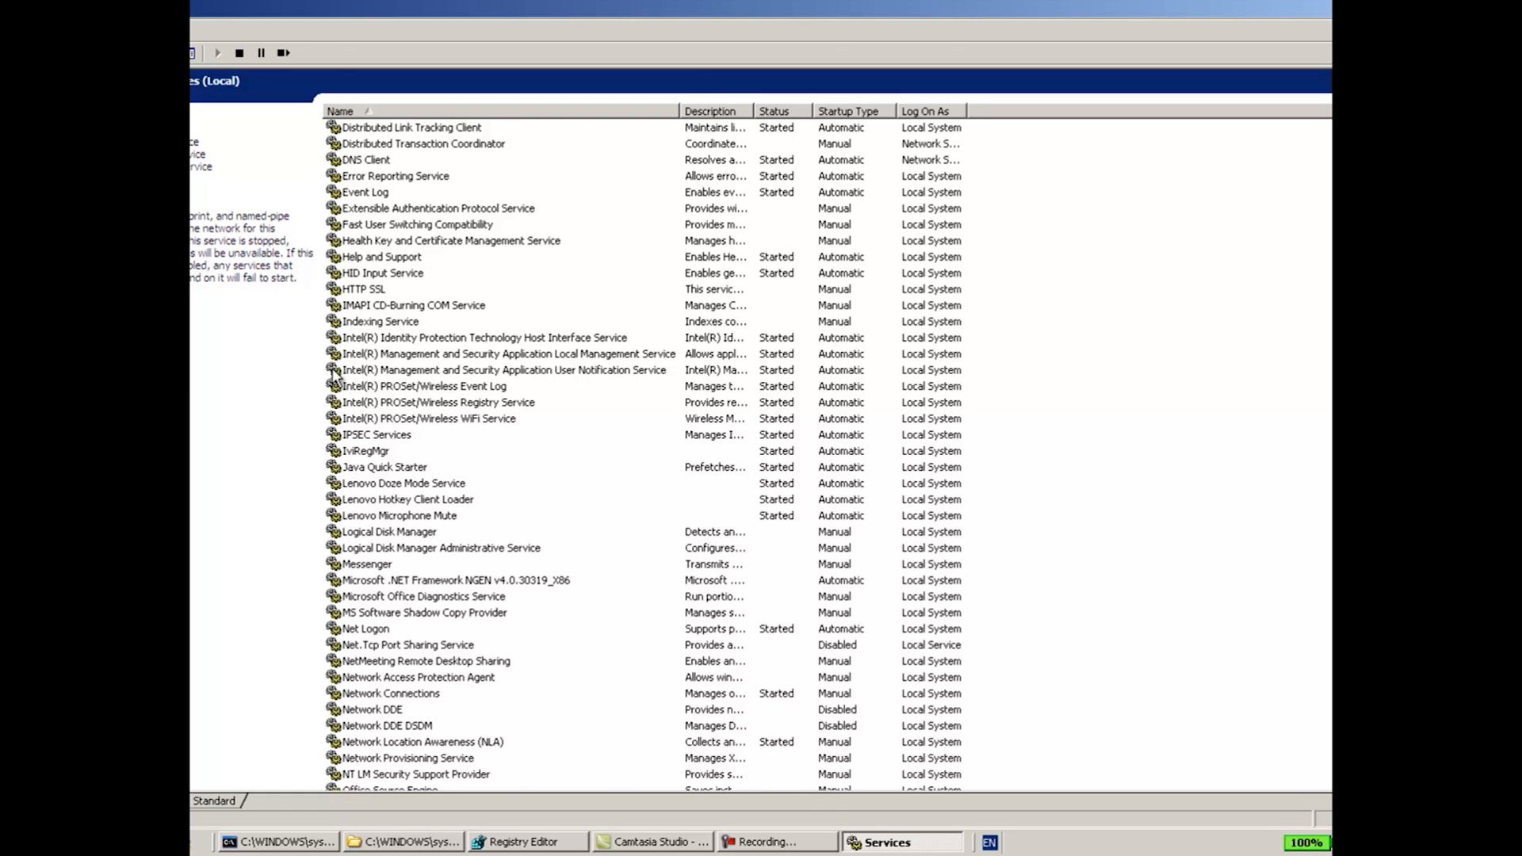
scroll(down, 3)
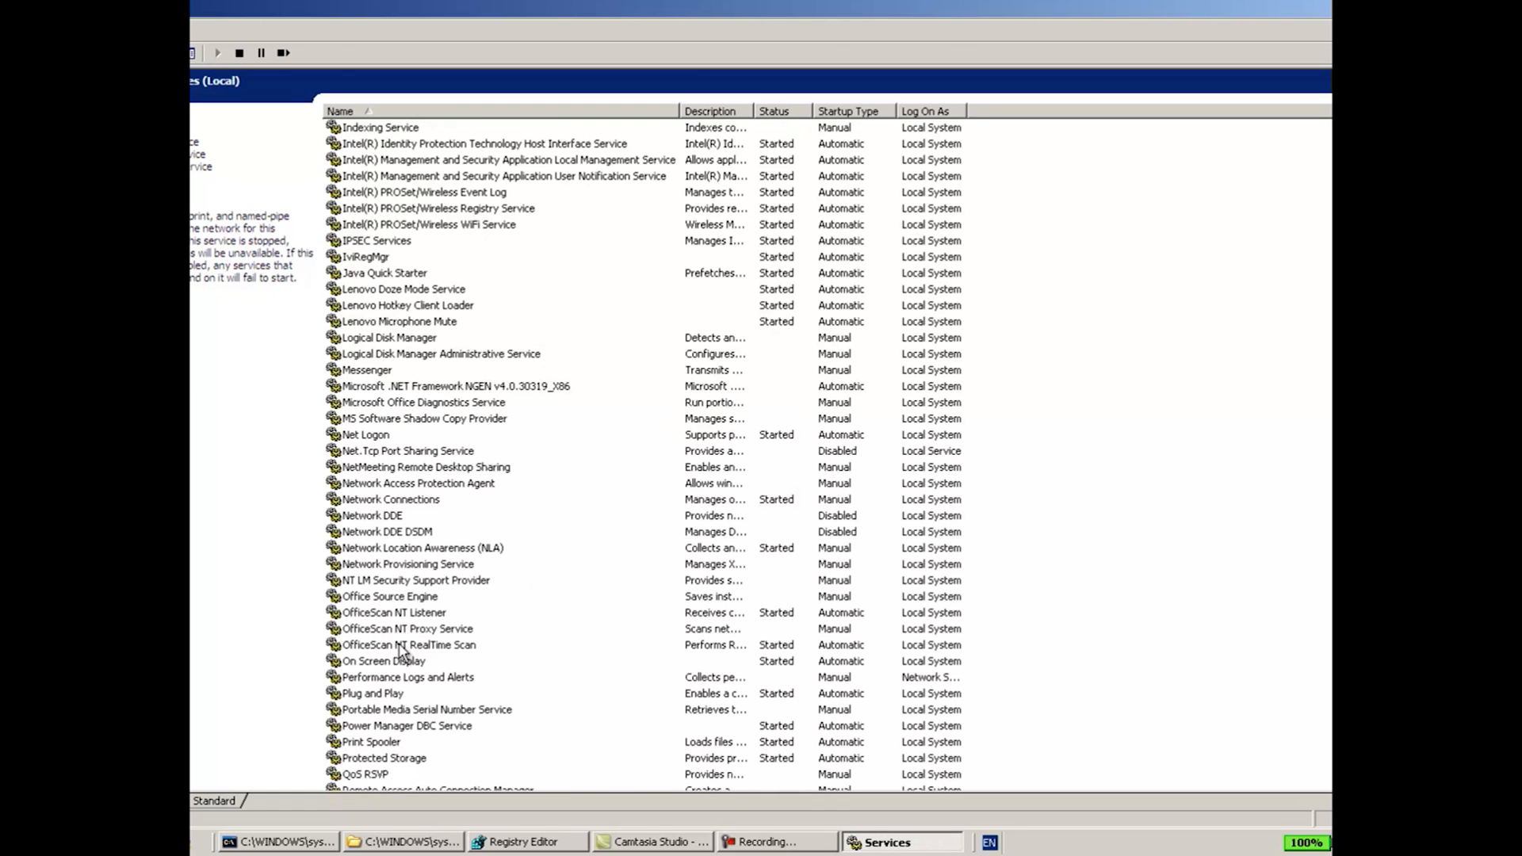
scroll(down, 3)
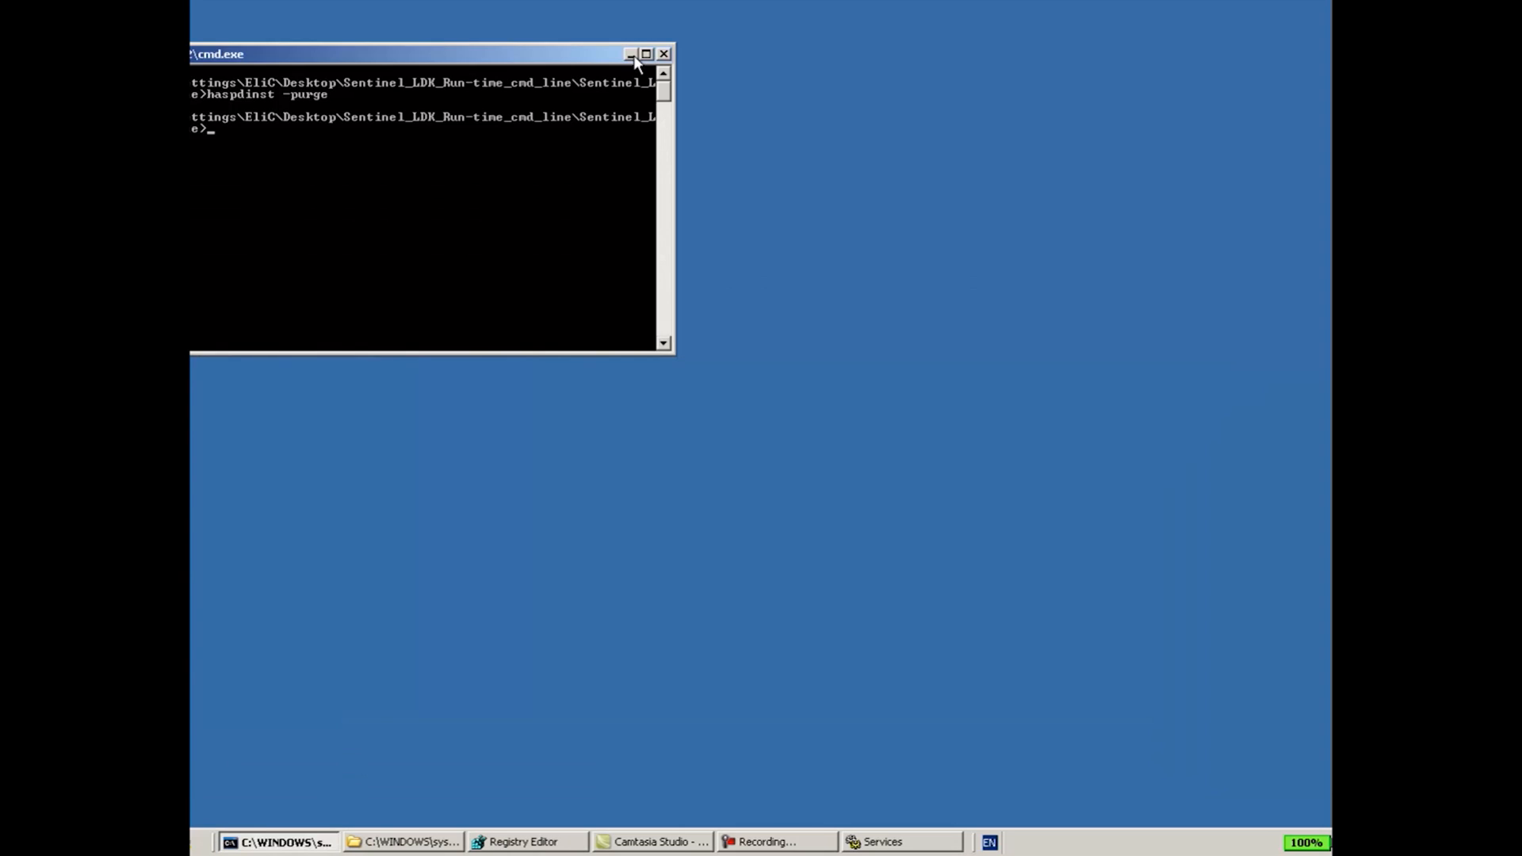
Step: Minimize the cmd.exe window to clear the desktop
click(632, 54)
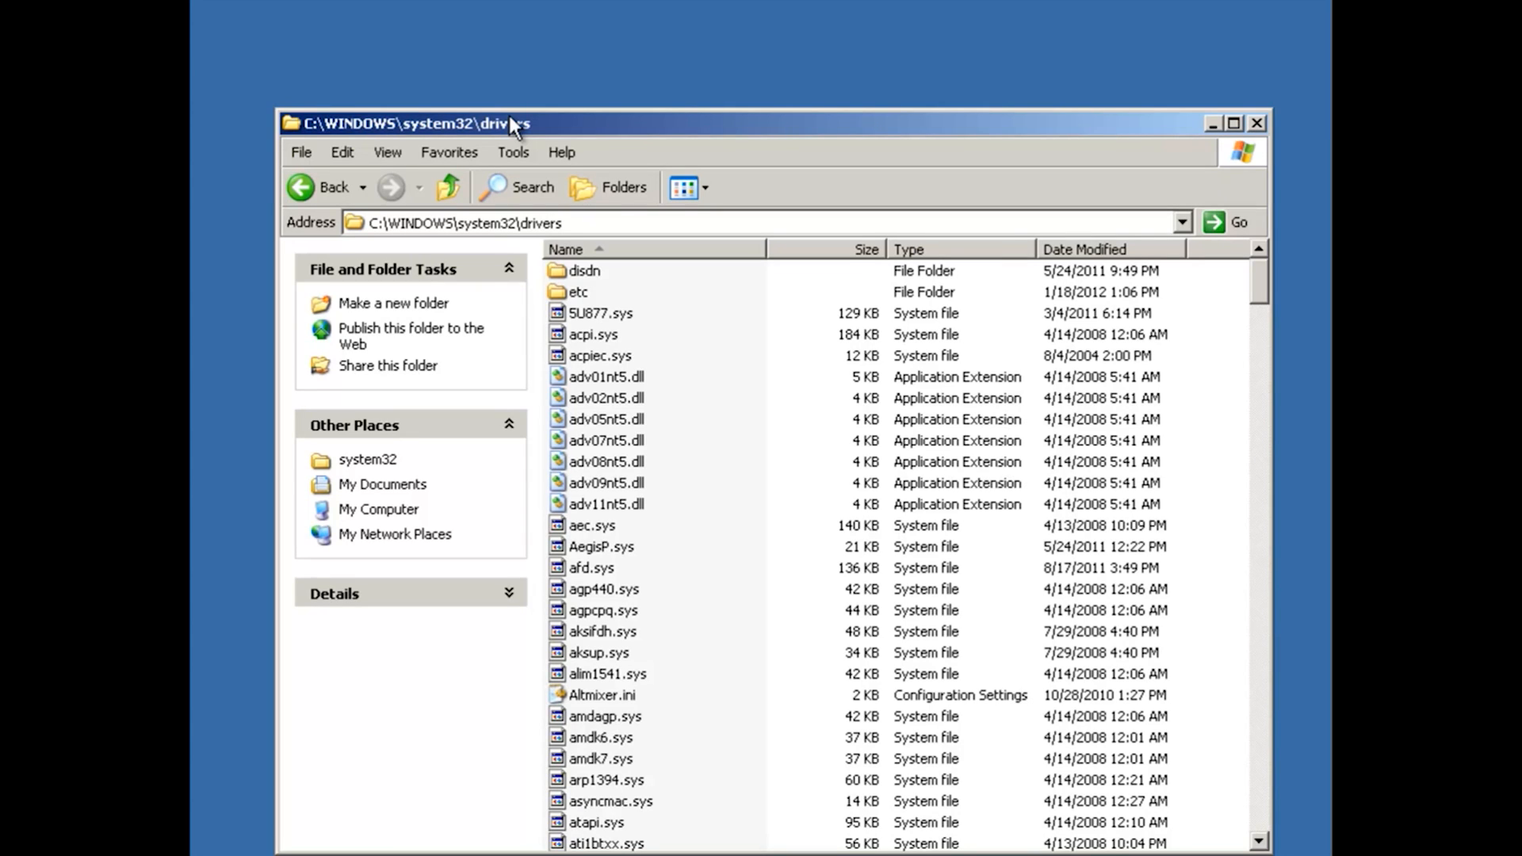
mouse_move(636, 348)
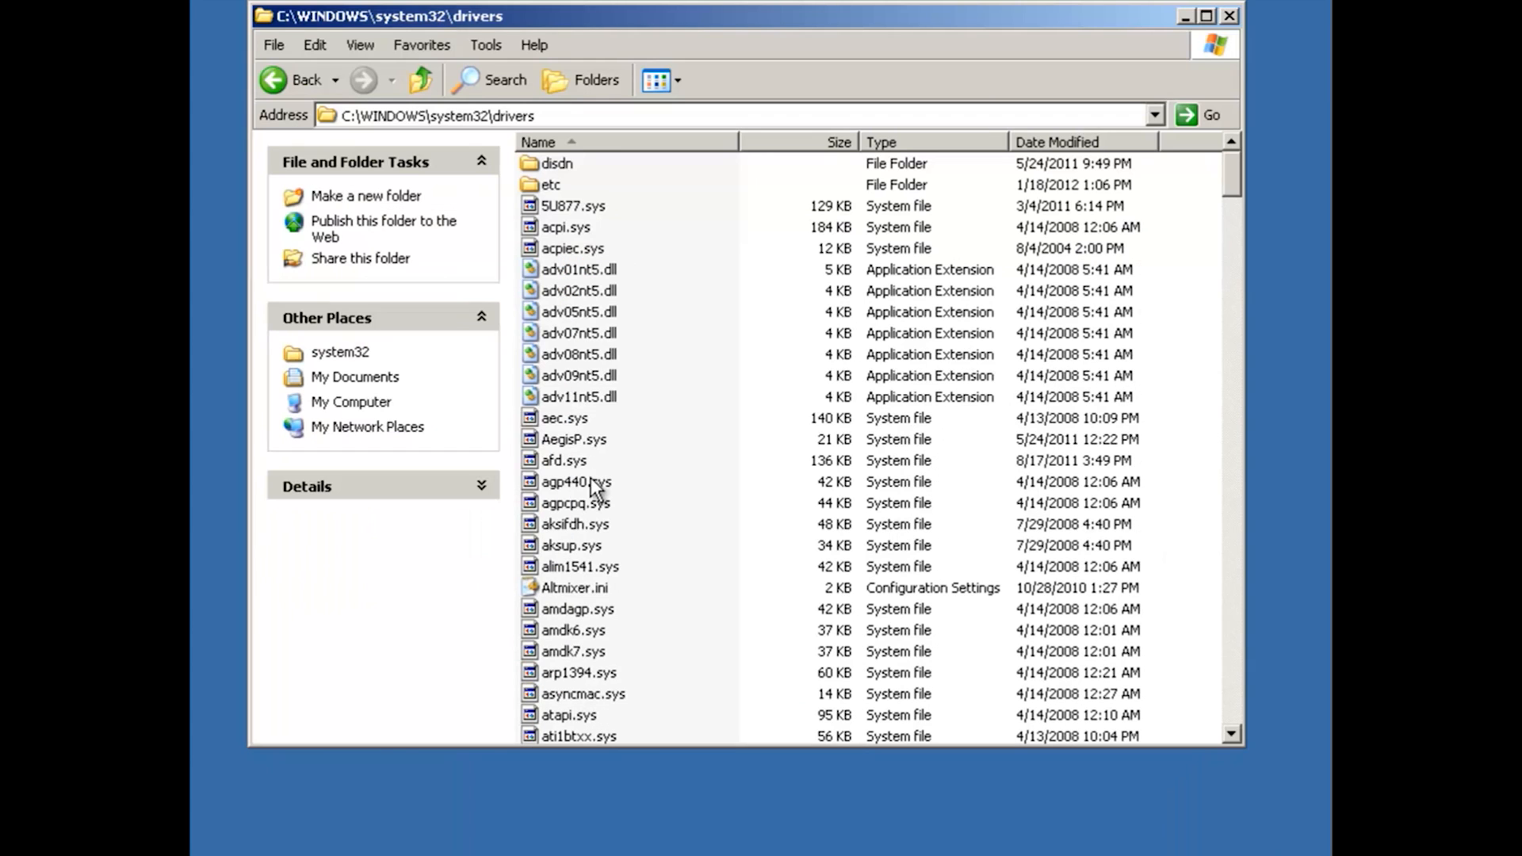
mouse_move(572, 439)
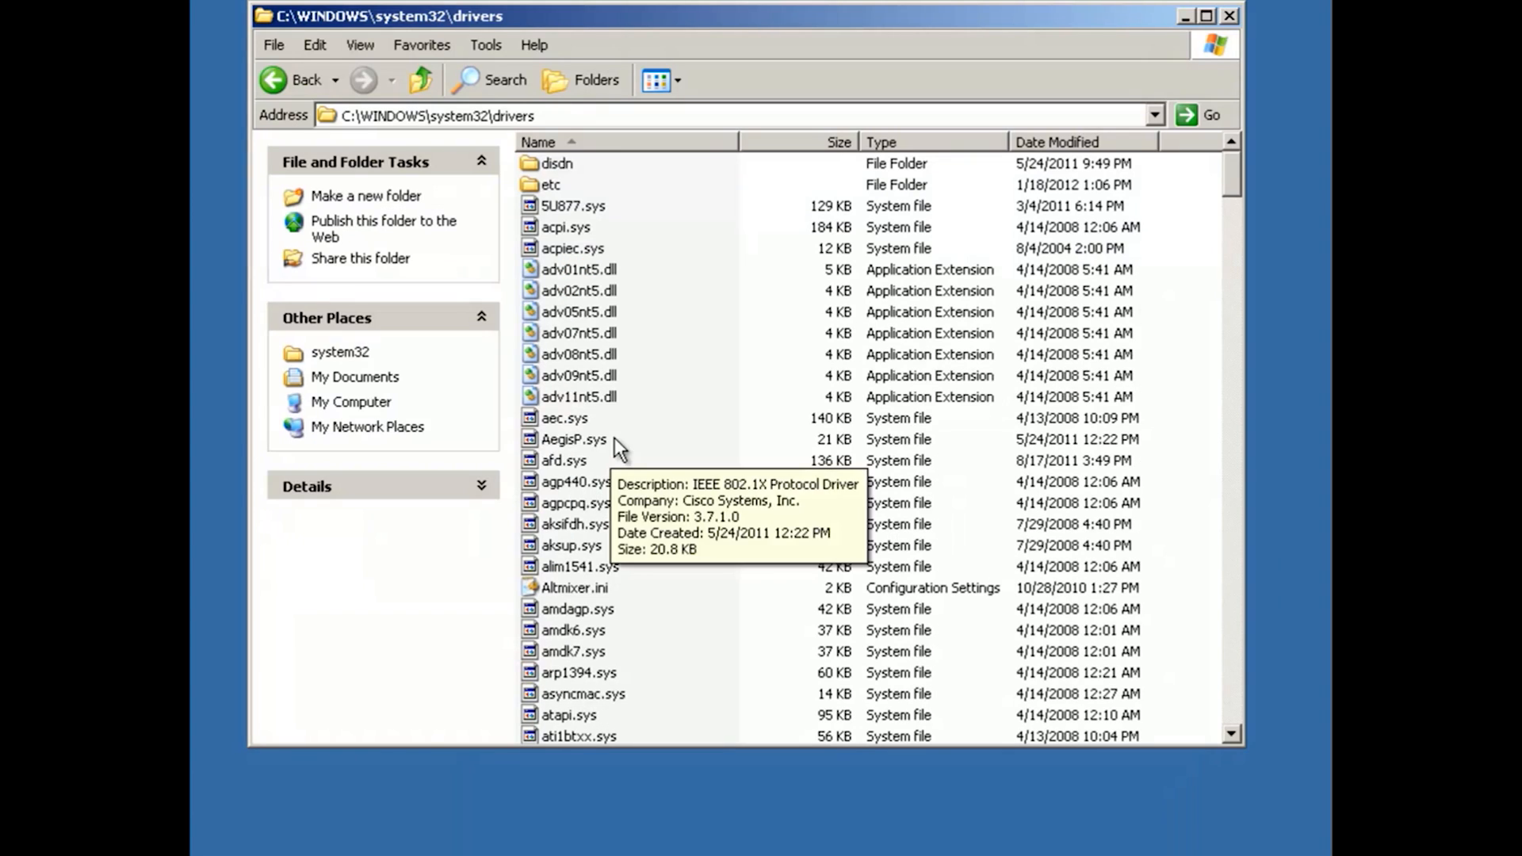
Step: Select aksifdh.sys in C:\WINDOWS\system32\drivers to read its Aladdin eToken driver details
click(572, 524)
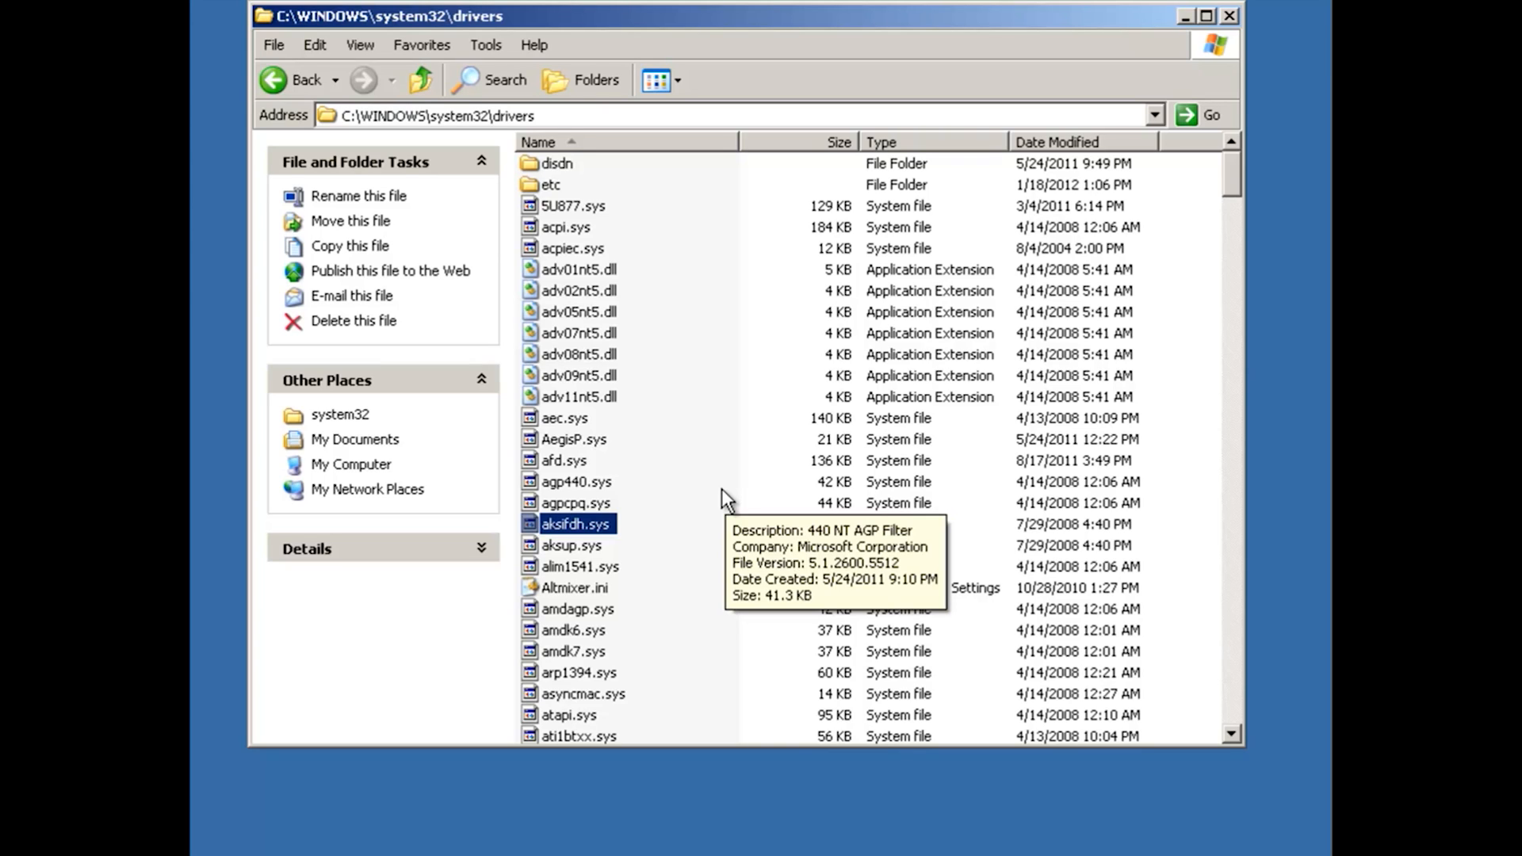
mouse_move(667, 529)
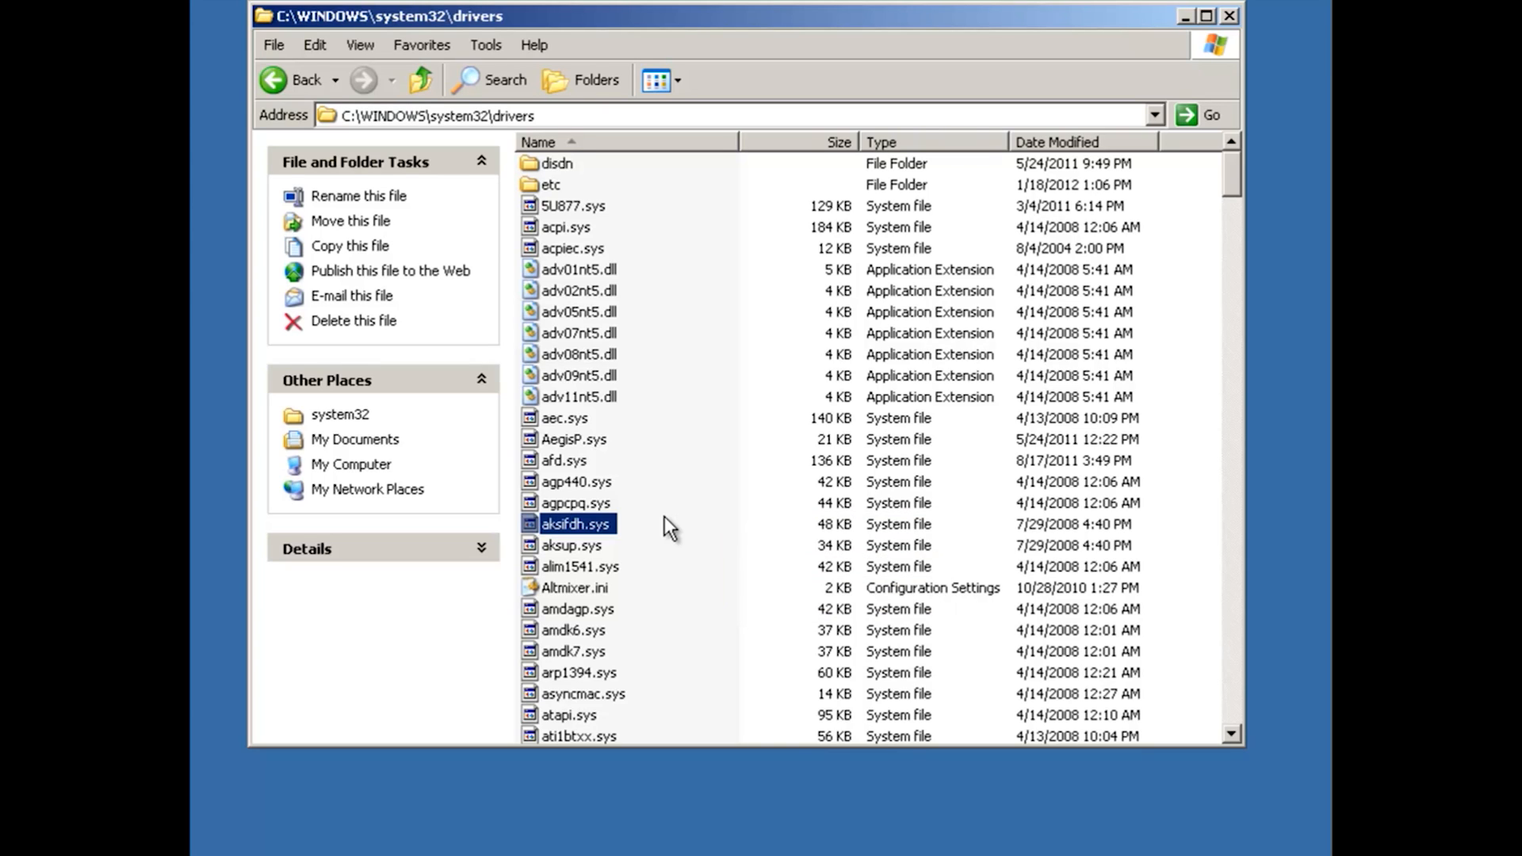
mouse_move(574, 525)
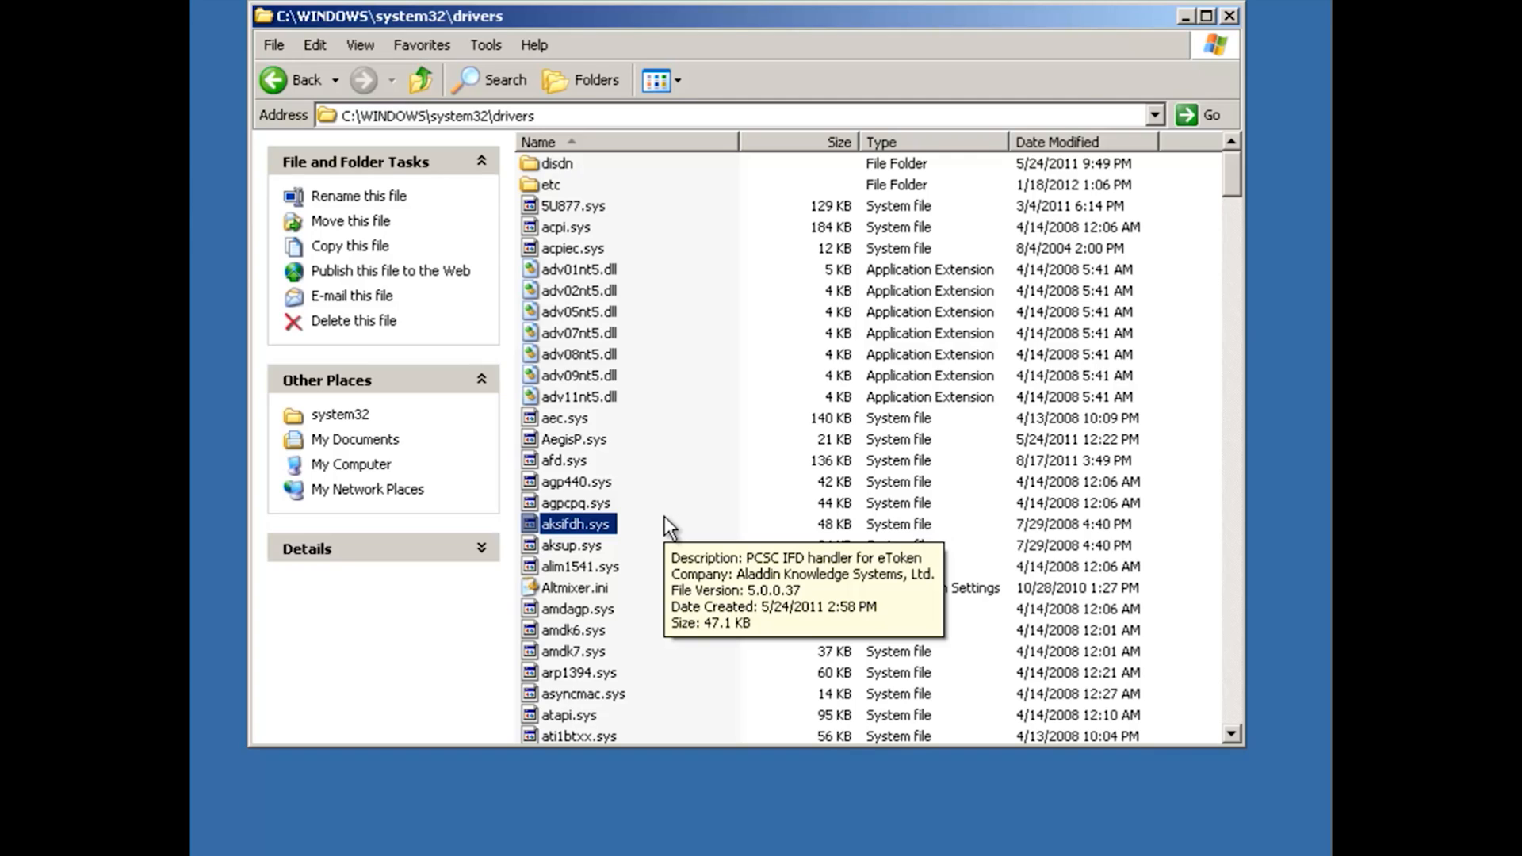
mouse_move(573, 558)
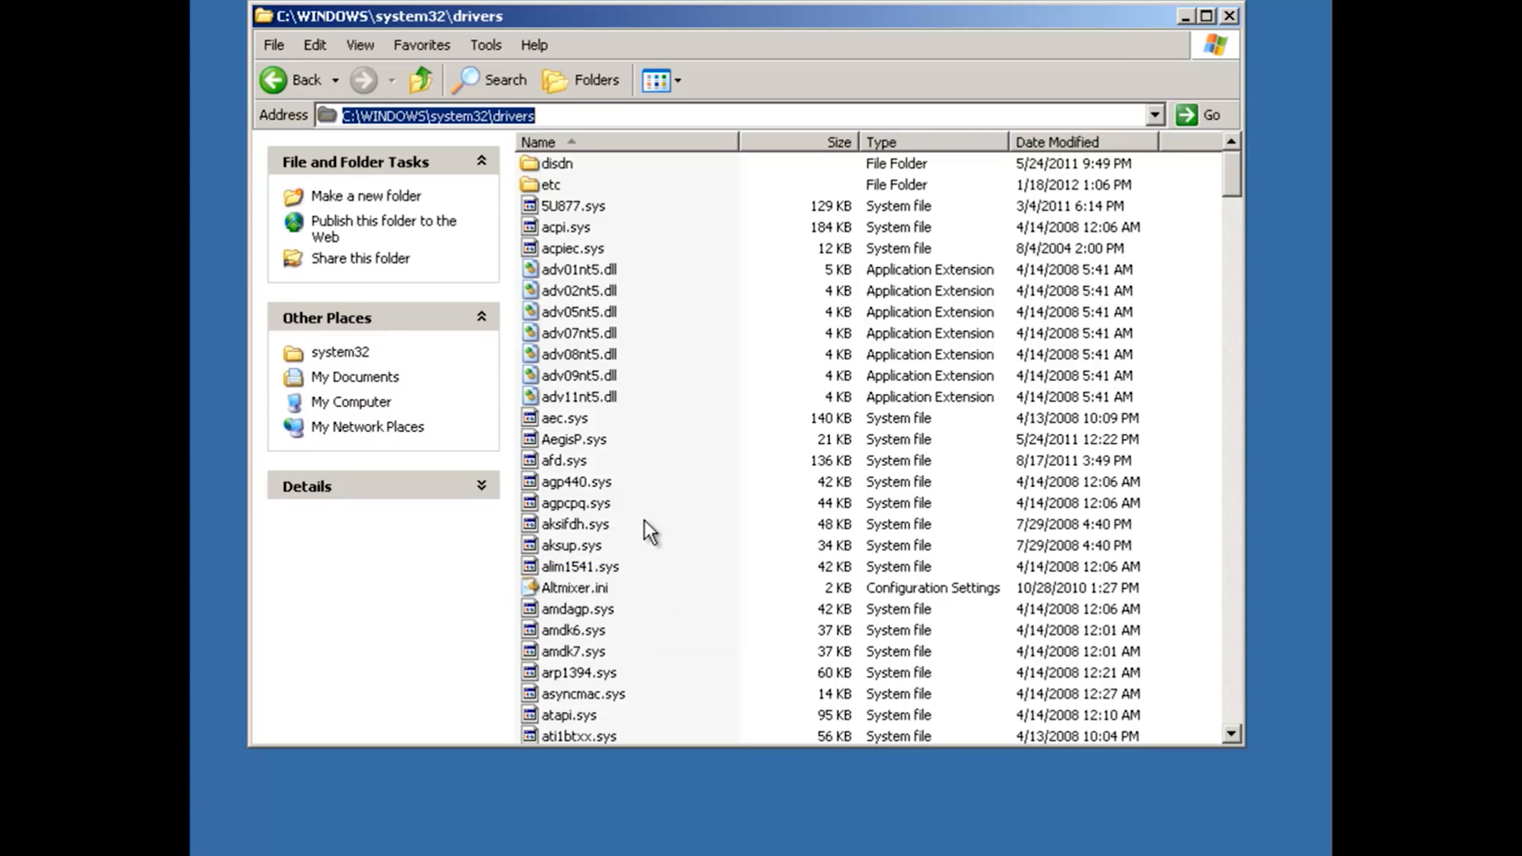
mouse_move(609, 391)
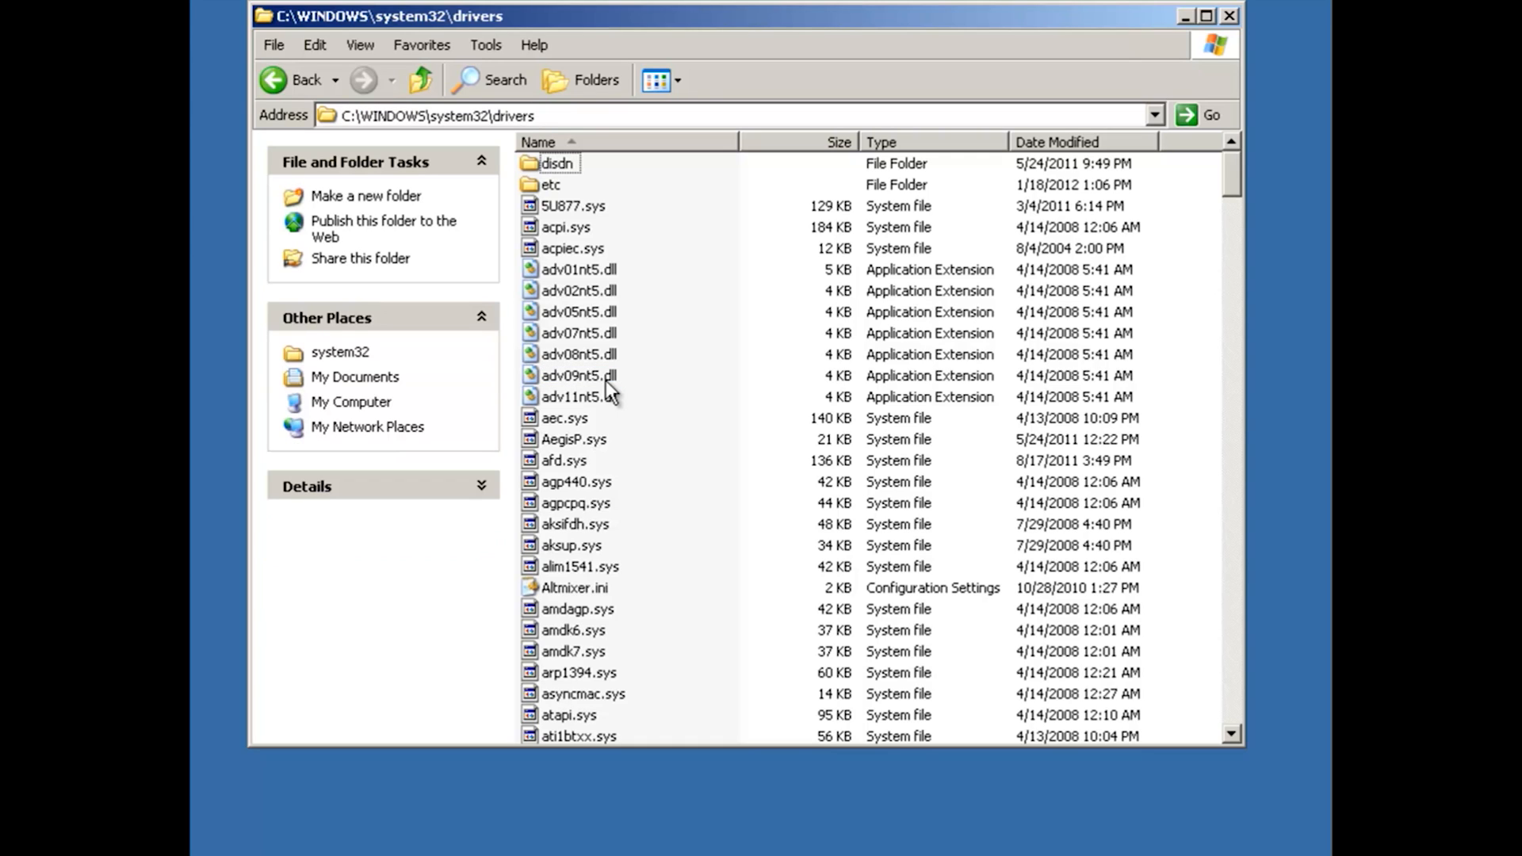
mouse_move(603, 505)
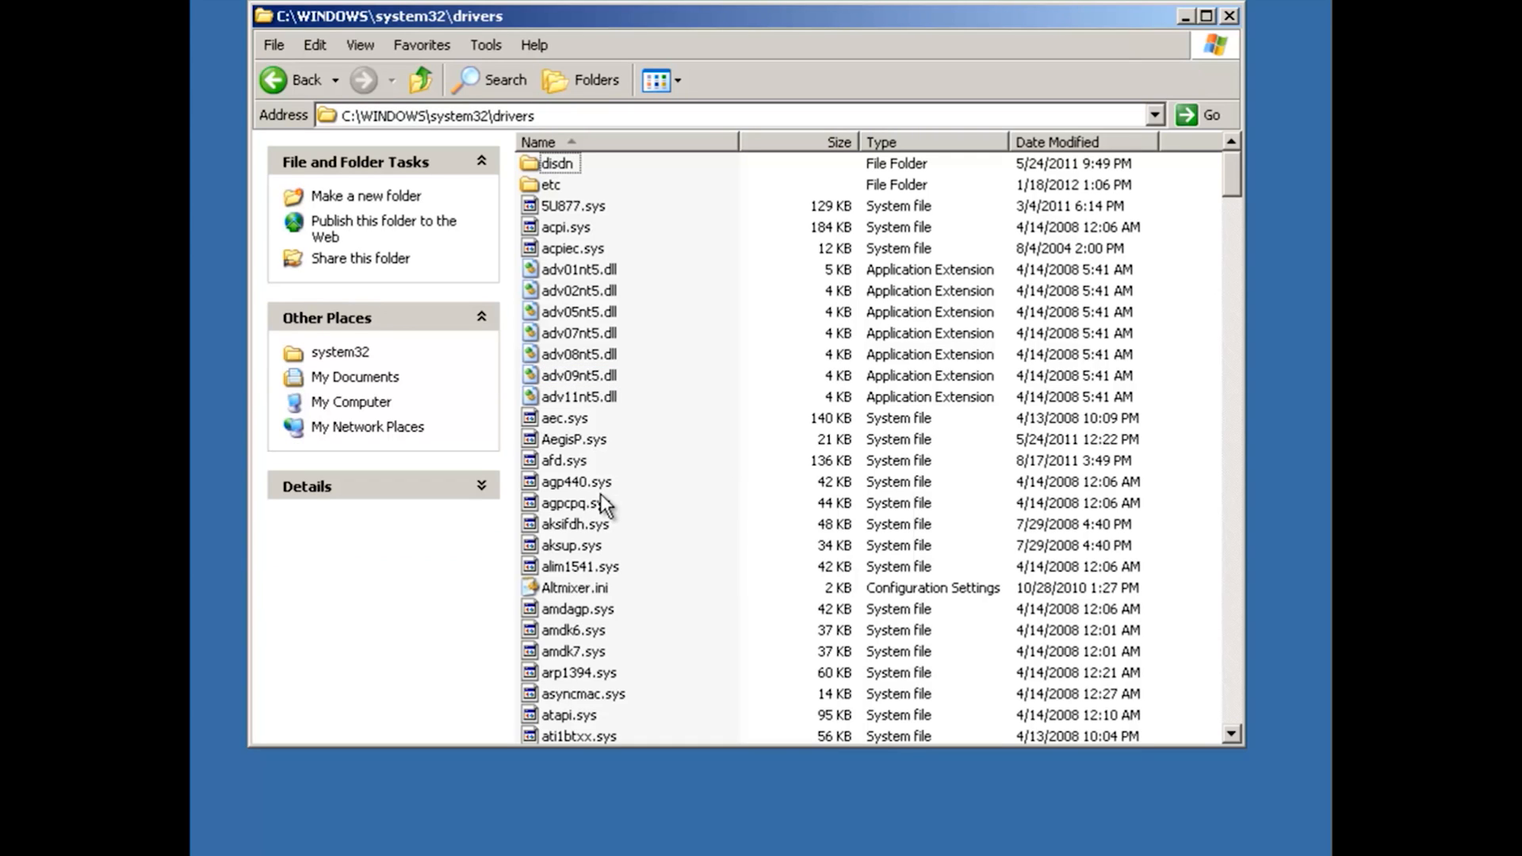
mouse_move(572, 503)
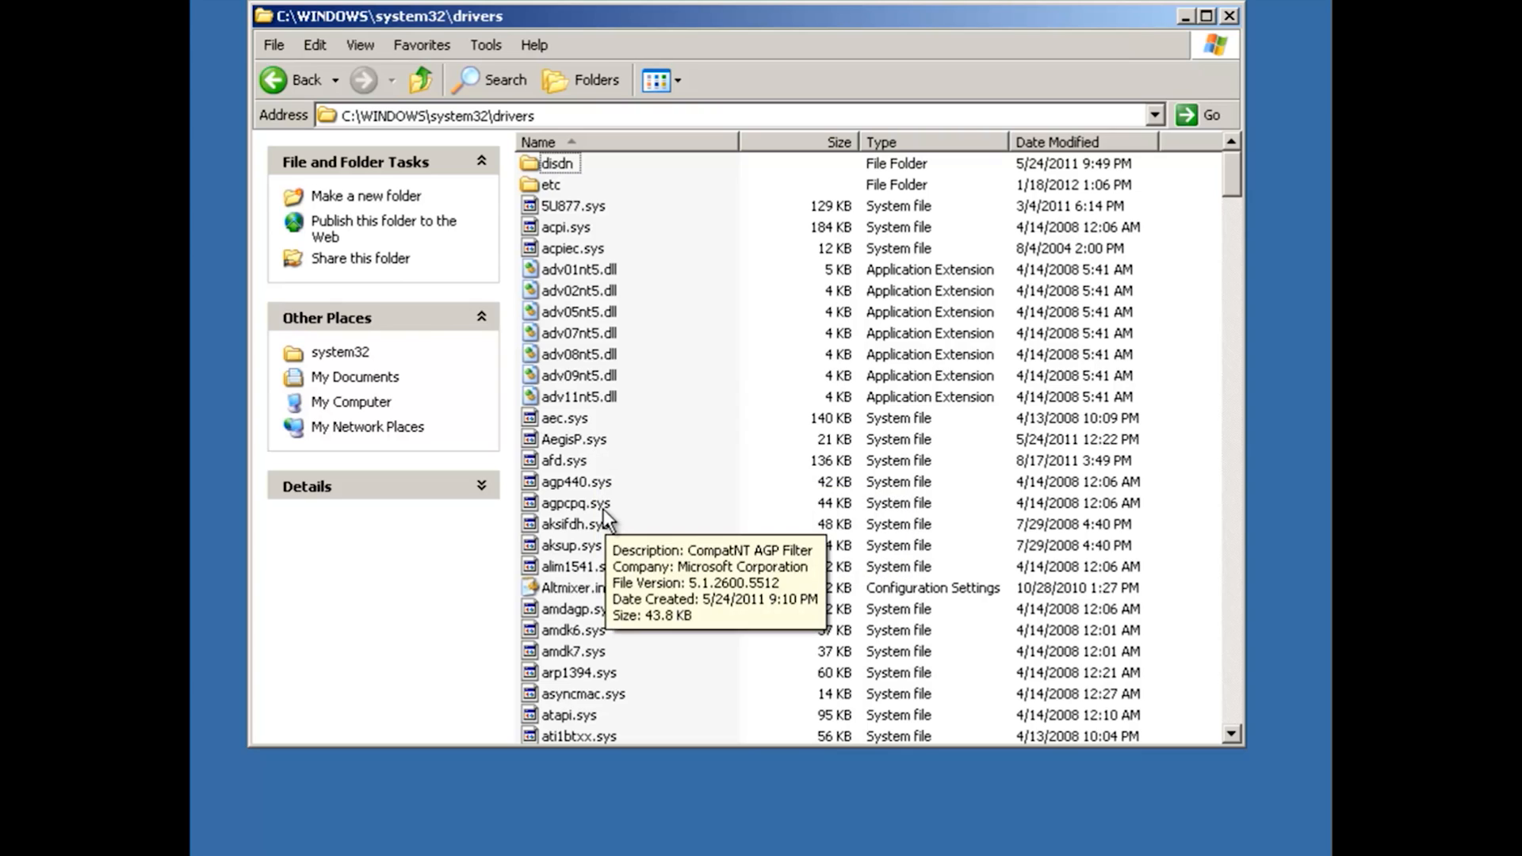
click(572, 523)
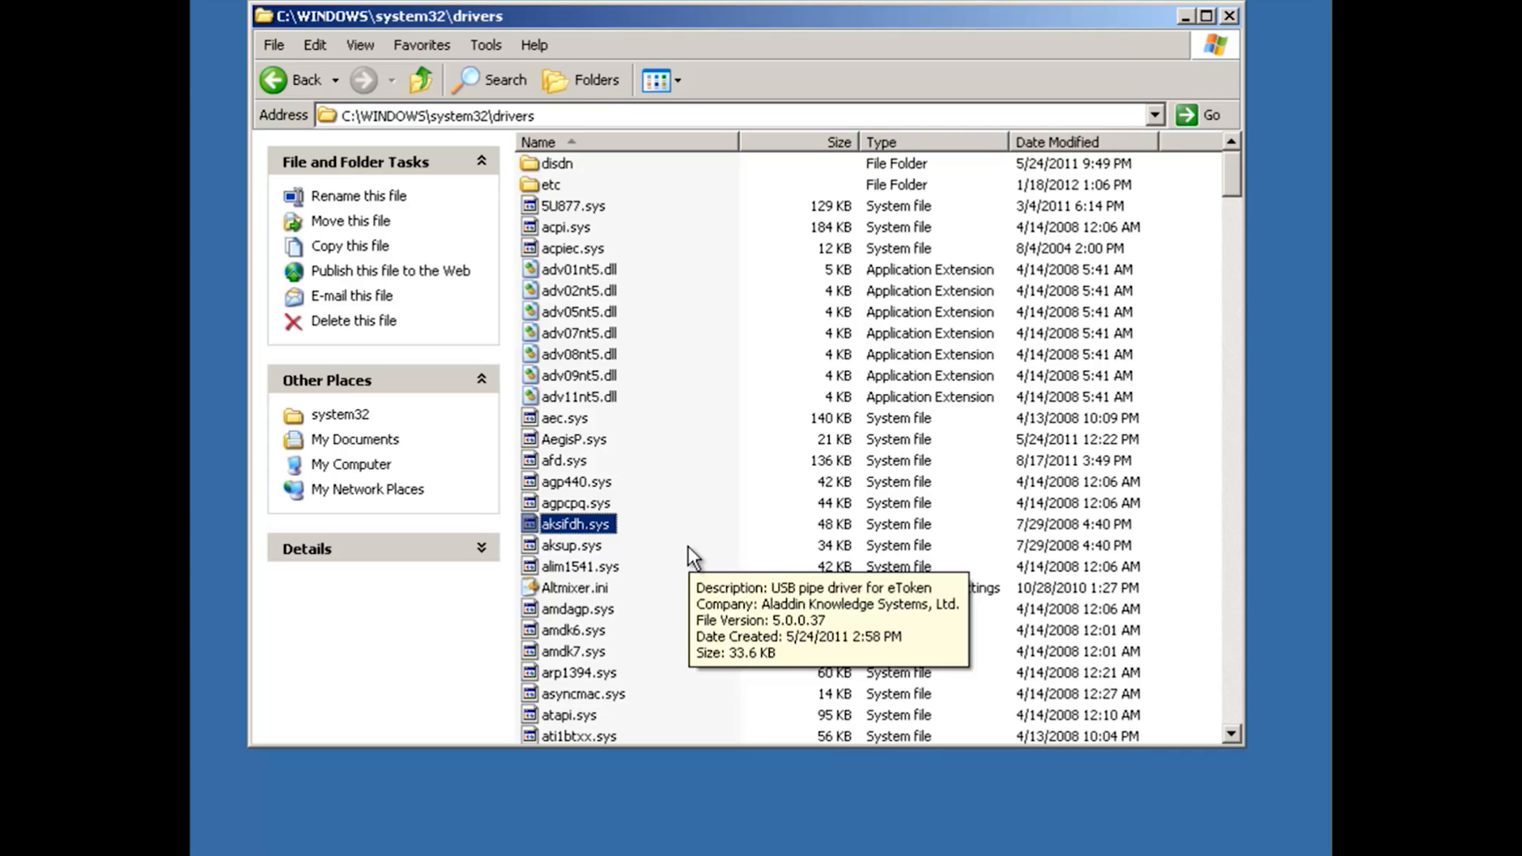
mouse_move(629, 553)
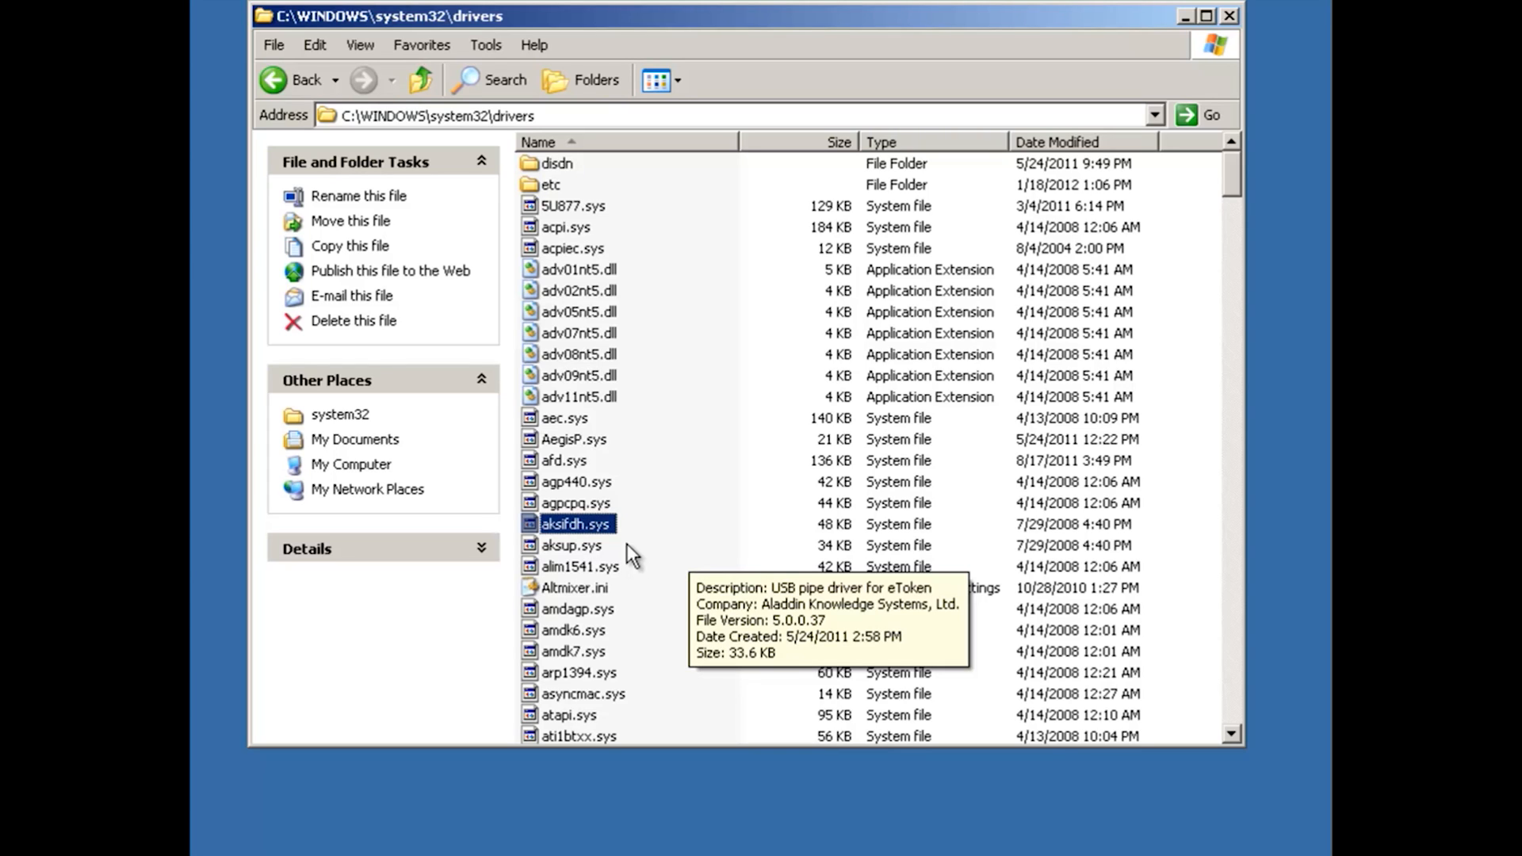
mouse_move(582, 558)
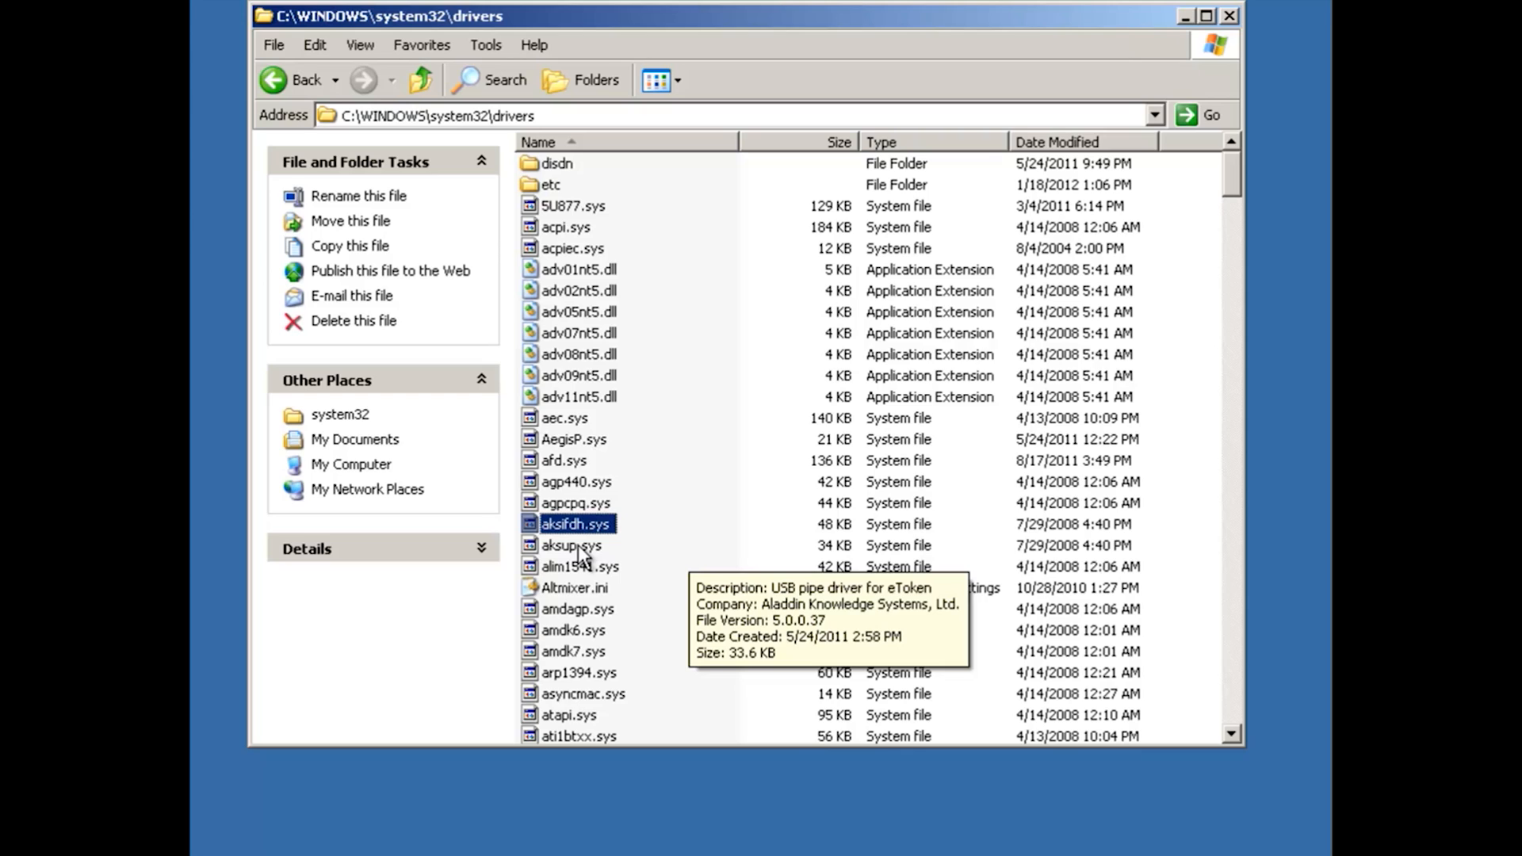
mouse_move(585, 558)
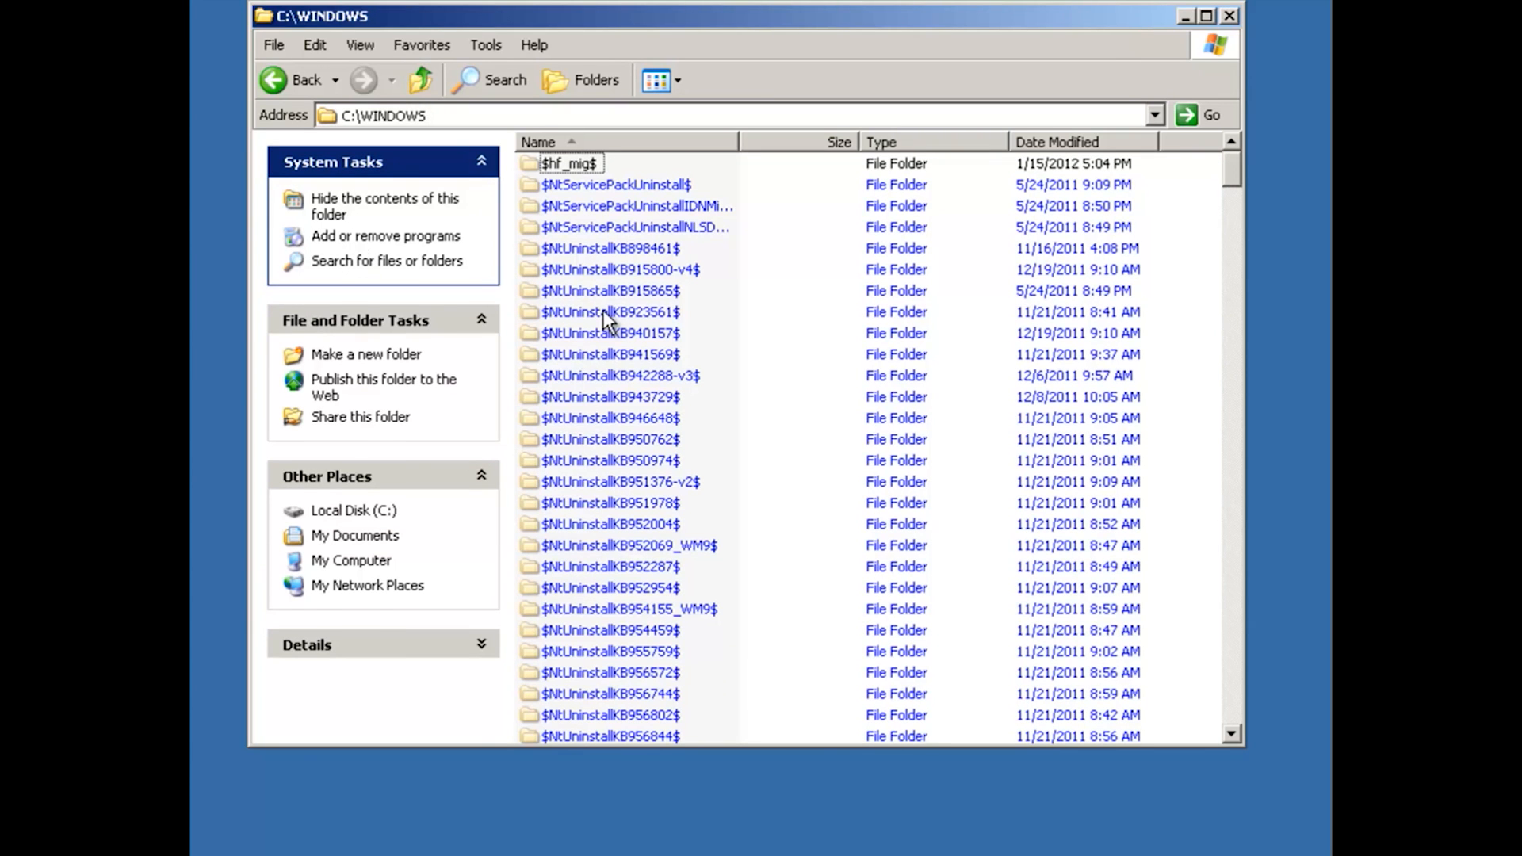
Step: Scroll the C:\WINDOWS file list toward the aksdrvsetup.log installer log
scroll(down, 3)
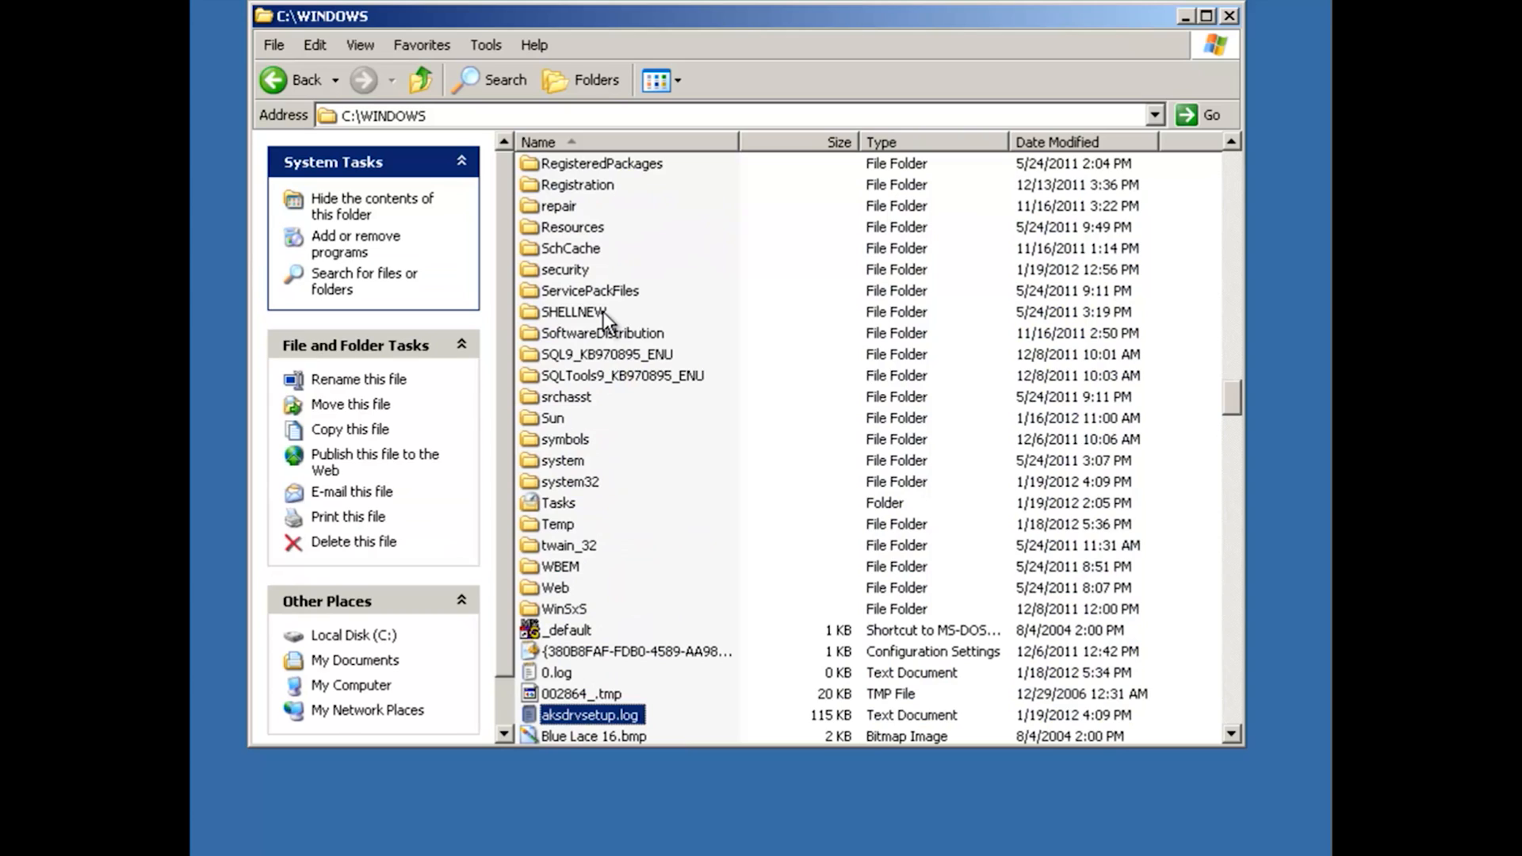
mouse_move(562, 718)
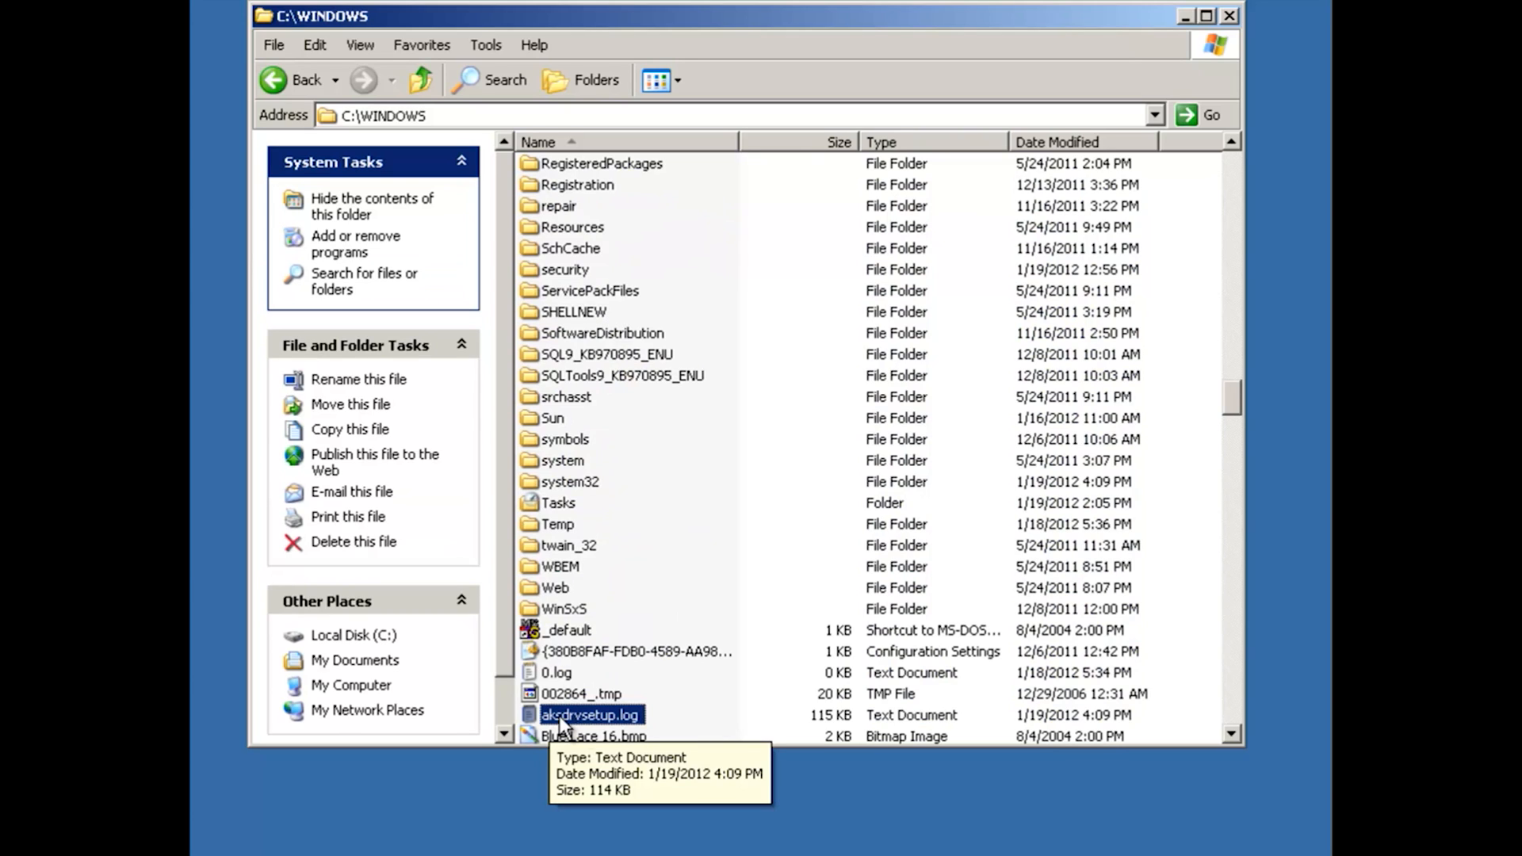
mouse_move(648, 729)
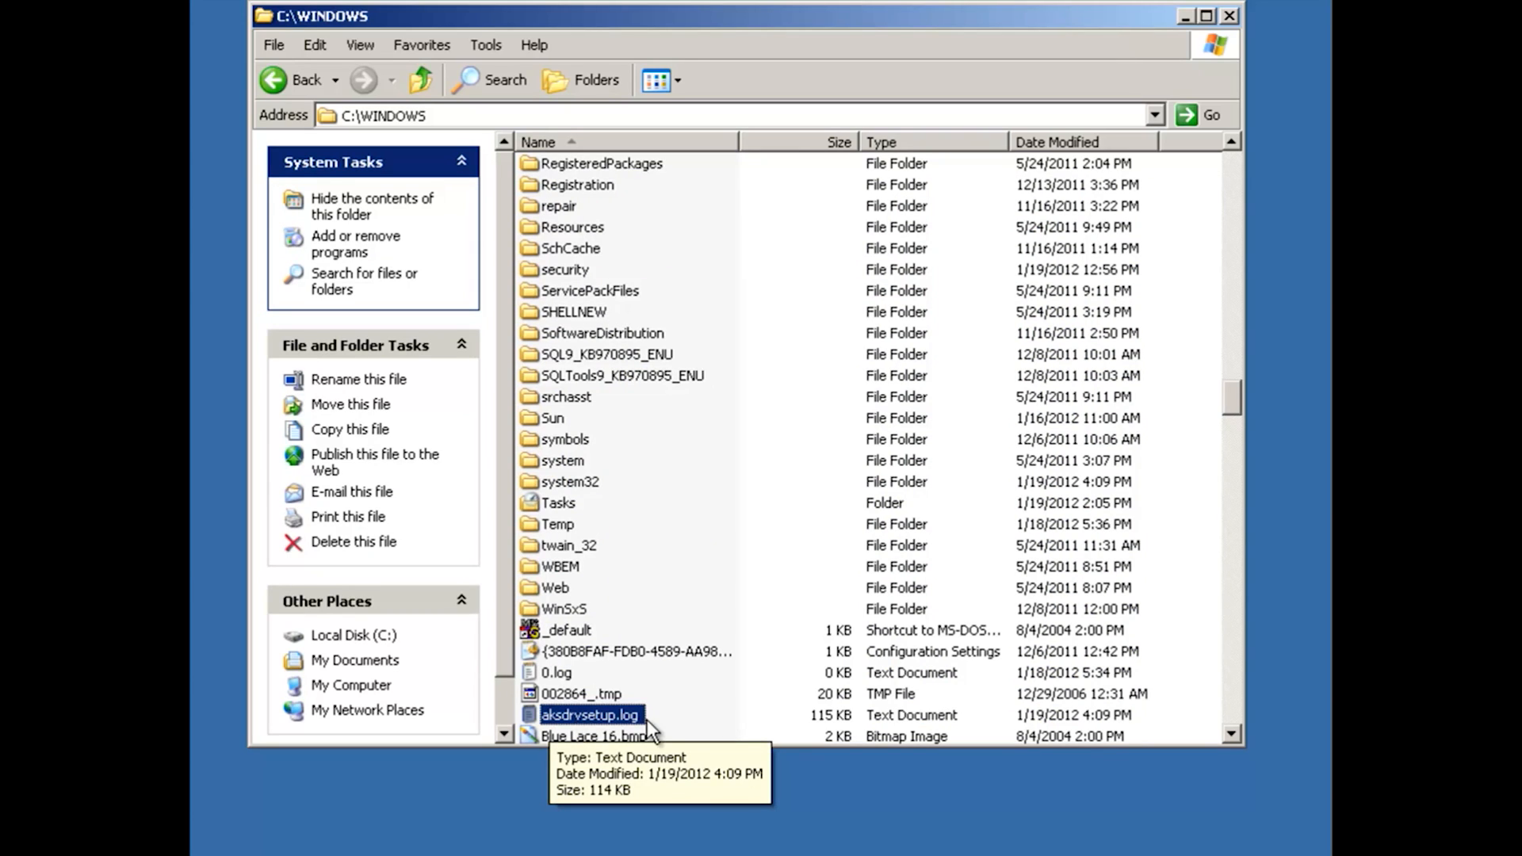
mouse_move(718, 719)
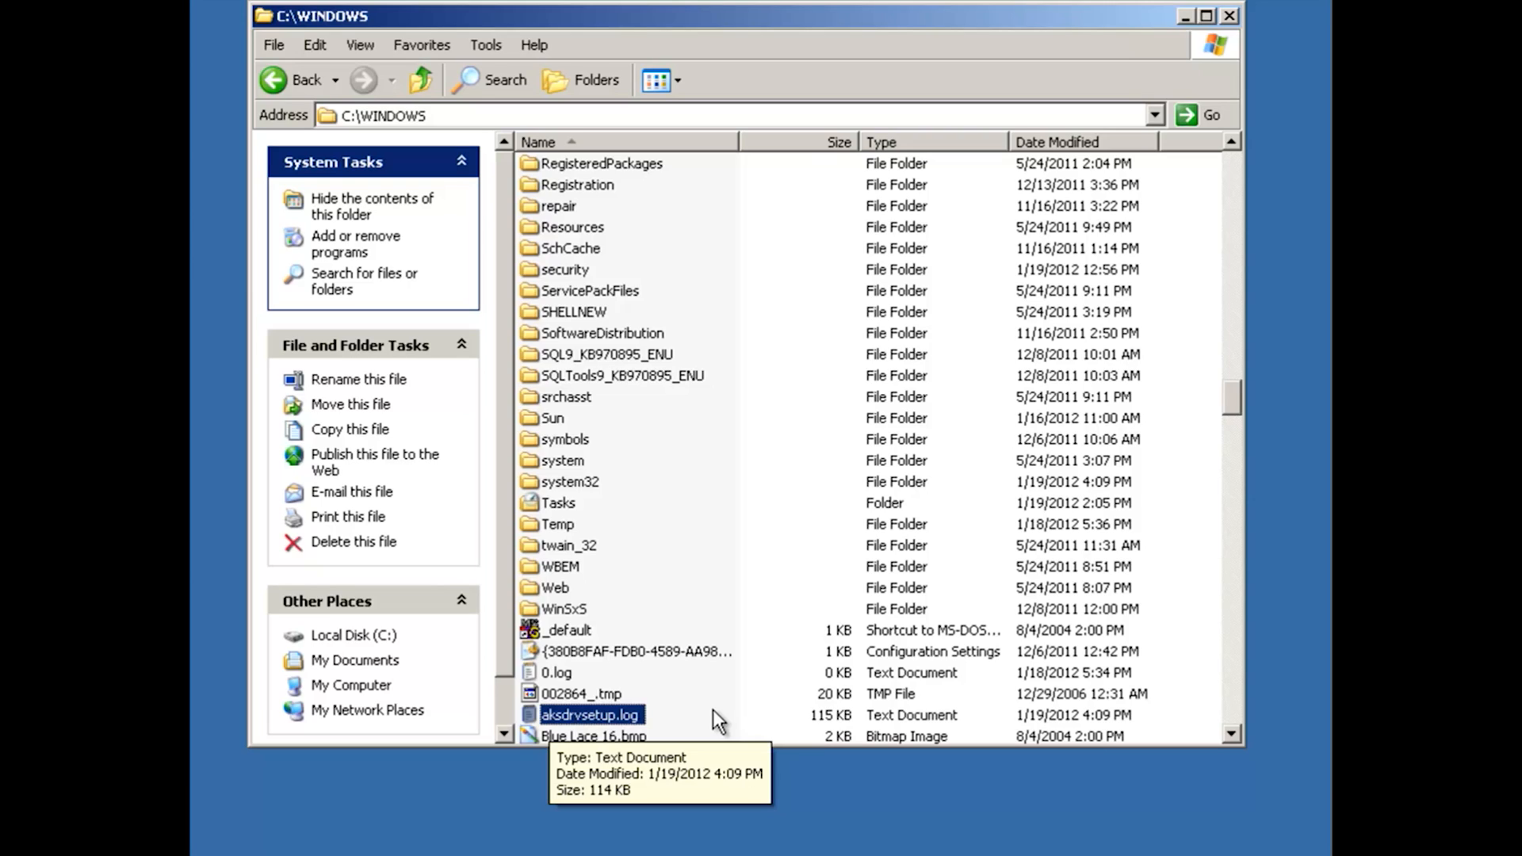
mouse_move(630, 718)
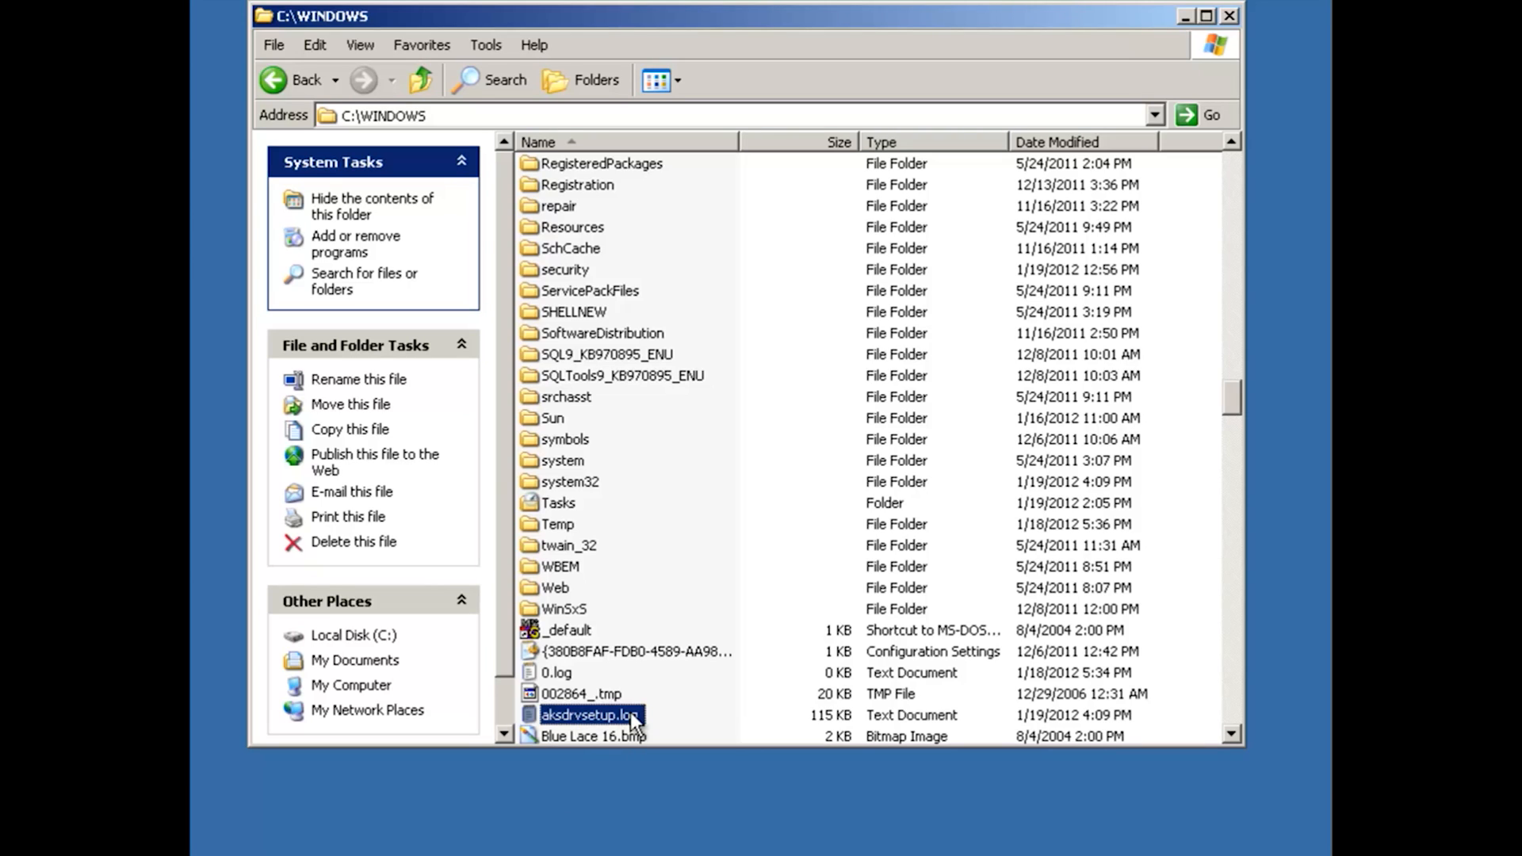
mouse_move(591, 715)
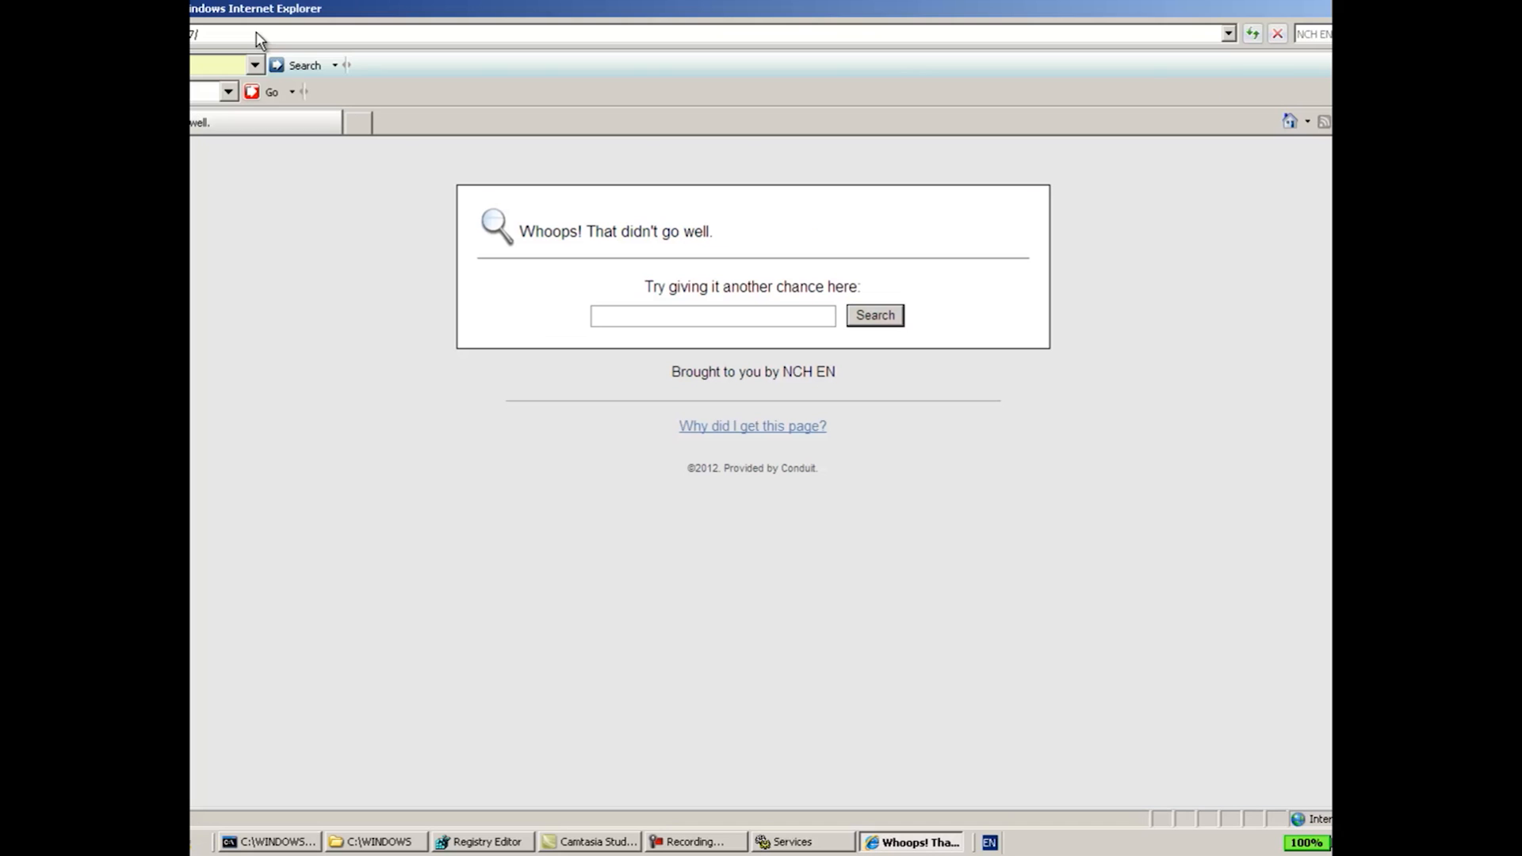
Step: Close the Internet Explorer error page so the Windows folder listing shows again
click(710, 315)
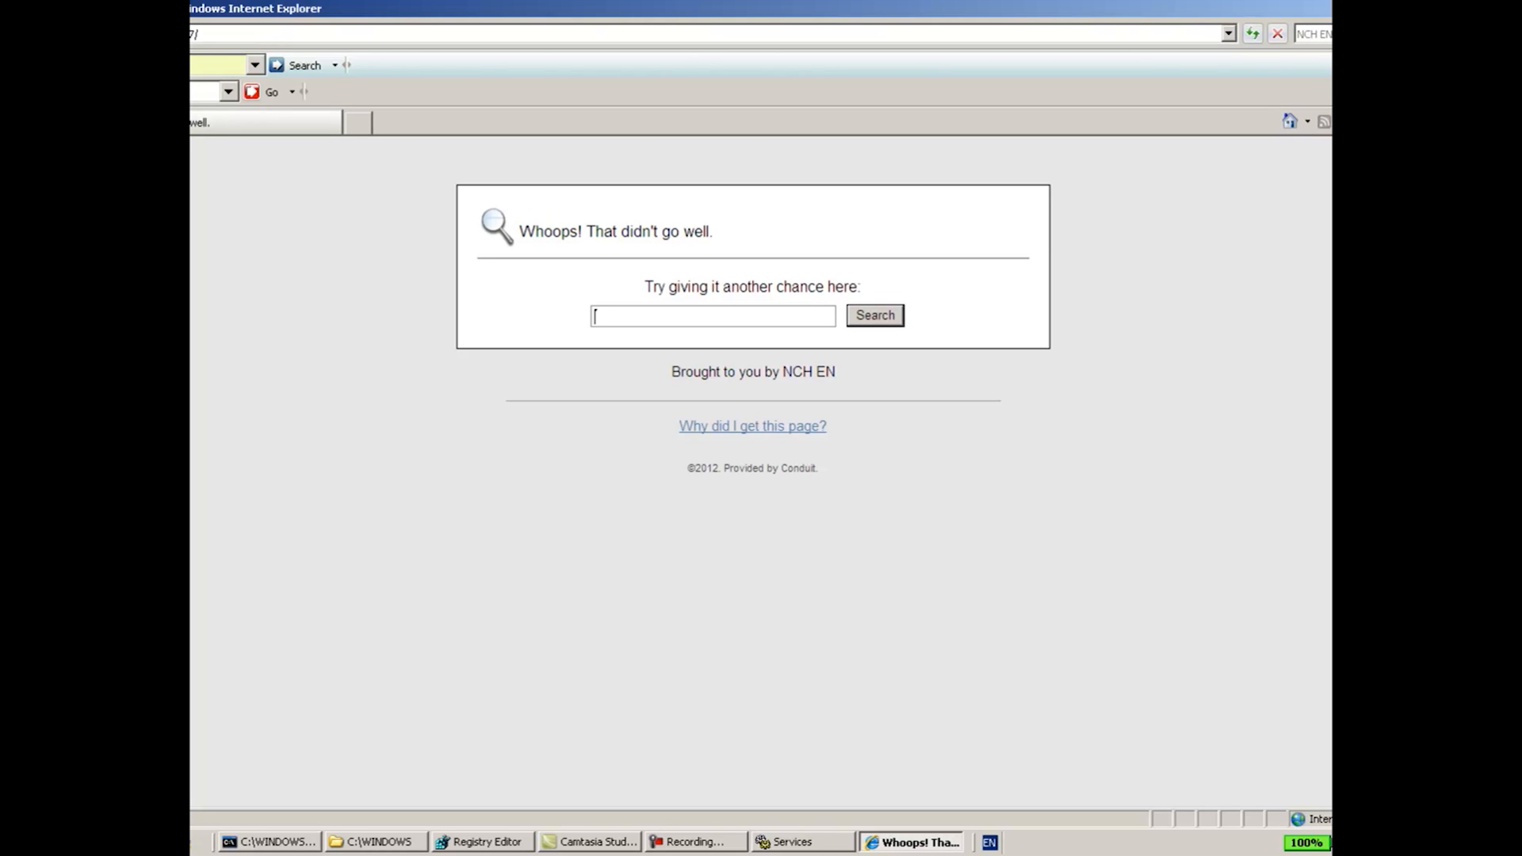
click(374, 841)
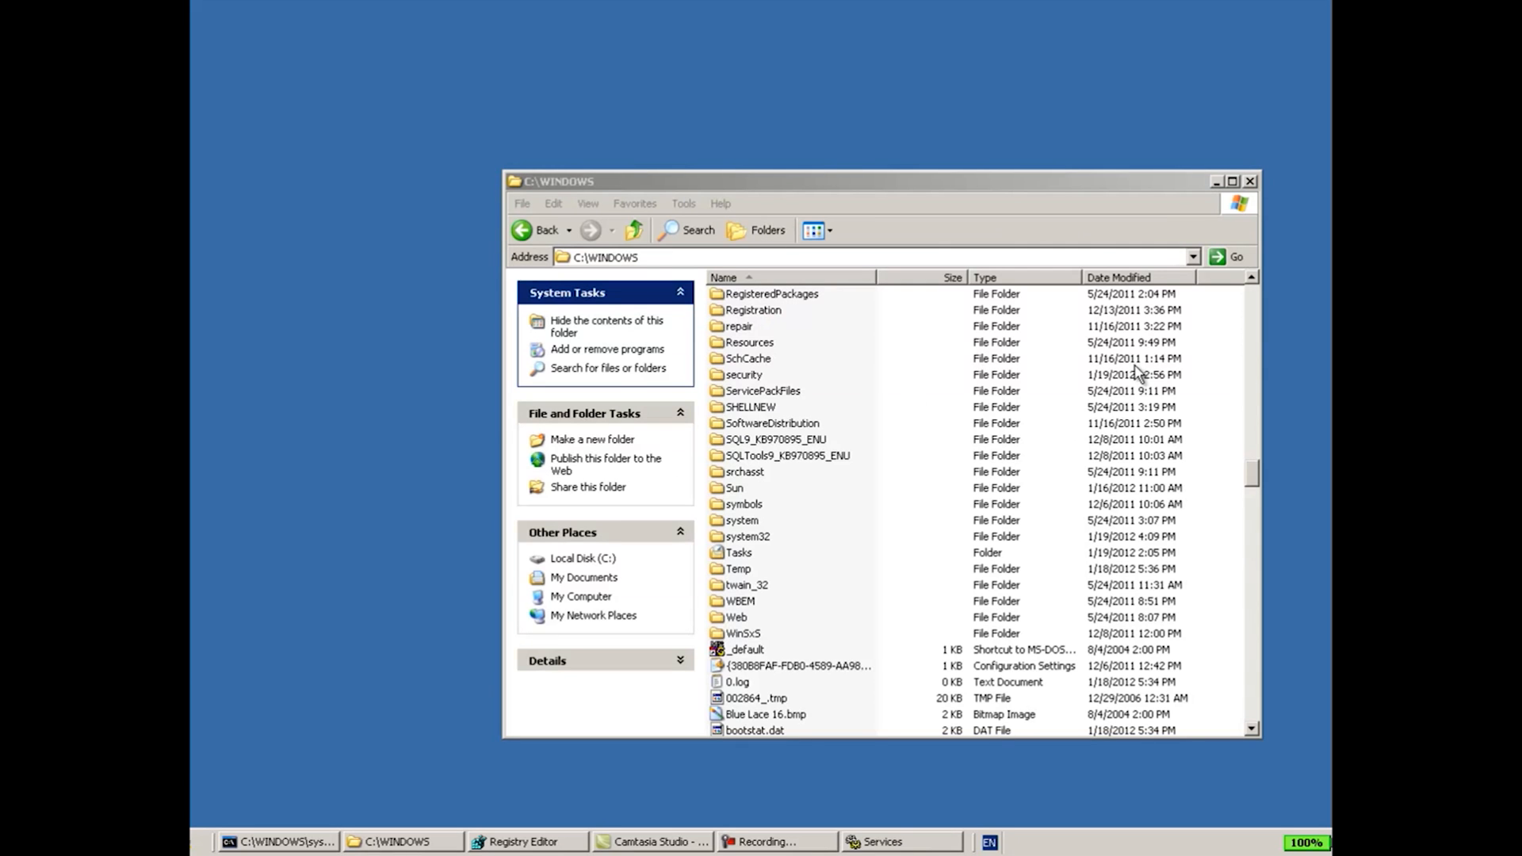
mouse_move(913, 406)
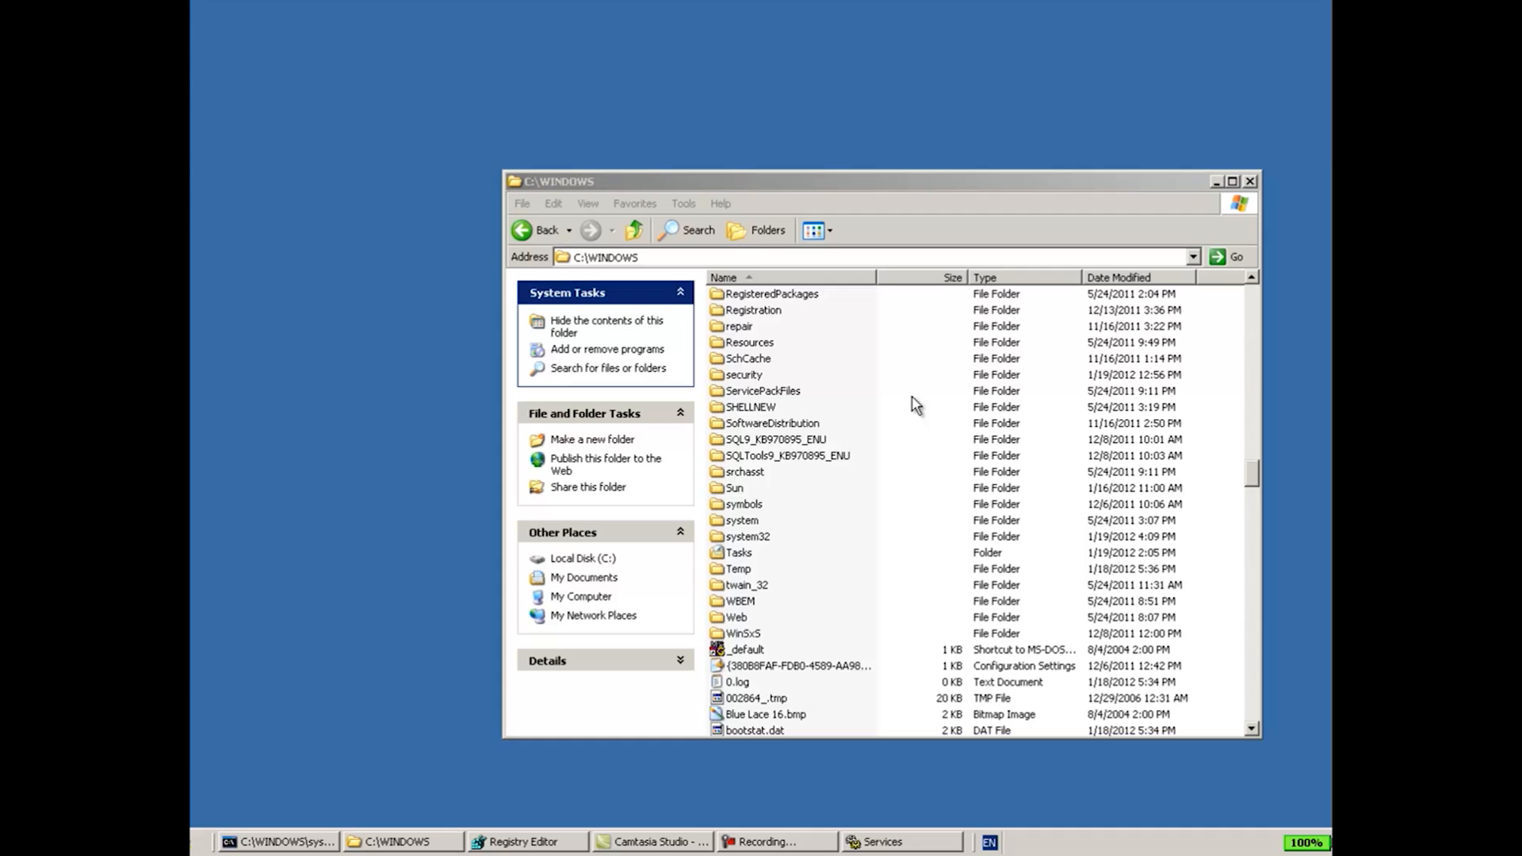
mouse_move(1213, 211)
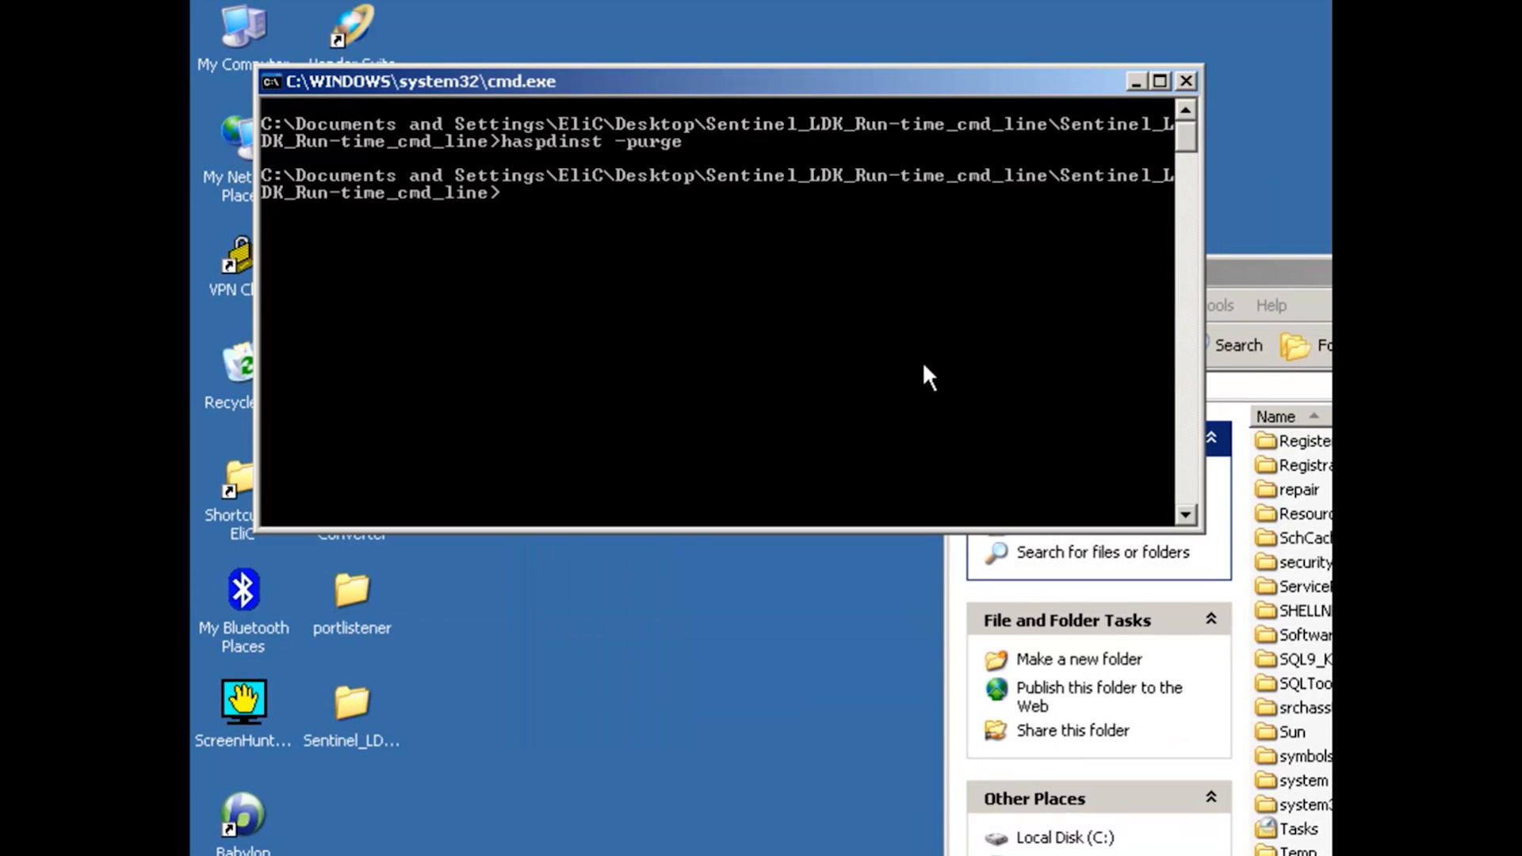
Step: Run haspdinst -i to reinstall the Sentinel runtime and acknowledge the installer's success message
text(haspdinst -p)
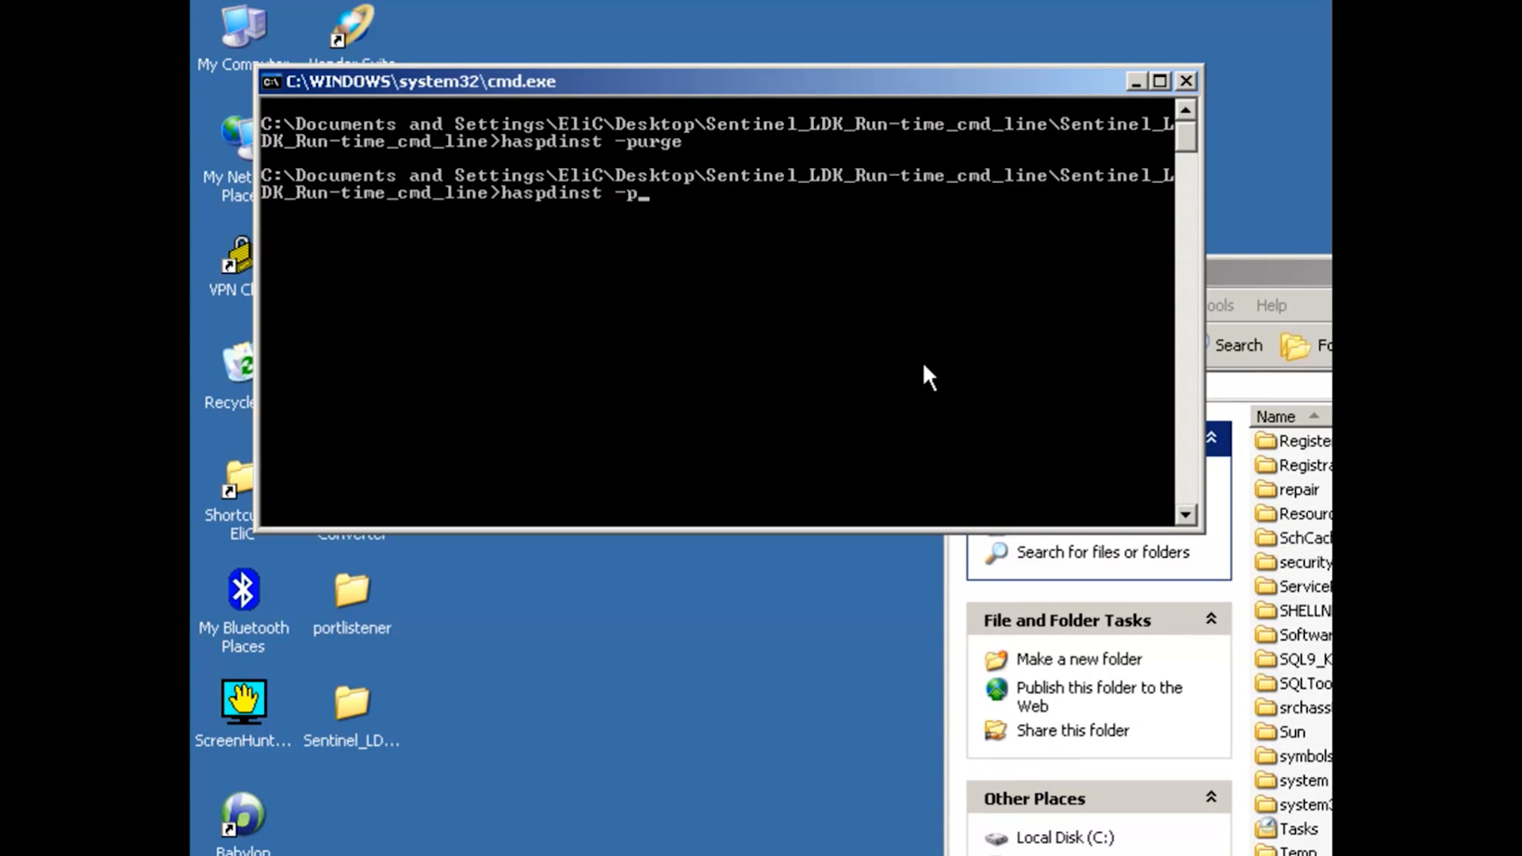
text(i)
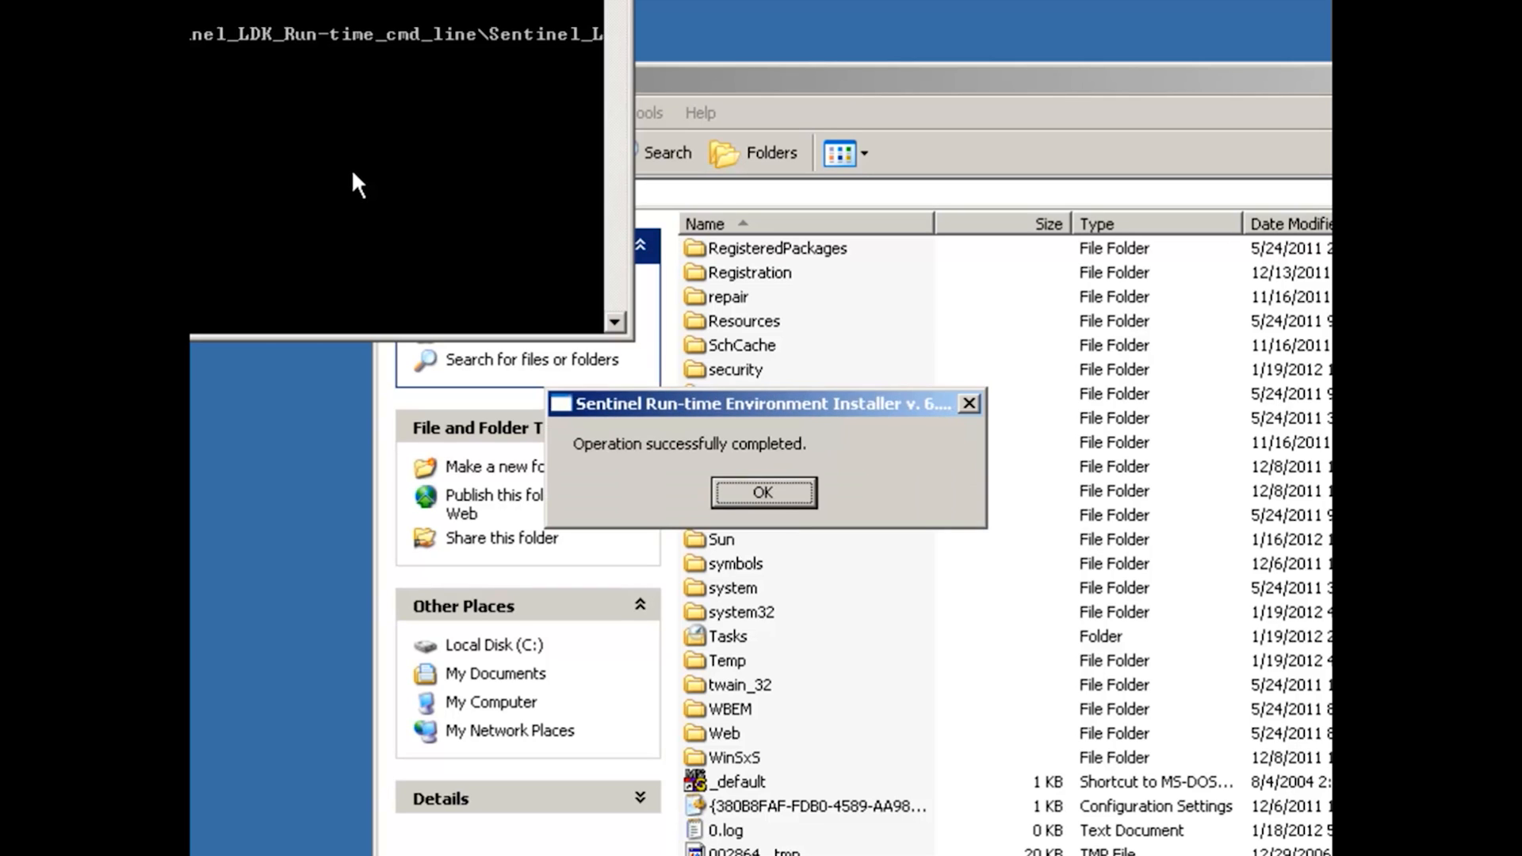
click(762, 491)
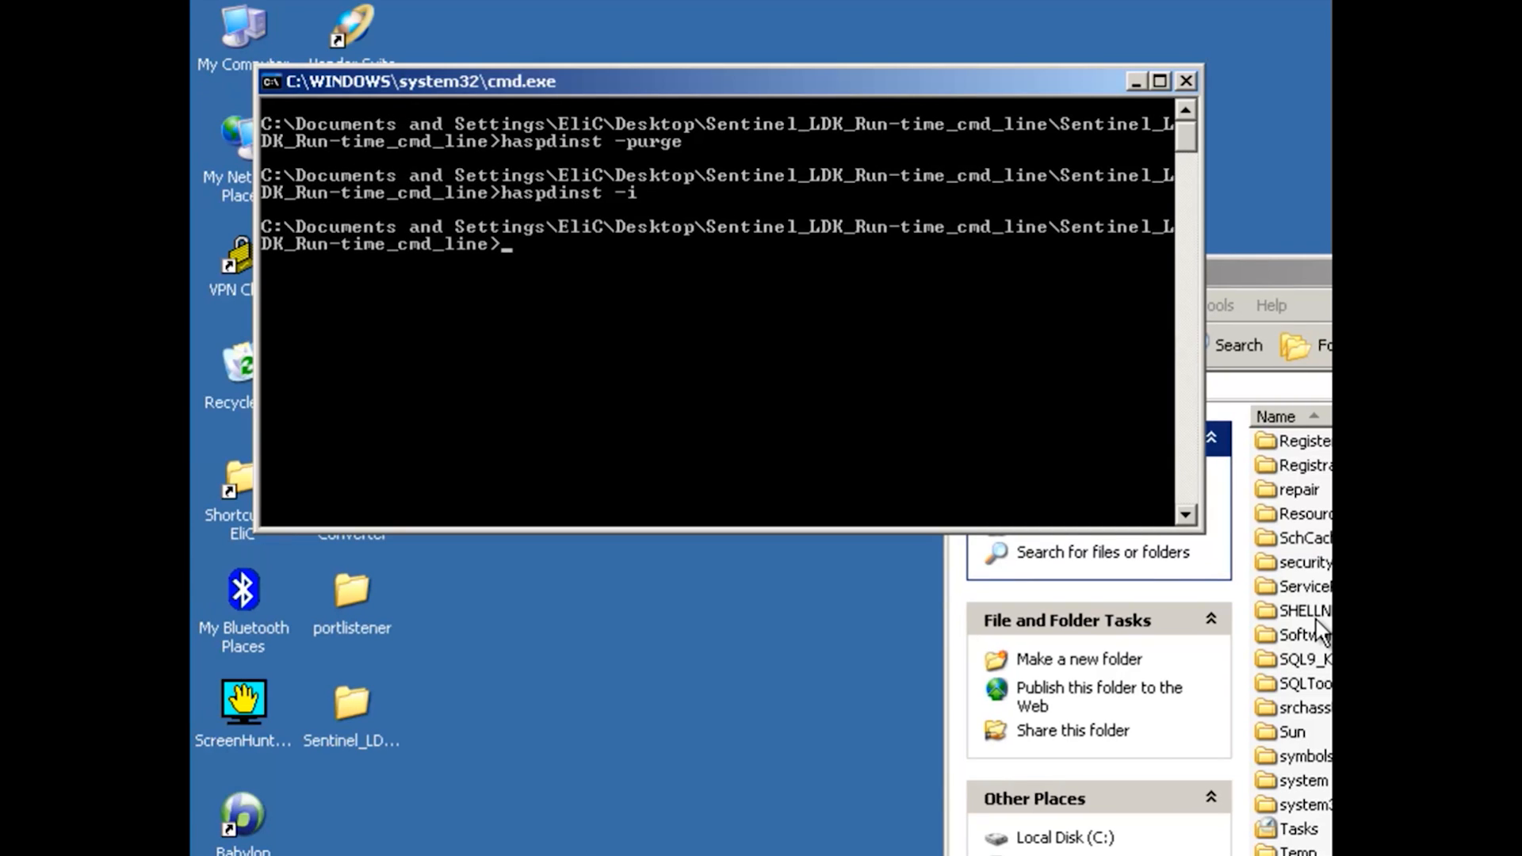
click(1305, 609)
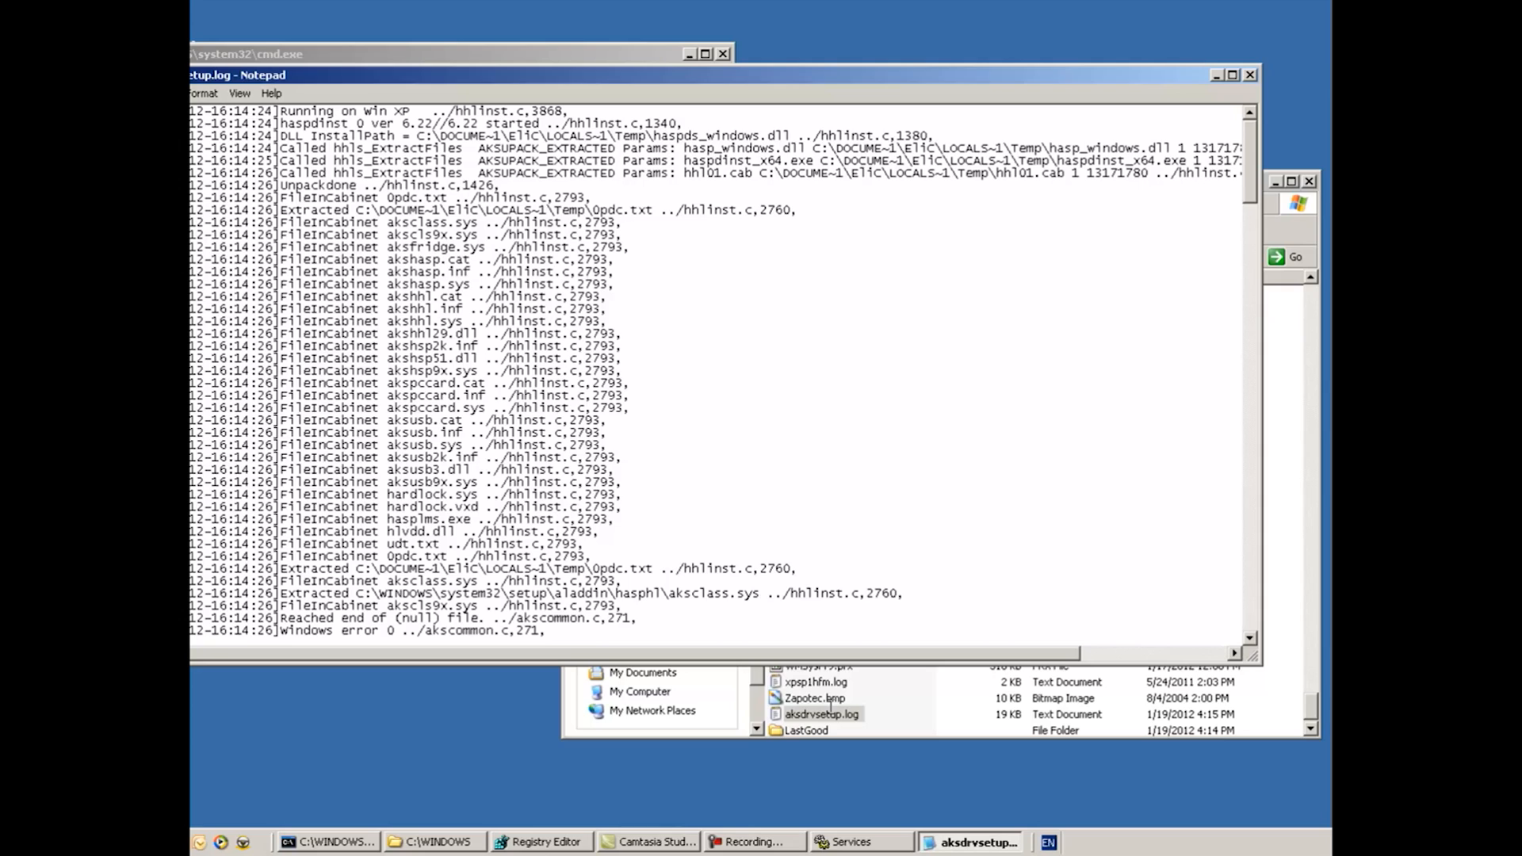
mouse_move(829, 705)
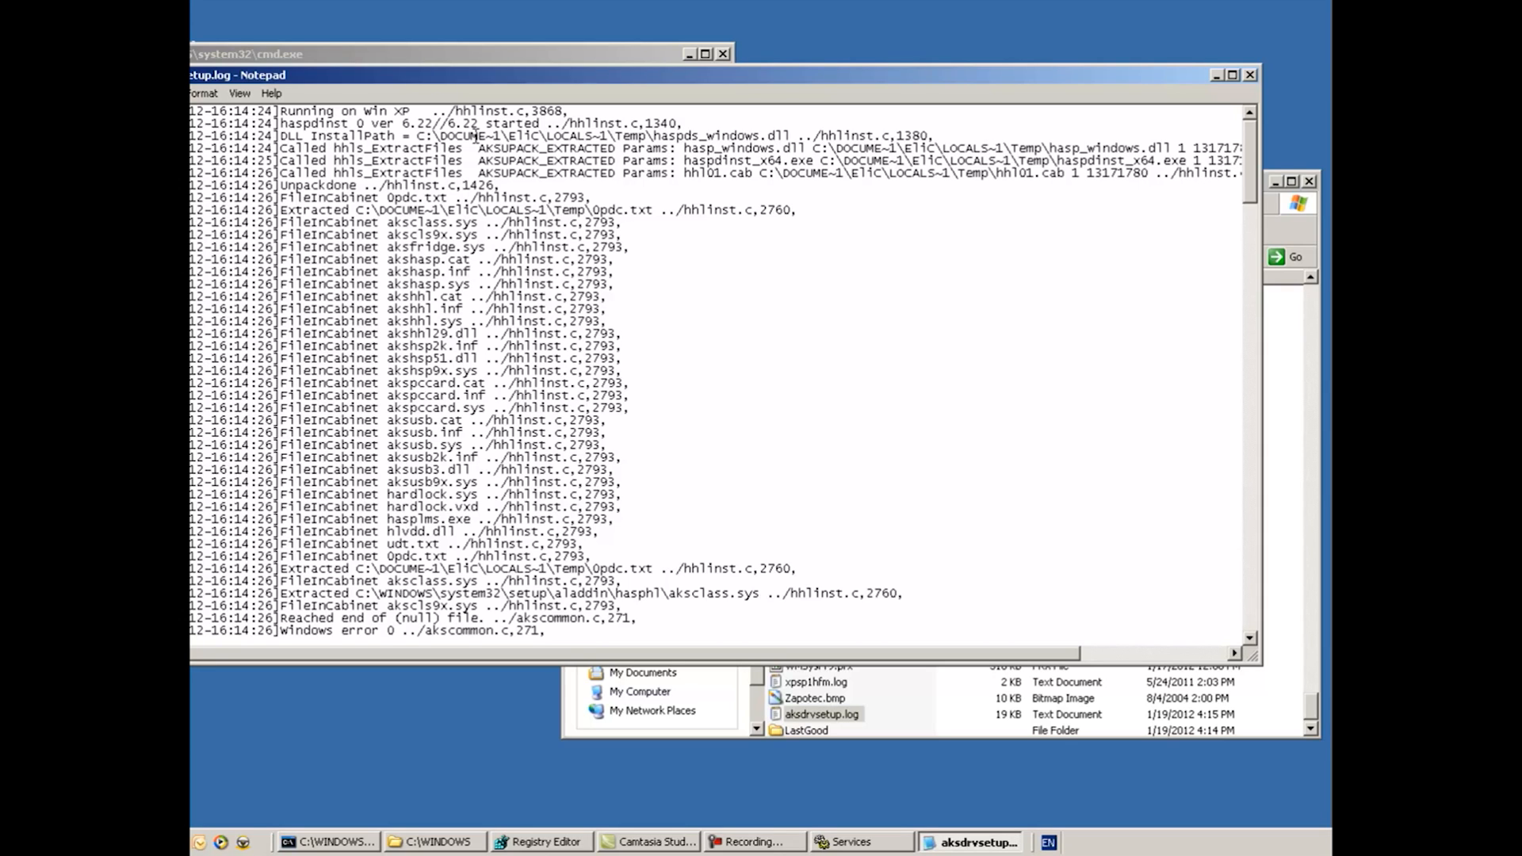
Step: Search aksdrvsetup.log for 'error' until no more matches, finding only 'Windows error 0', then close it
double_click(417, 123)
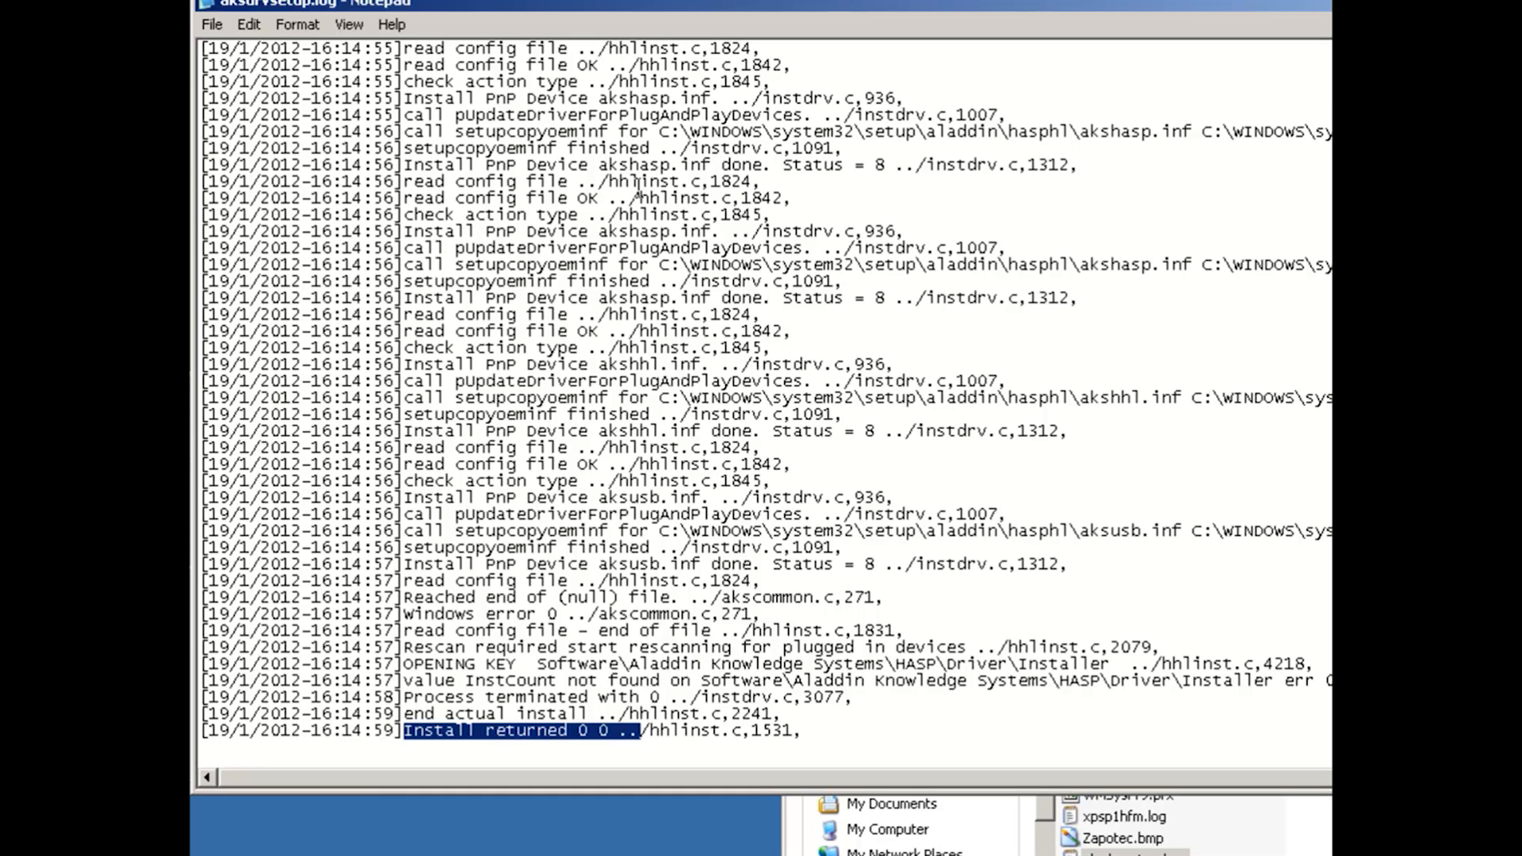
click(249, 24)
text(error)
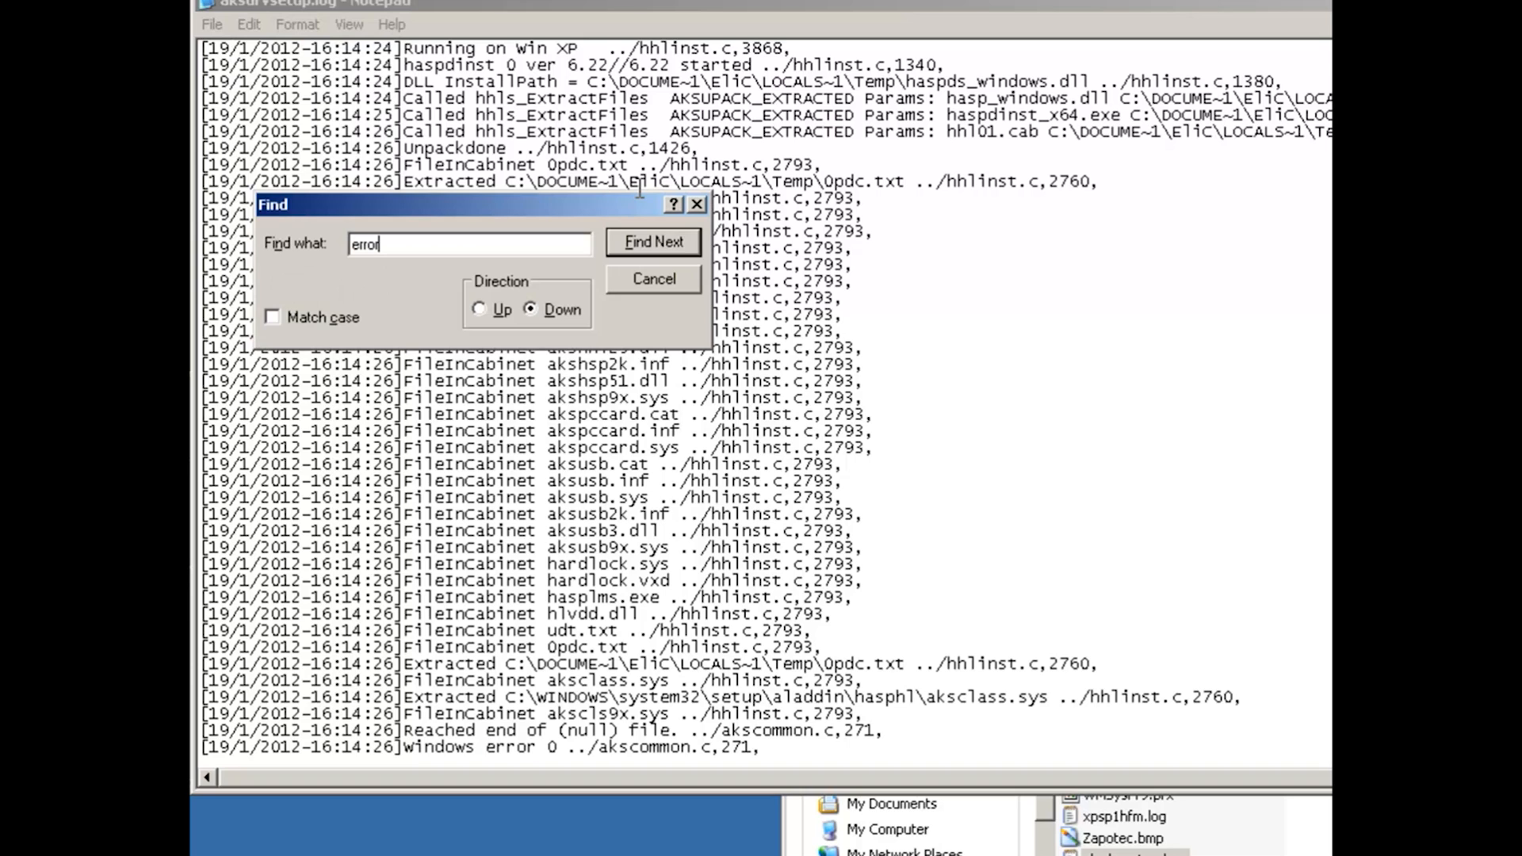
click(653, 241)
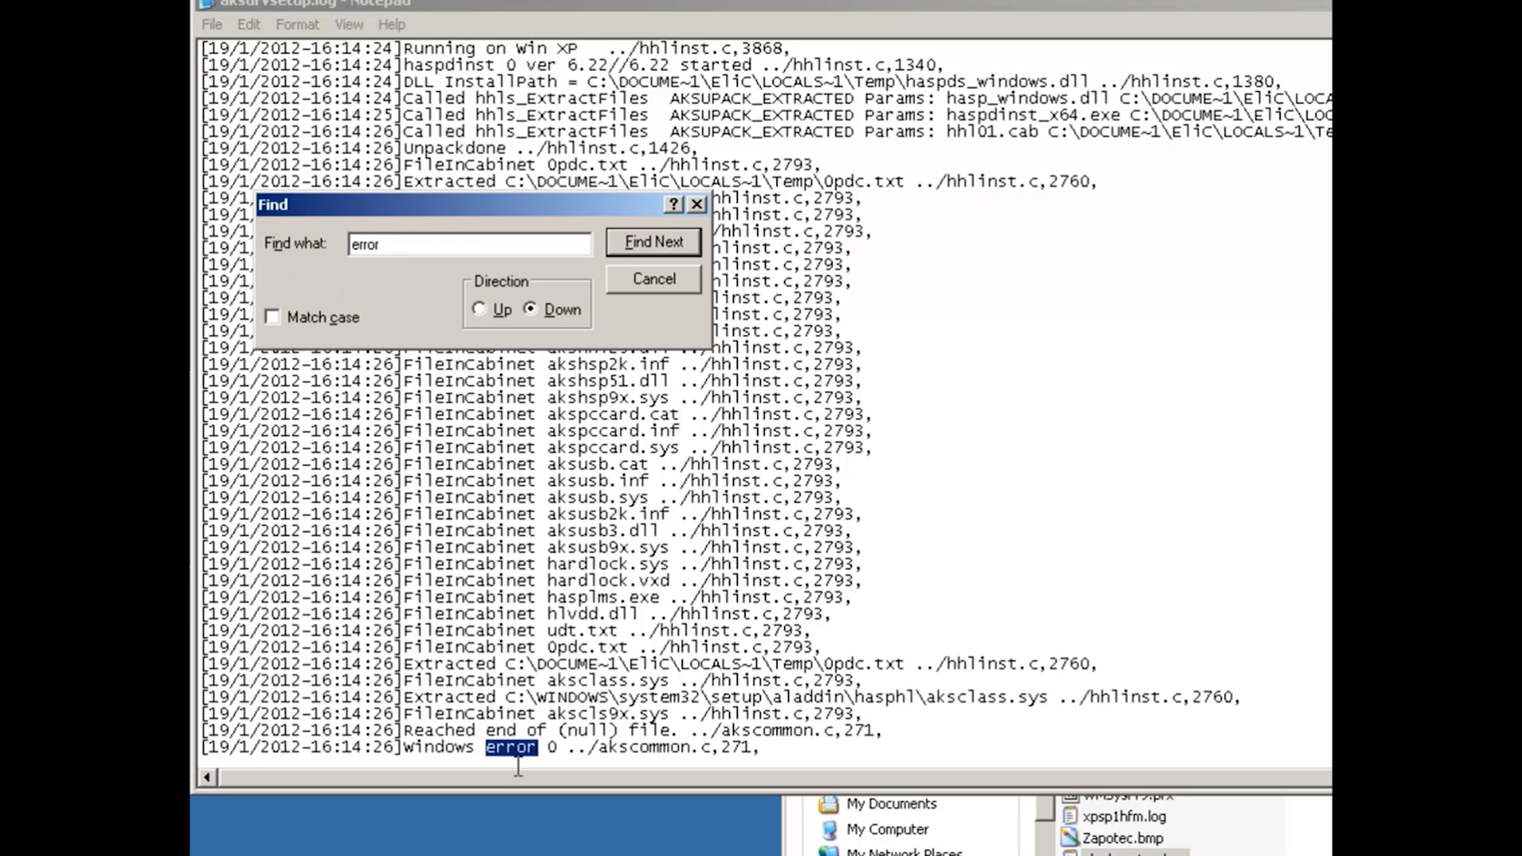
click(651, 241)
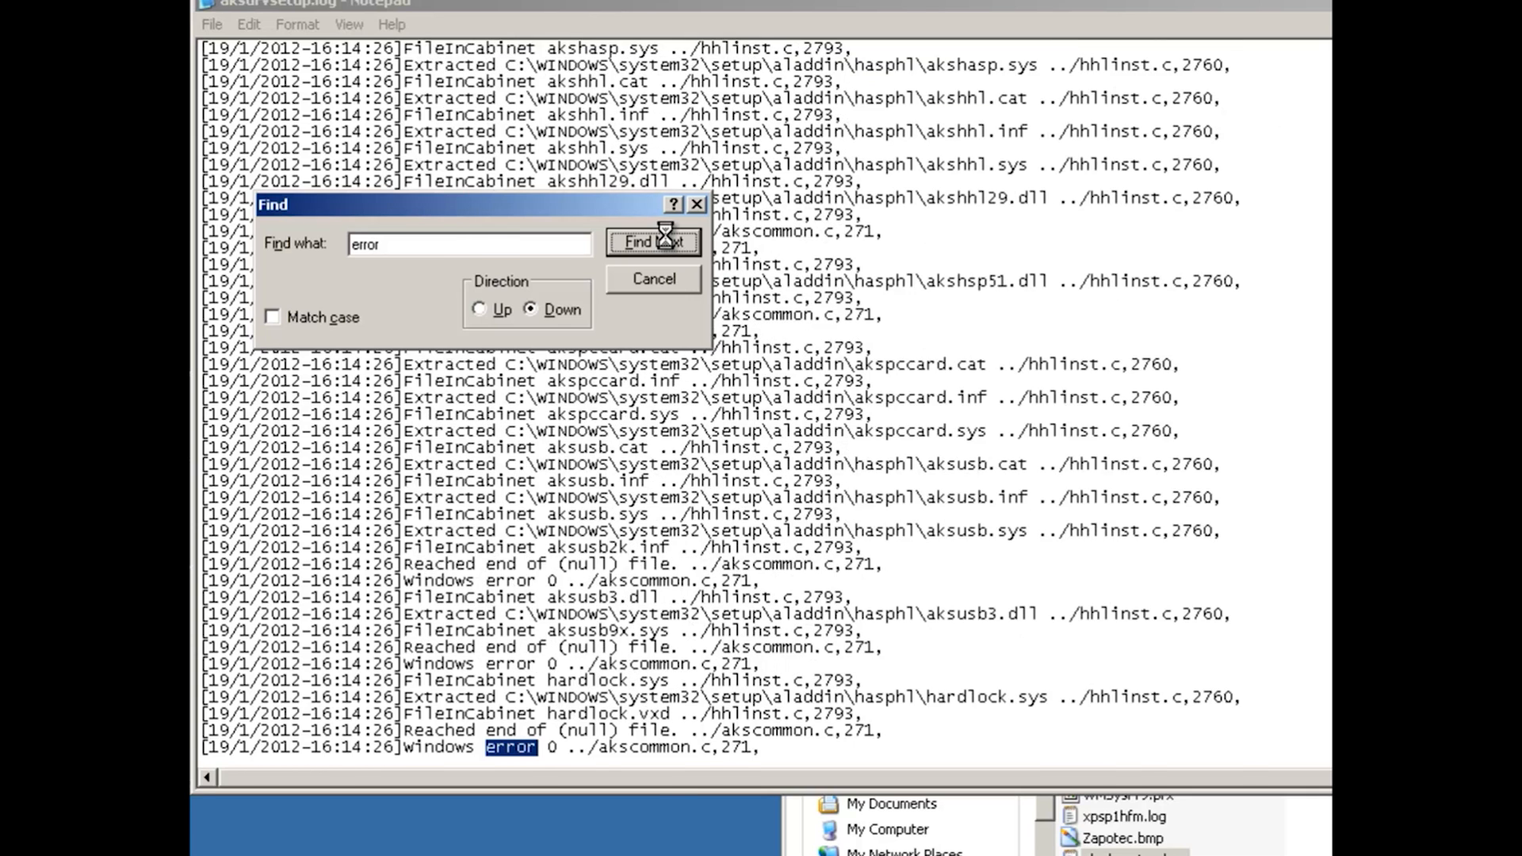
click(651, 241)
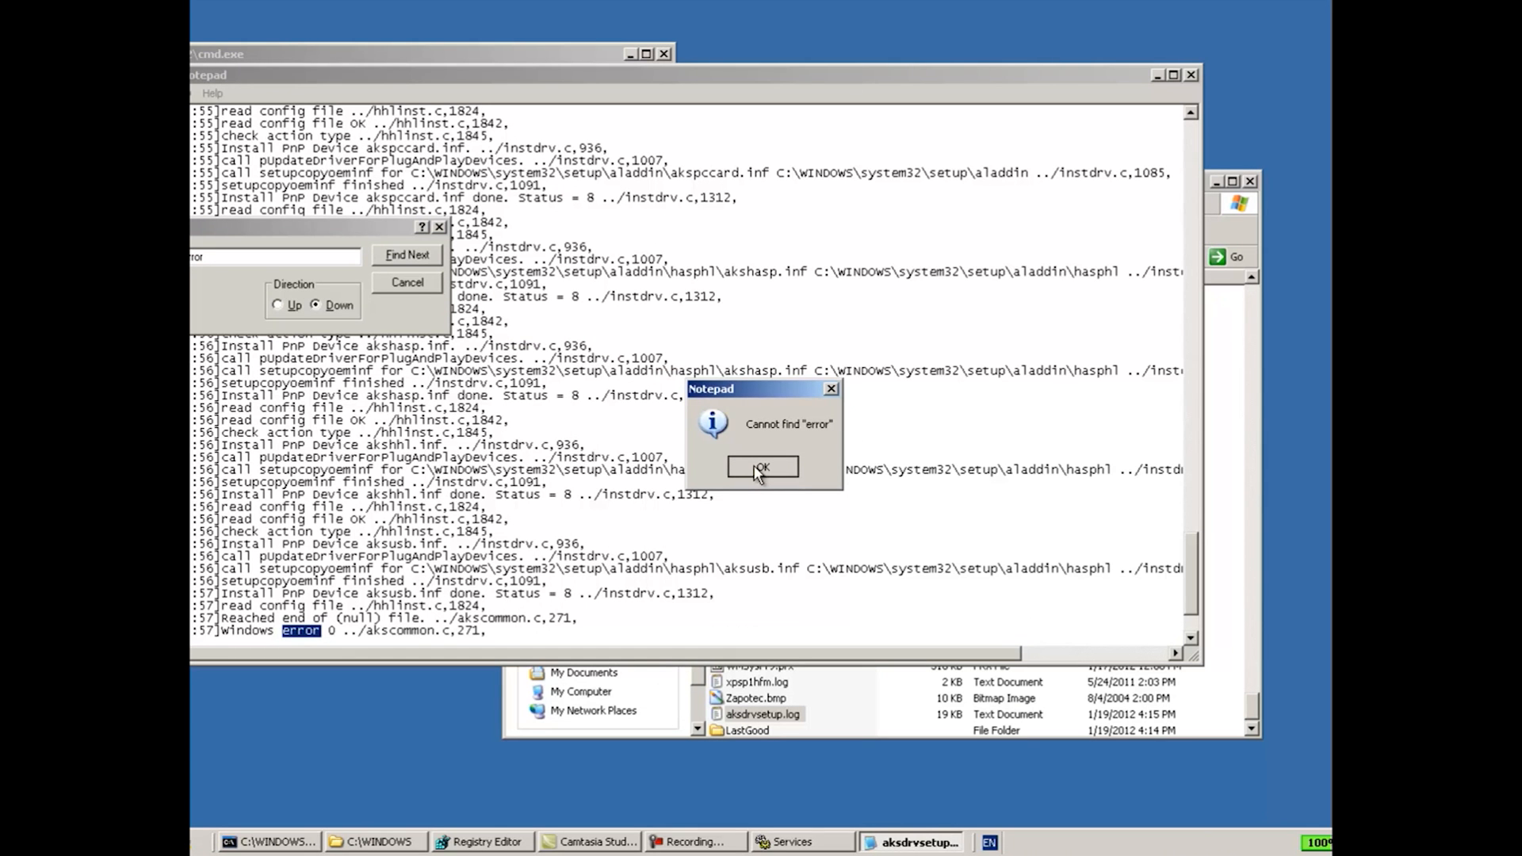
click(760, 466)
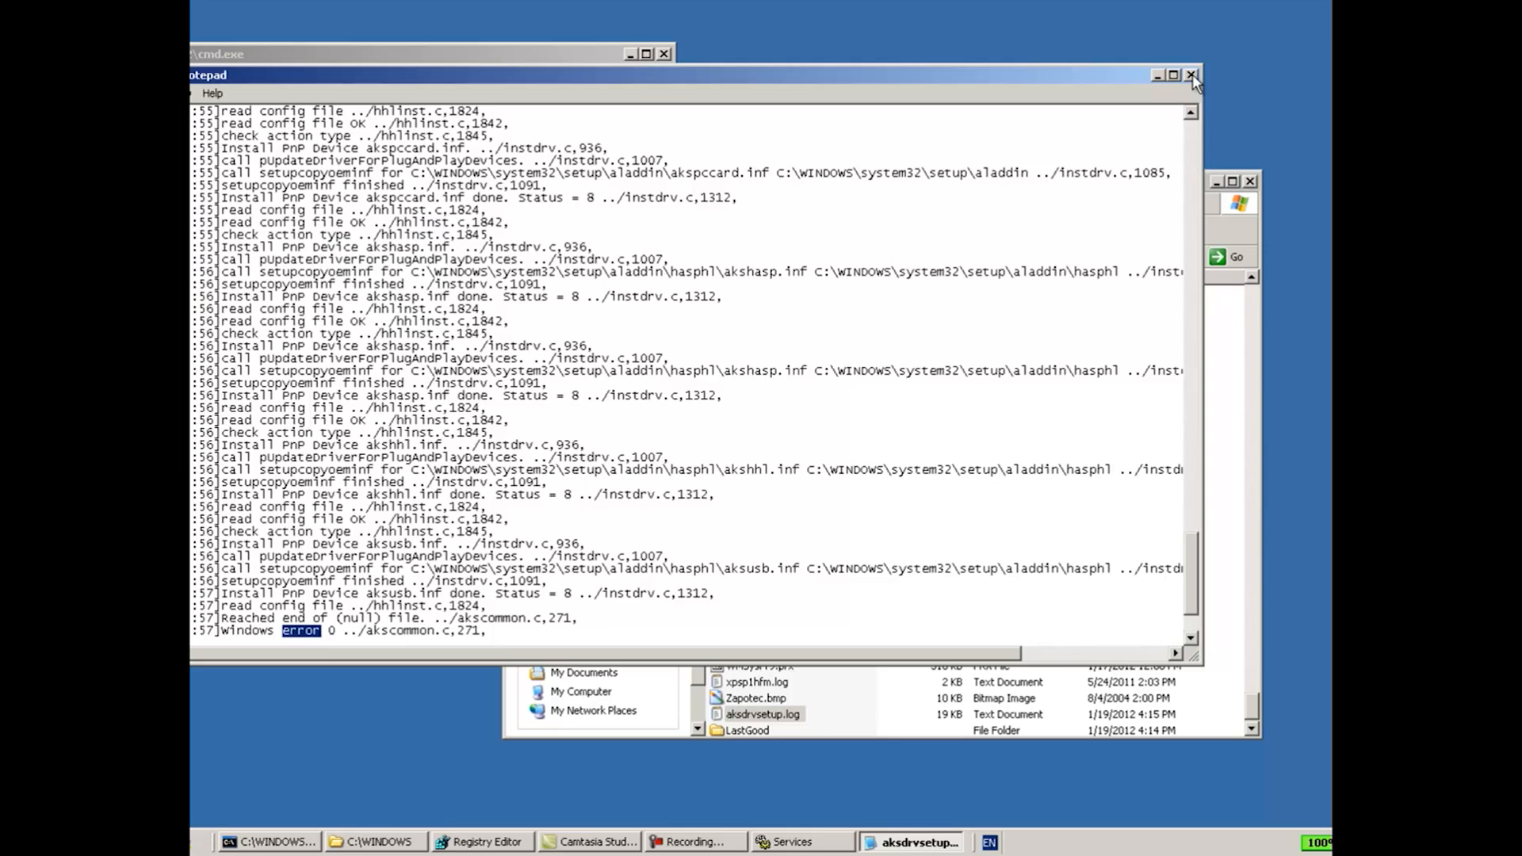
click(1192, 75)
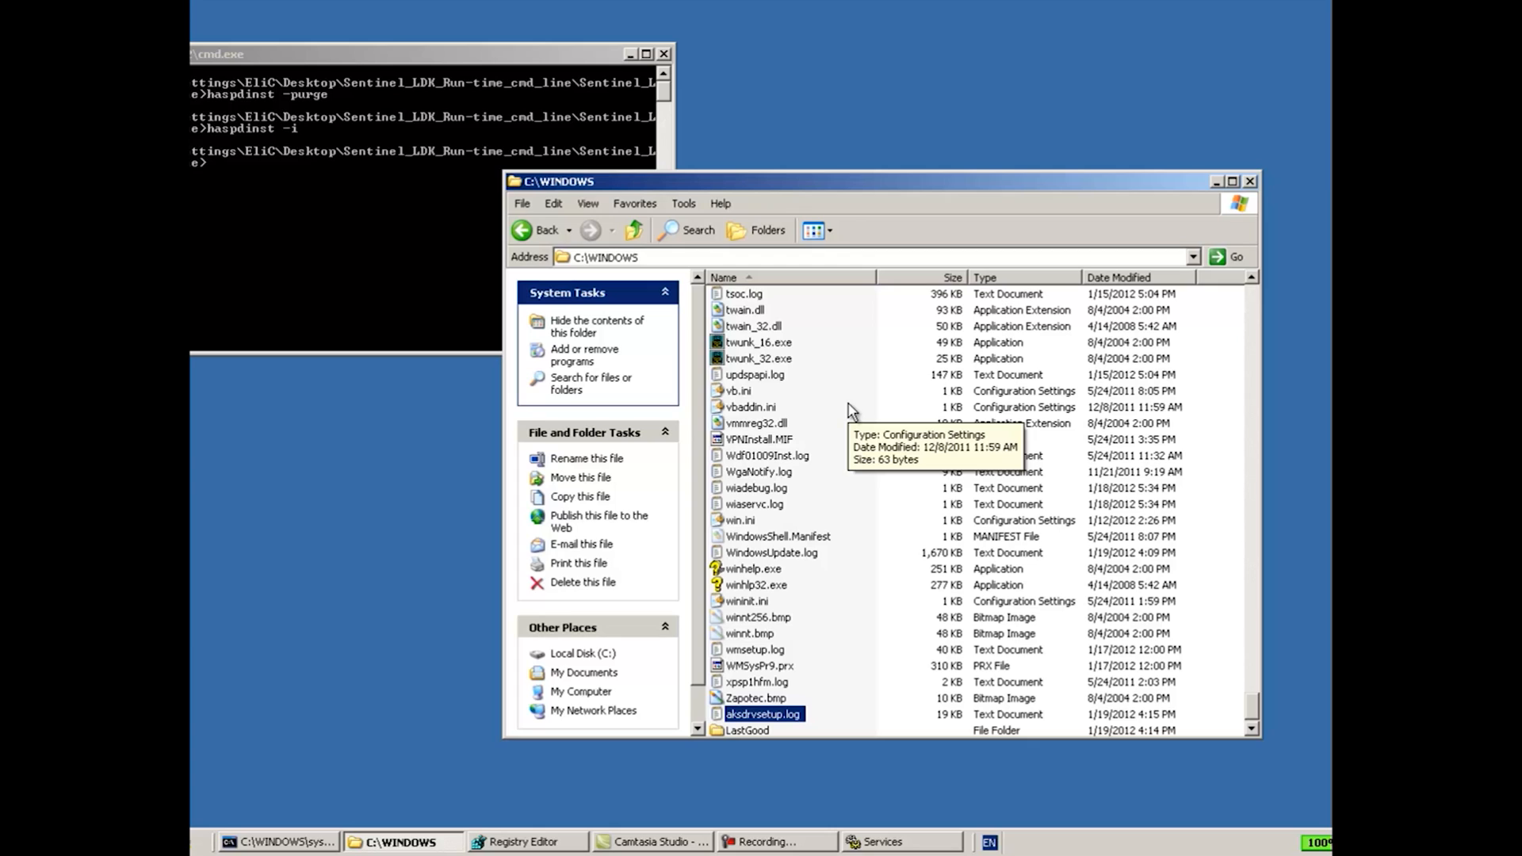
mouse_move(1230, 214)
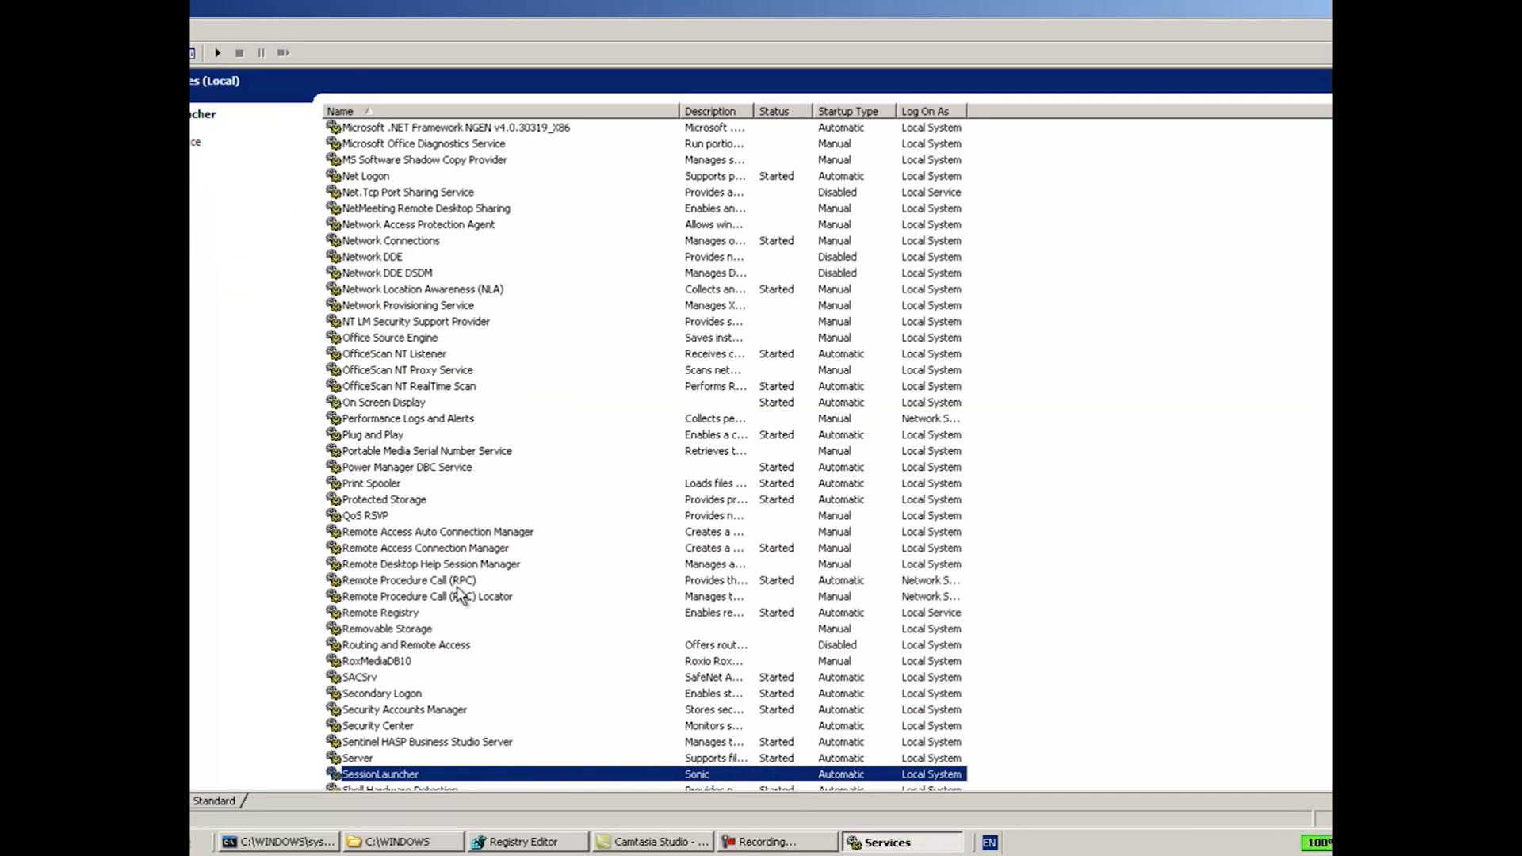
Step: Select the Sentinel HASP Business Studio Server and Local License Manager services and restart the latter
click(426, 742)
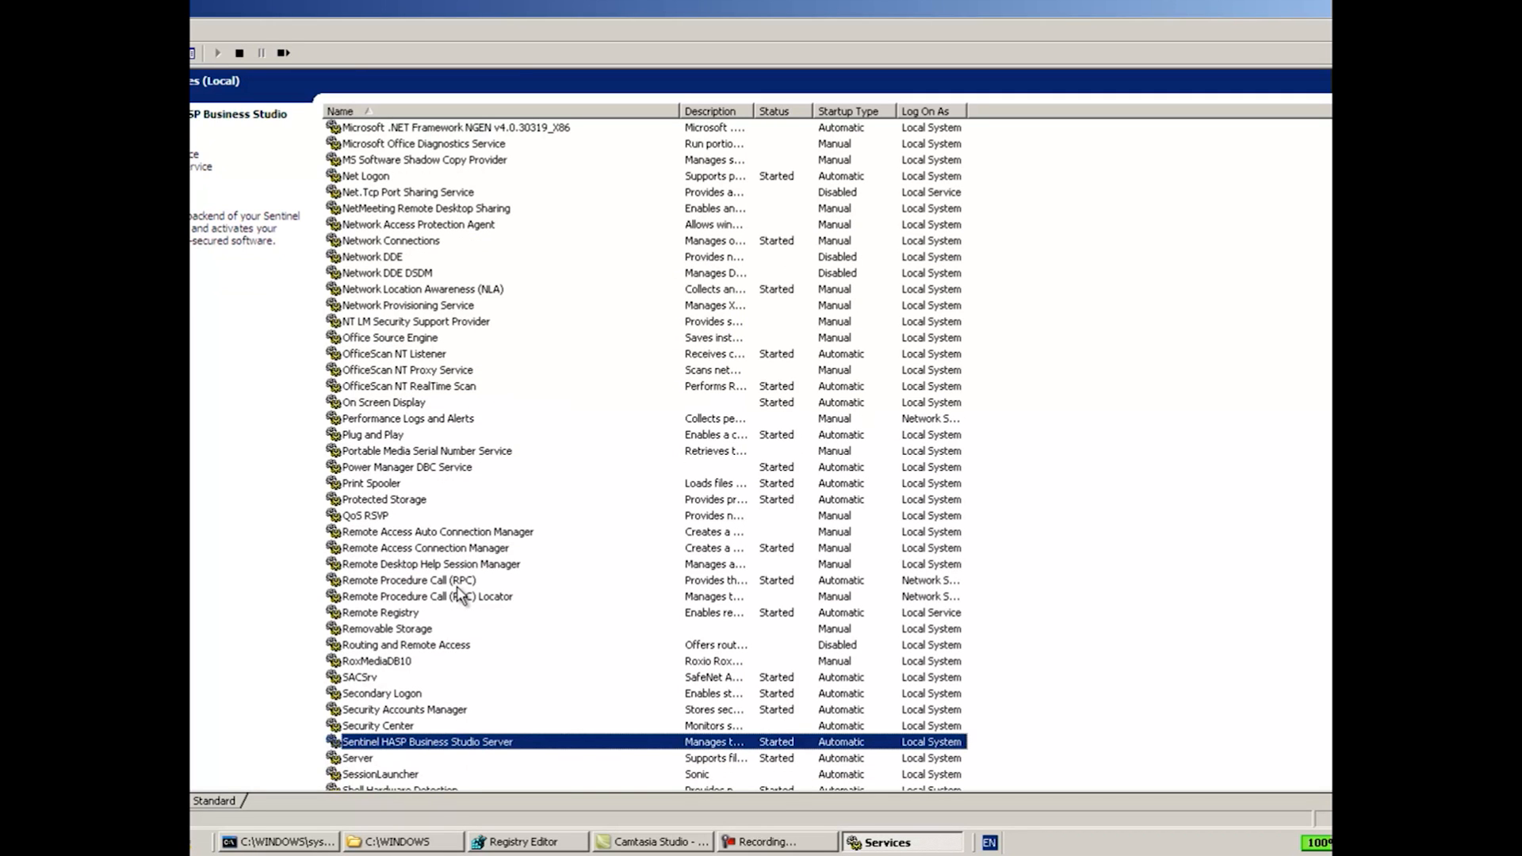
click(413, 758)
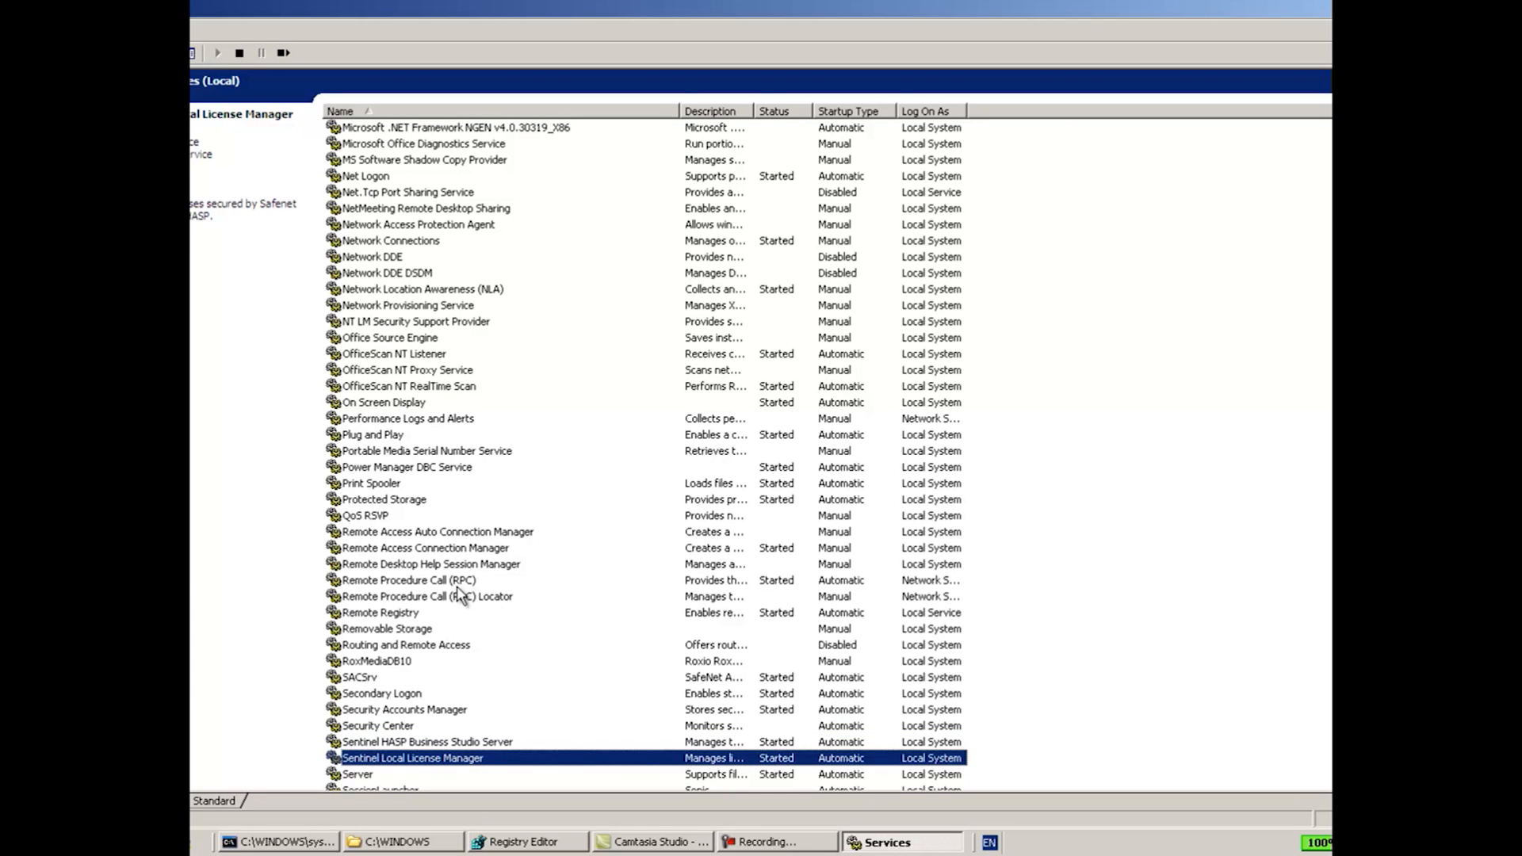
mouse_move(384, 776)
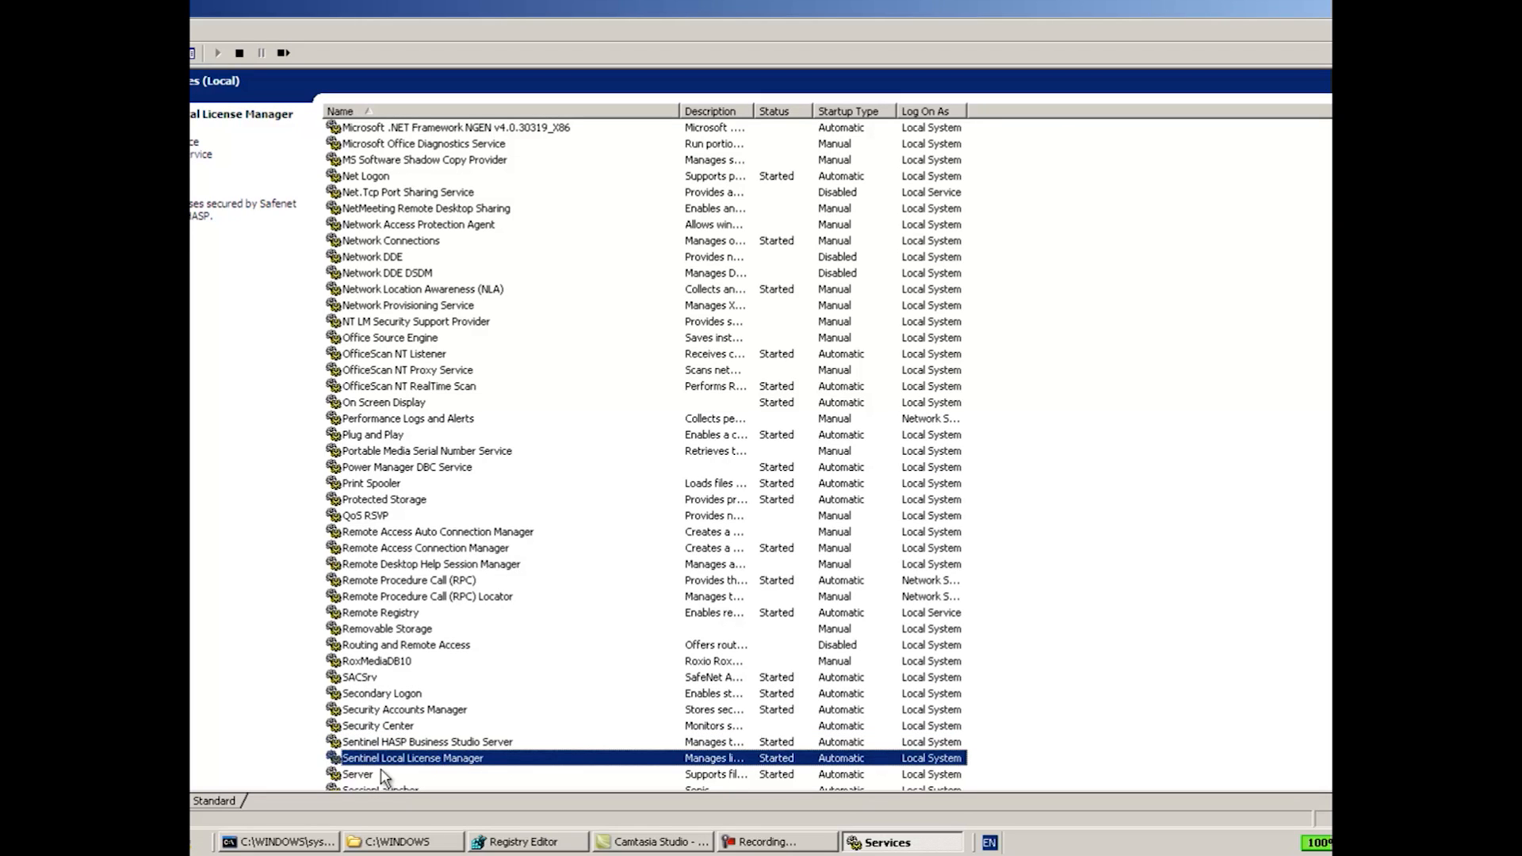
mouse_move(476, 767)
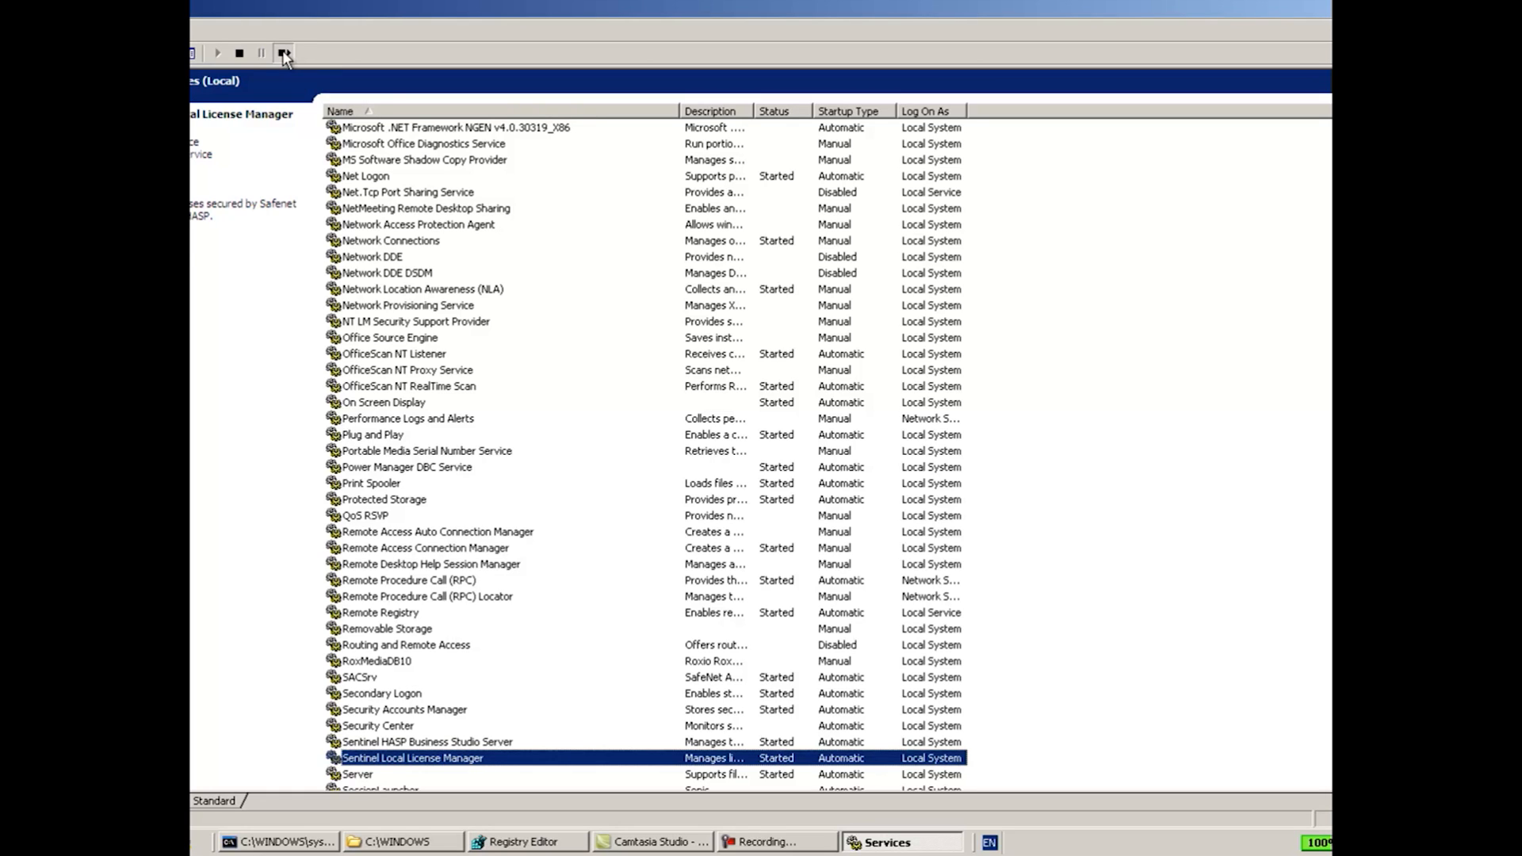
click(238, 52)
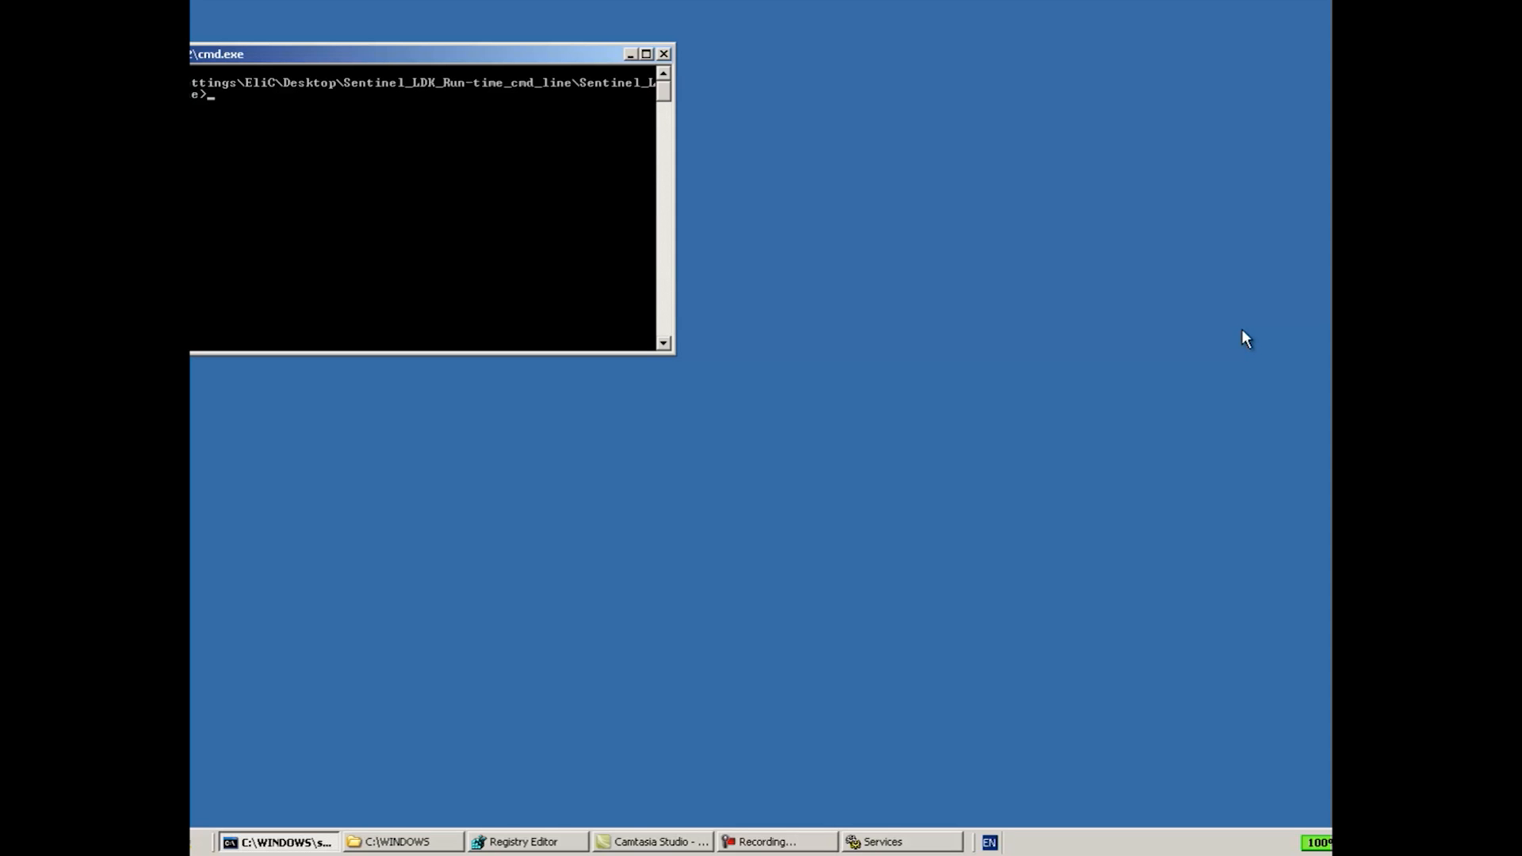
Step: Run netstat -ano to list connections and listening ports, including 1947, with their process IDs
text(net)
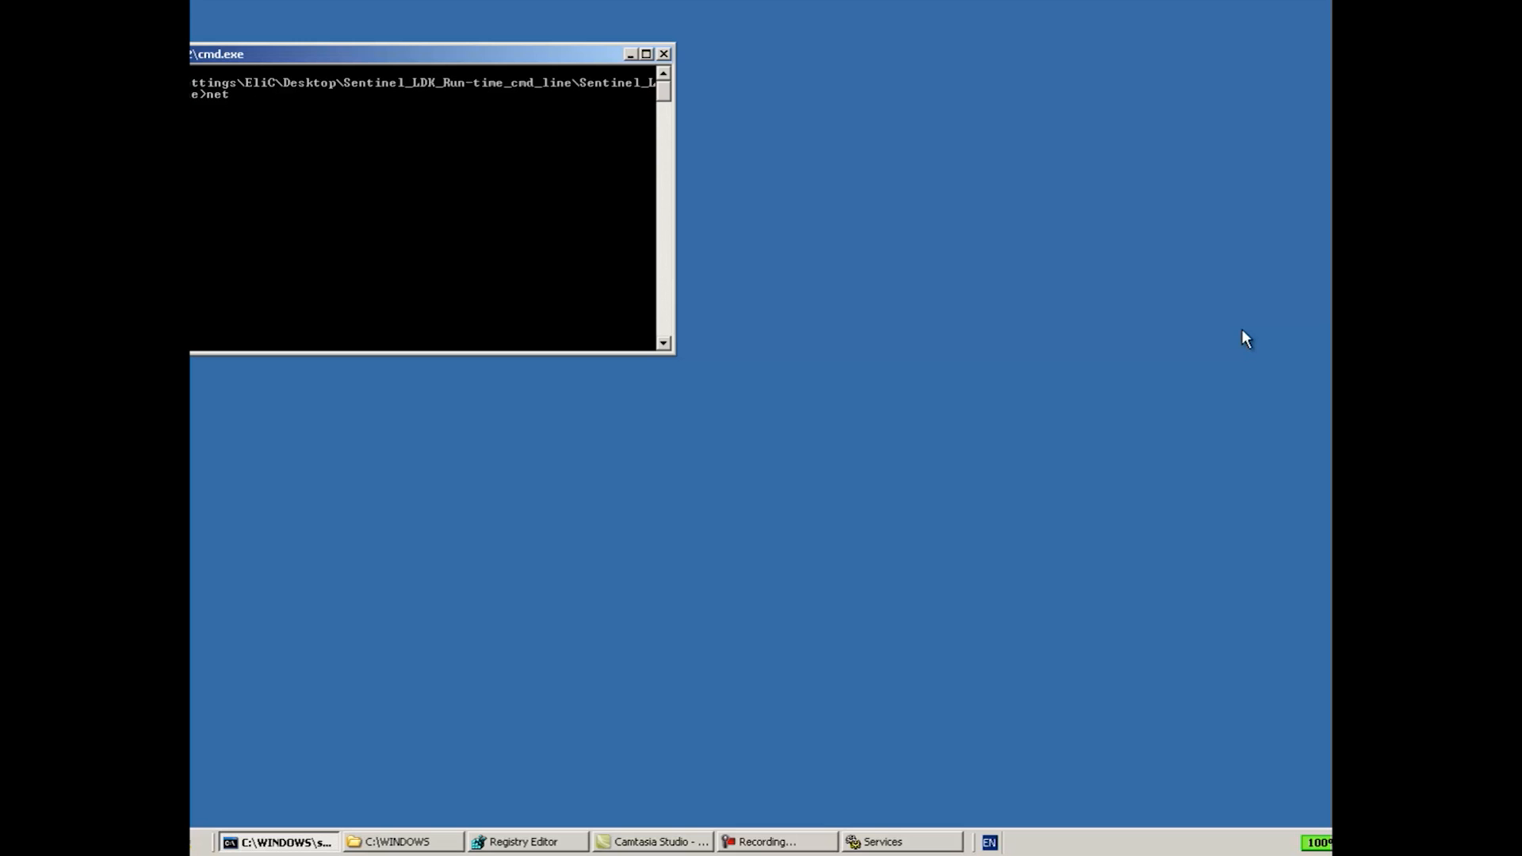
text(stat -)
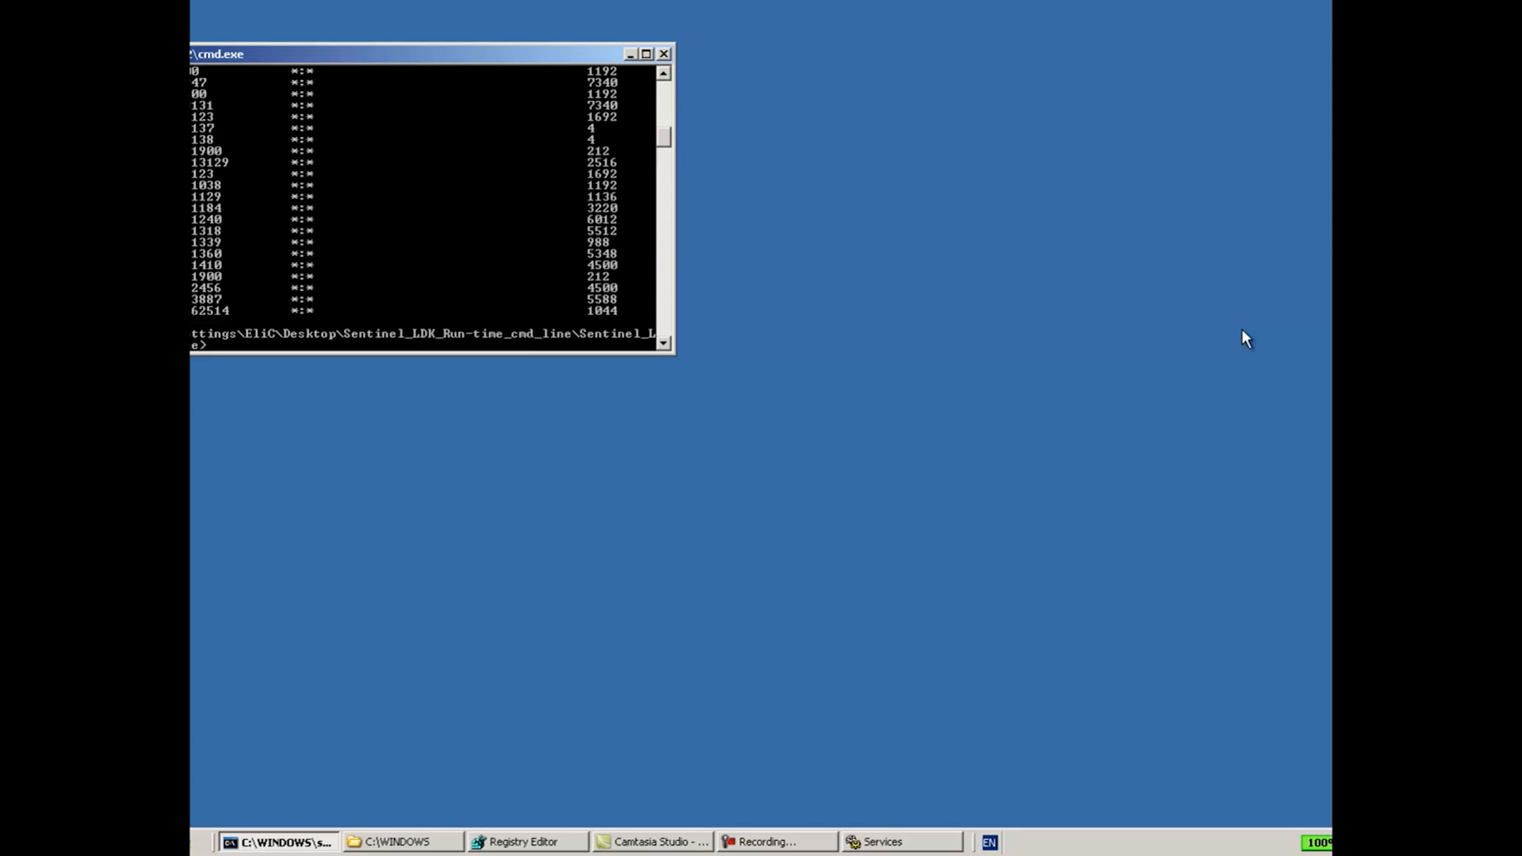
text(netstat -ano)
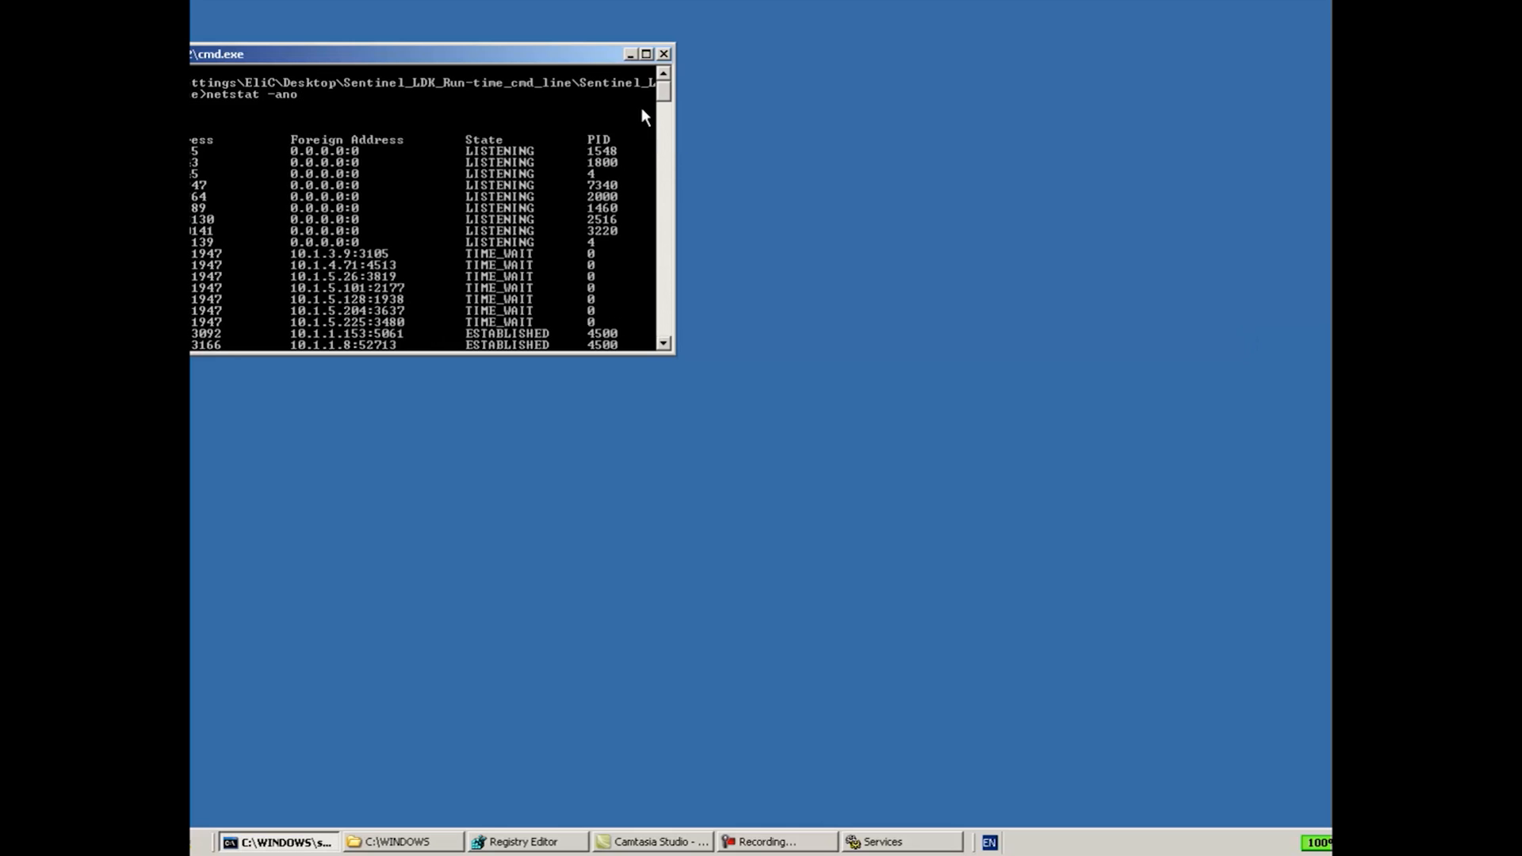
mouse_move(300, 197)
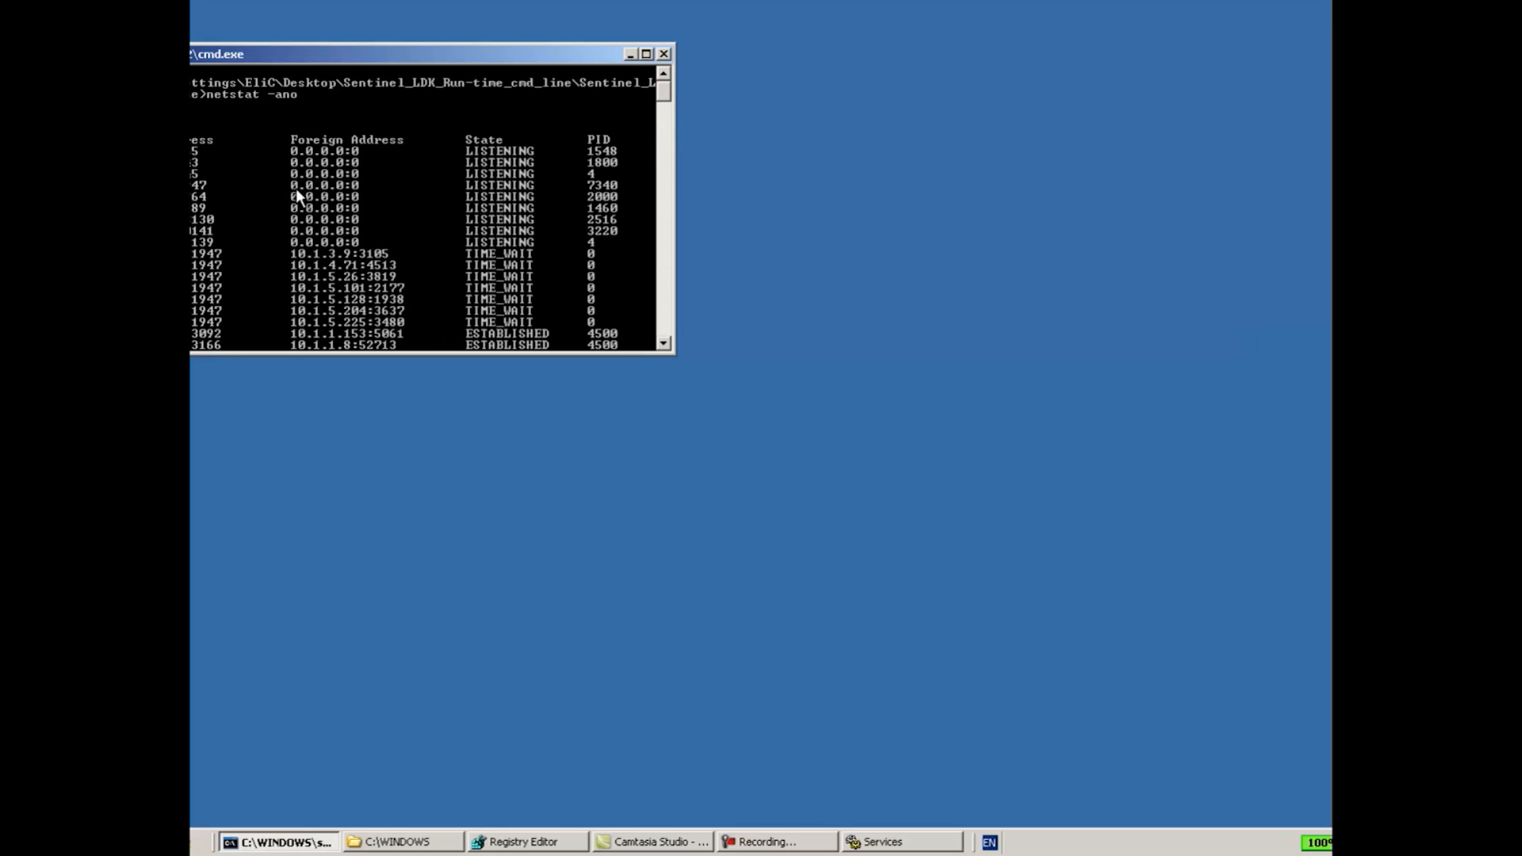
mouse_move(602, 191)
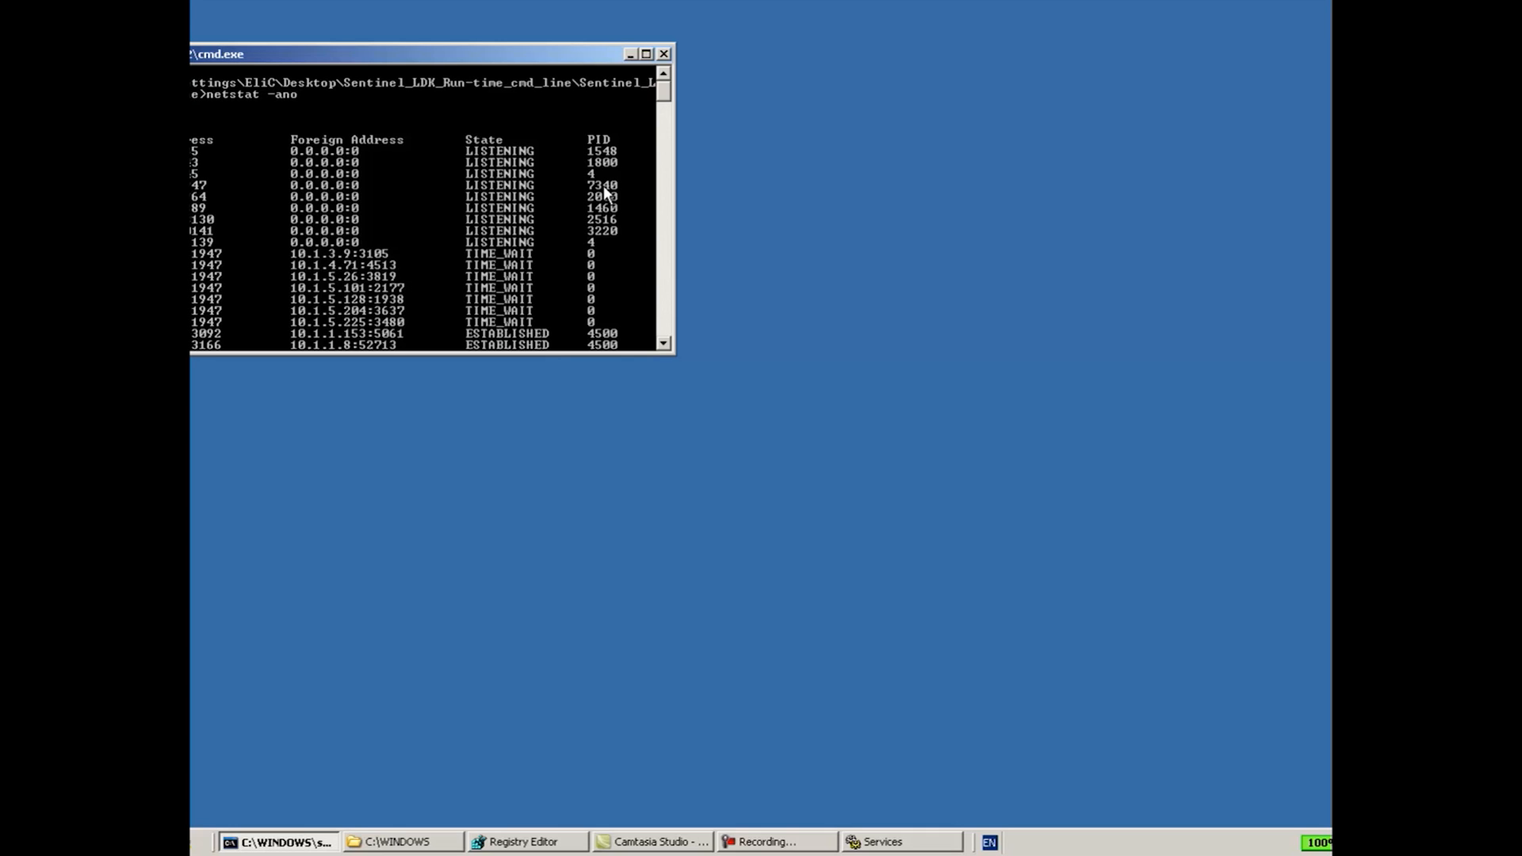
mouse_move(596, 193)
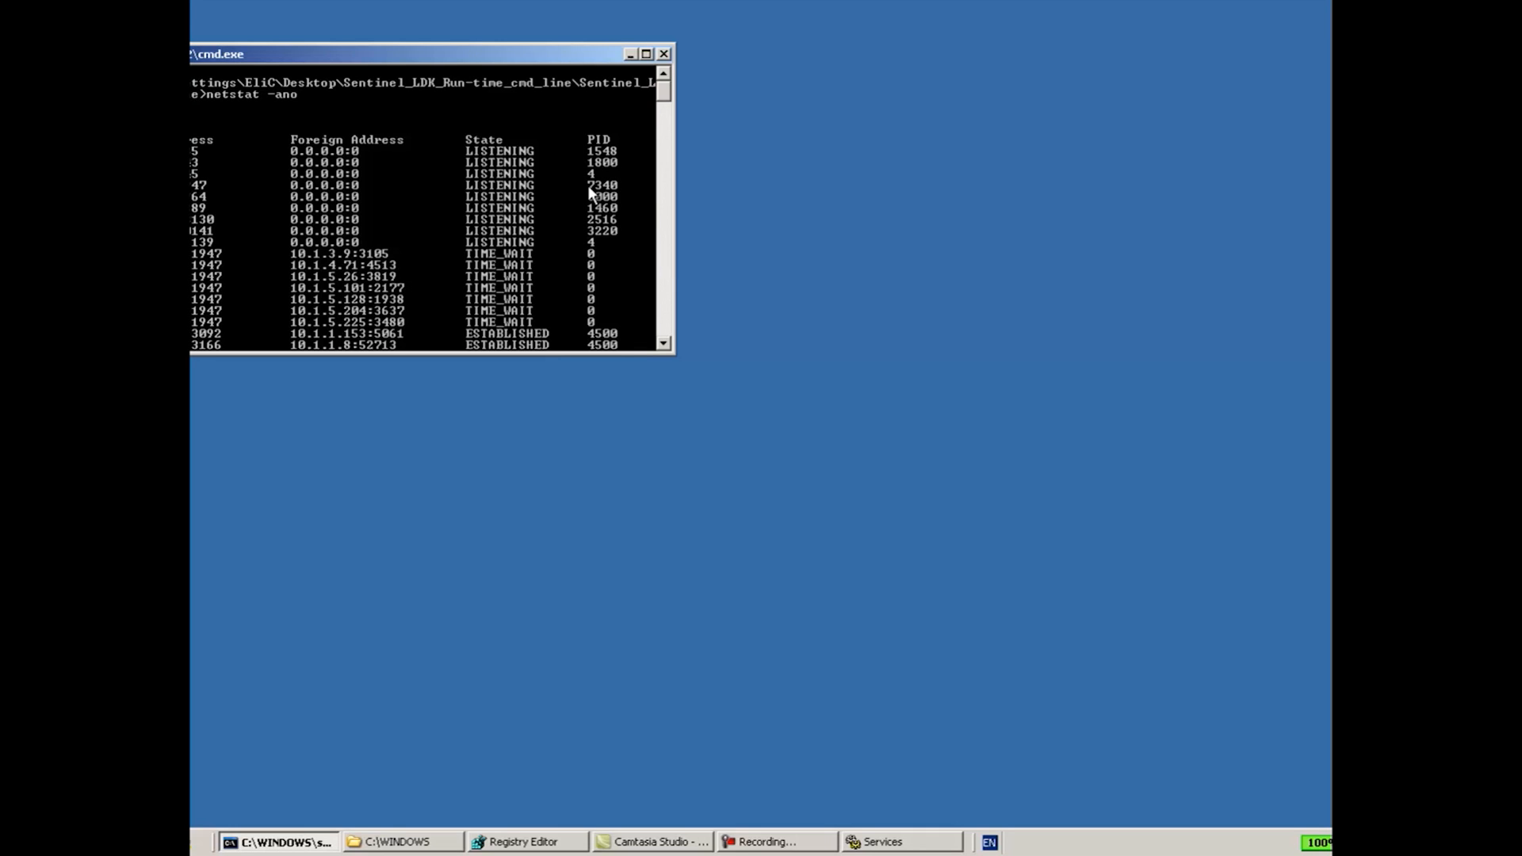
mouse_move(609, 193)
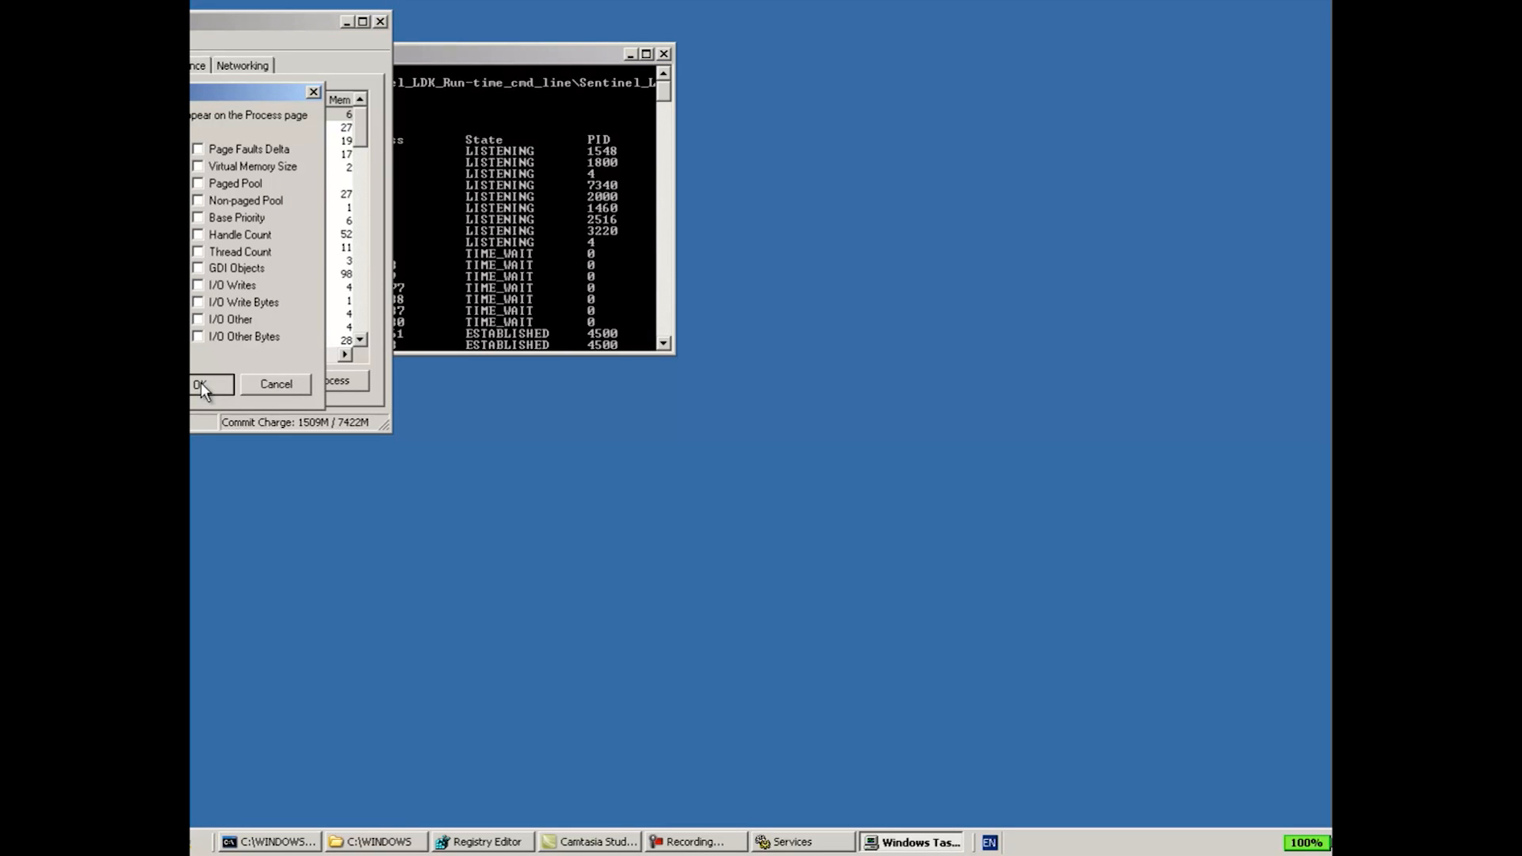
Step: Confirm the extra process columns, select the SYSTEM process matching the port's PID, and close Task Manager
click(204, 383)
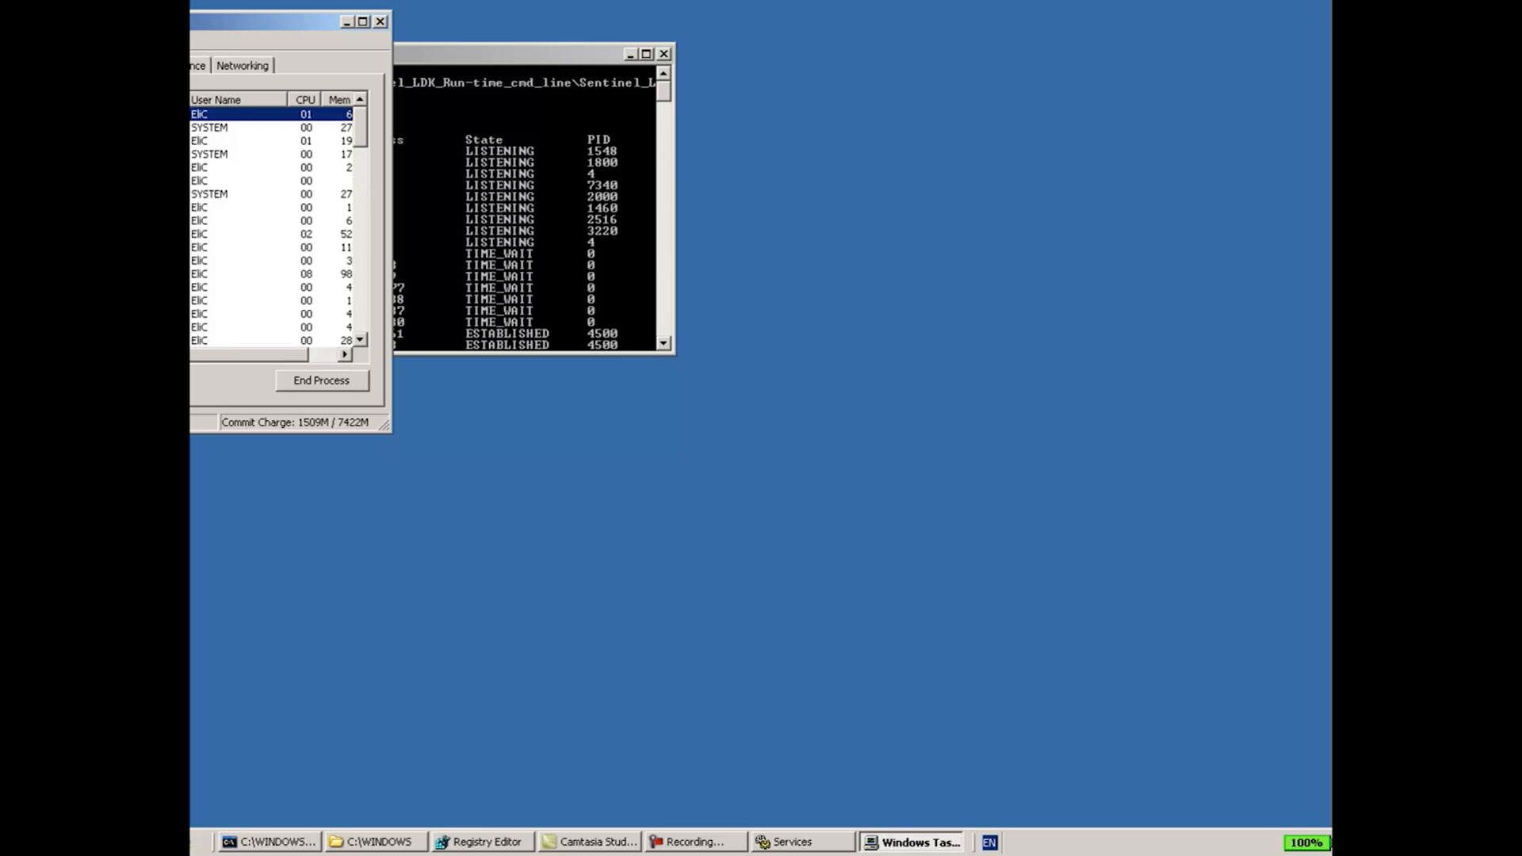
drag(361, 116, 361, 320)
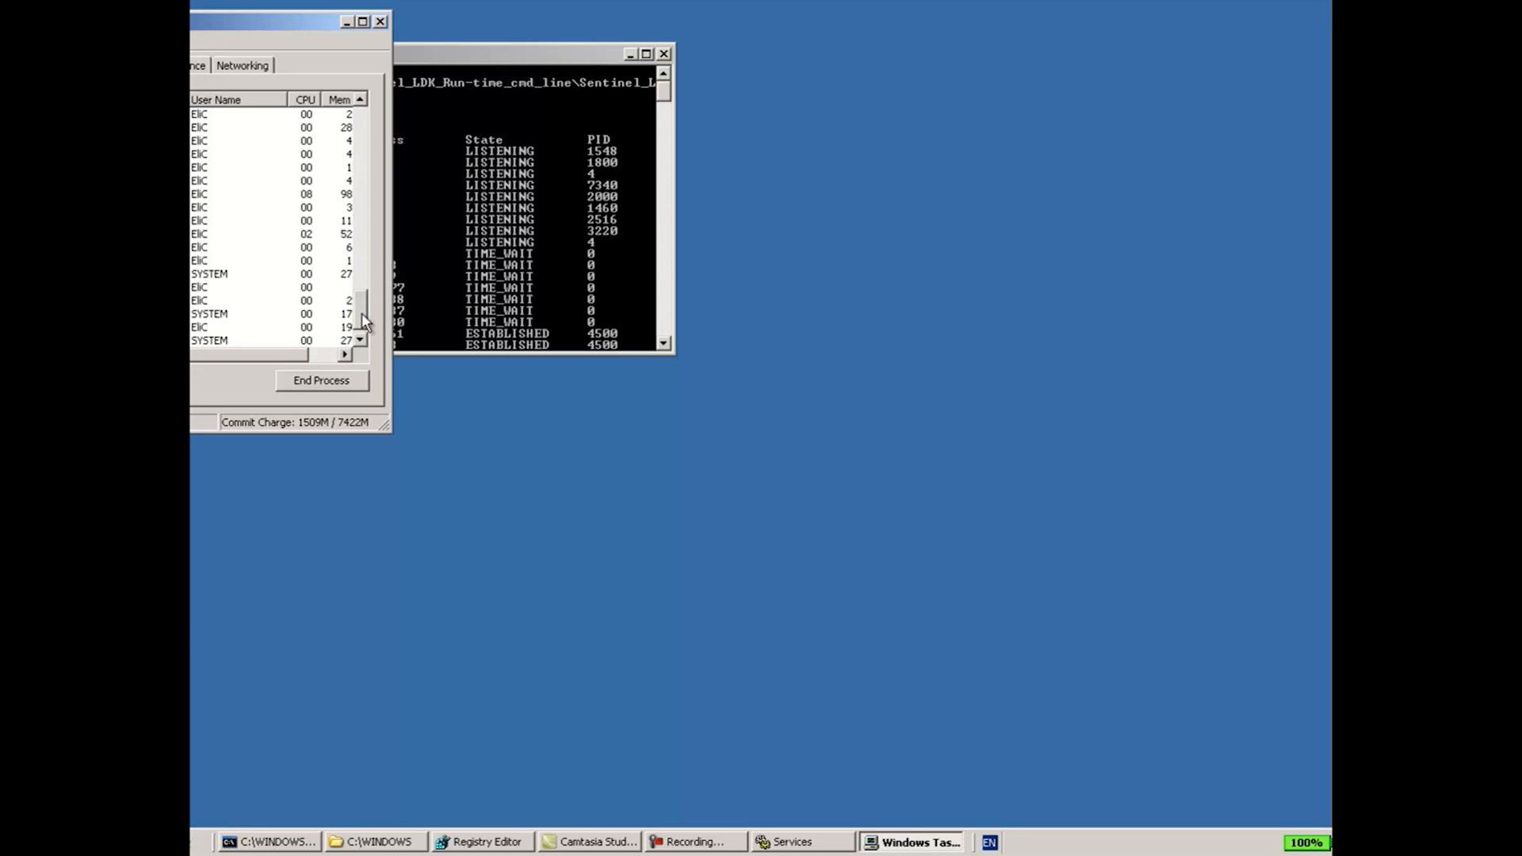
click(242, 314)
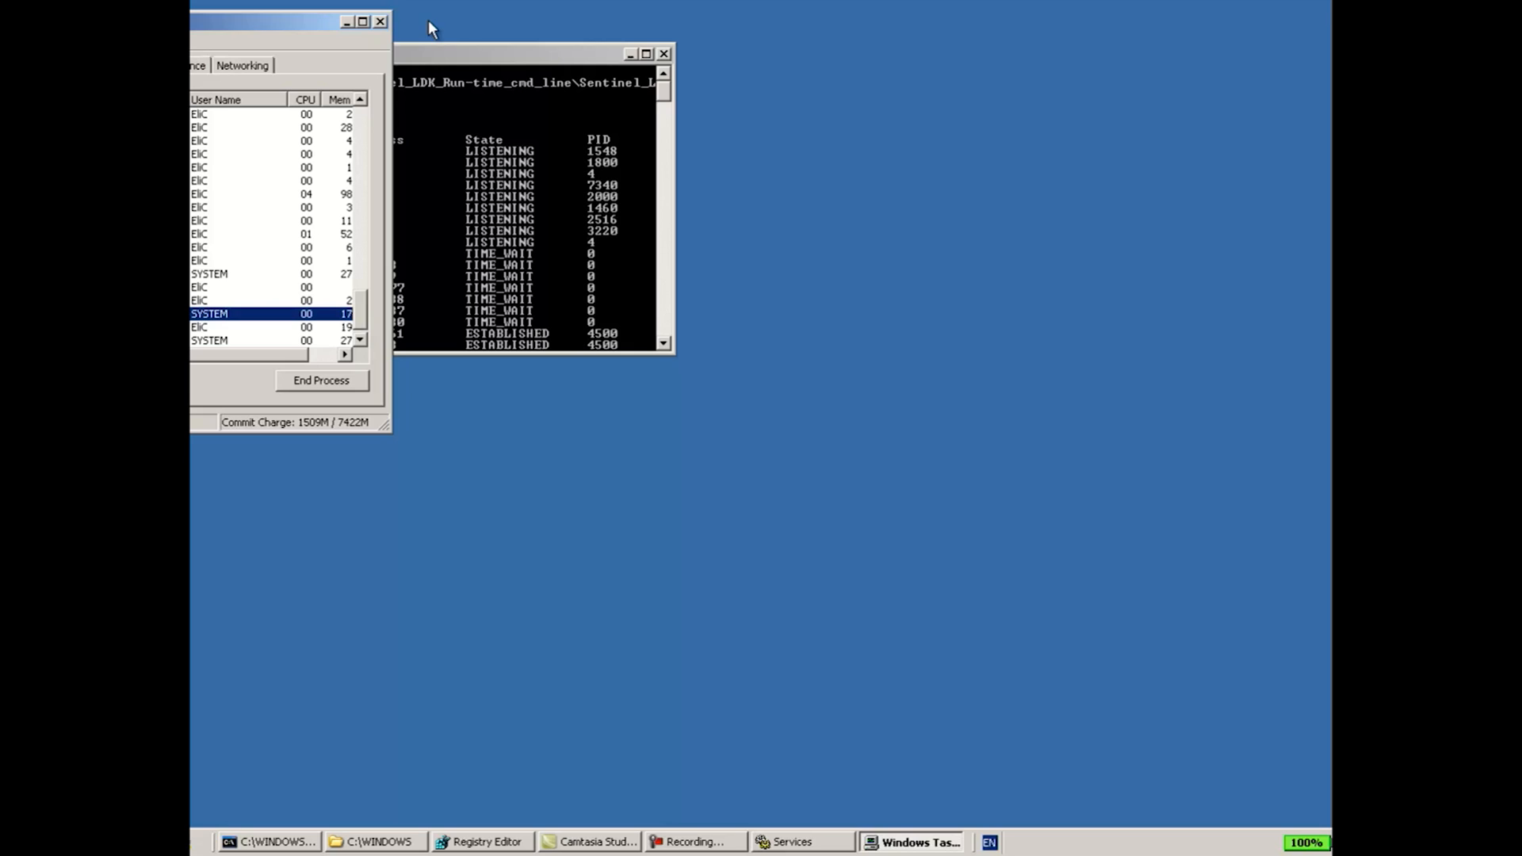
mouse_move(381, 20)
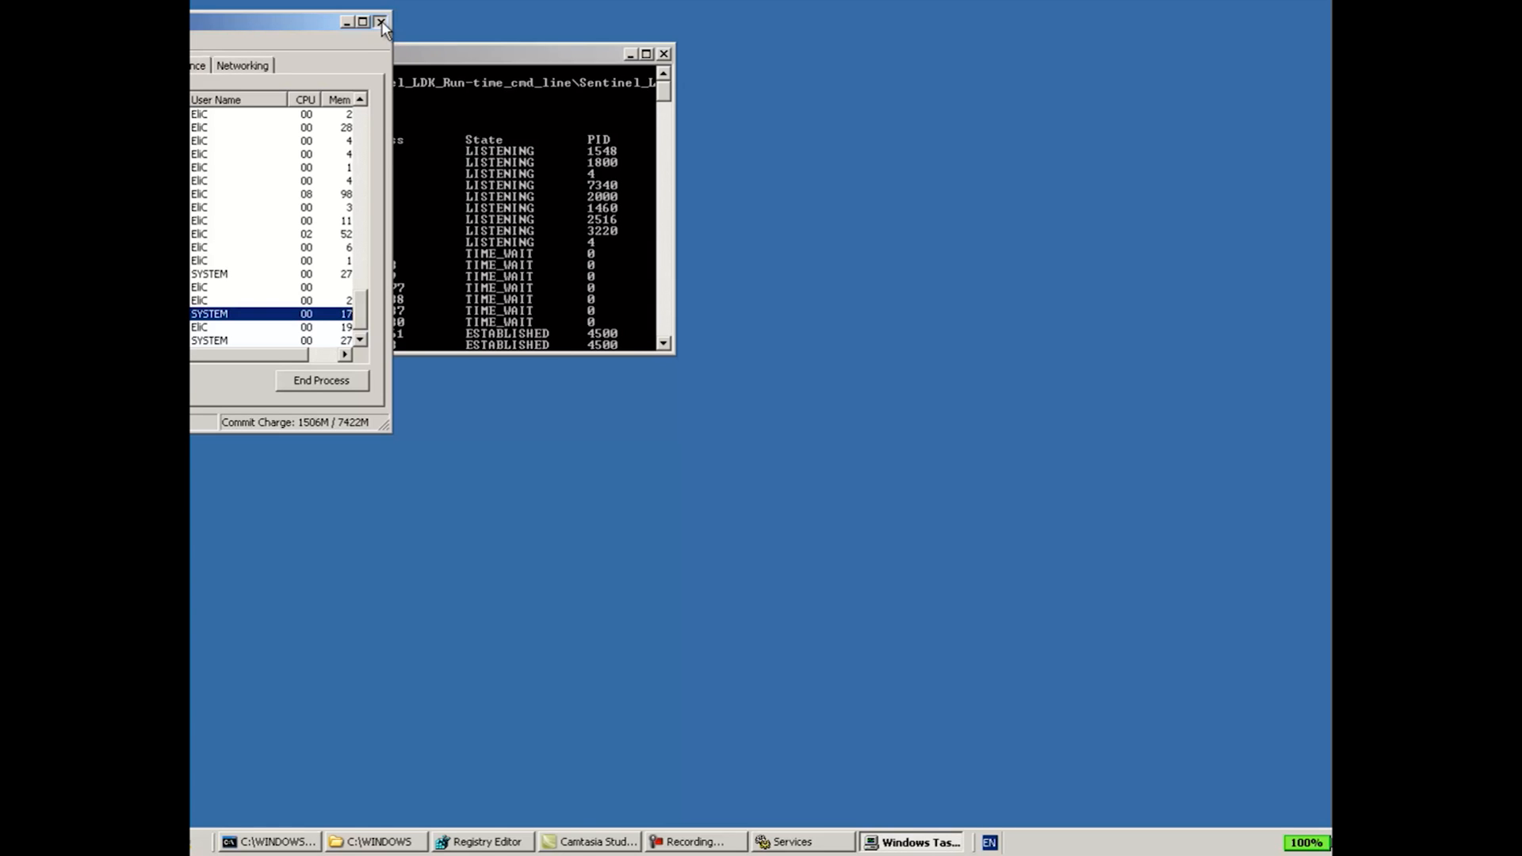
click(380, 20)
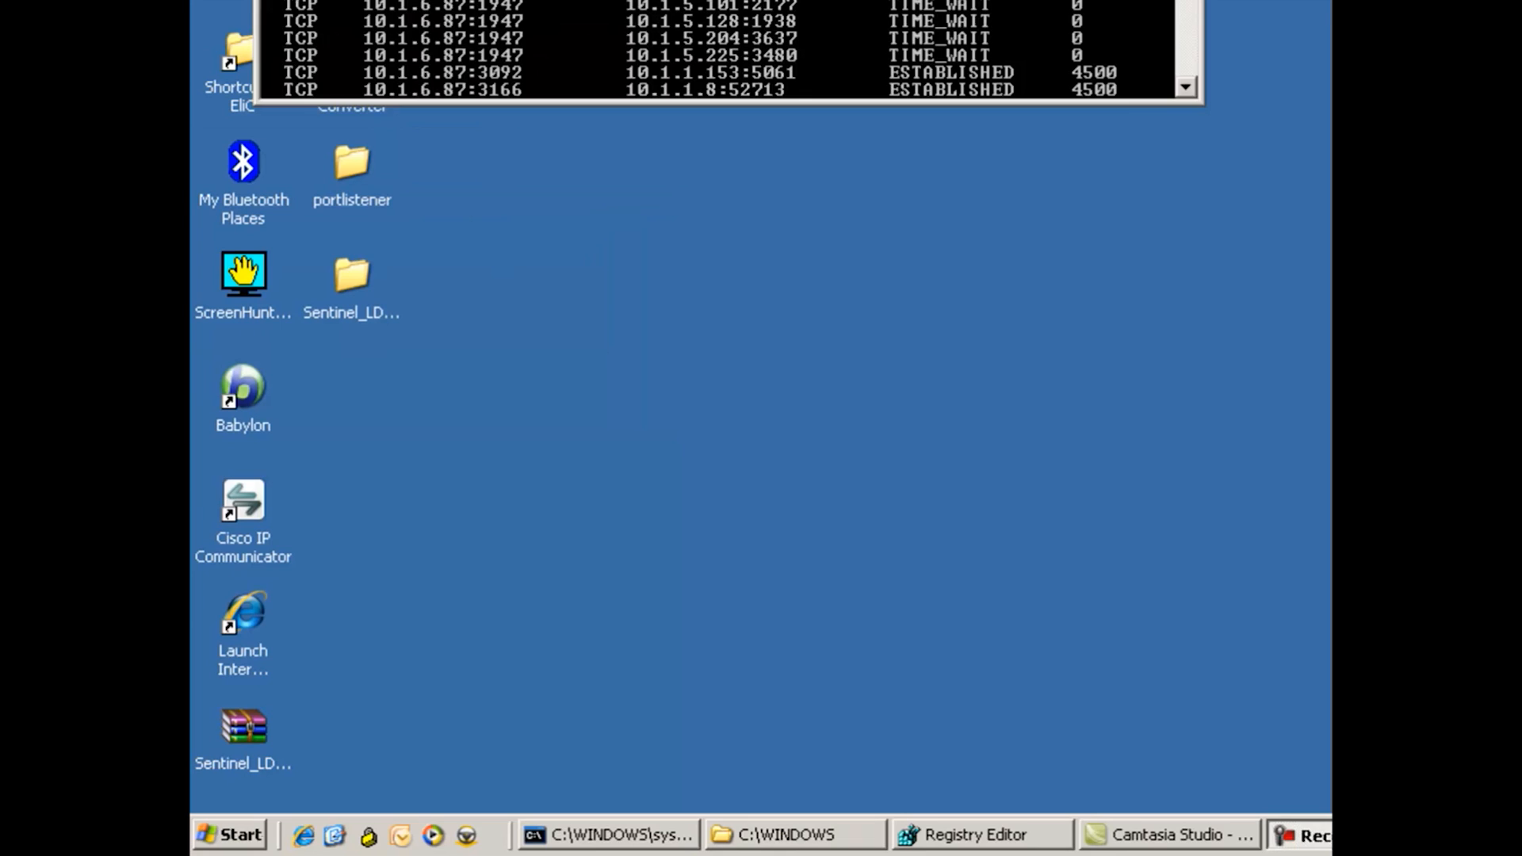
Step: Launch msconfig from Start > Run and view its Services list of startup services
click(228, 834)
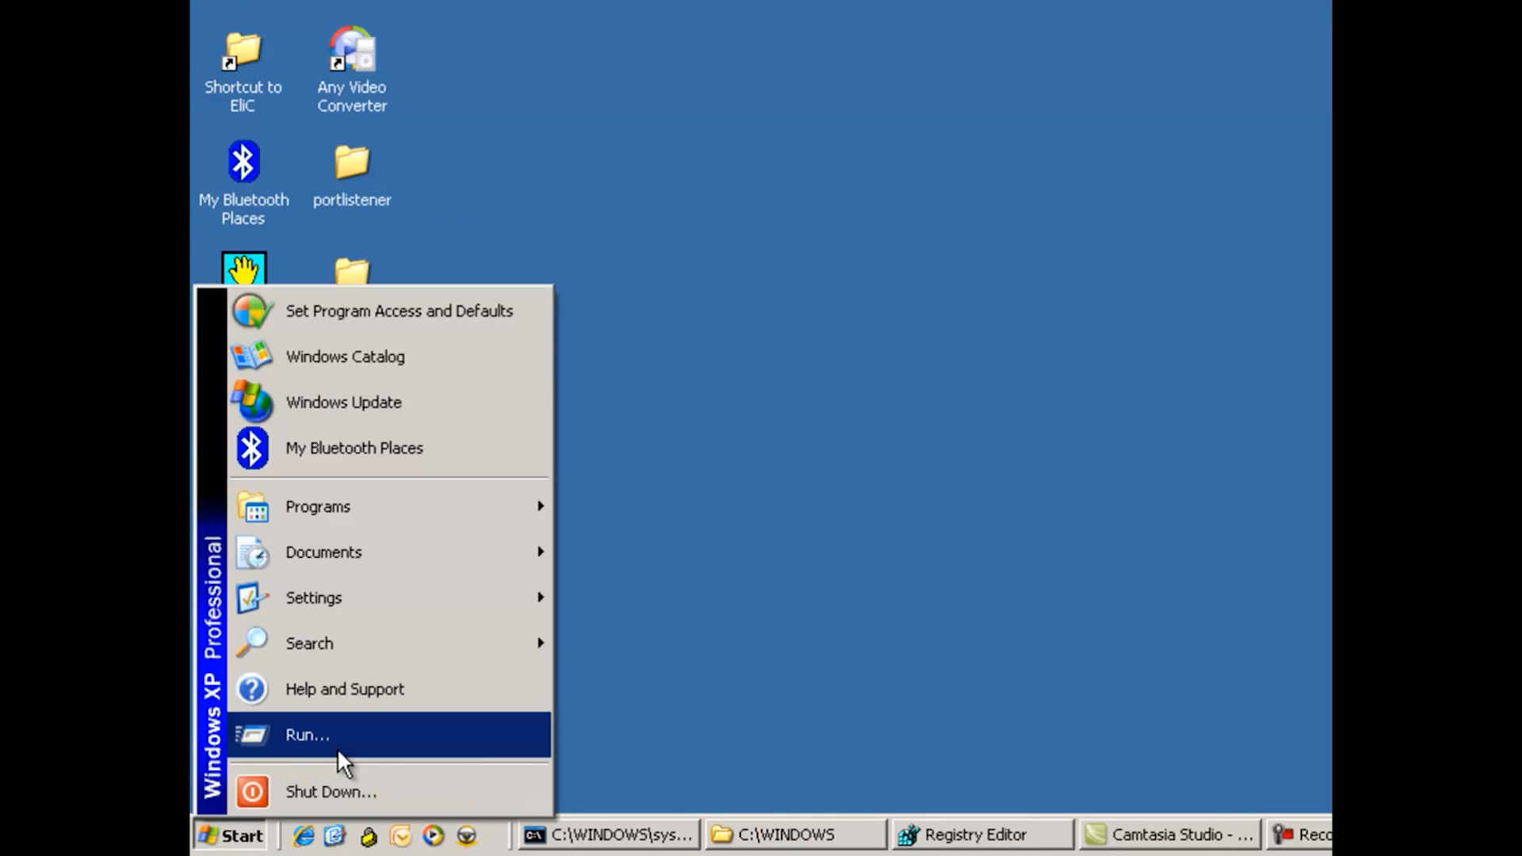
click(306, 734)
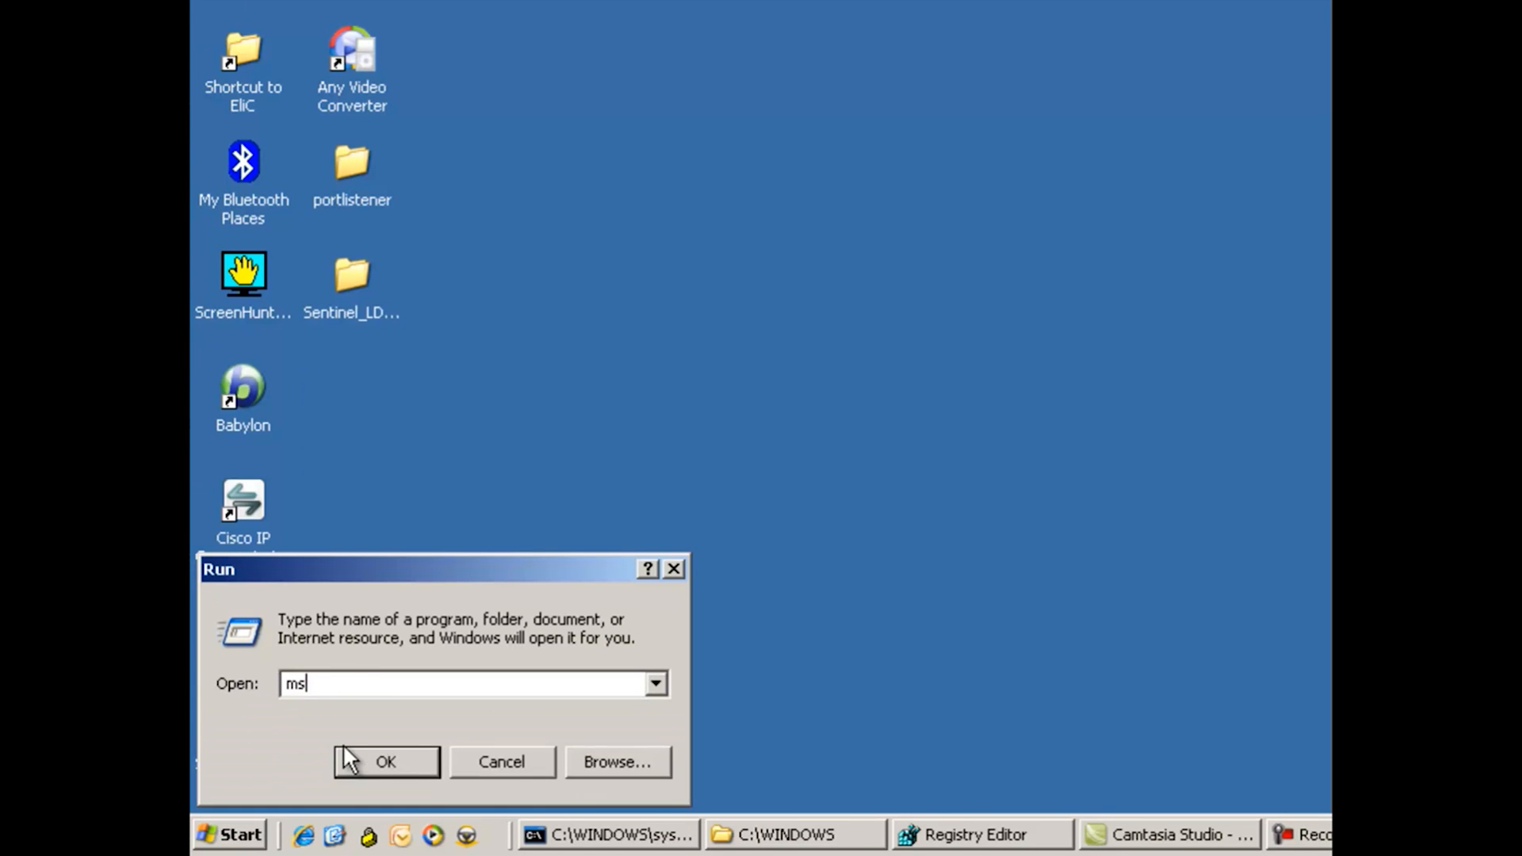
click(383, 760)
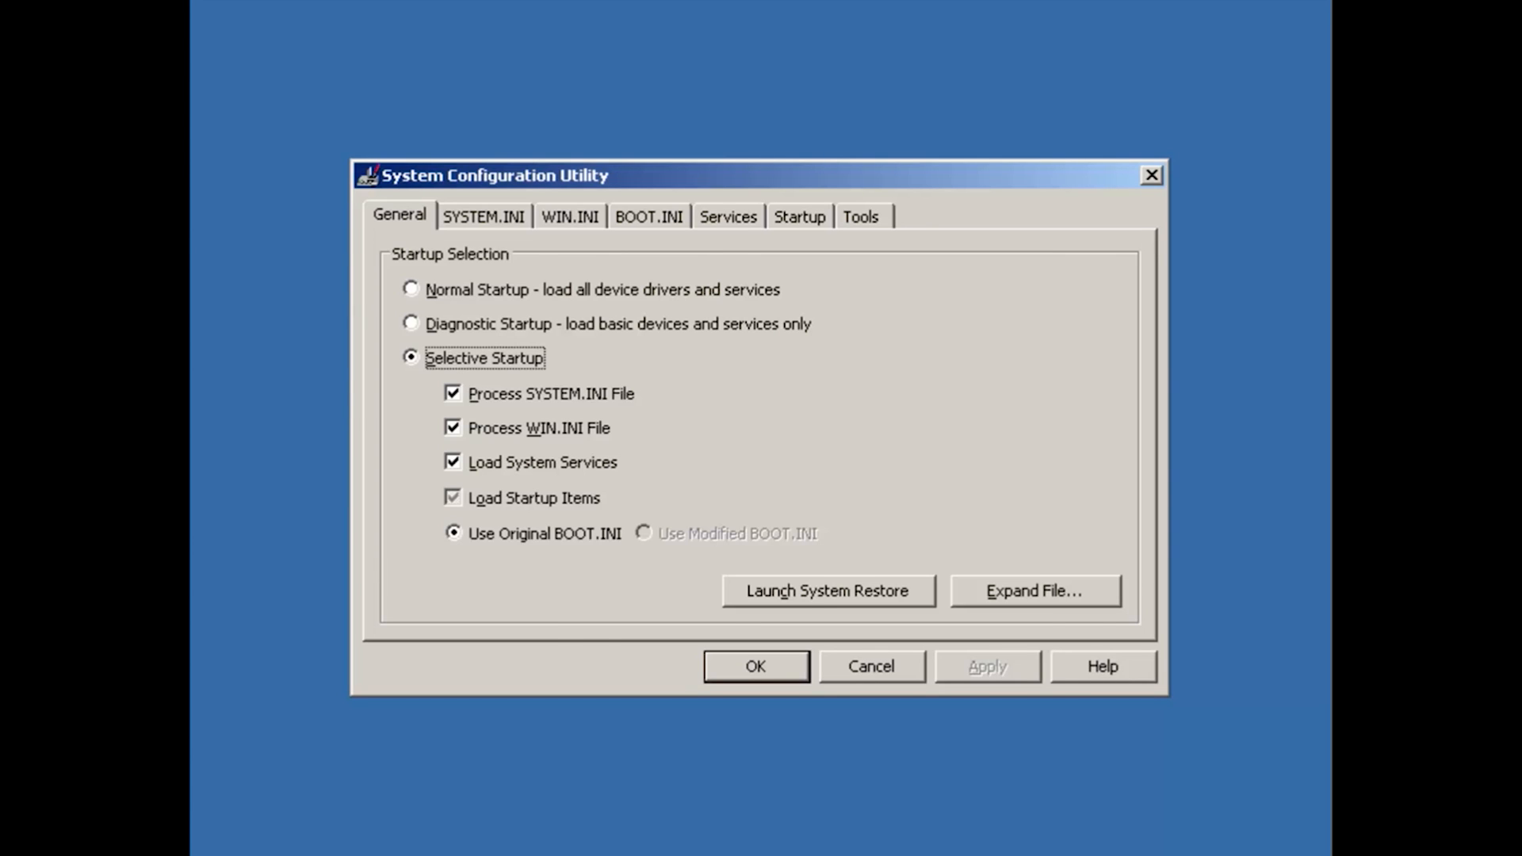
click(727, 216)
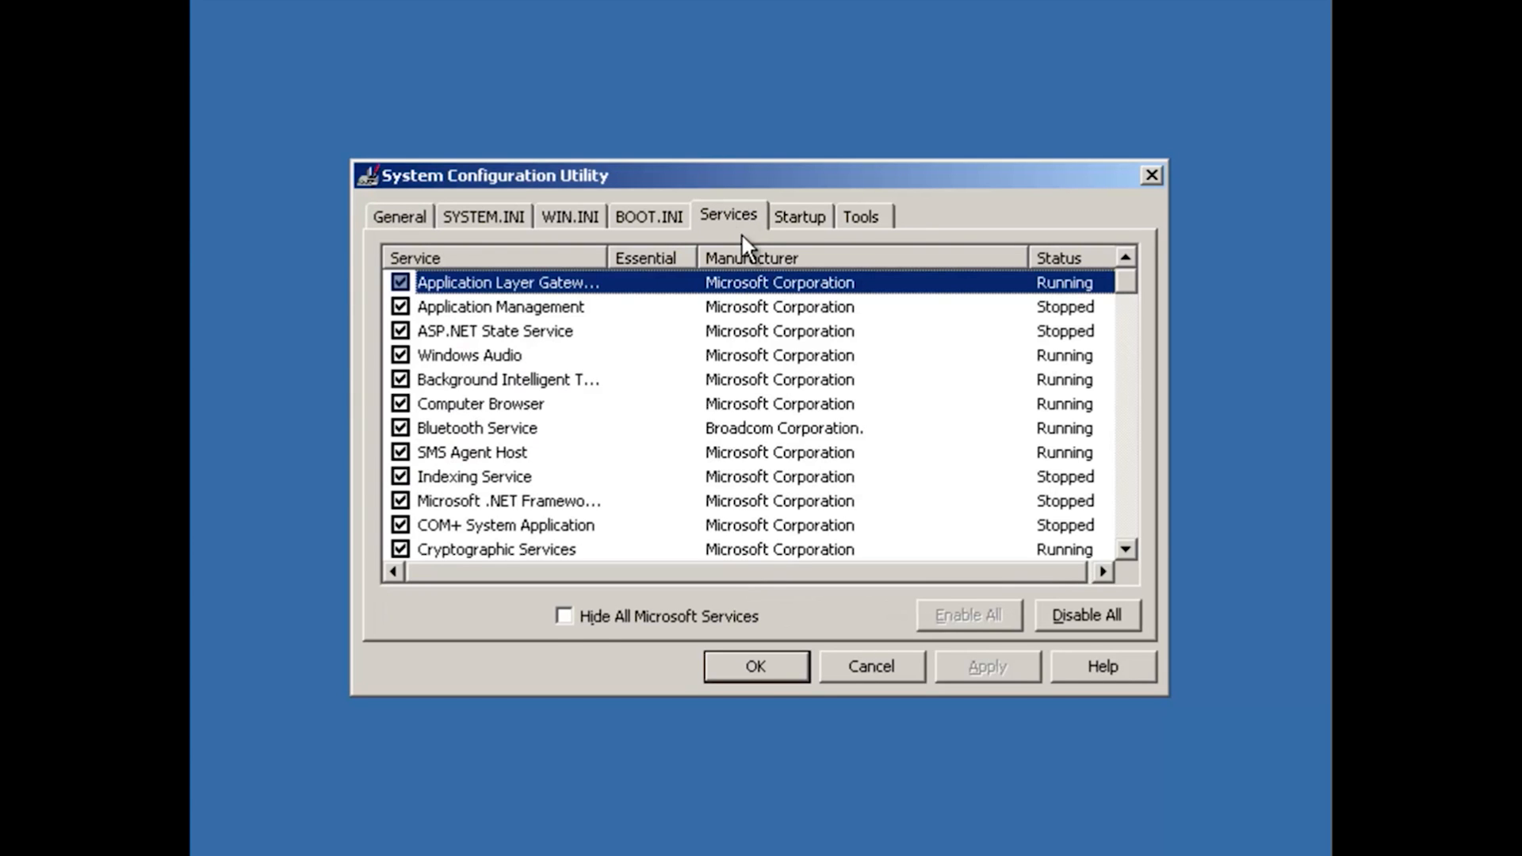
mouse_move(732, 261)
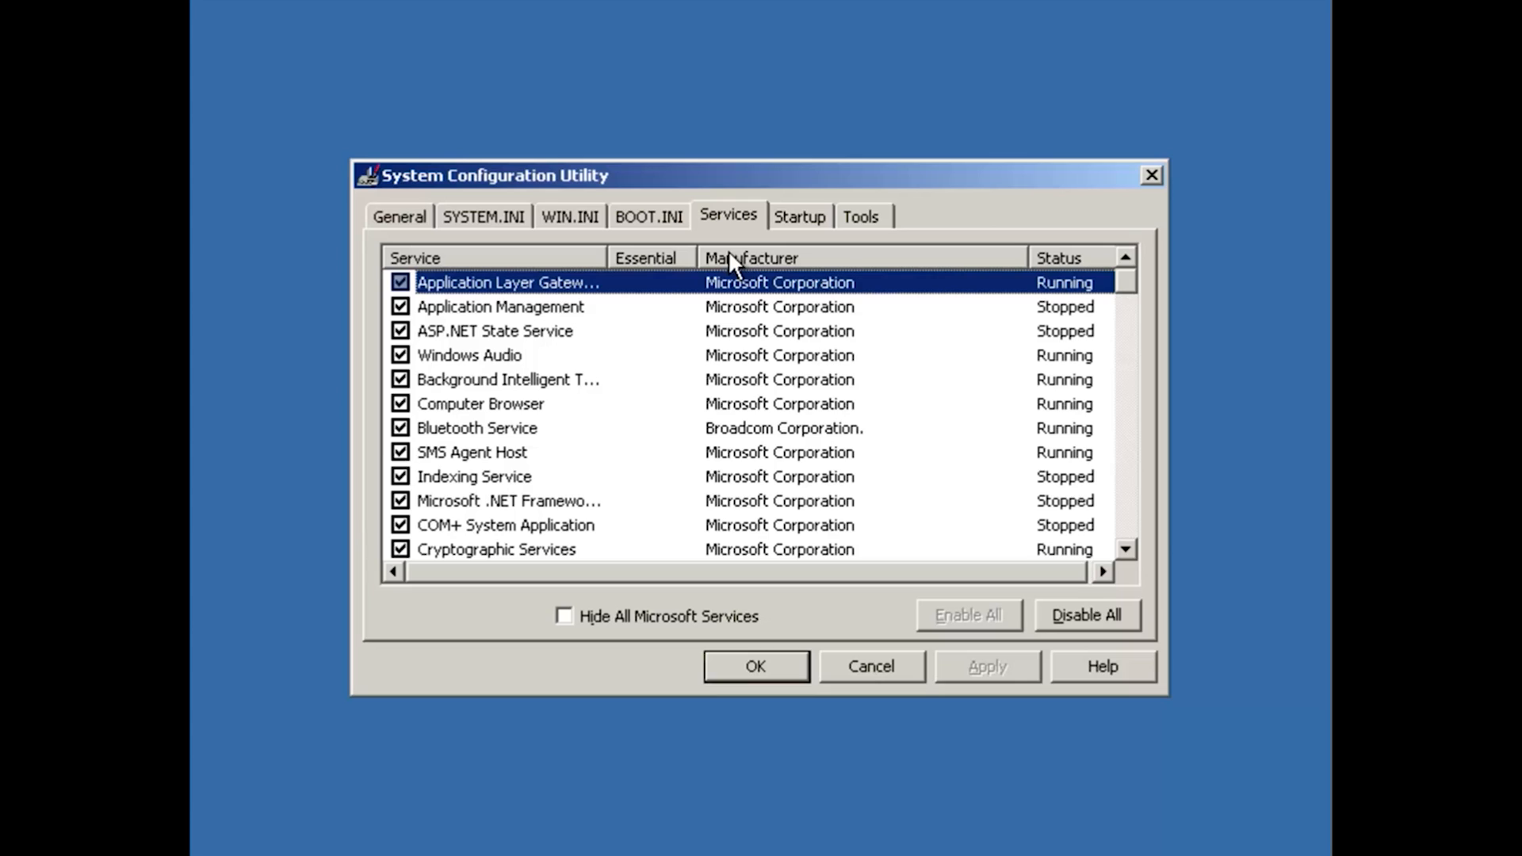
mouse_move(729, 233)
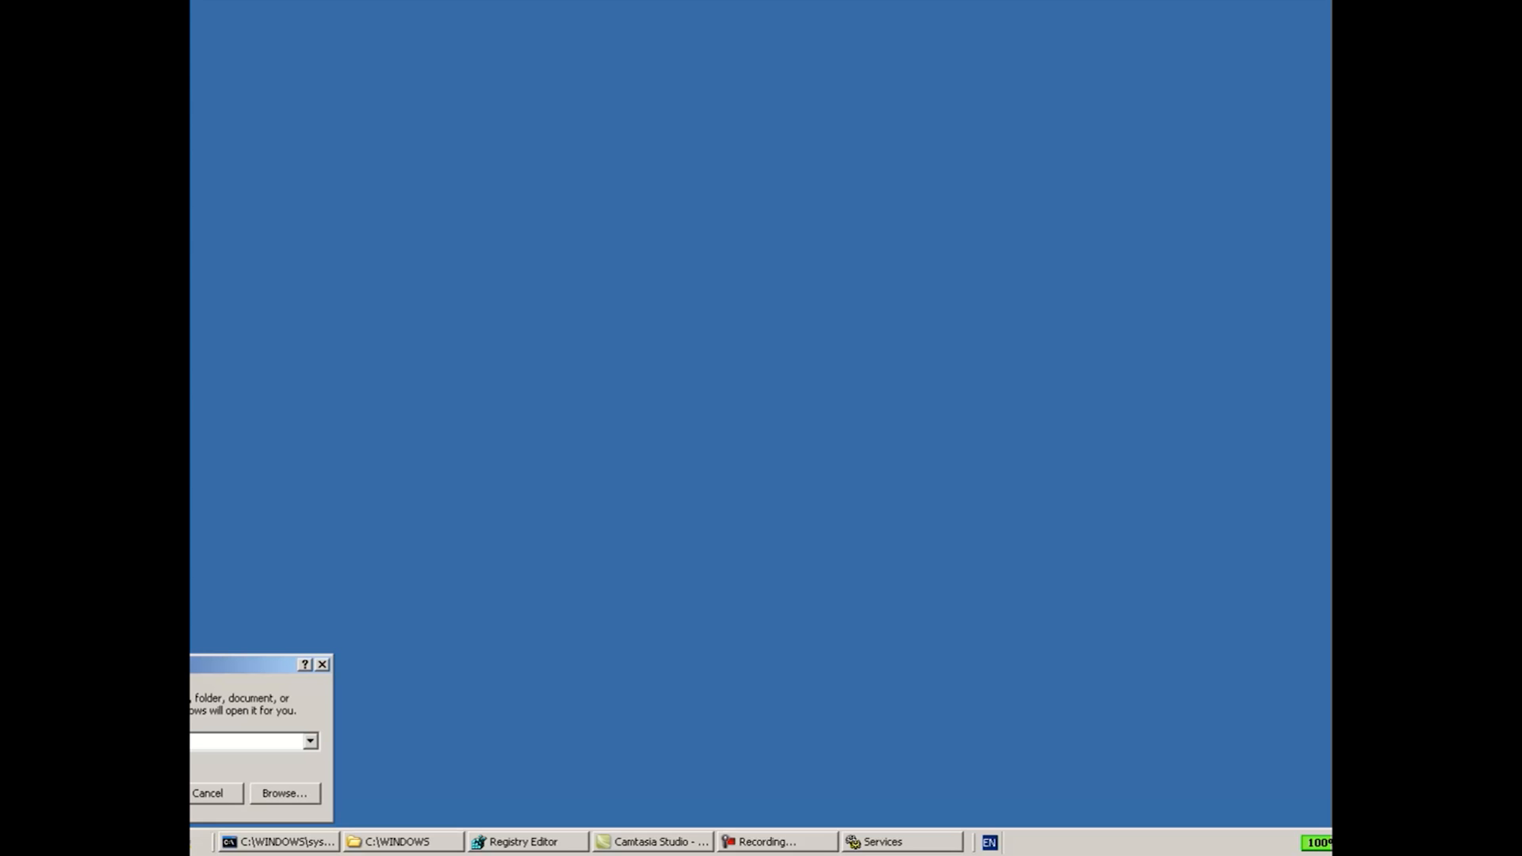
Step: Review the System Information summary from msinfo32, then close the window
text(windowslivedevices/dm/)
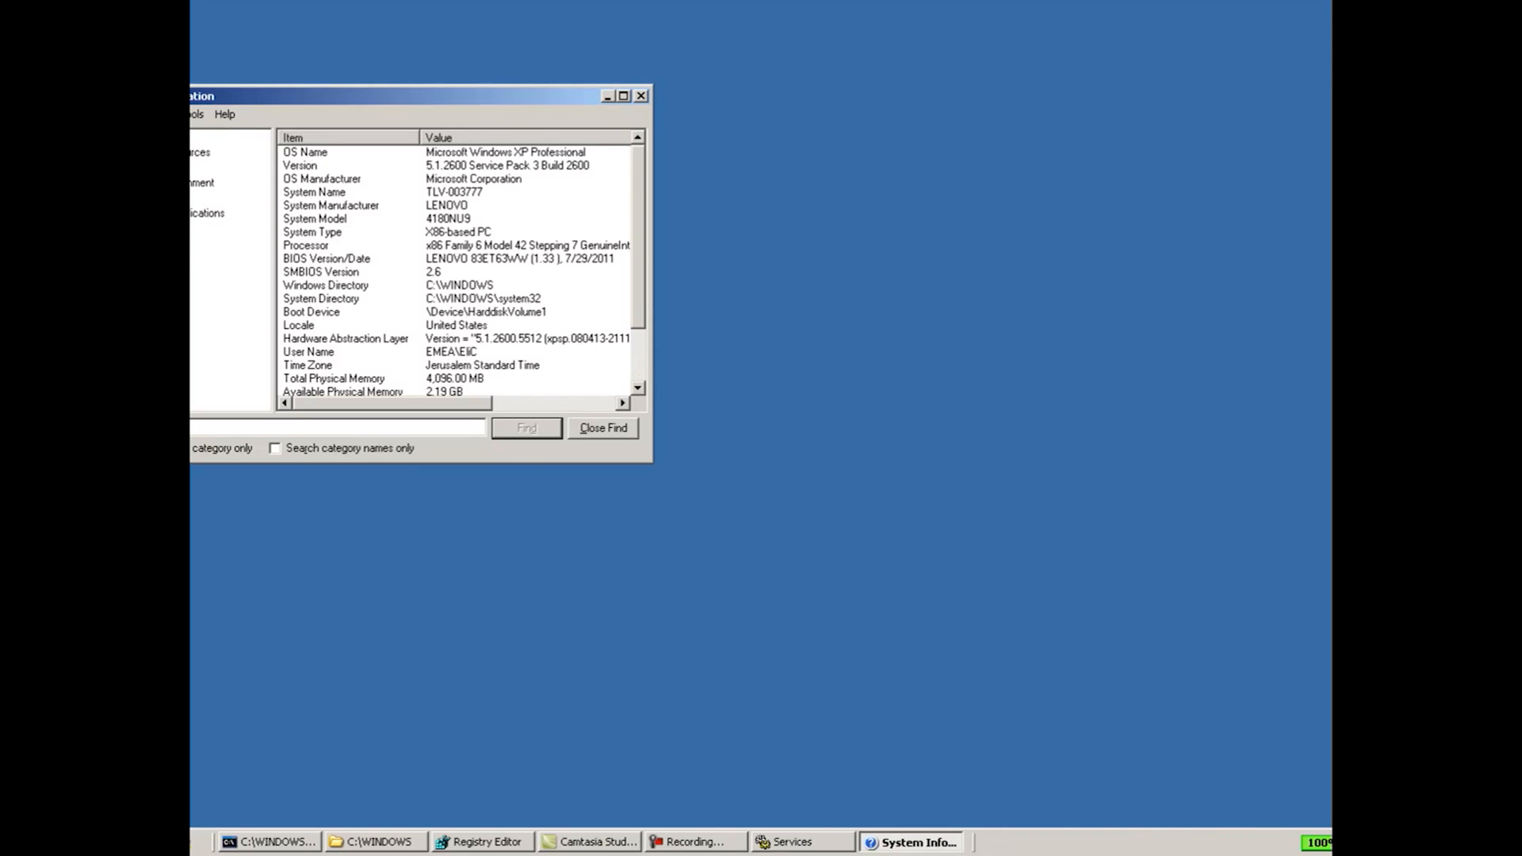
mouse_move(577, 612)
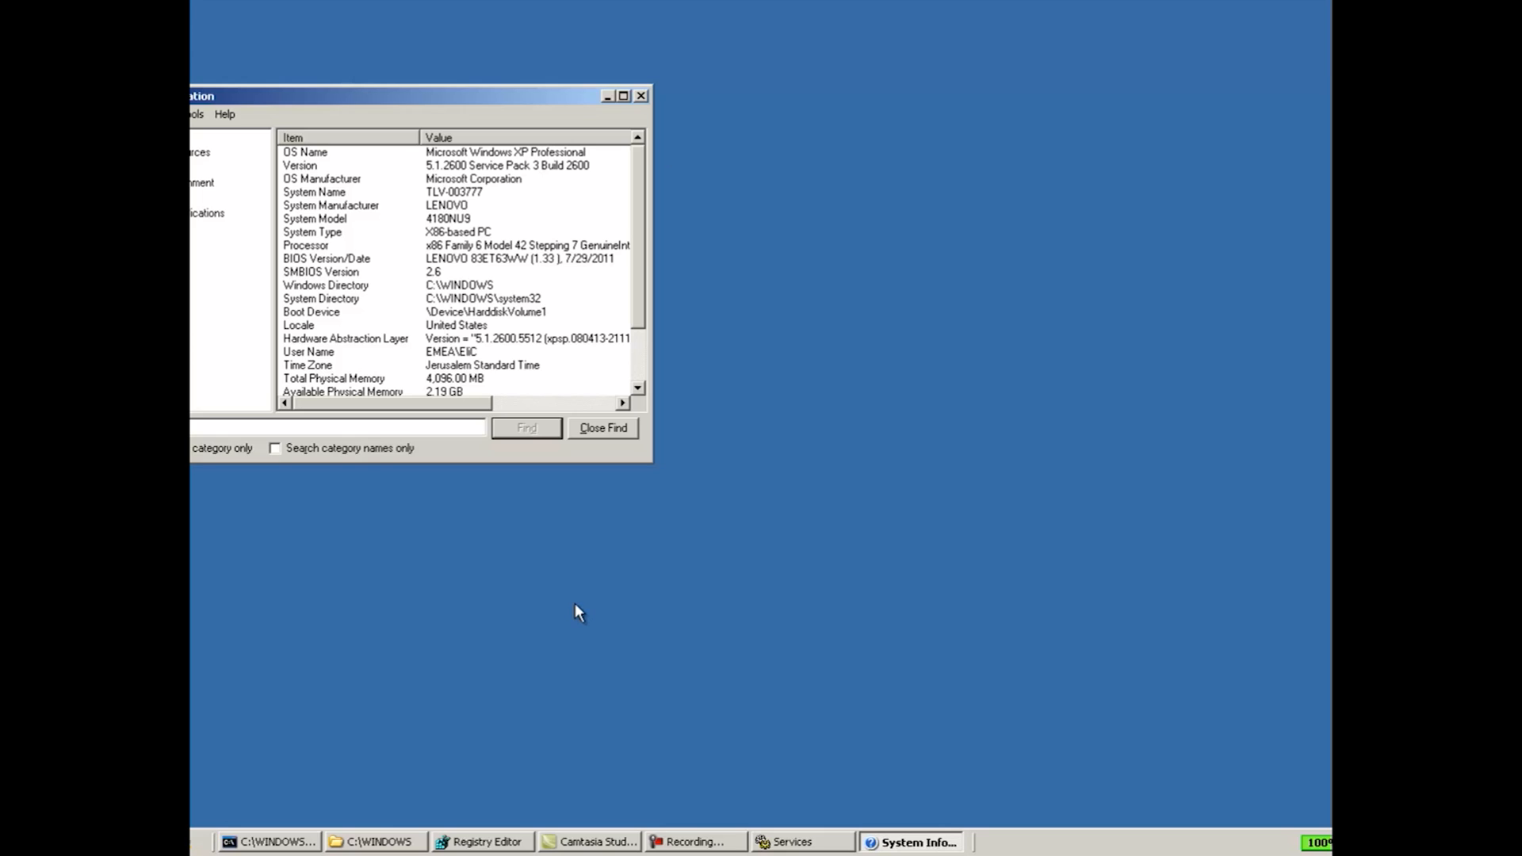
mouse_move(649, 105)
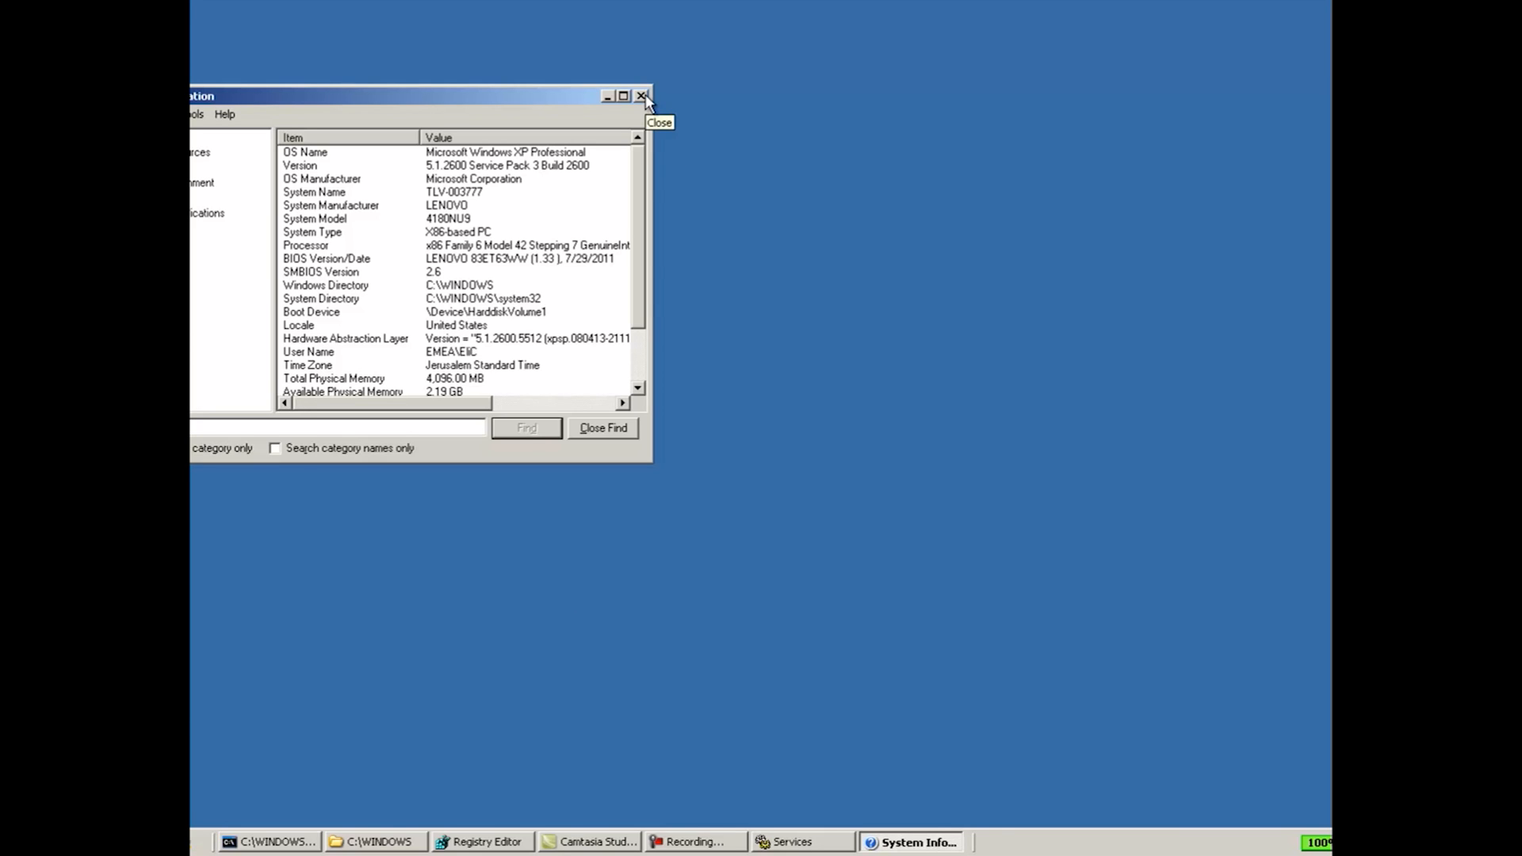
click(640, 95)
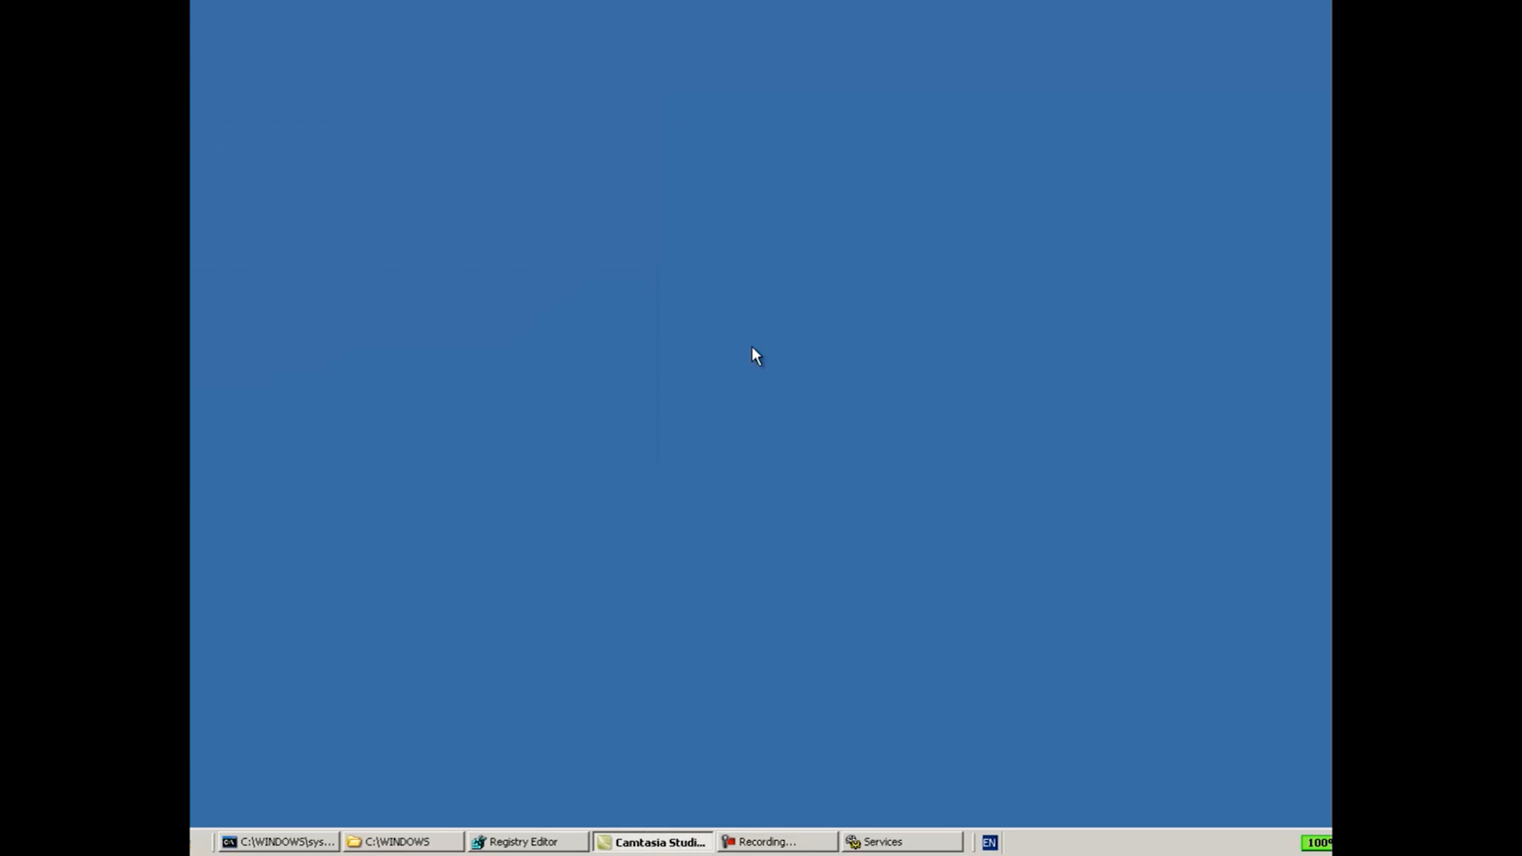
mouse_move(937, 716)
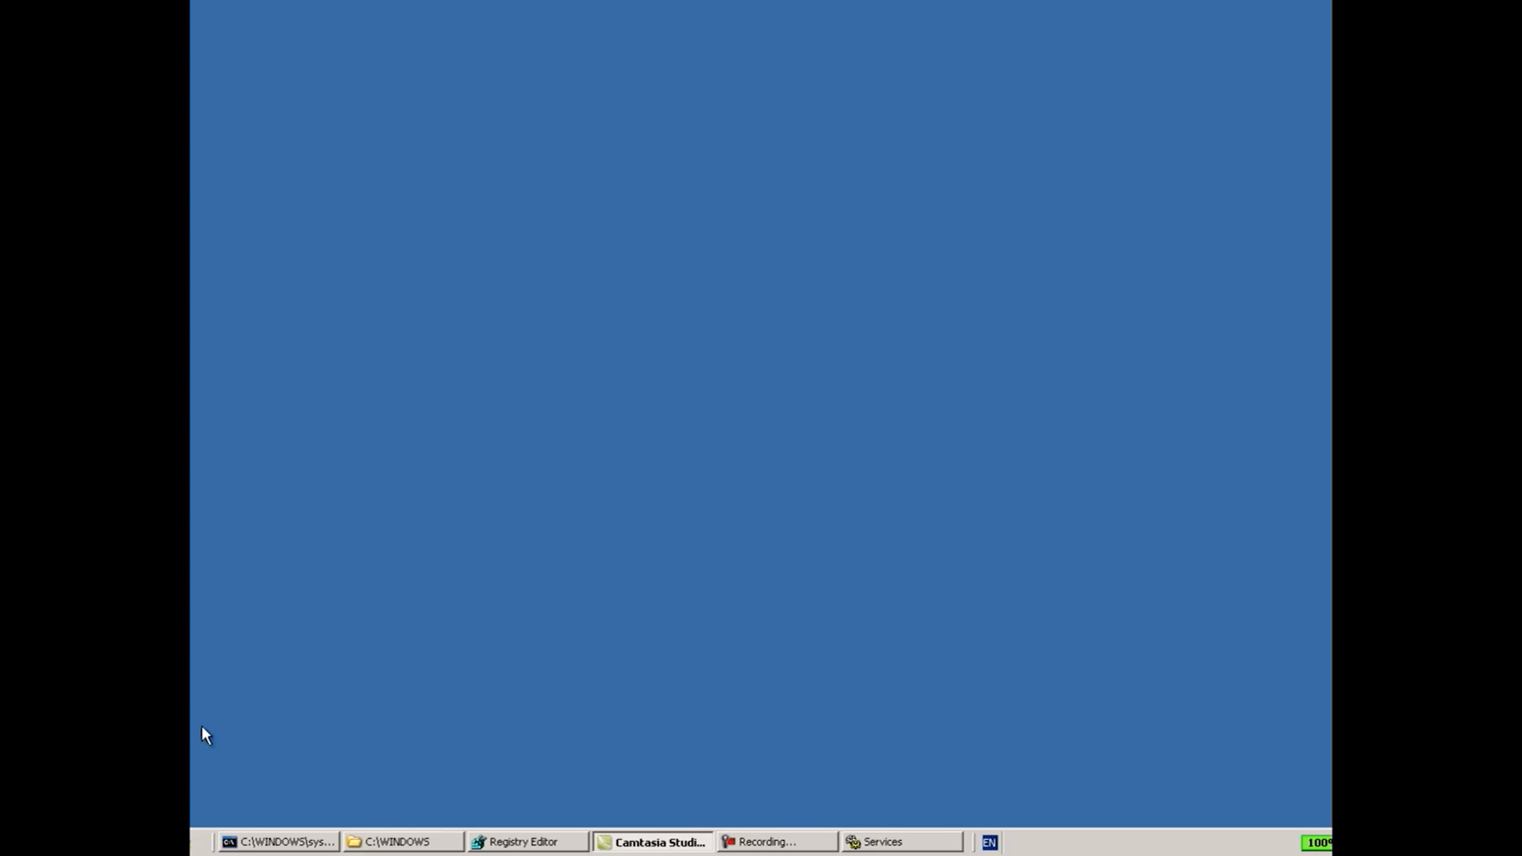
mouse_move(233, 700)
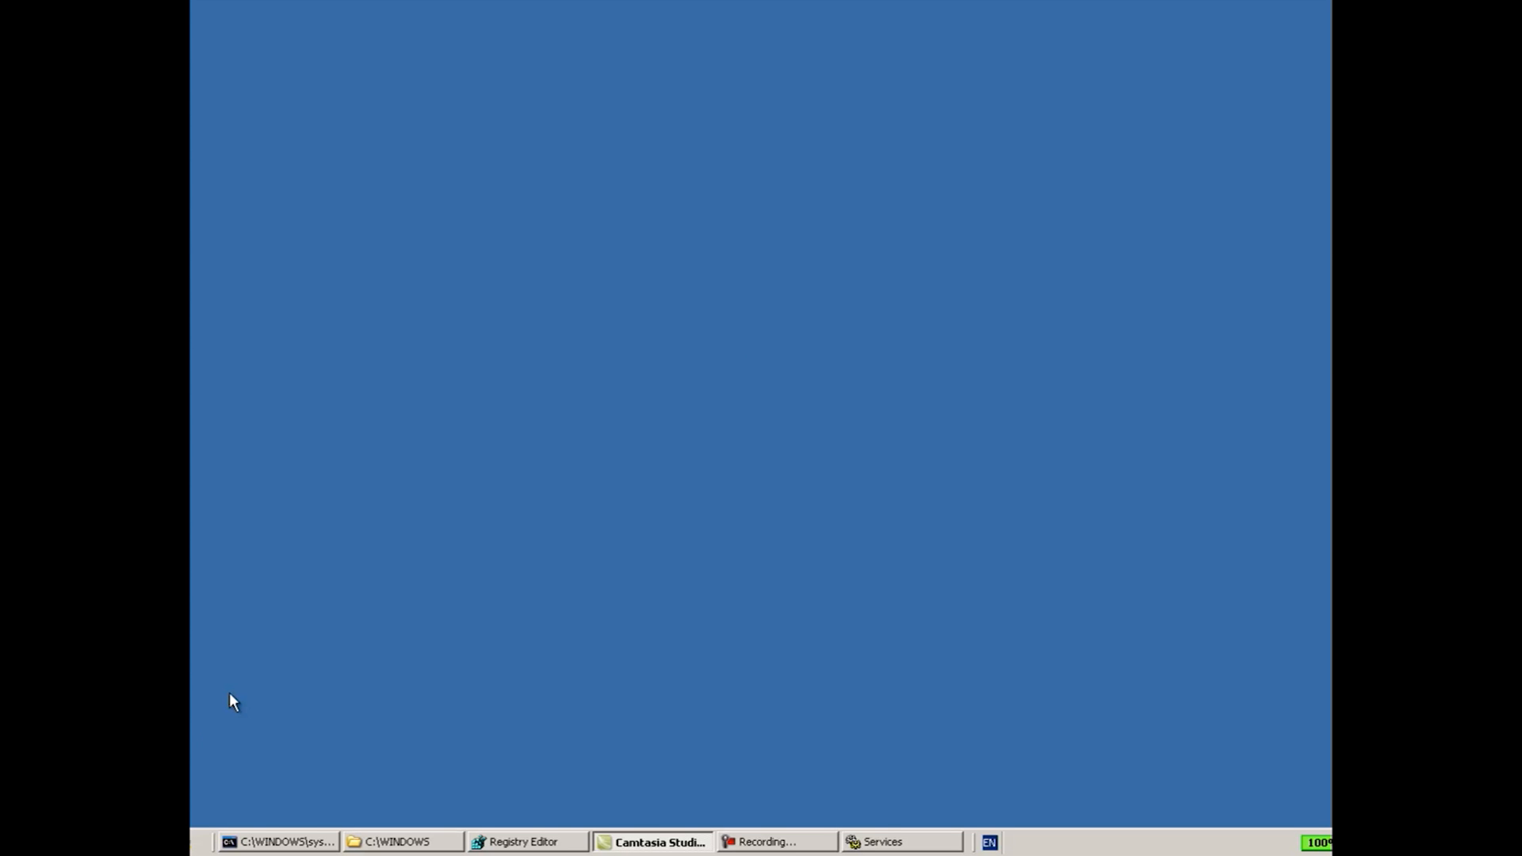
mouse_move(237, 699)
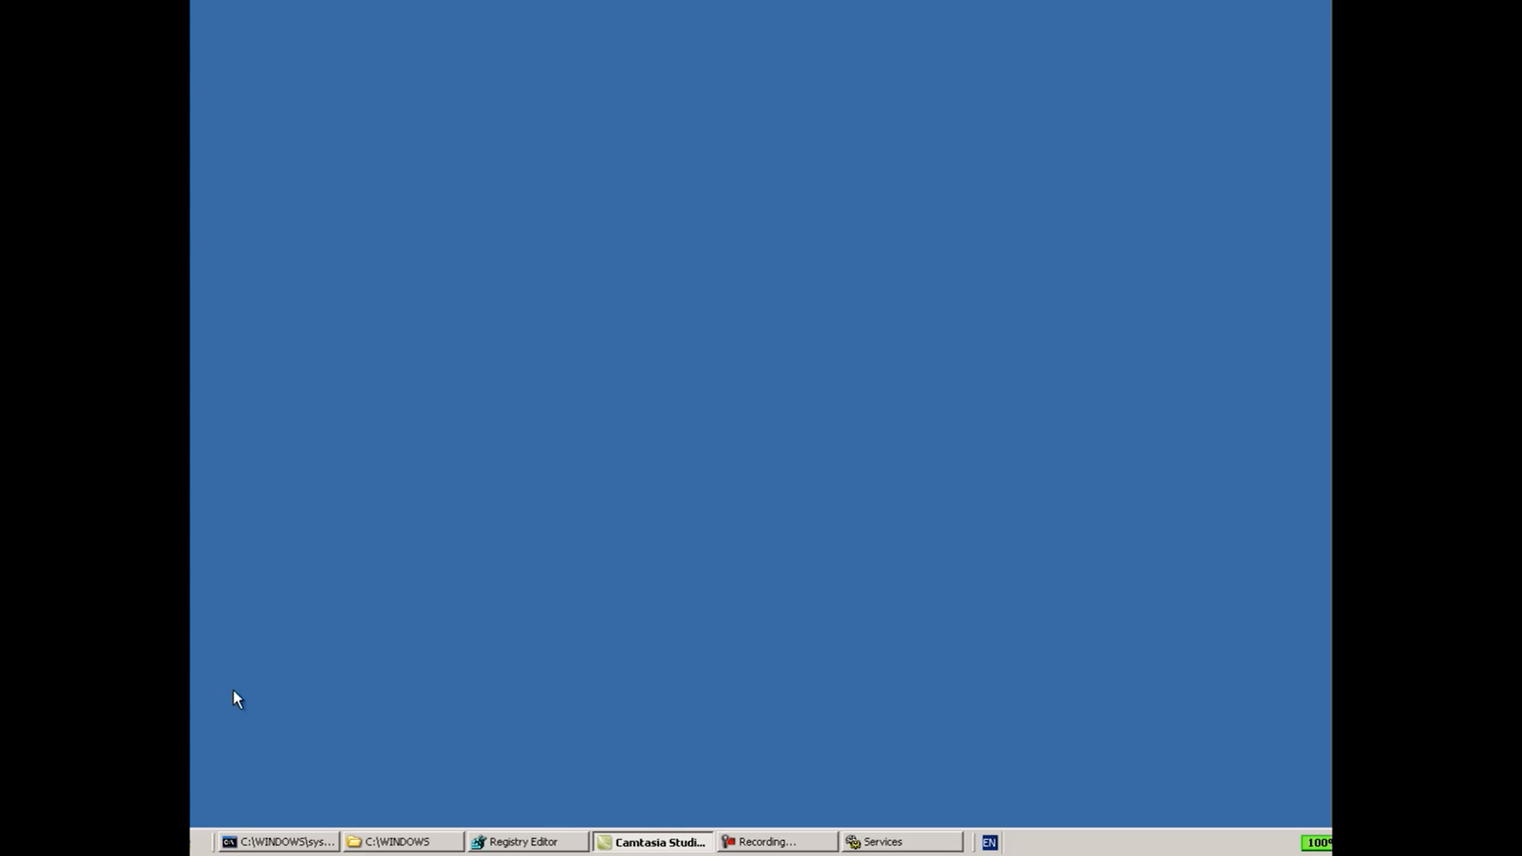
mouse_move(529, 808)
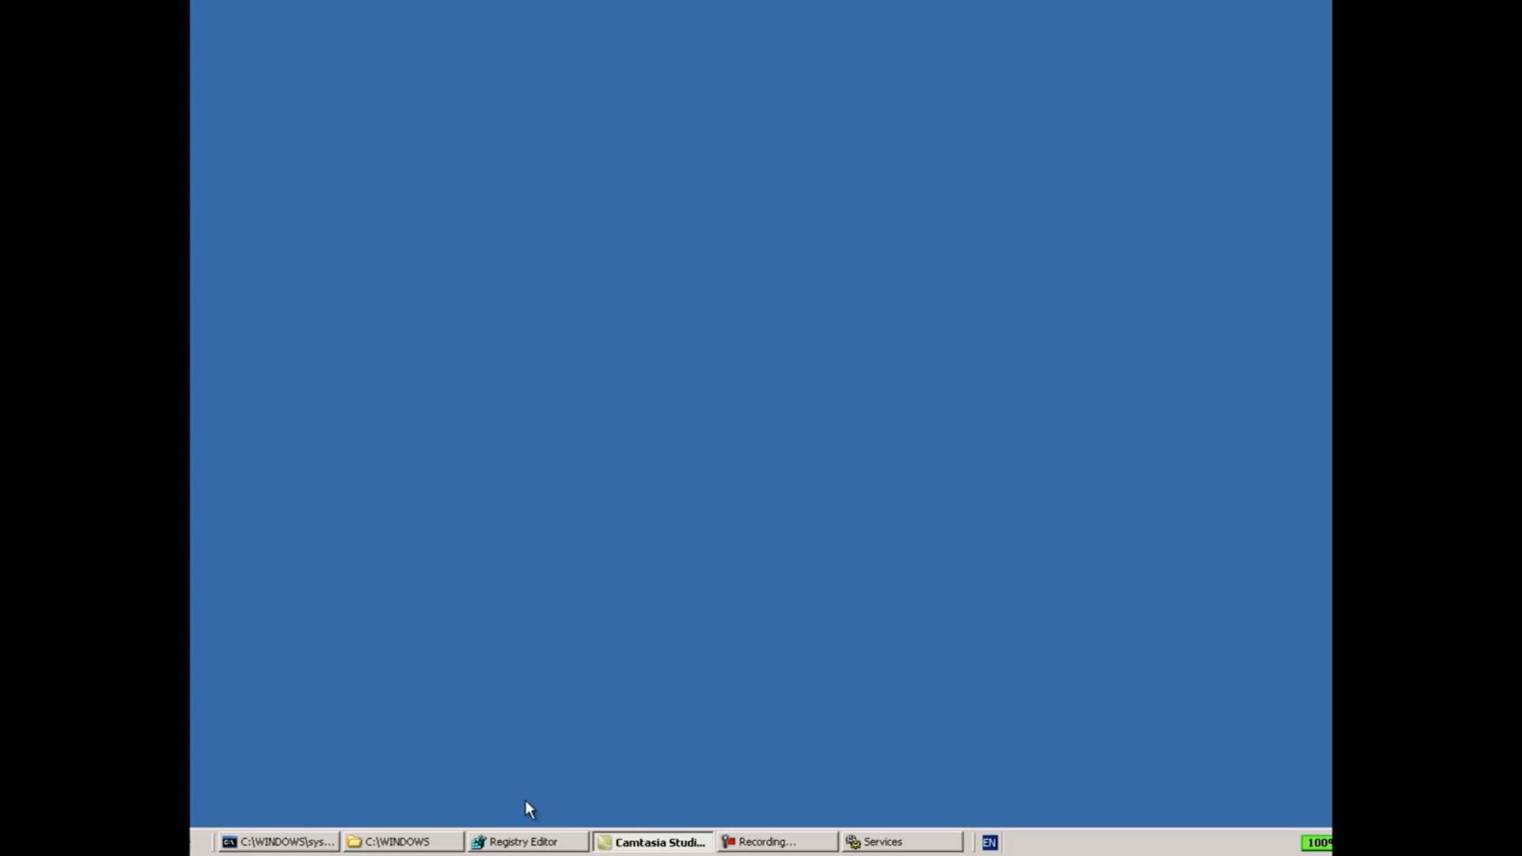
Step: Restore the Services window to check Sentinel Local License Manager is started and automatic
click(894, 841)
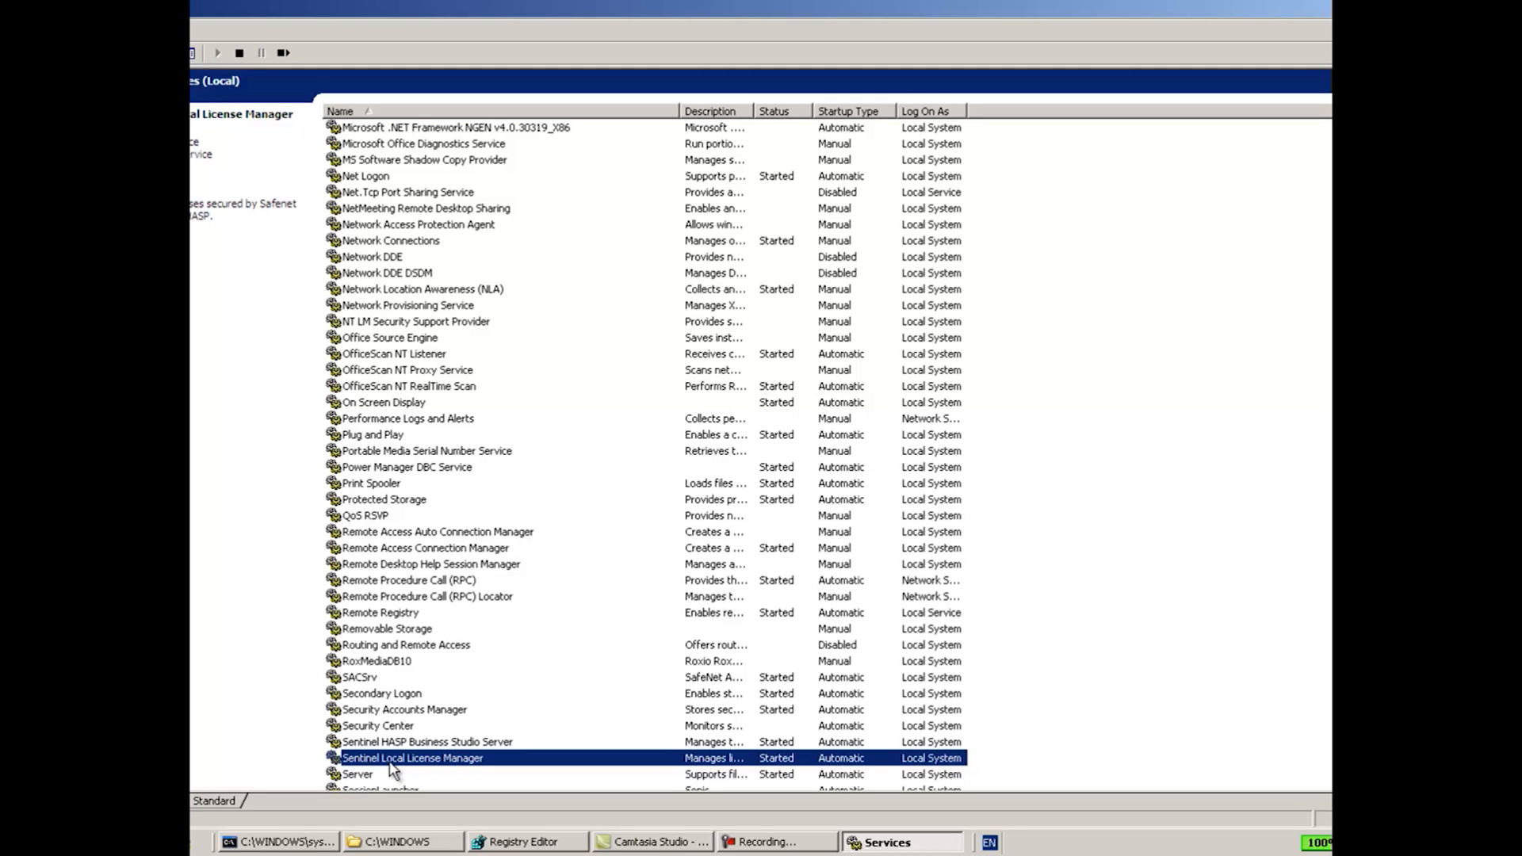
mouse_move(452, 335)
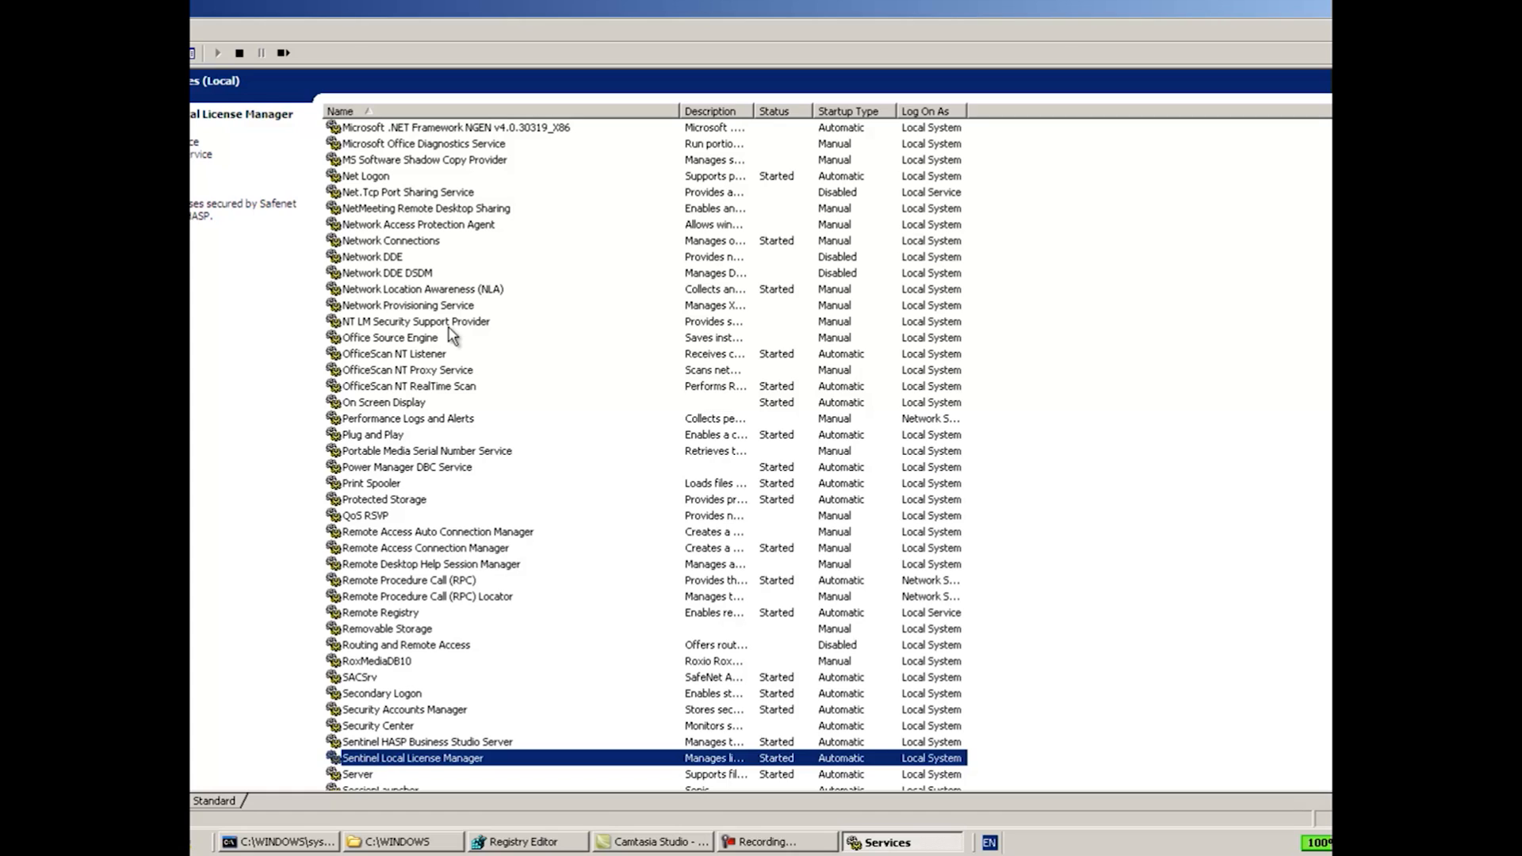
mouse_move(457, 767)
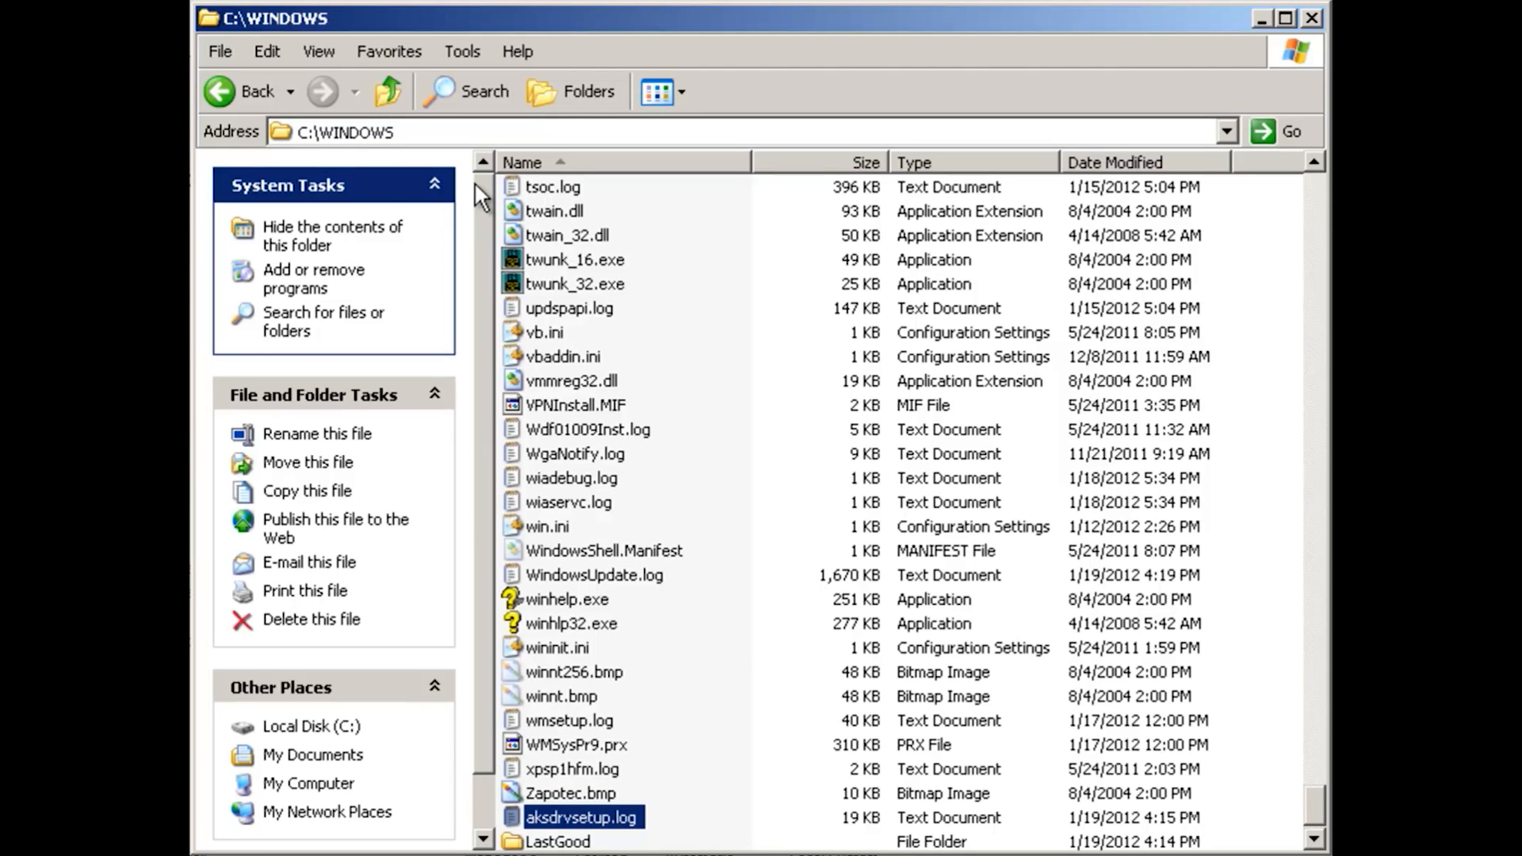
mouse_move(620, 831)
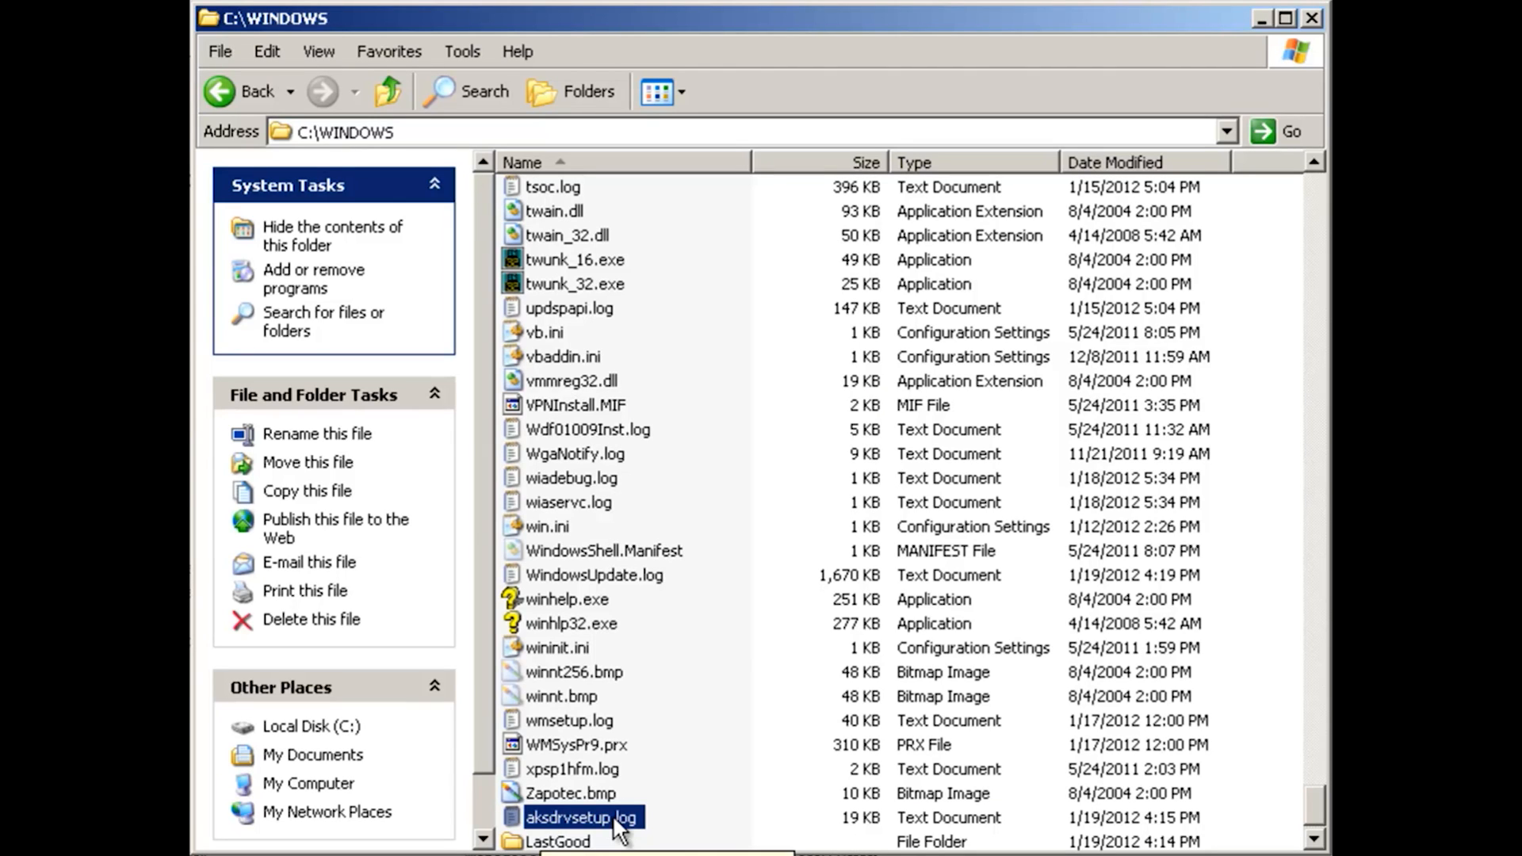
Step: Open aksdrvsetup.log from the Windows folder and minimize the Explorer window
double_click(581, 818)
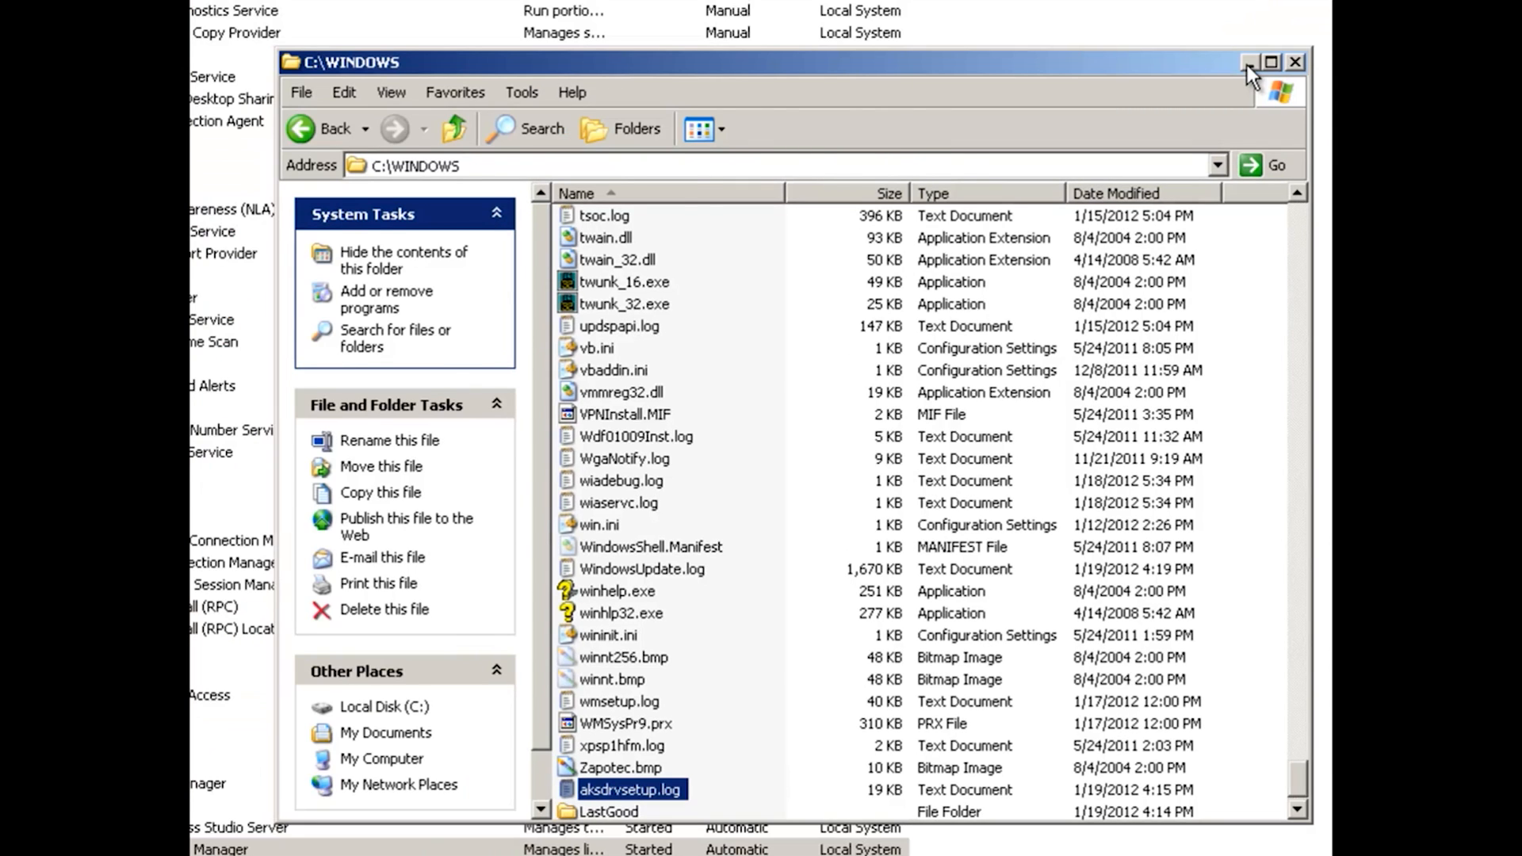
click(1253, 62)
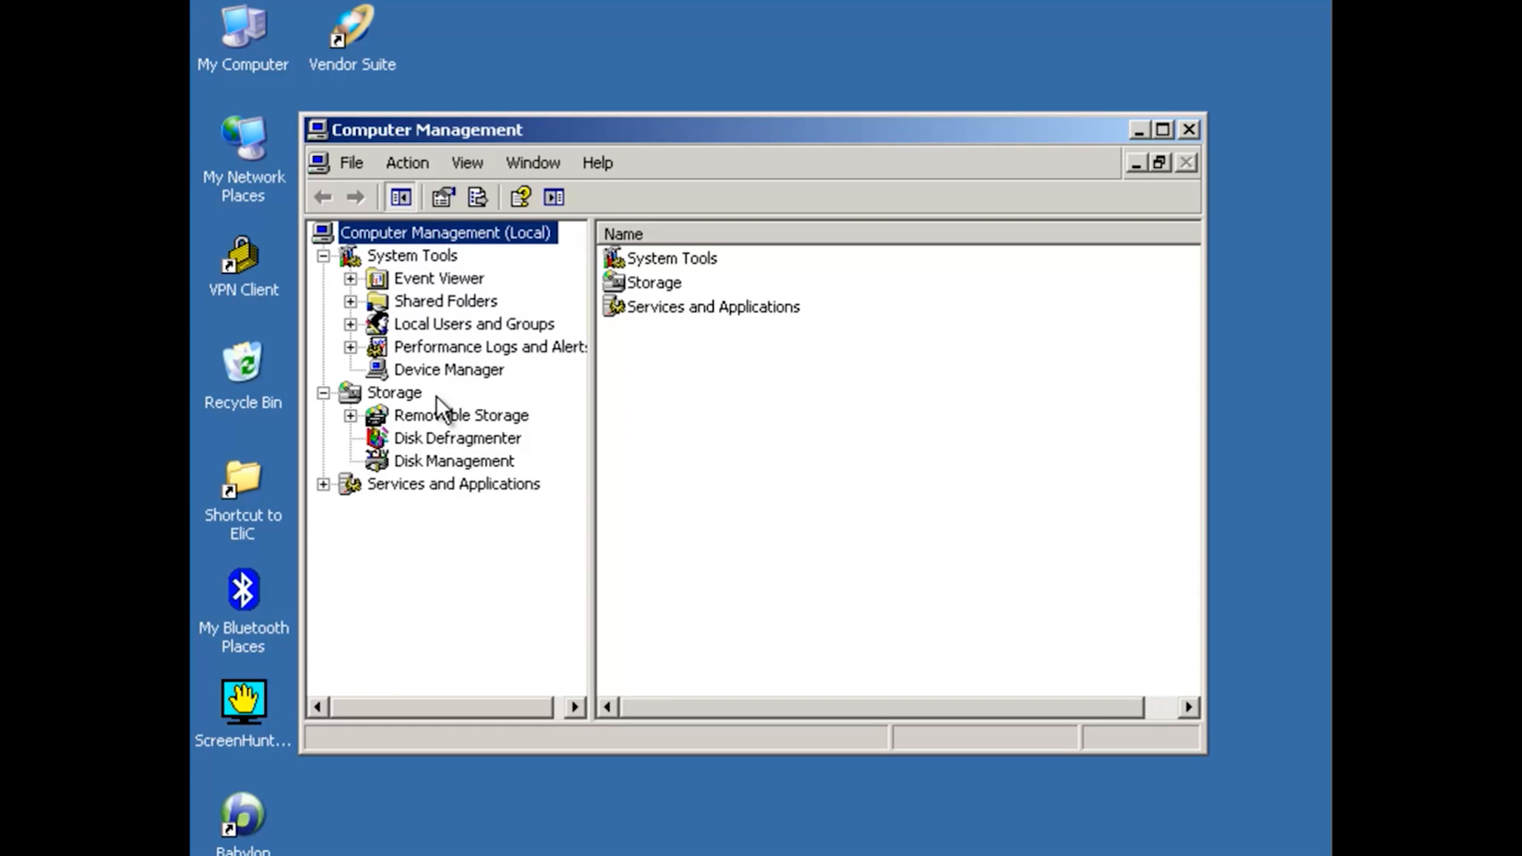
Step: Expand Event Viewer, select the Application log, and maximize to read its recent errors and warnings
click(490, 347)
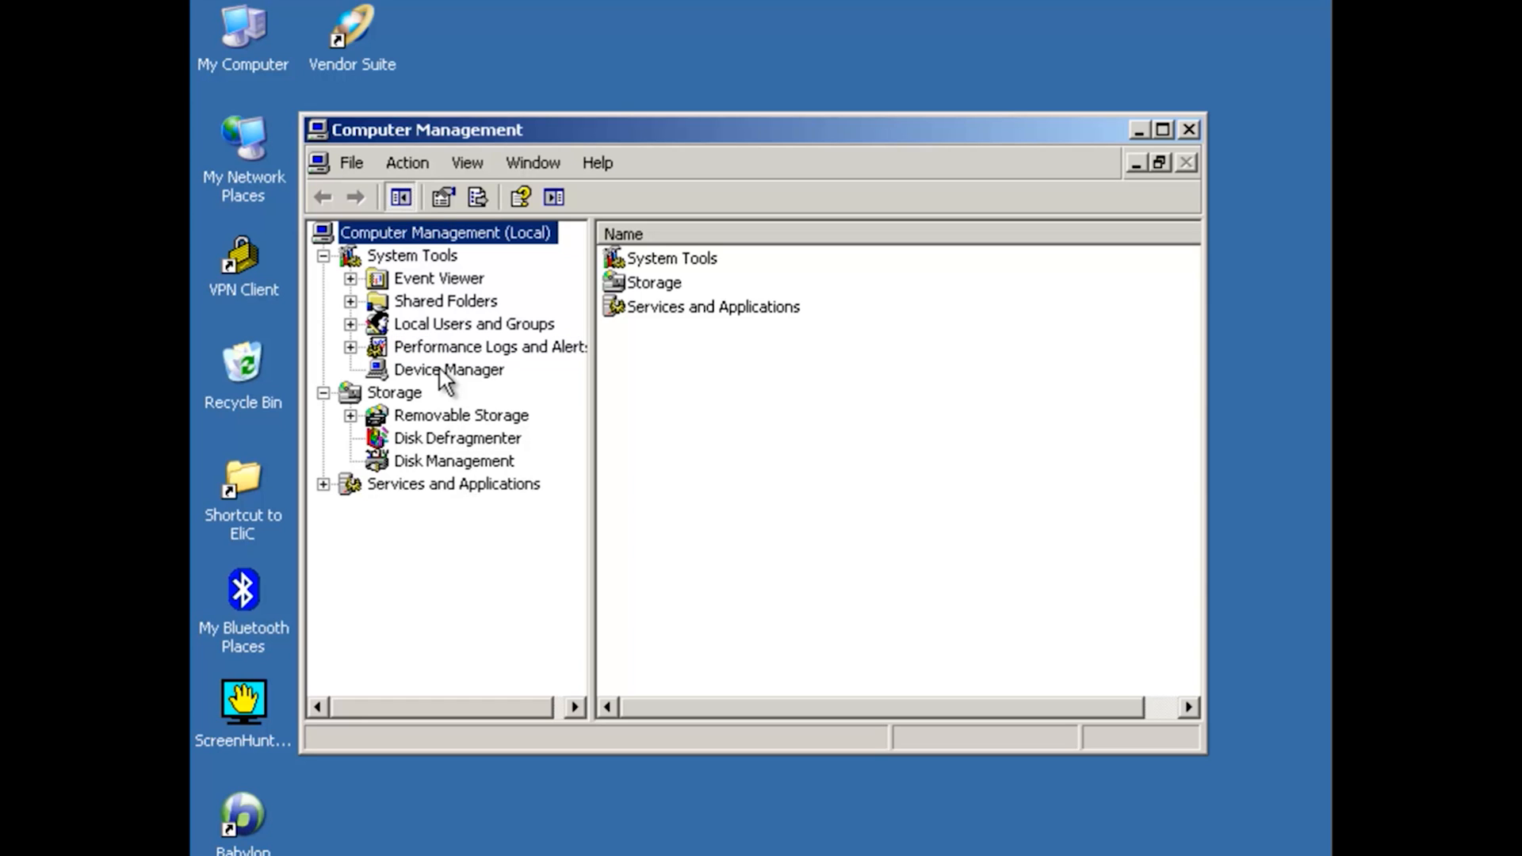
click(438, 279)
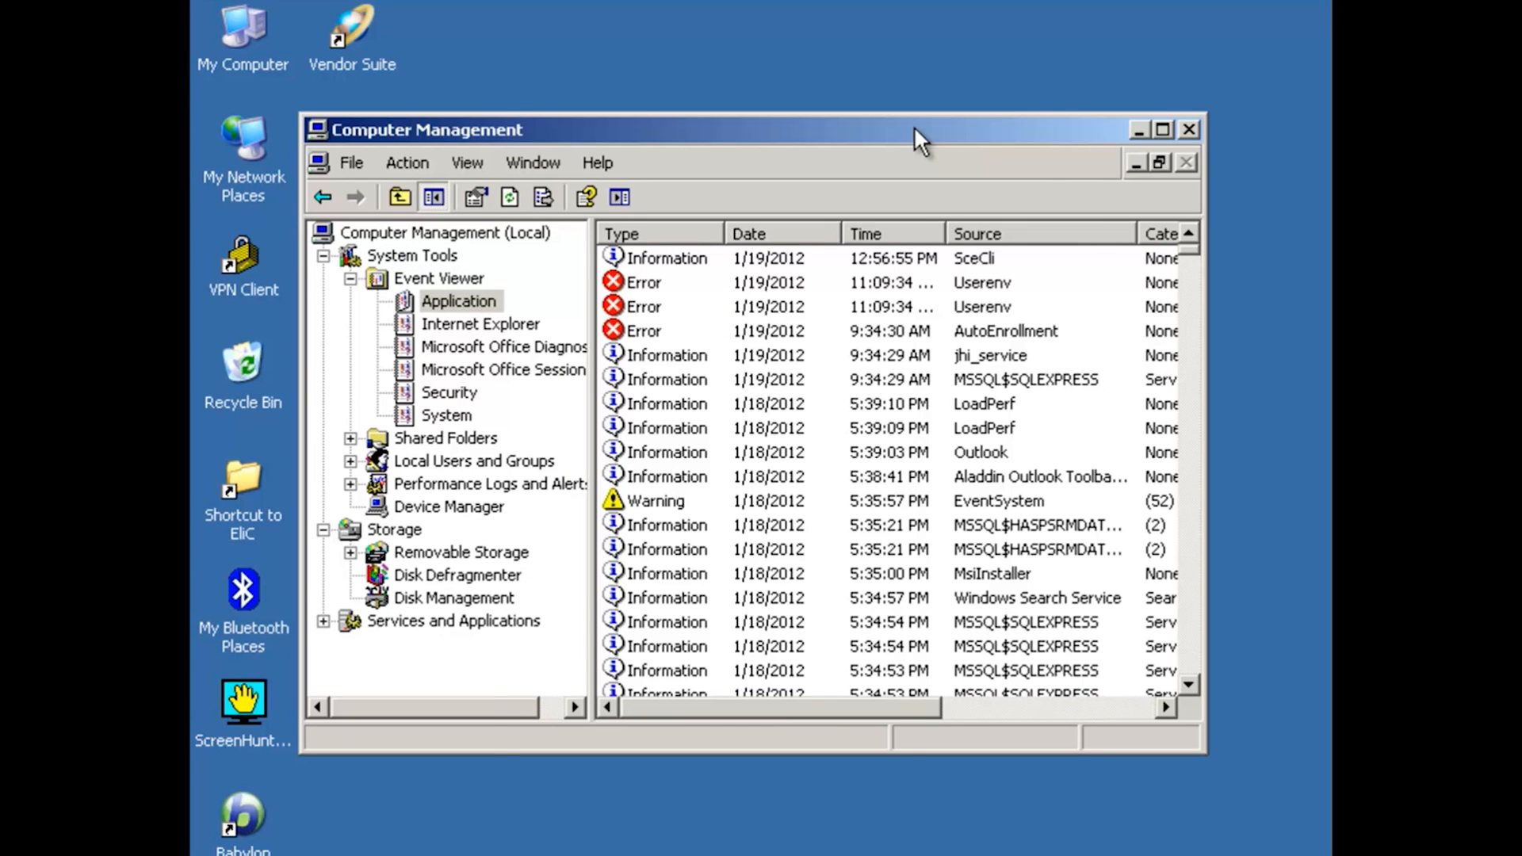
click(1160, 128)
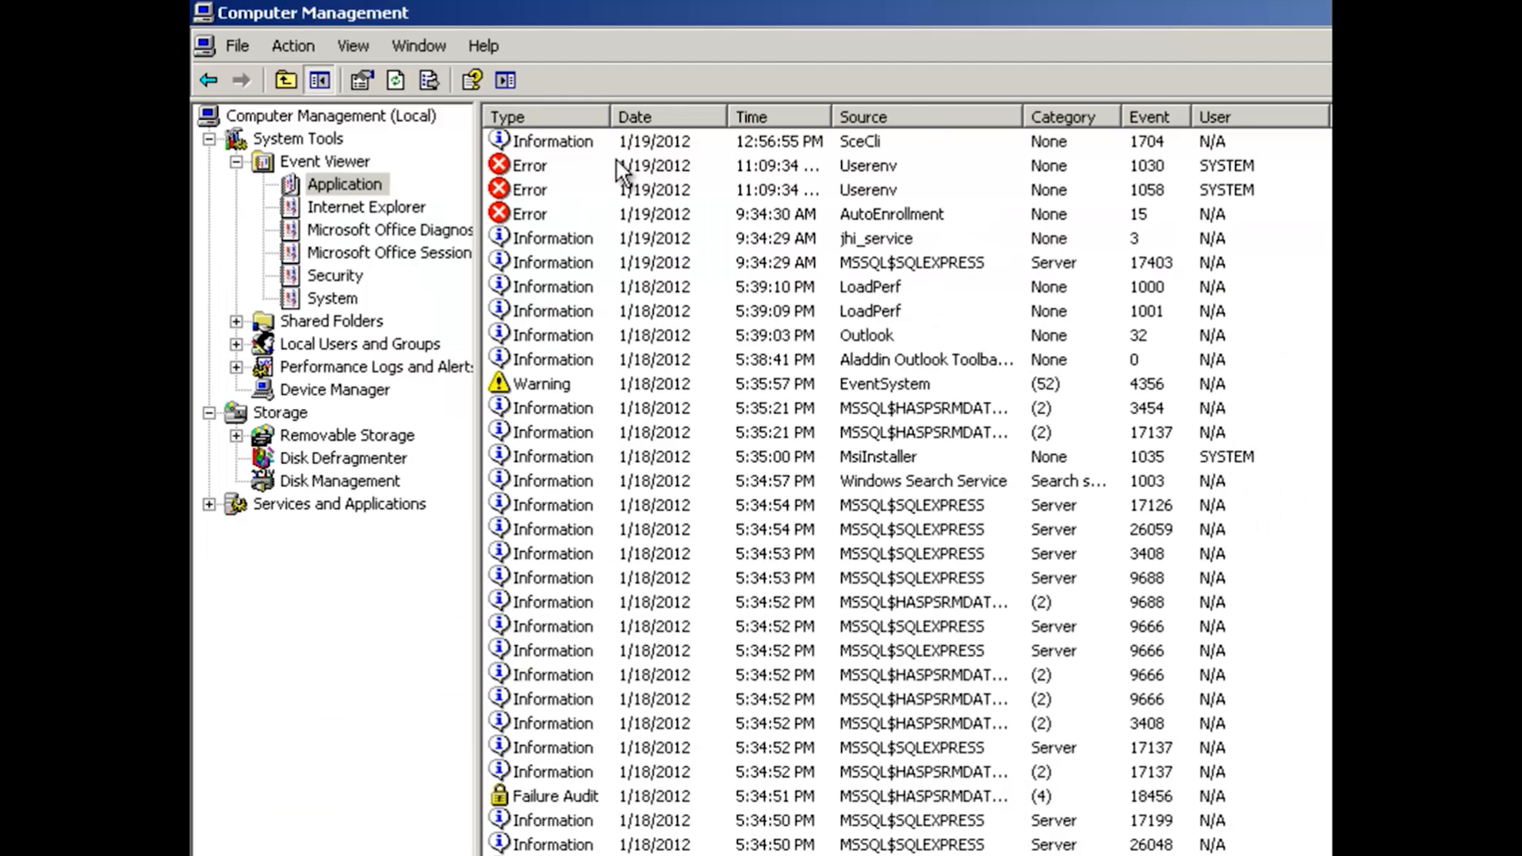
mouse_move(922, 225)
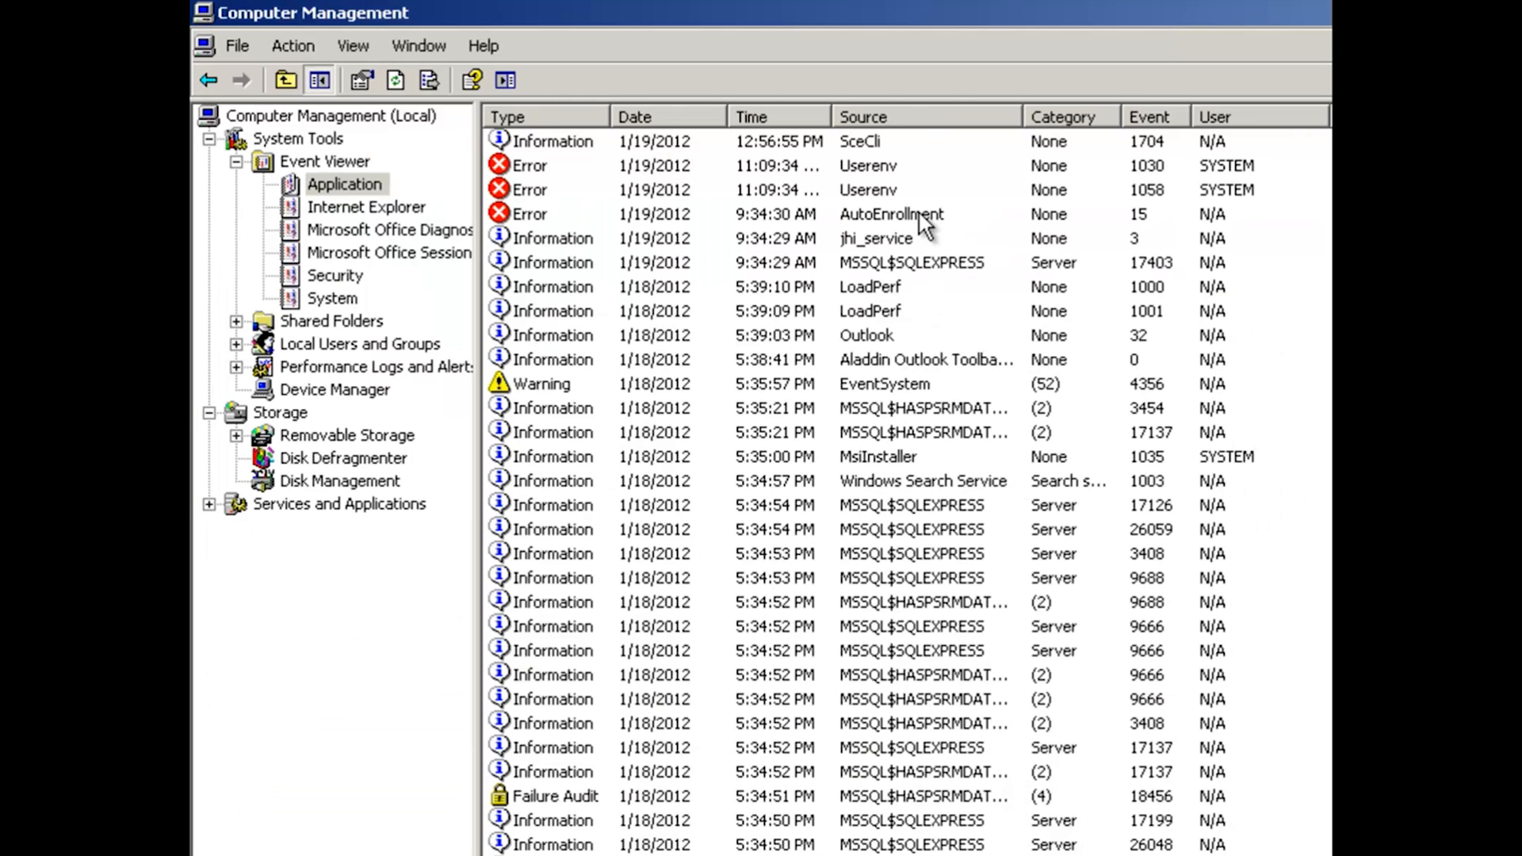
mouse_move(694, 200)
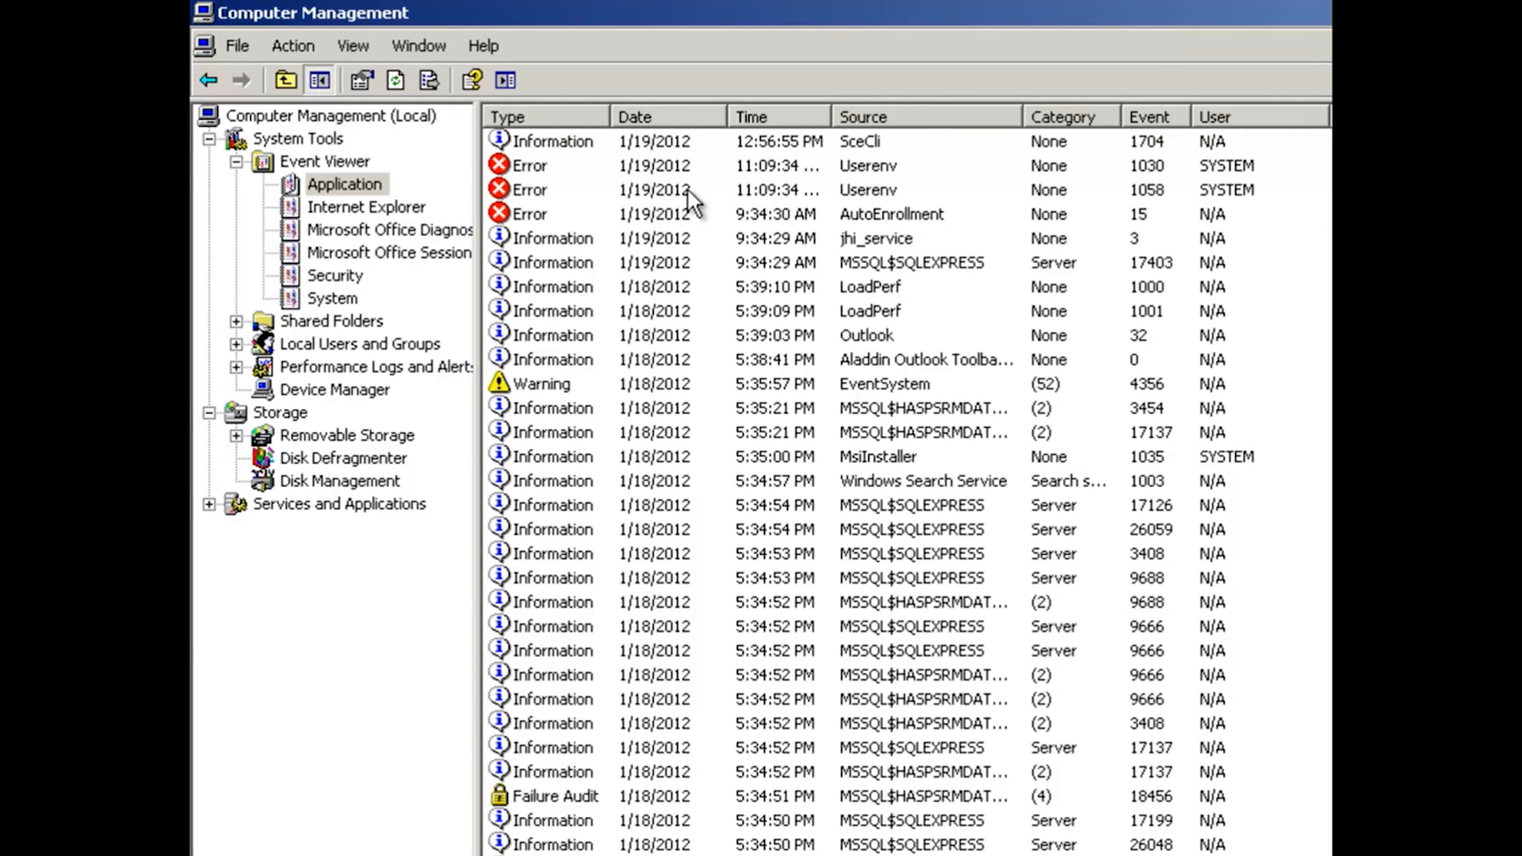
mouse_move(432, 209)
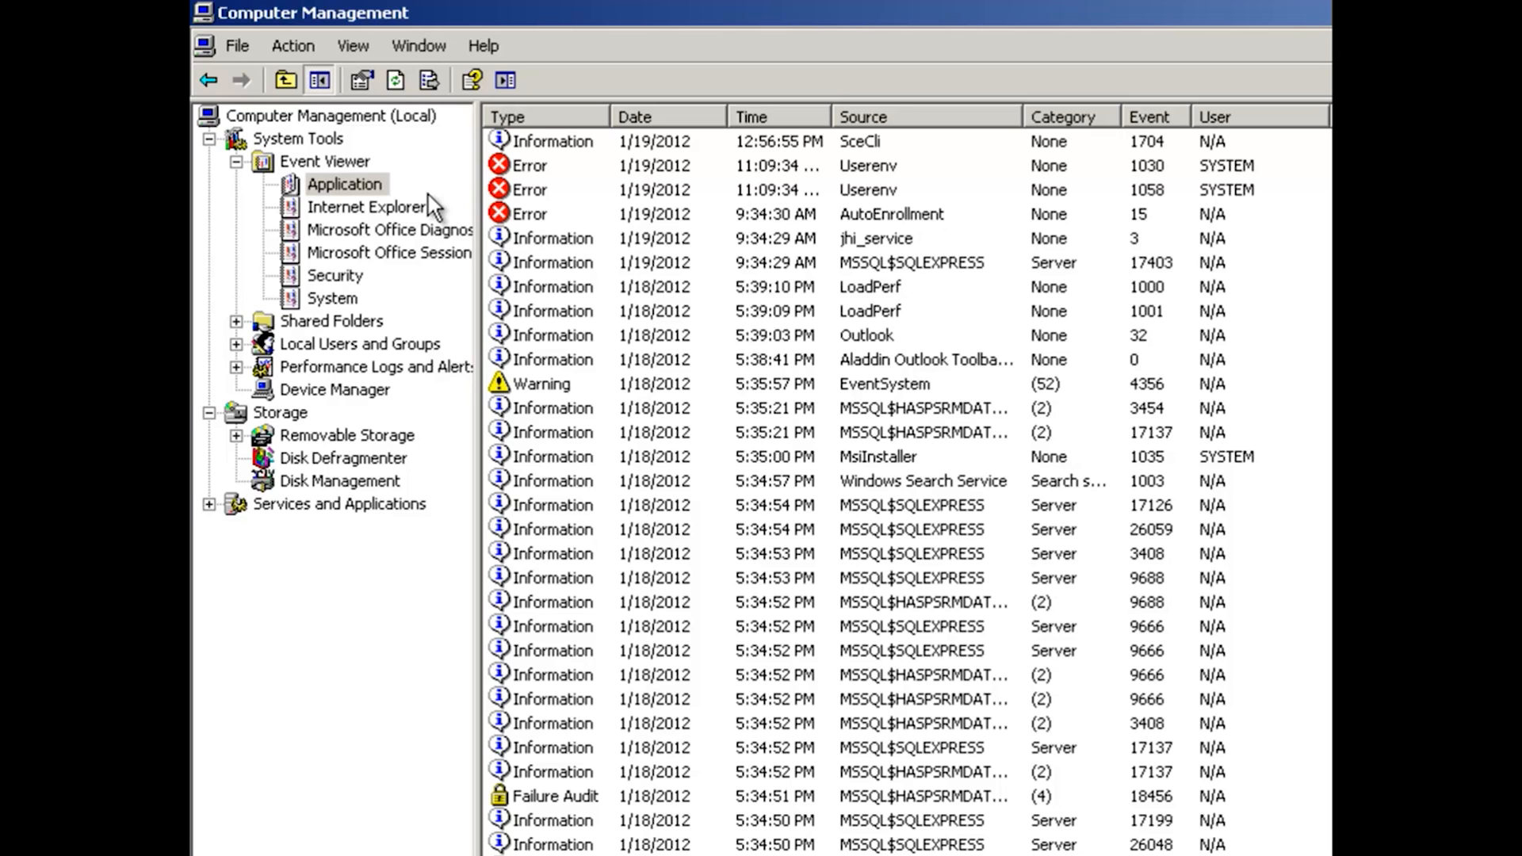
click(344, 184)
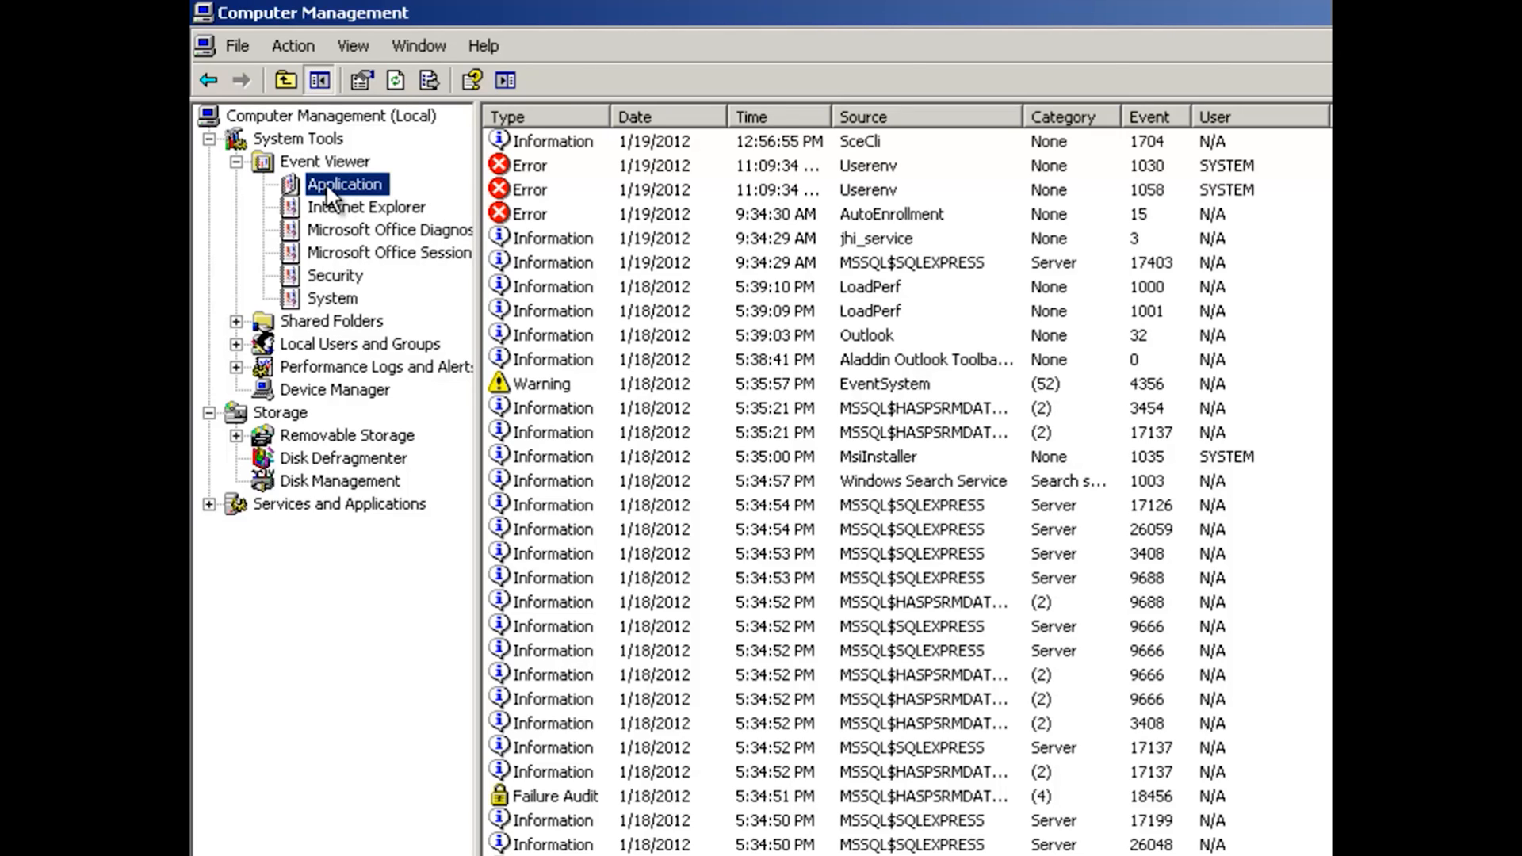
mouse_move(599, 184)
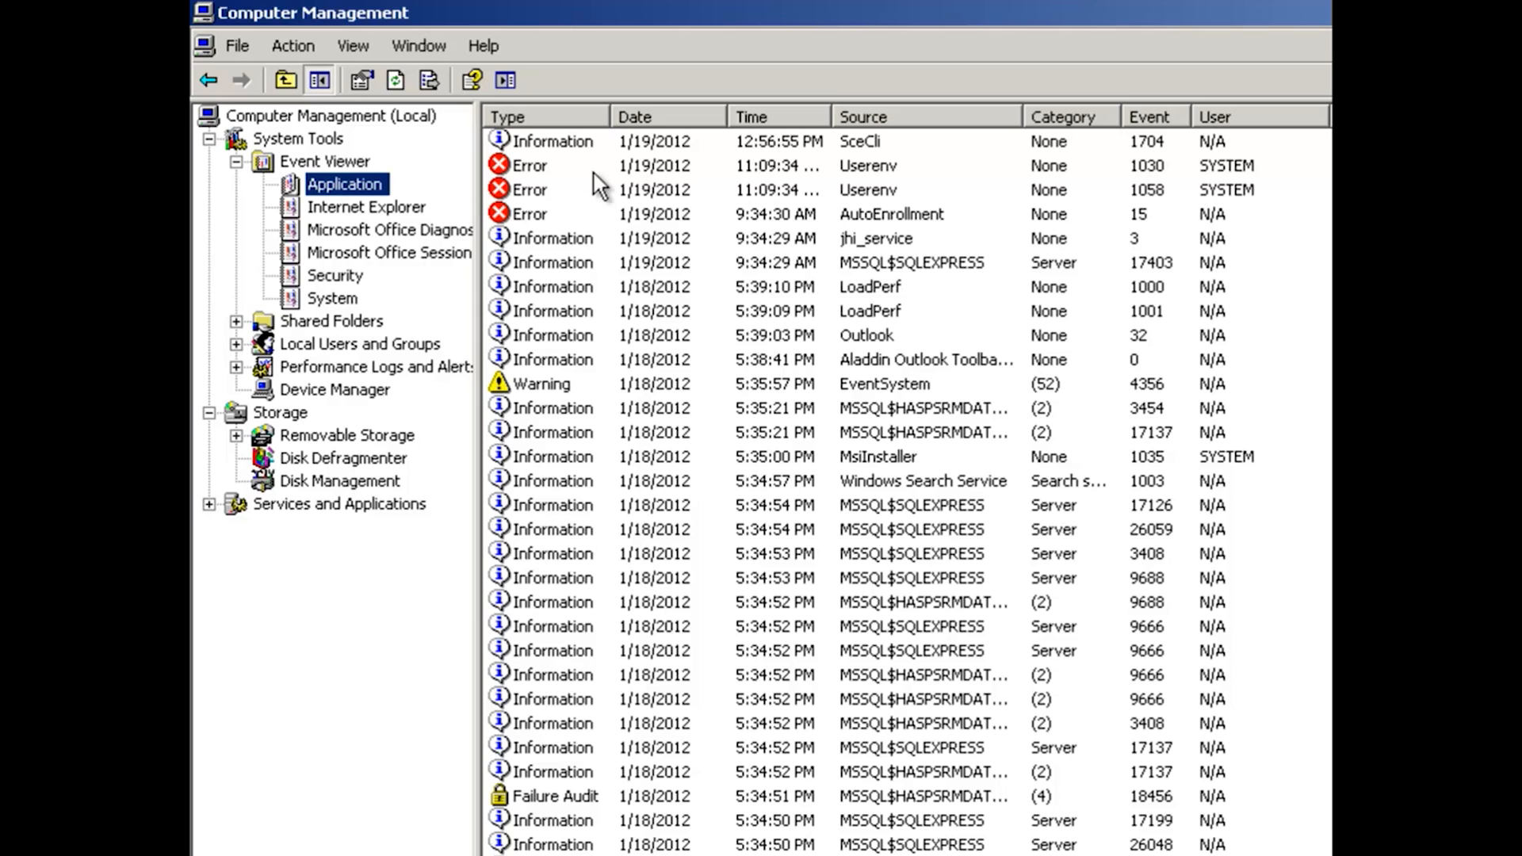
mouse_move(648, 270)
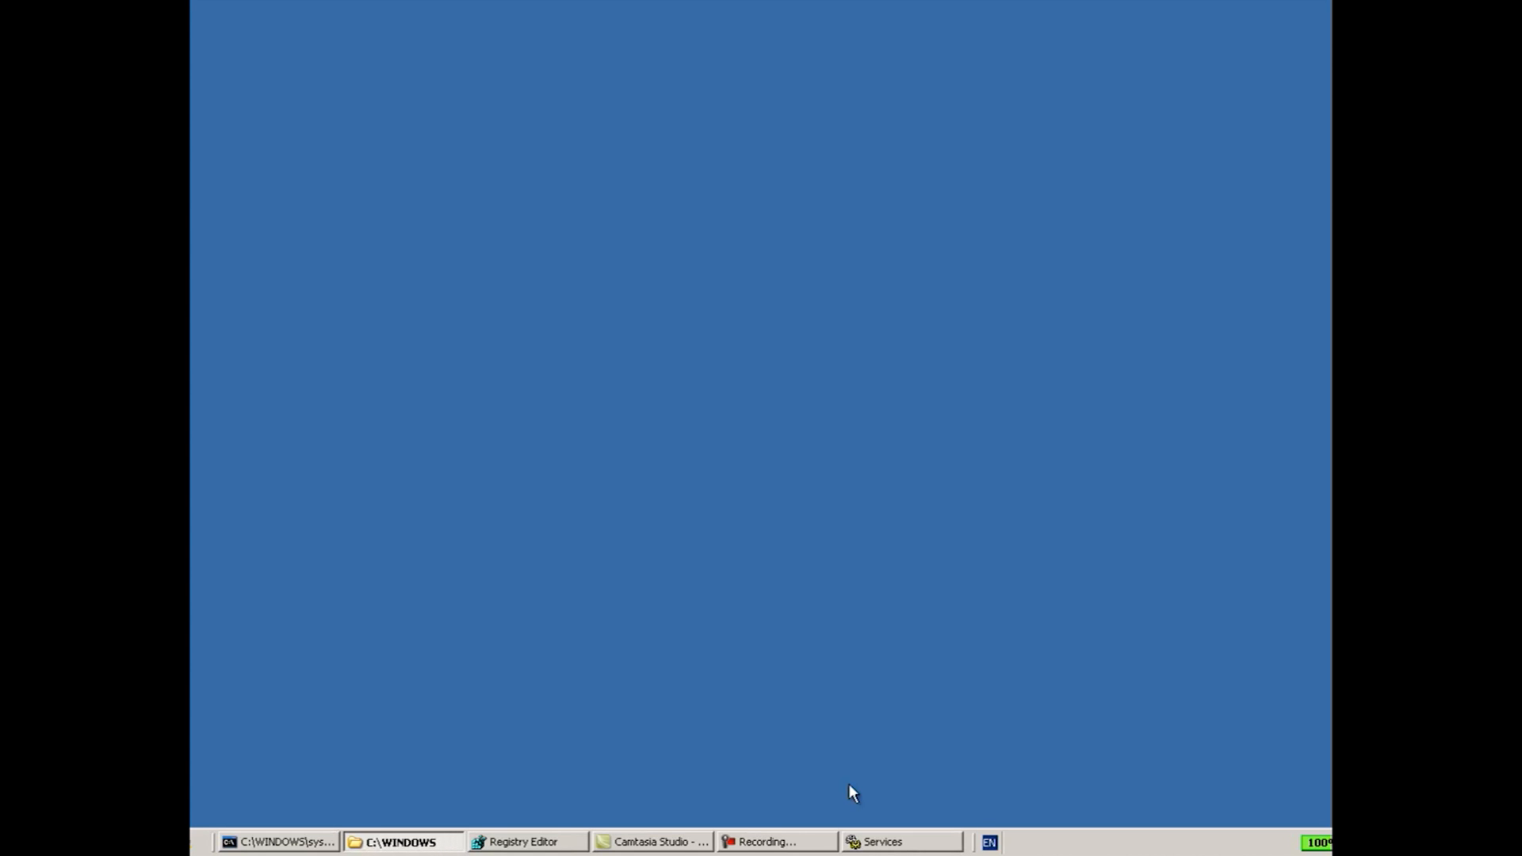
mouse_move(913, 850)
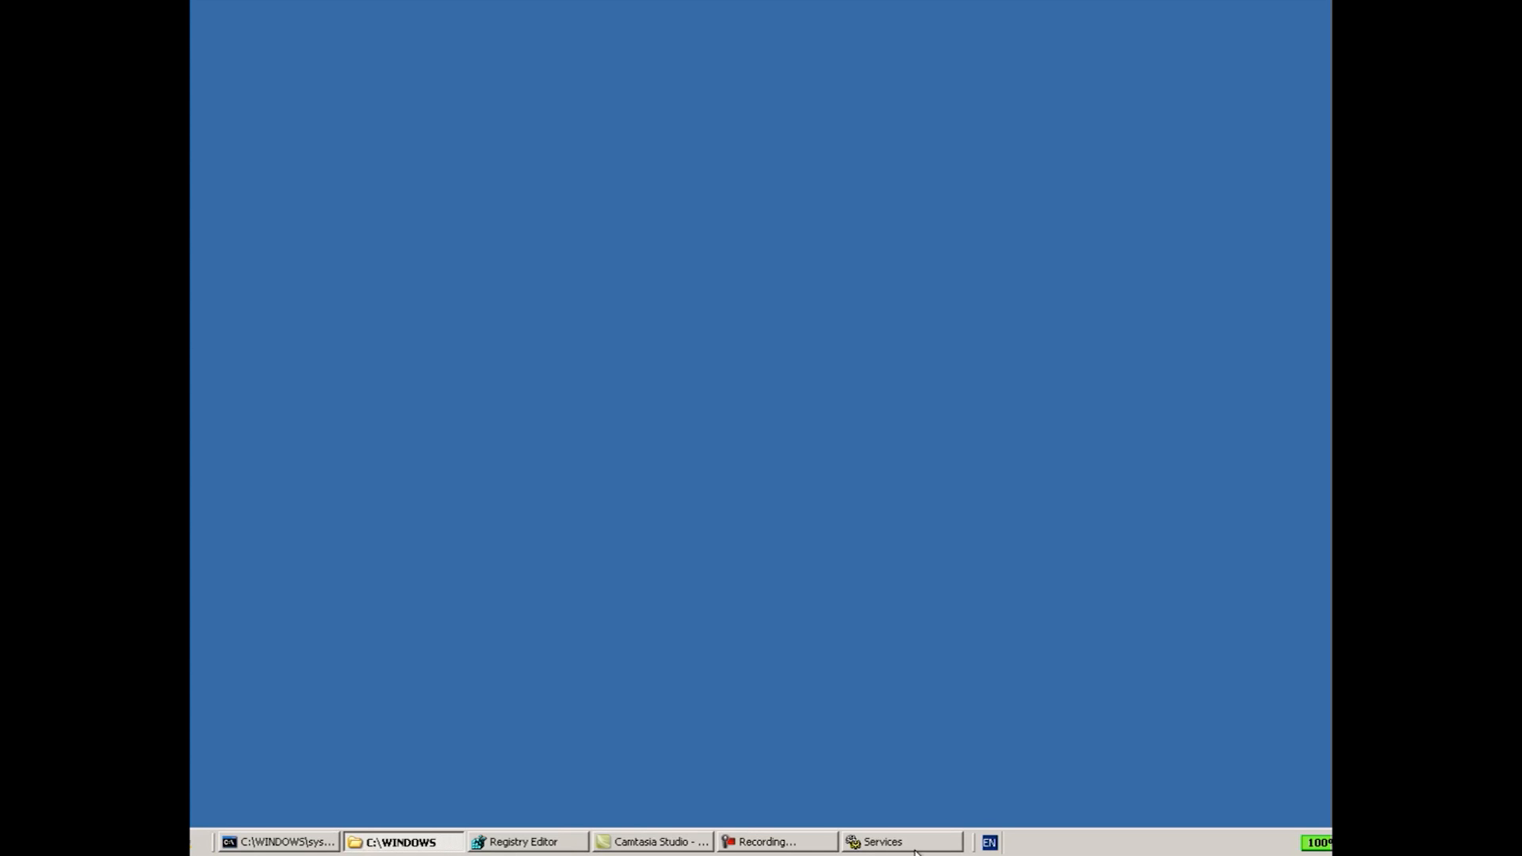
mouse_move(467, 191)
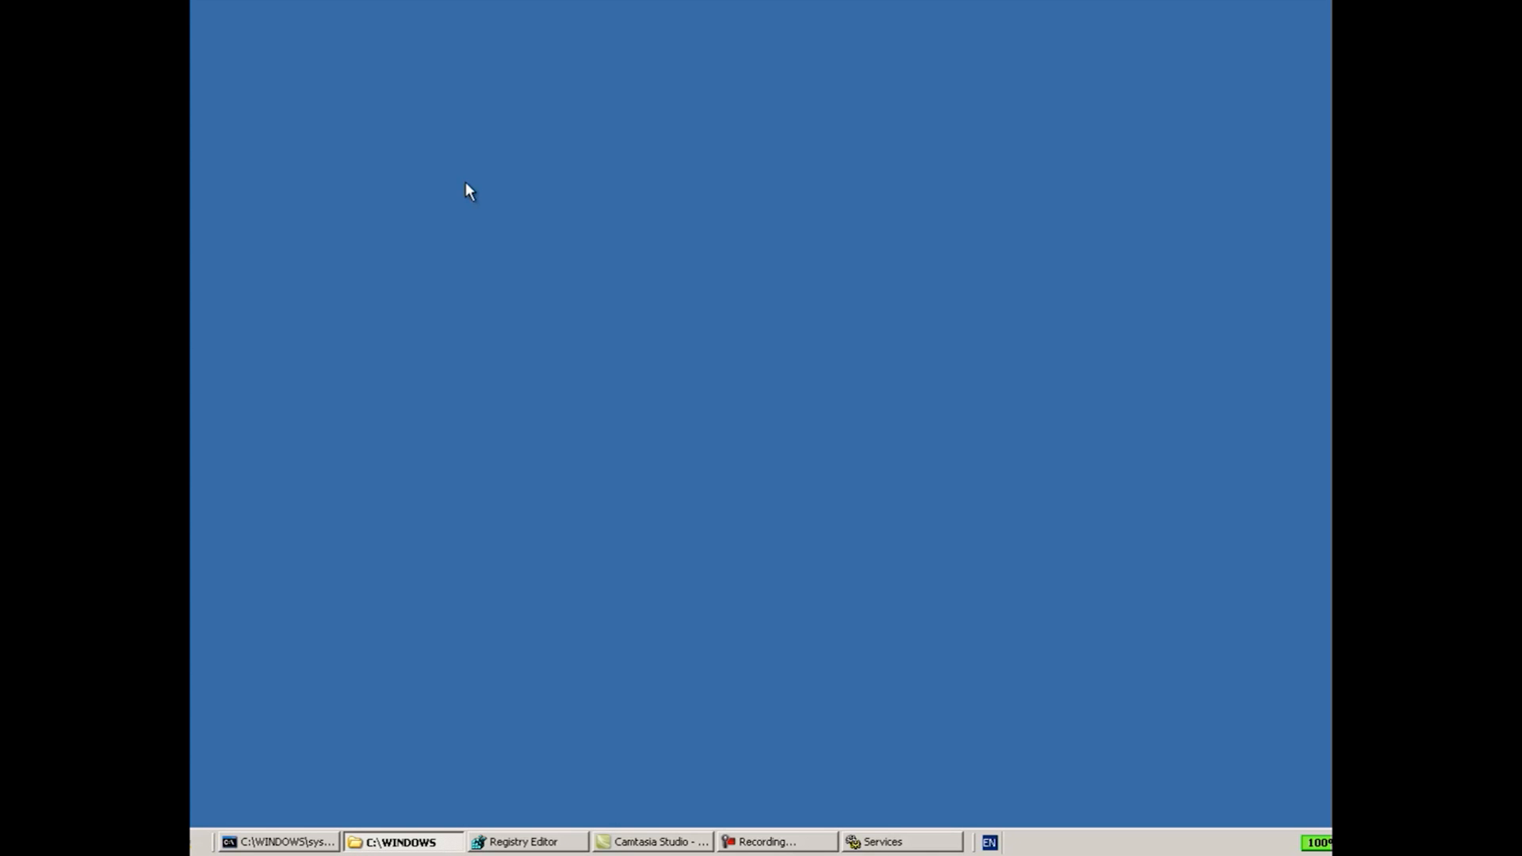
mouse_move(463, 194)
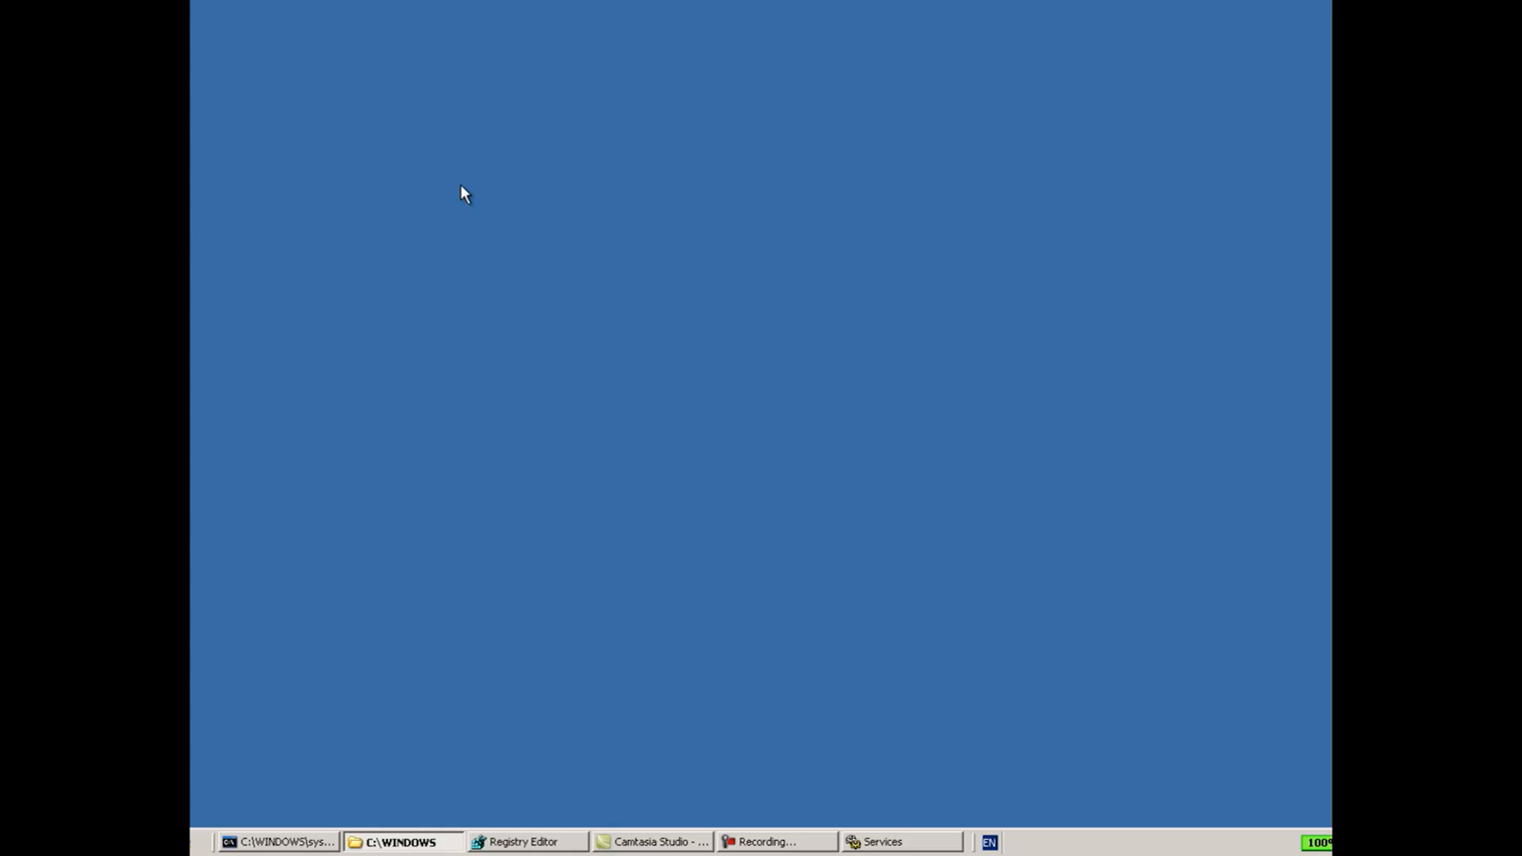
mouse_move(320, 81)
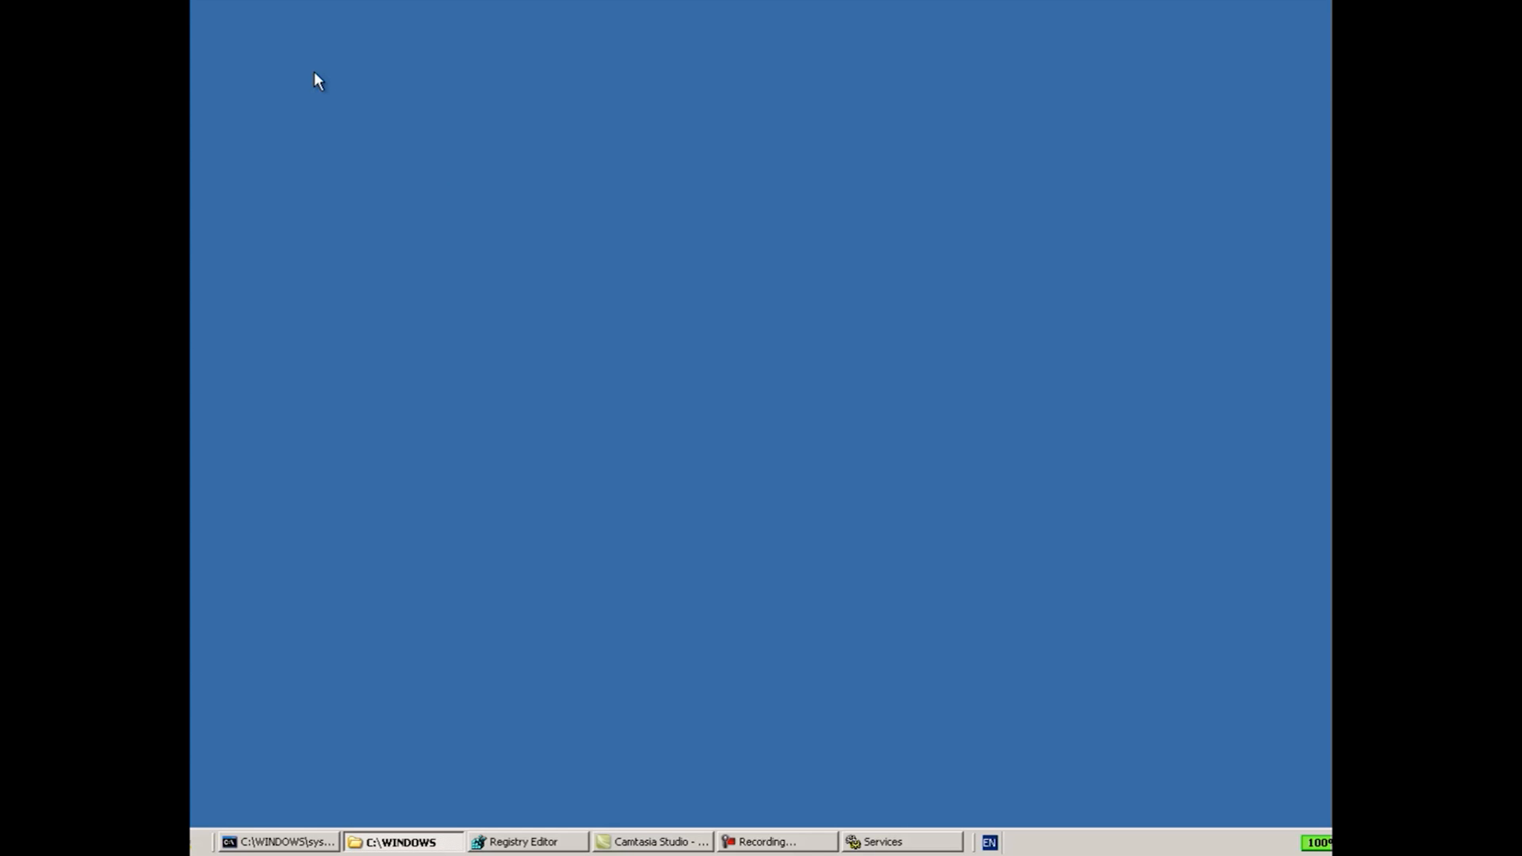
mouse_move(434, 404)
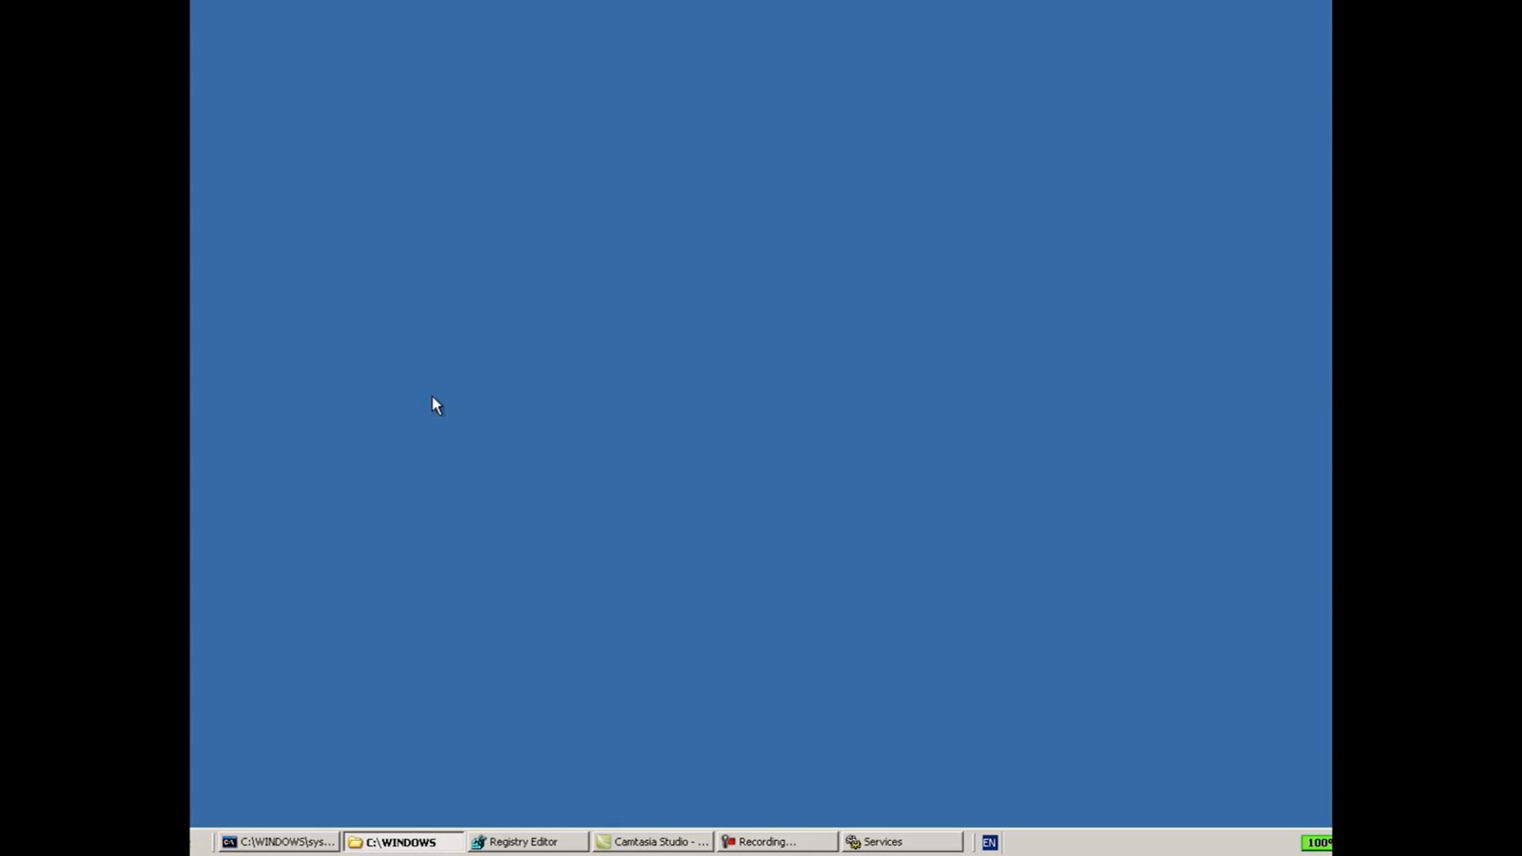